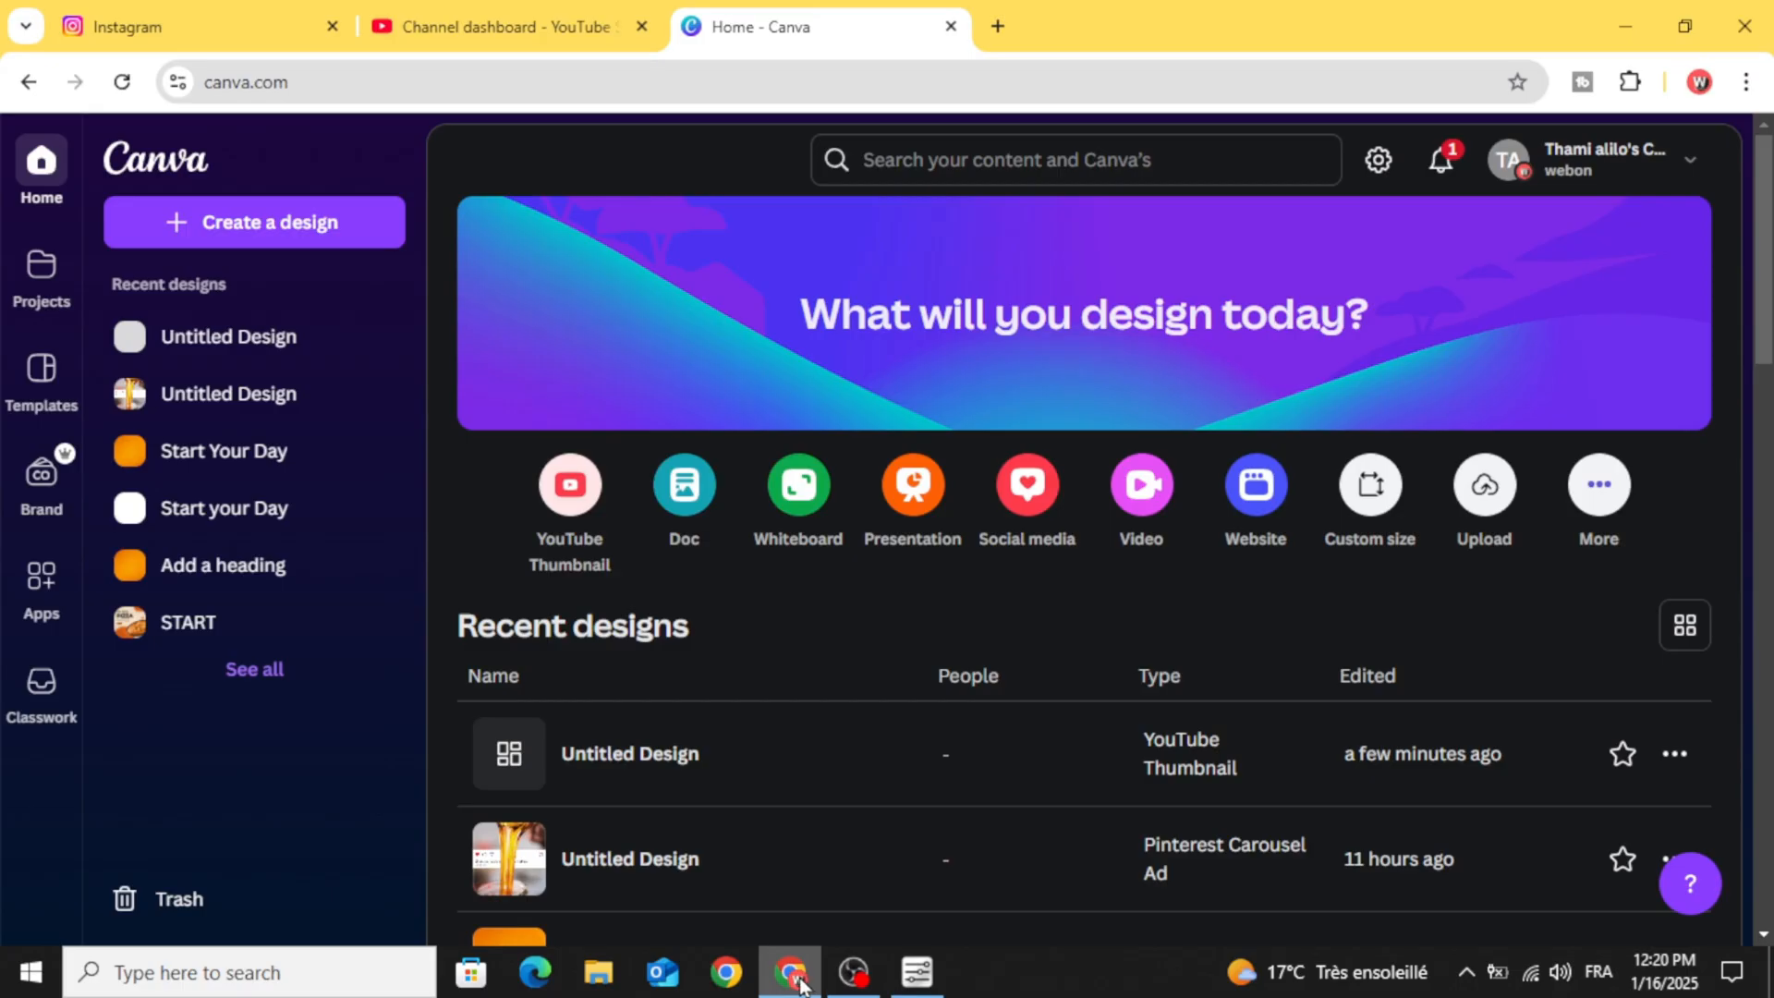
mouse_move(1155, 589)
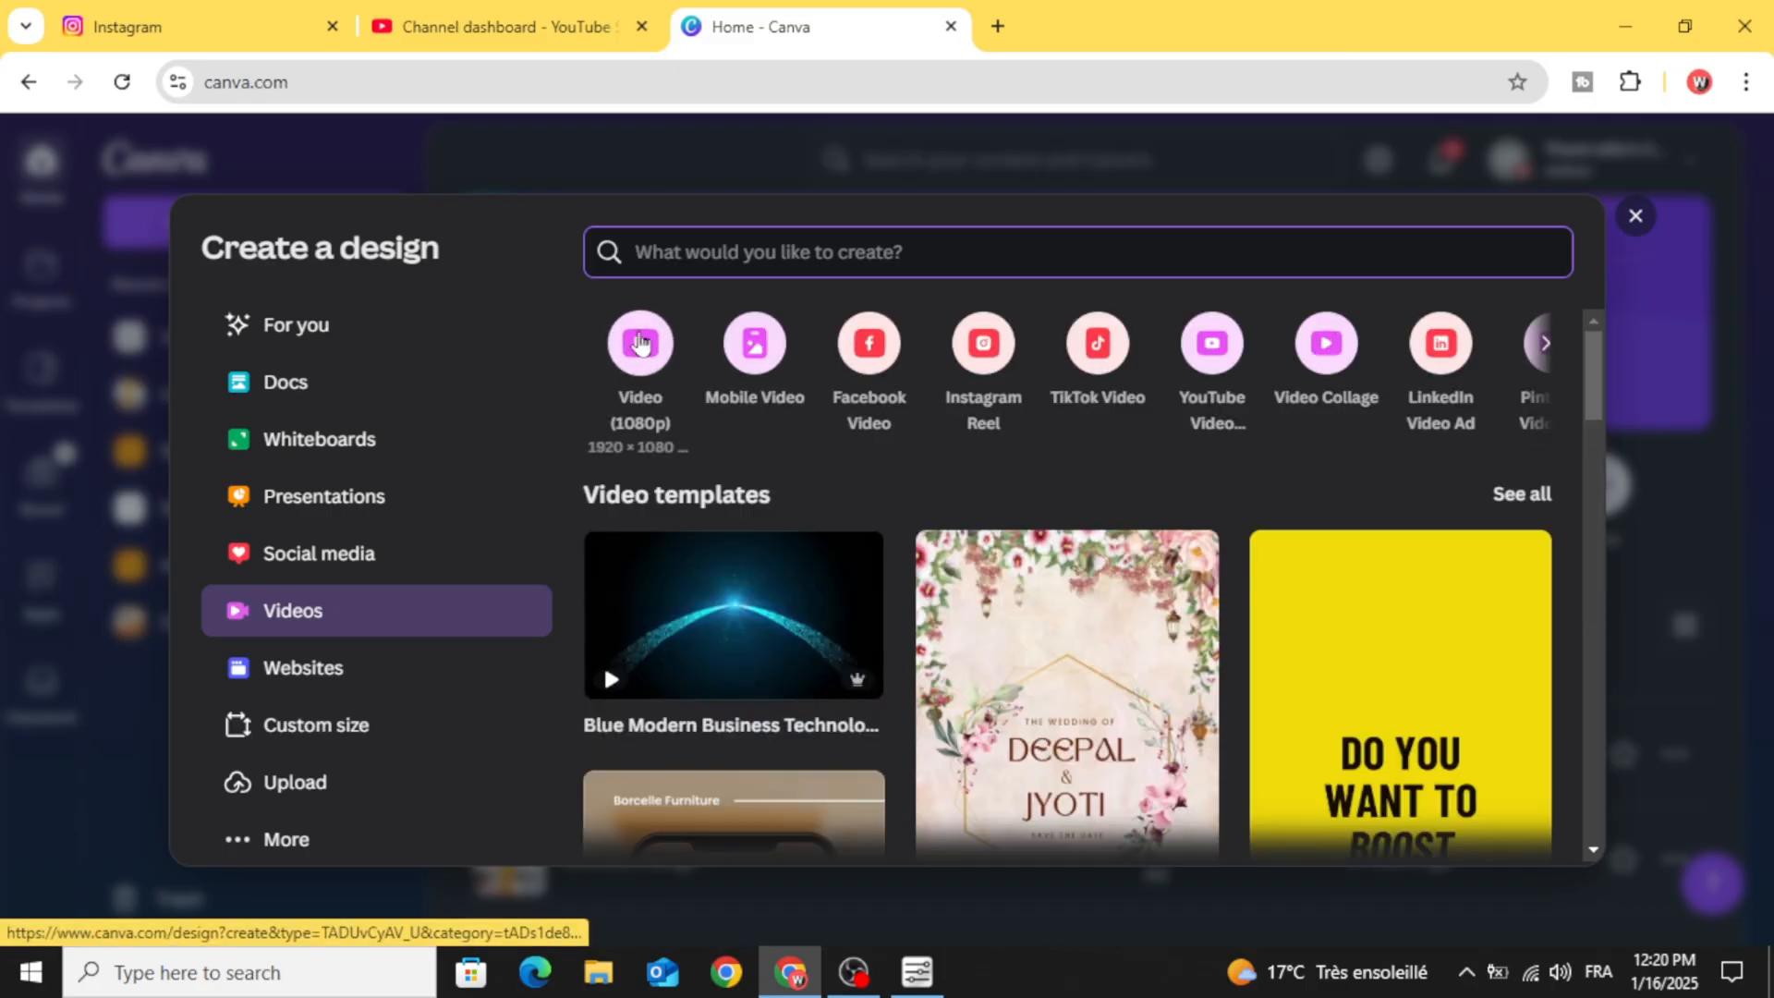
- Create a new blank Video (1080p) design
click(640, 343)
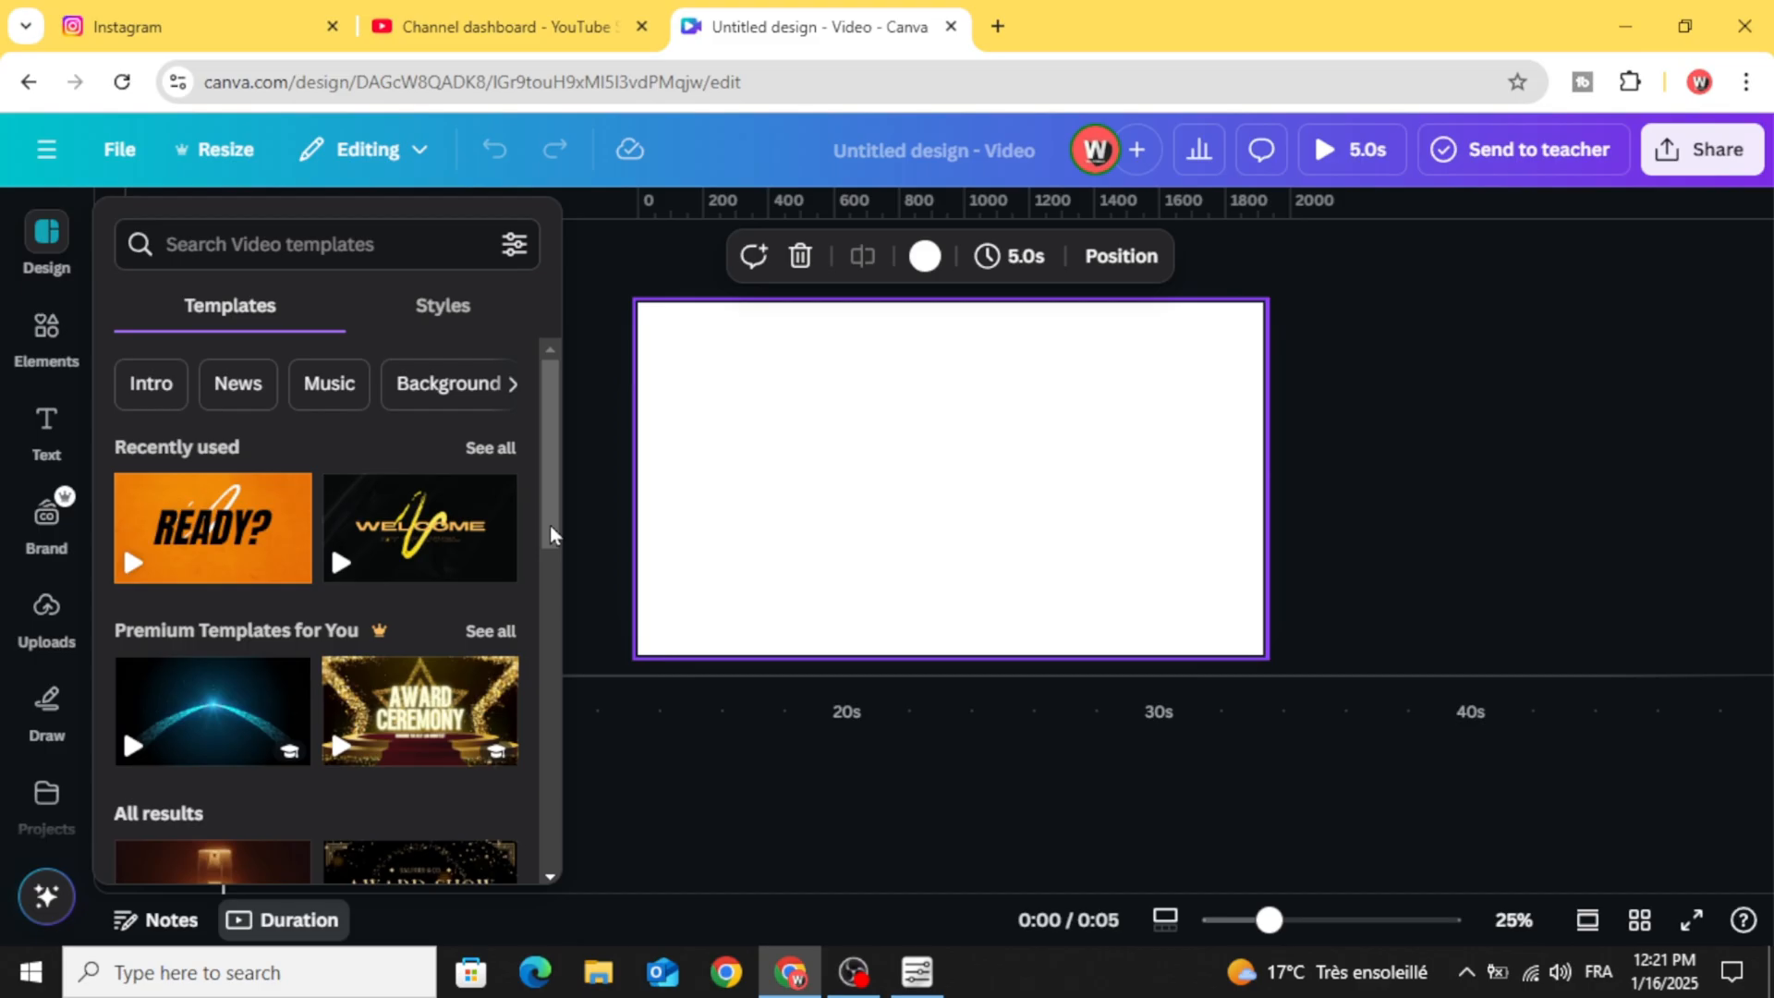
- Add a heading reading 'Star Your Day' to the page
click(46, 425)
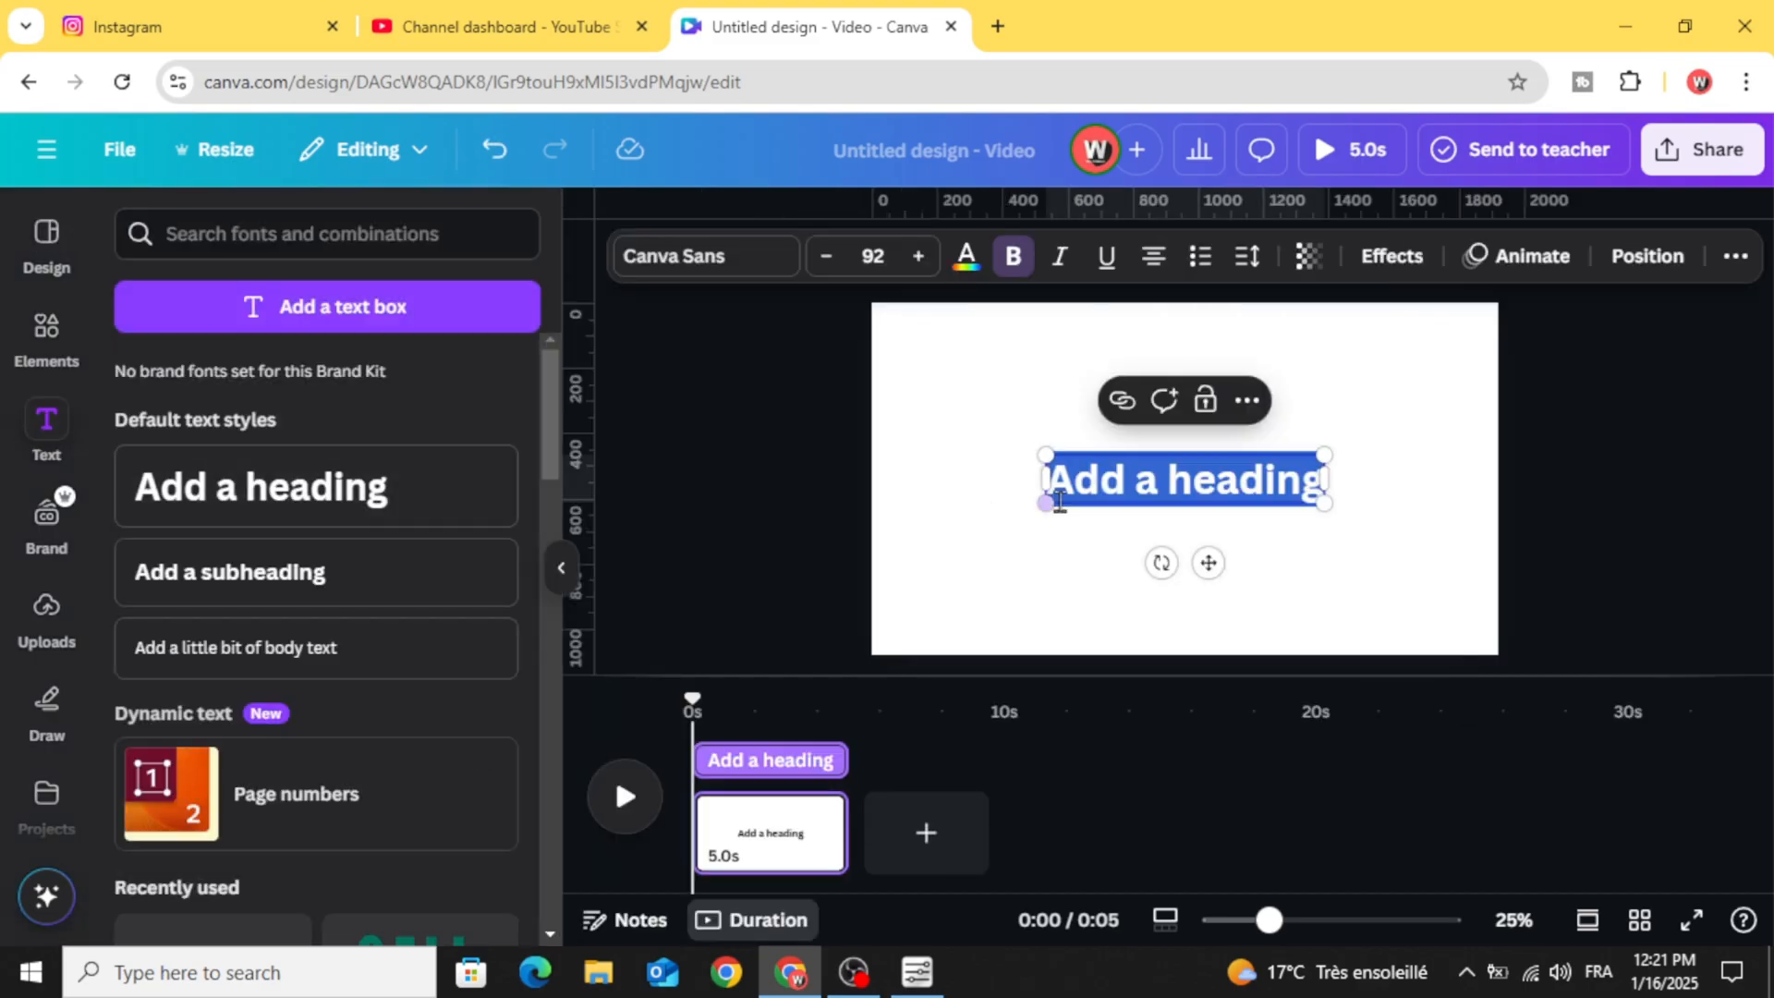
text(s)
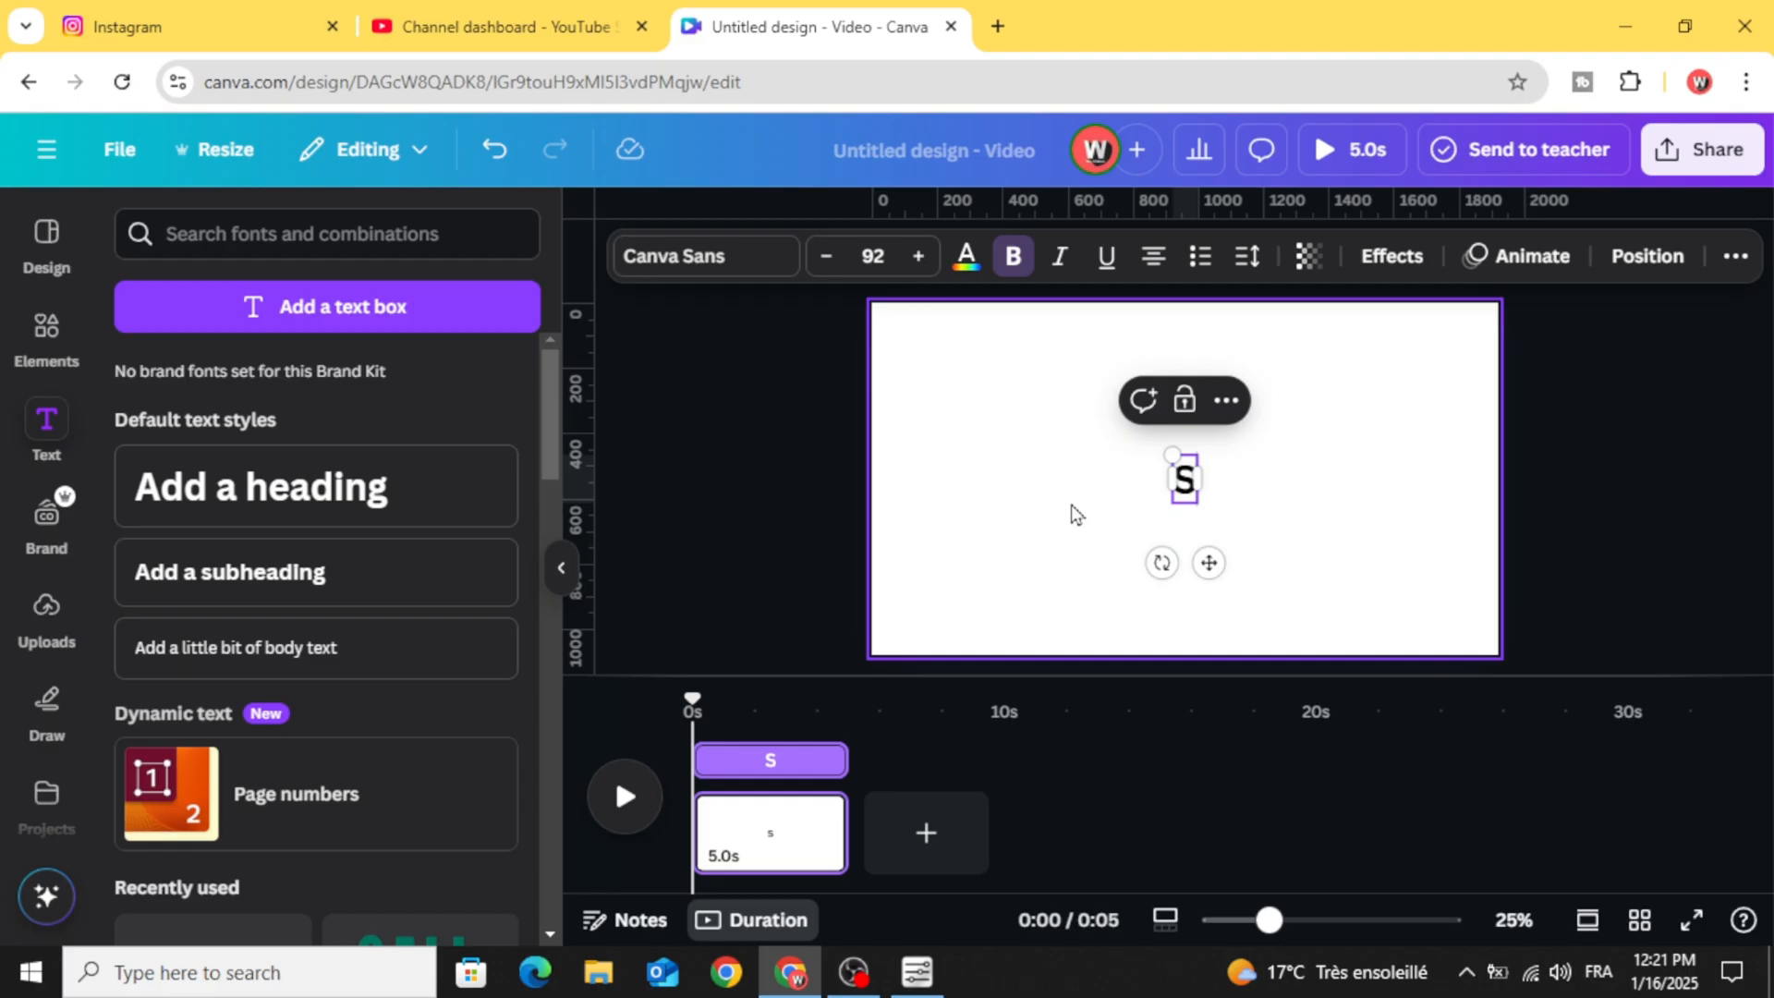
text(tar Your D)
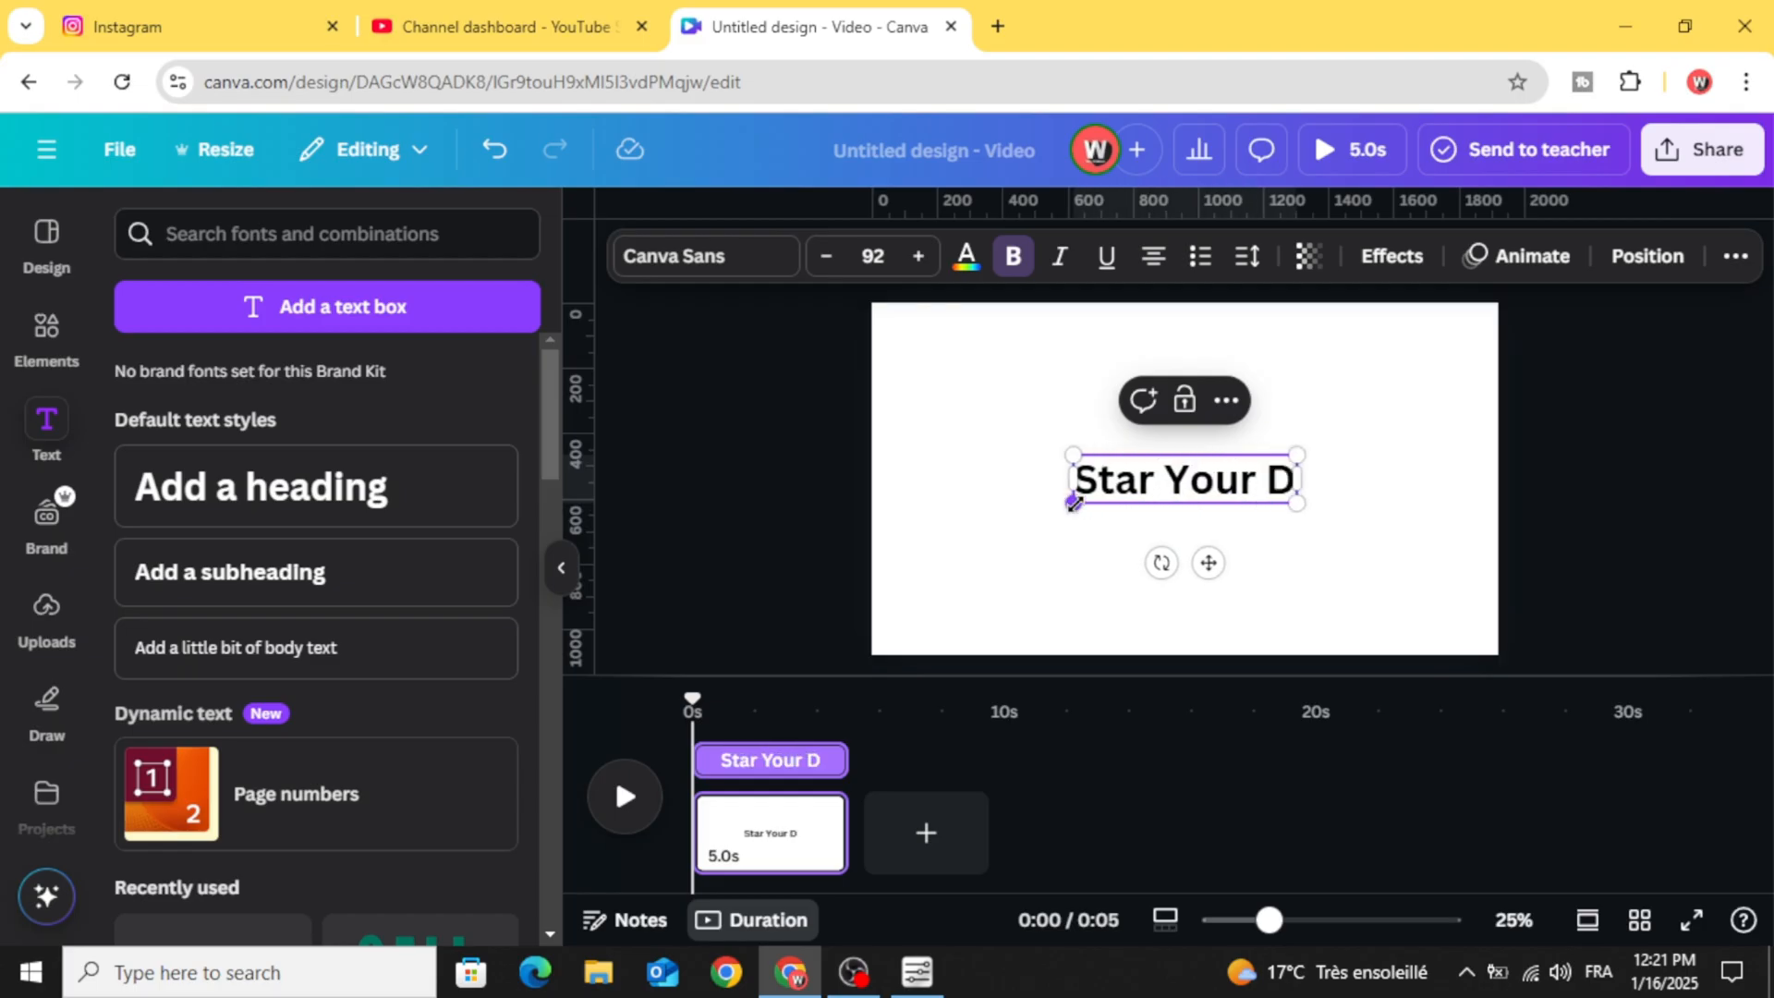
text(ay)
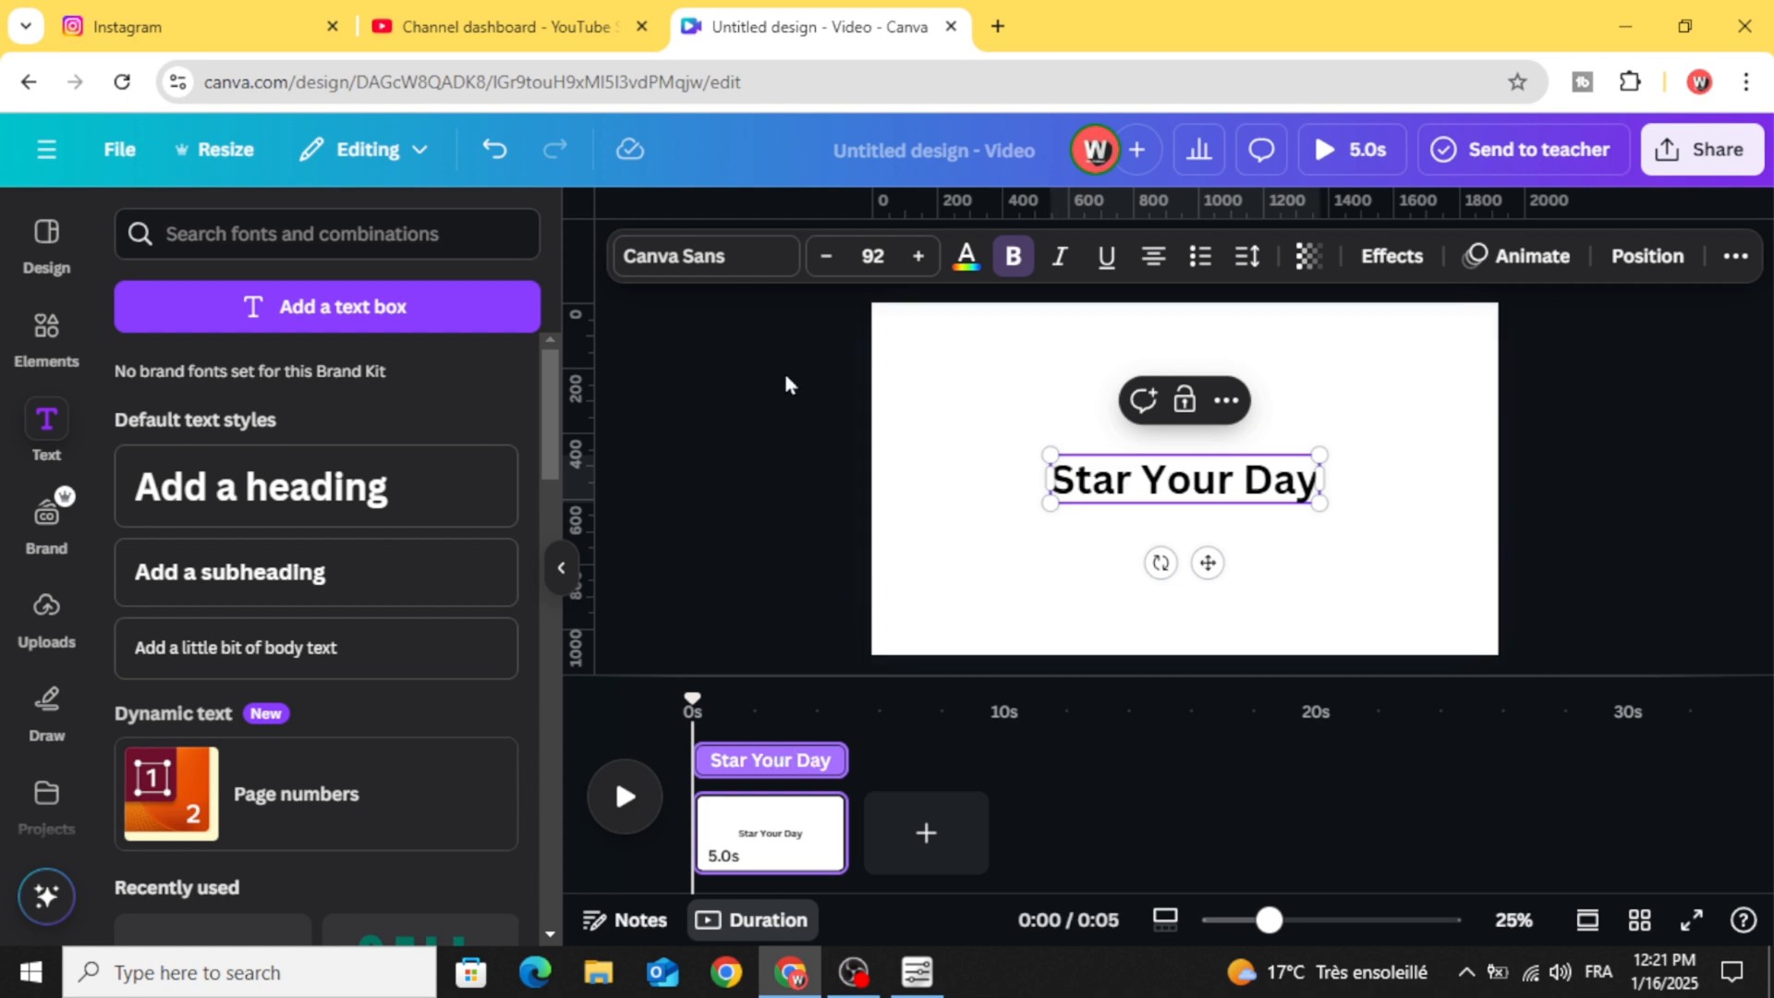
- Apply the Kaushan Script font to the heading and pick a text colour
click(704, 256)
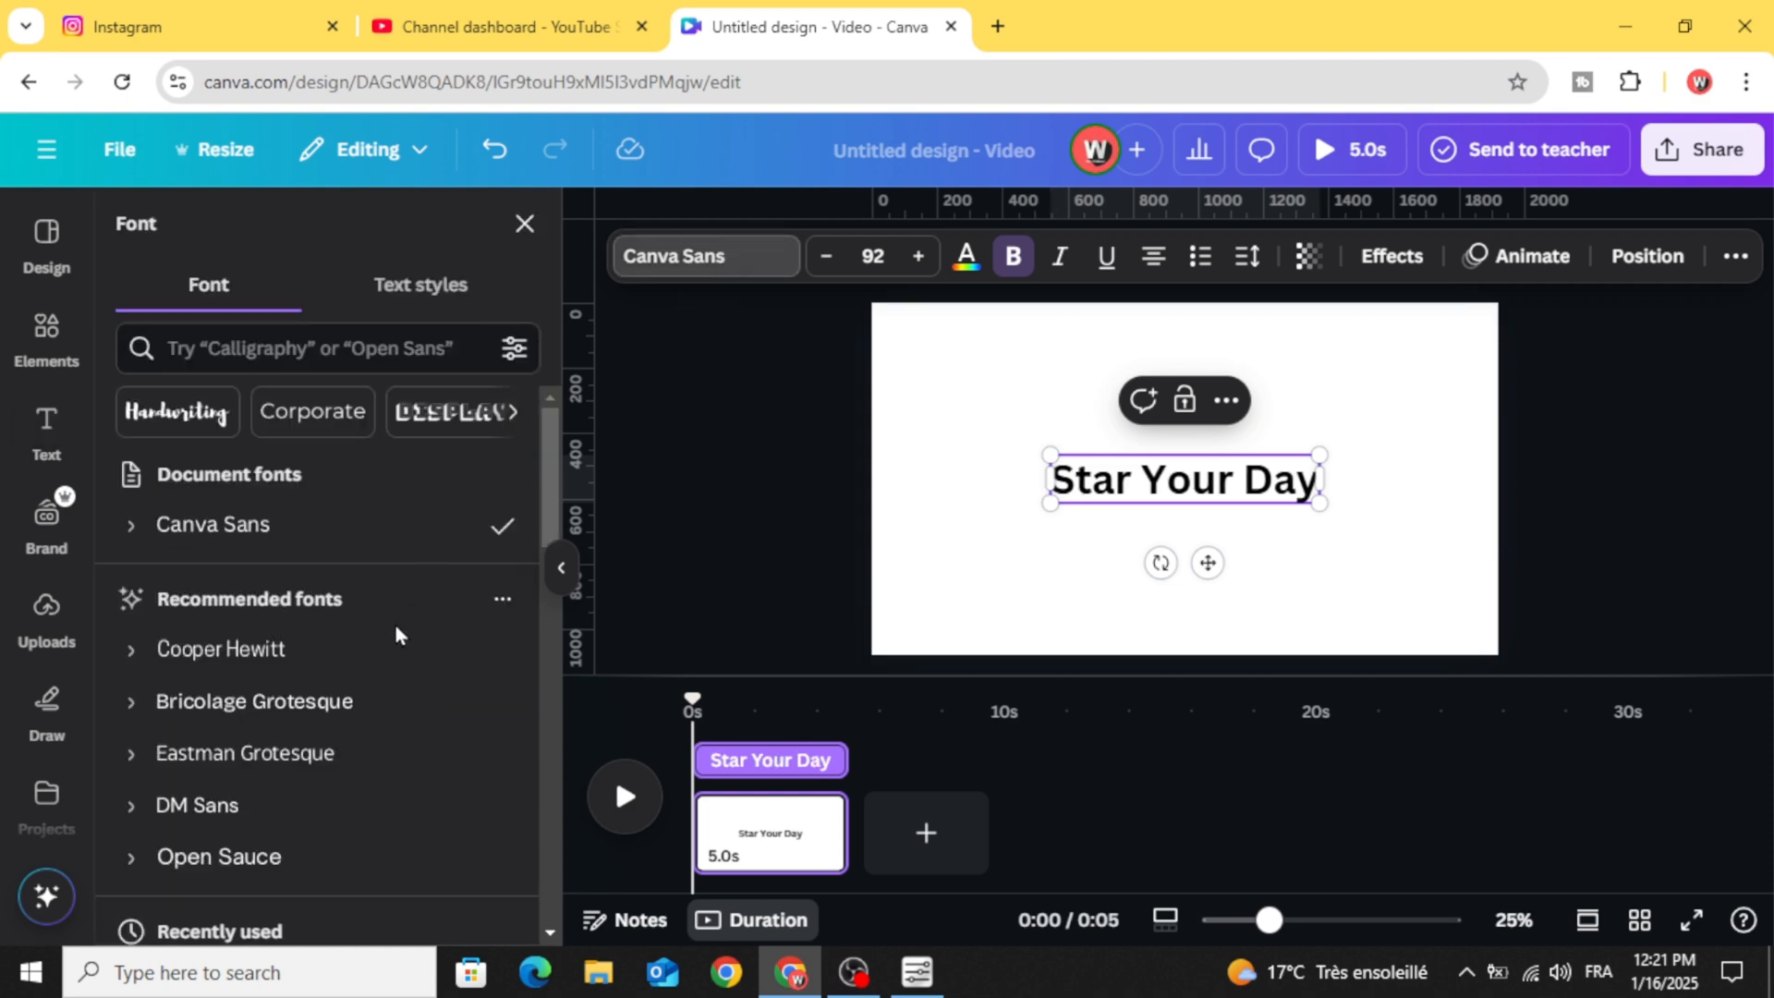
click(328, 348)
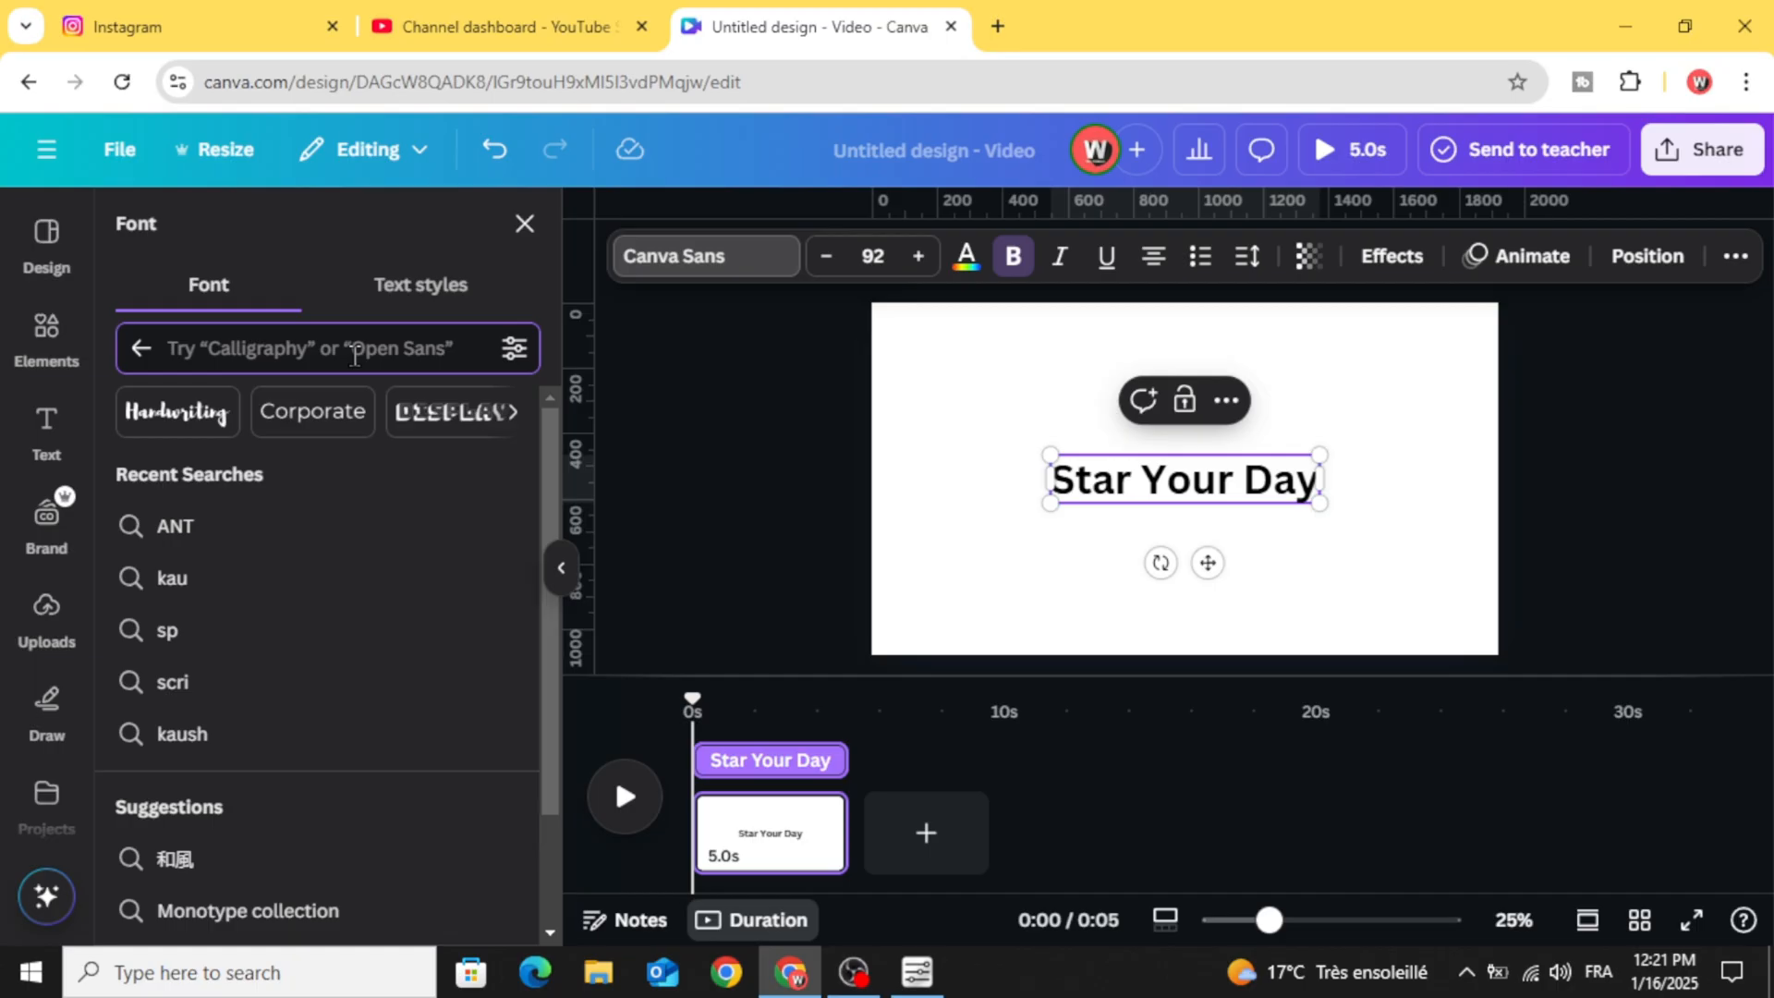
text(kau)
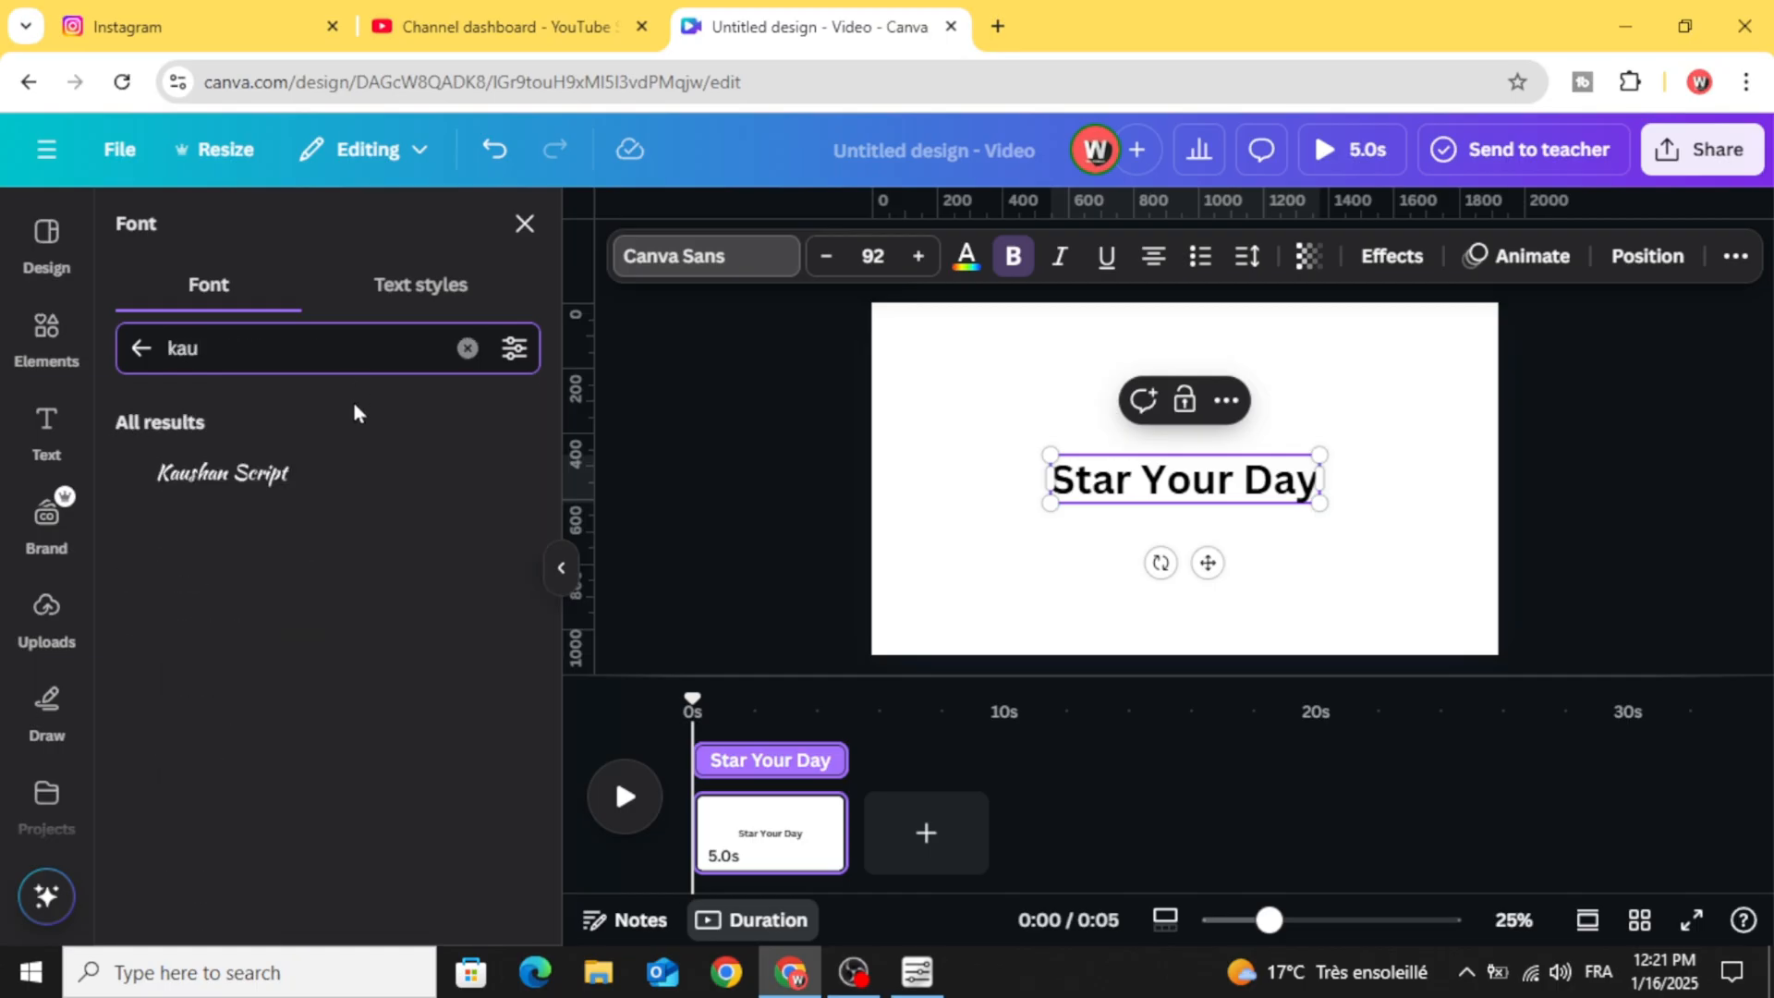
click(224, 474)
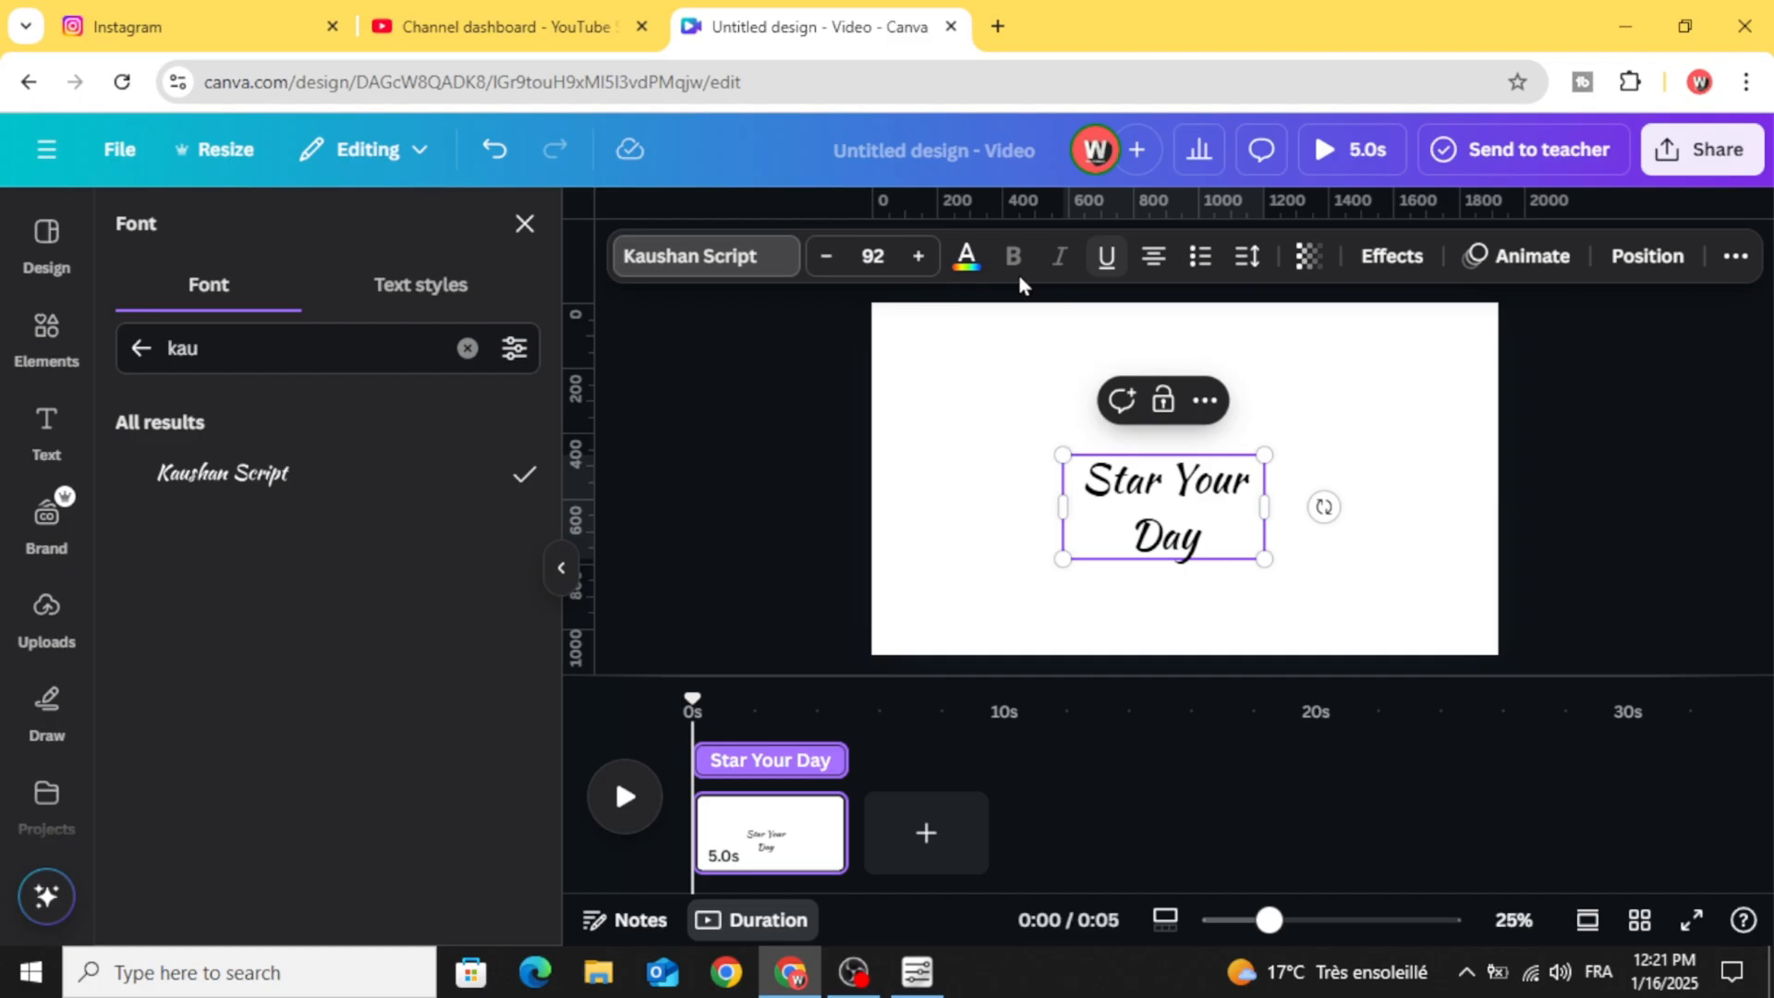
click(966, 257)
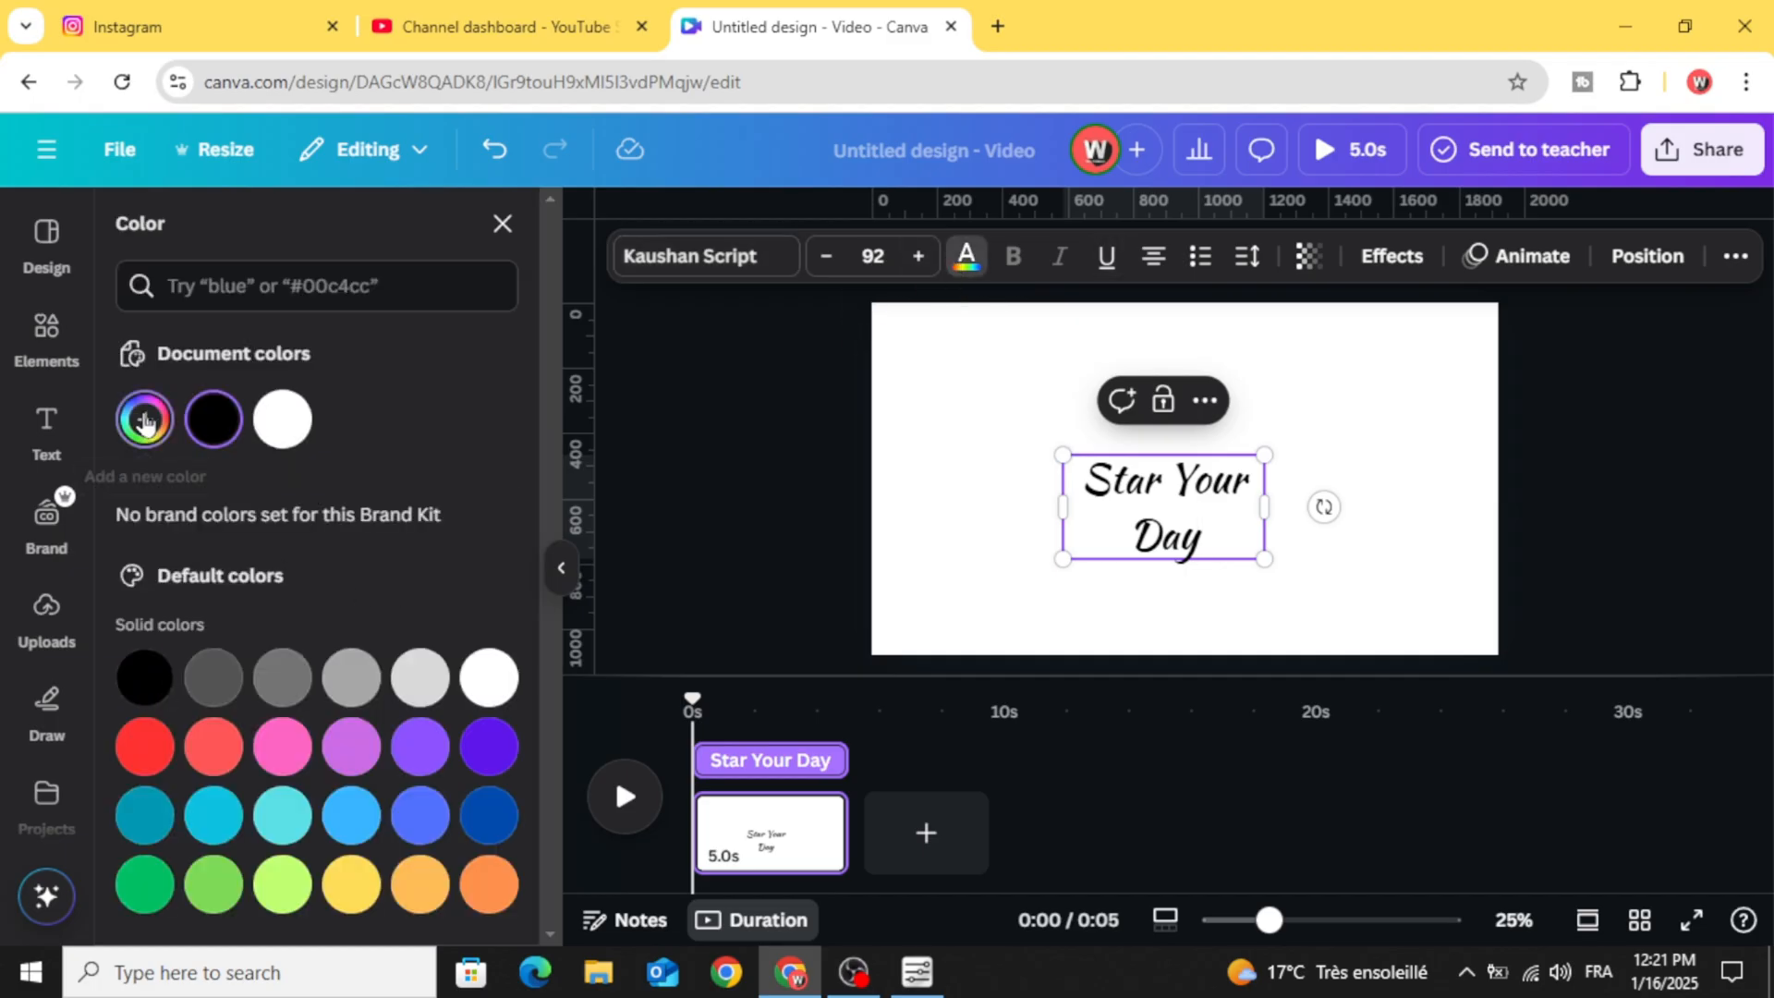
click(145, 420)
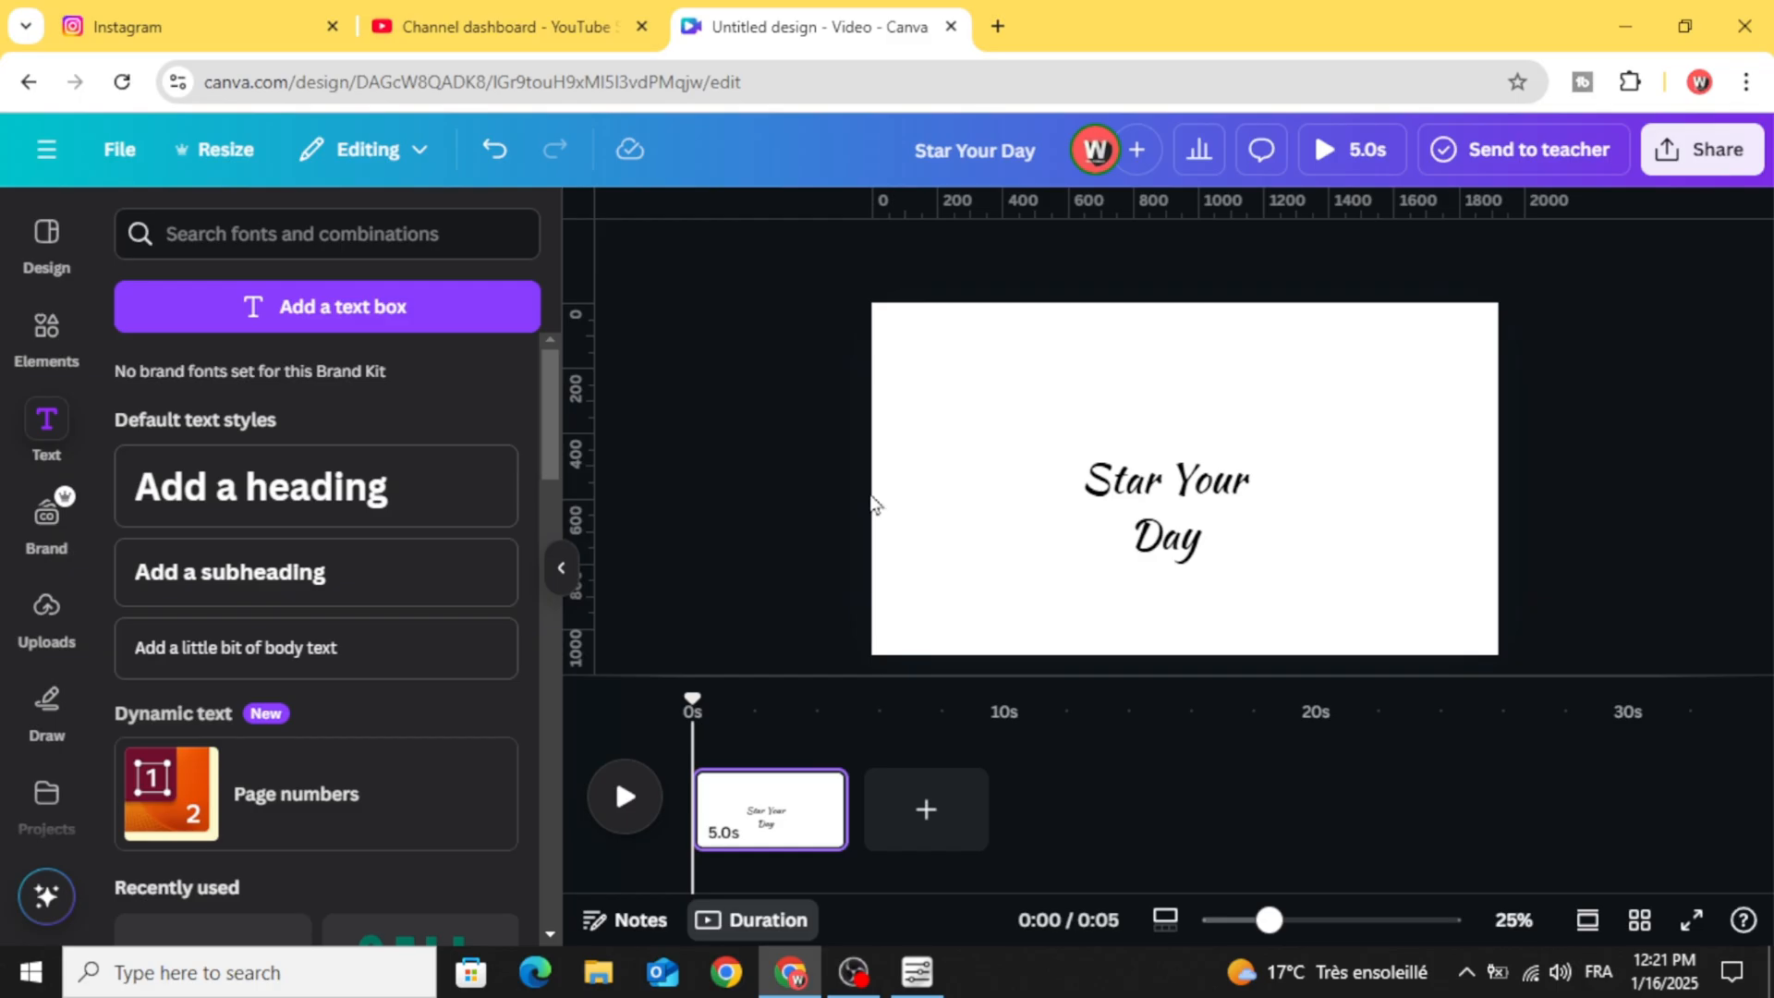
- Make the Star Your Day heading dark red with tighter line spacing
click(1164, 507)
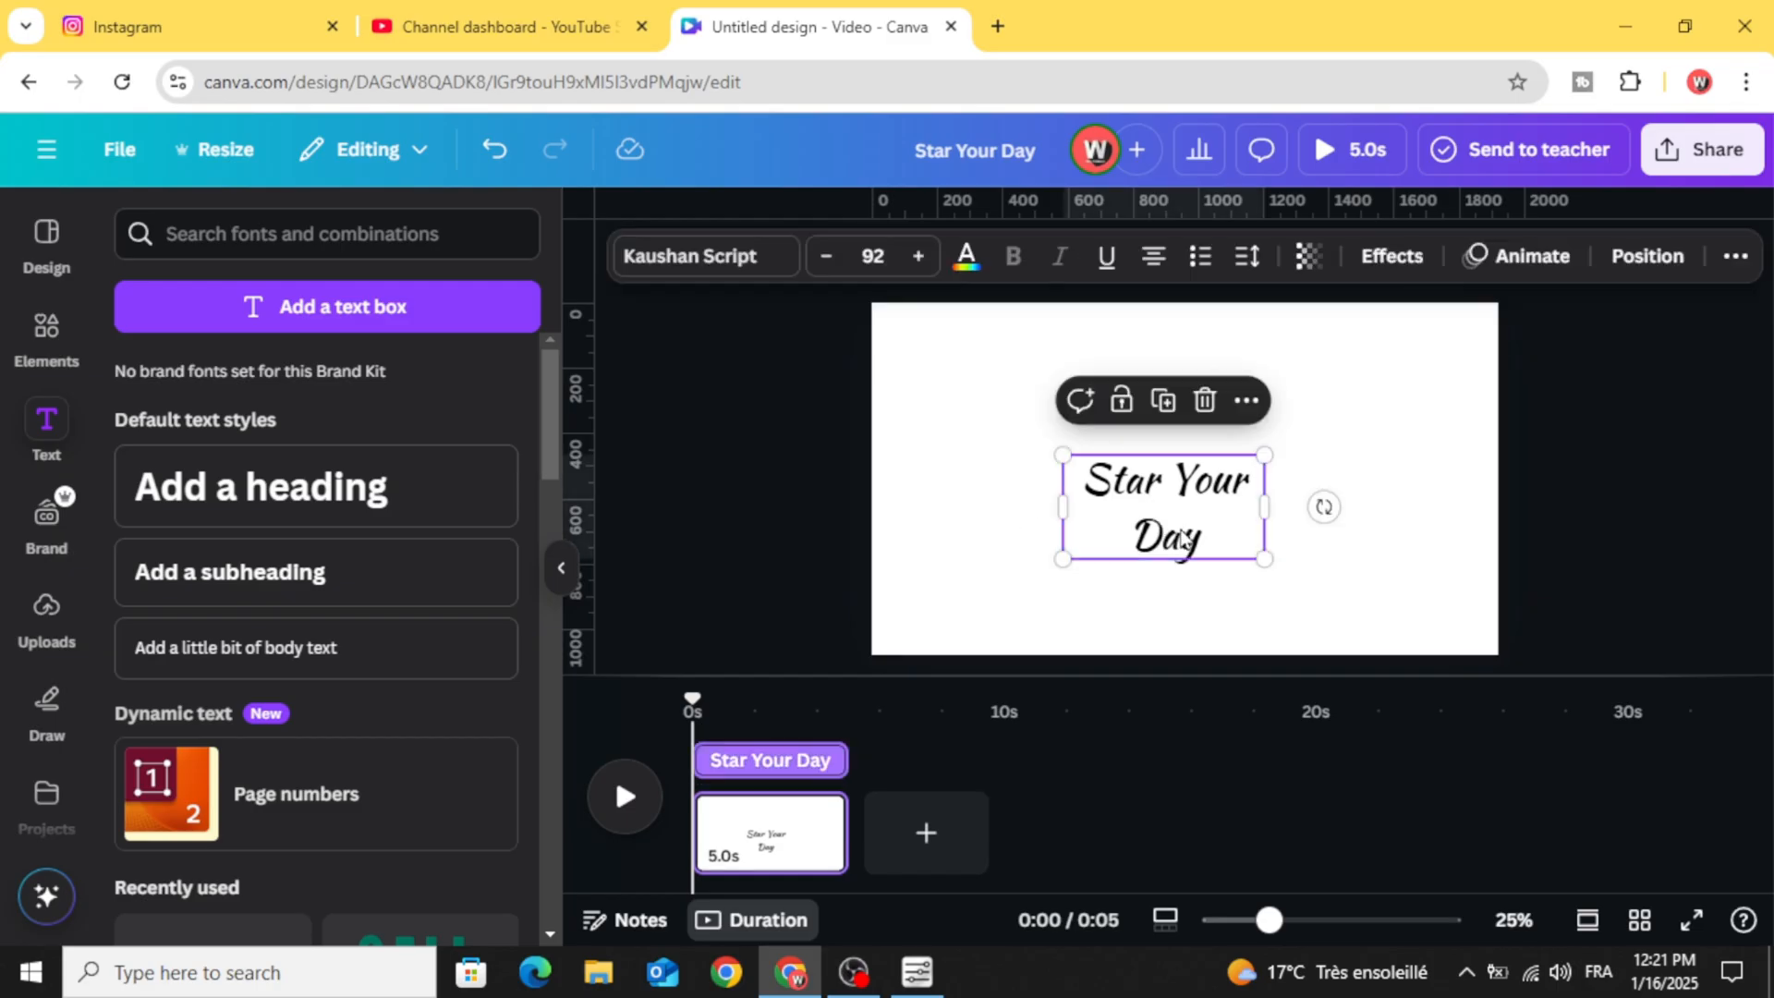
click(965, 257)
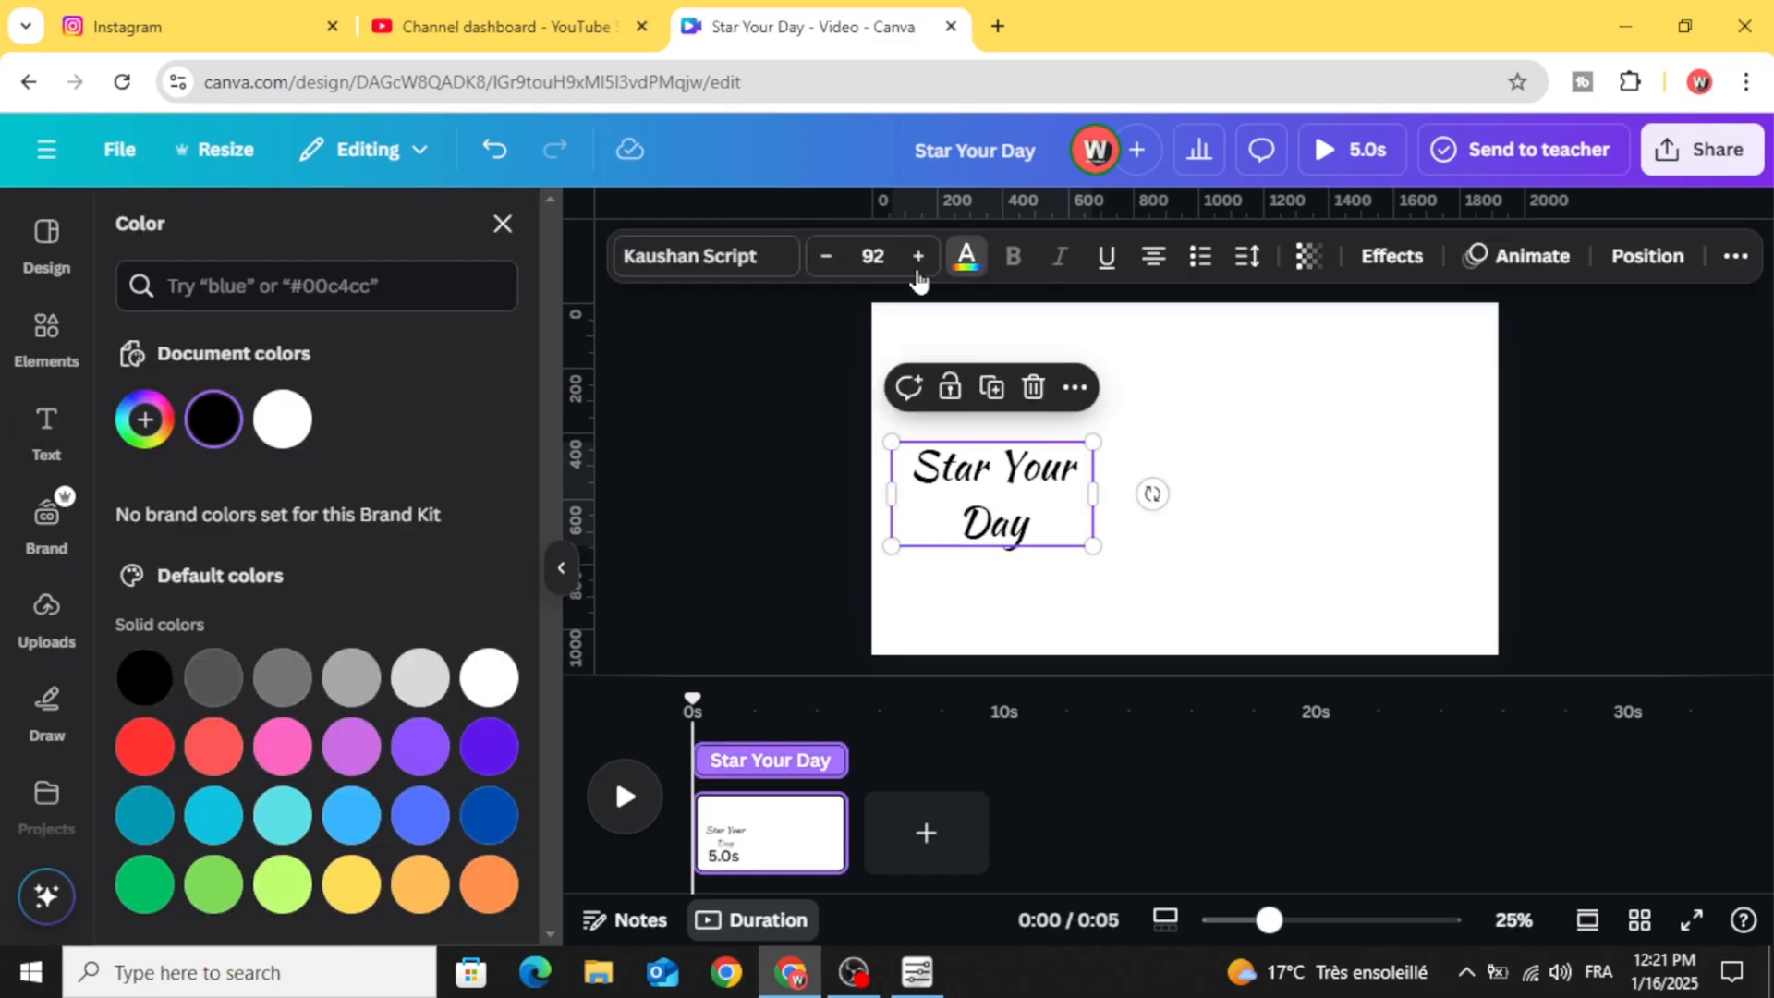
click(145, 419)
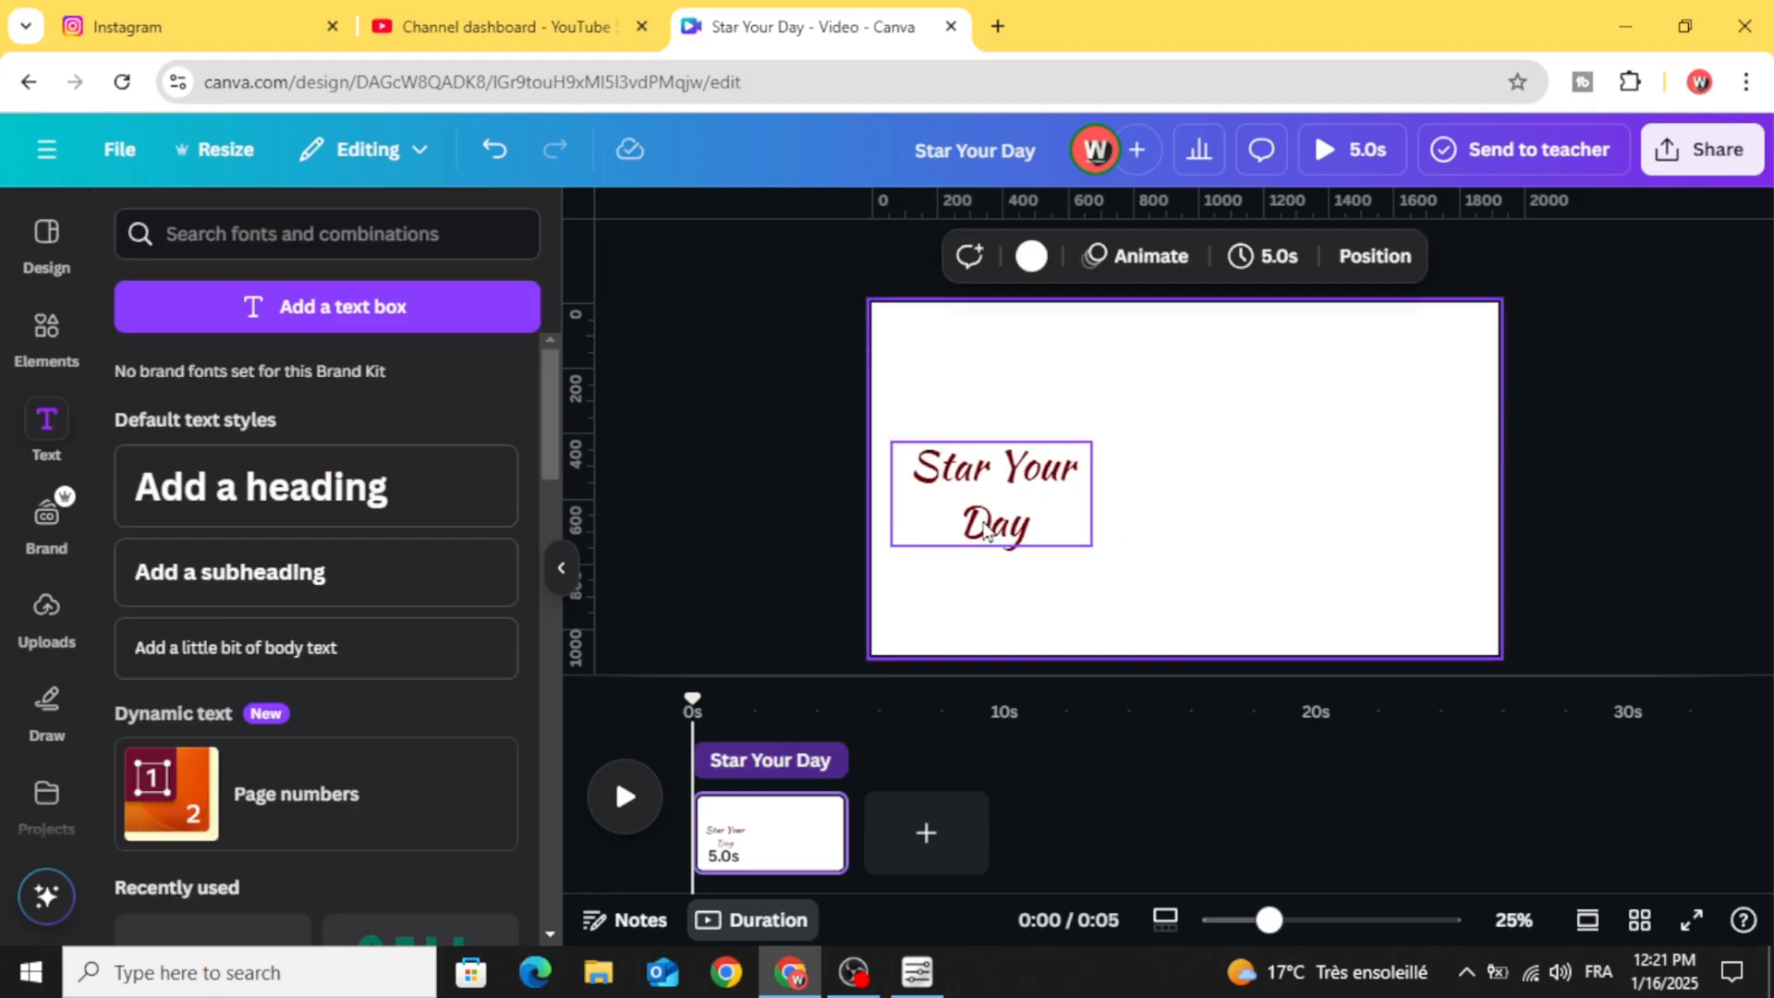
click(1245, 256)
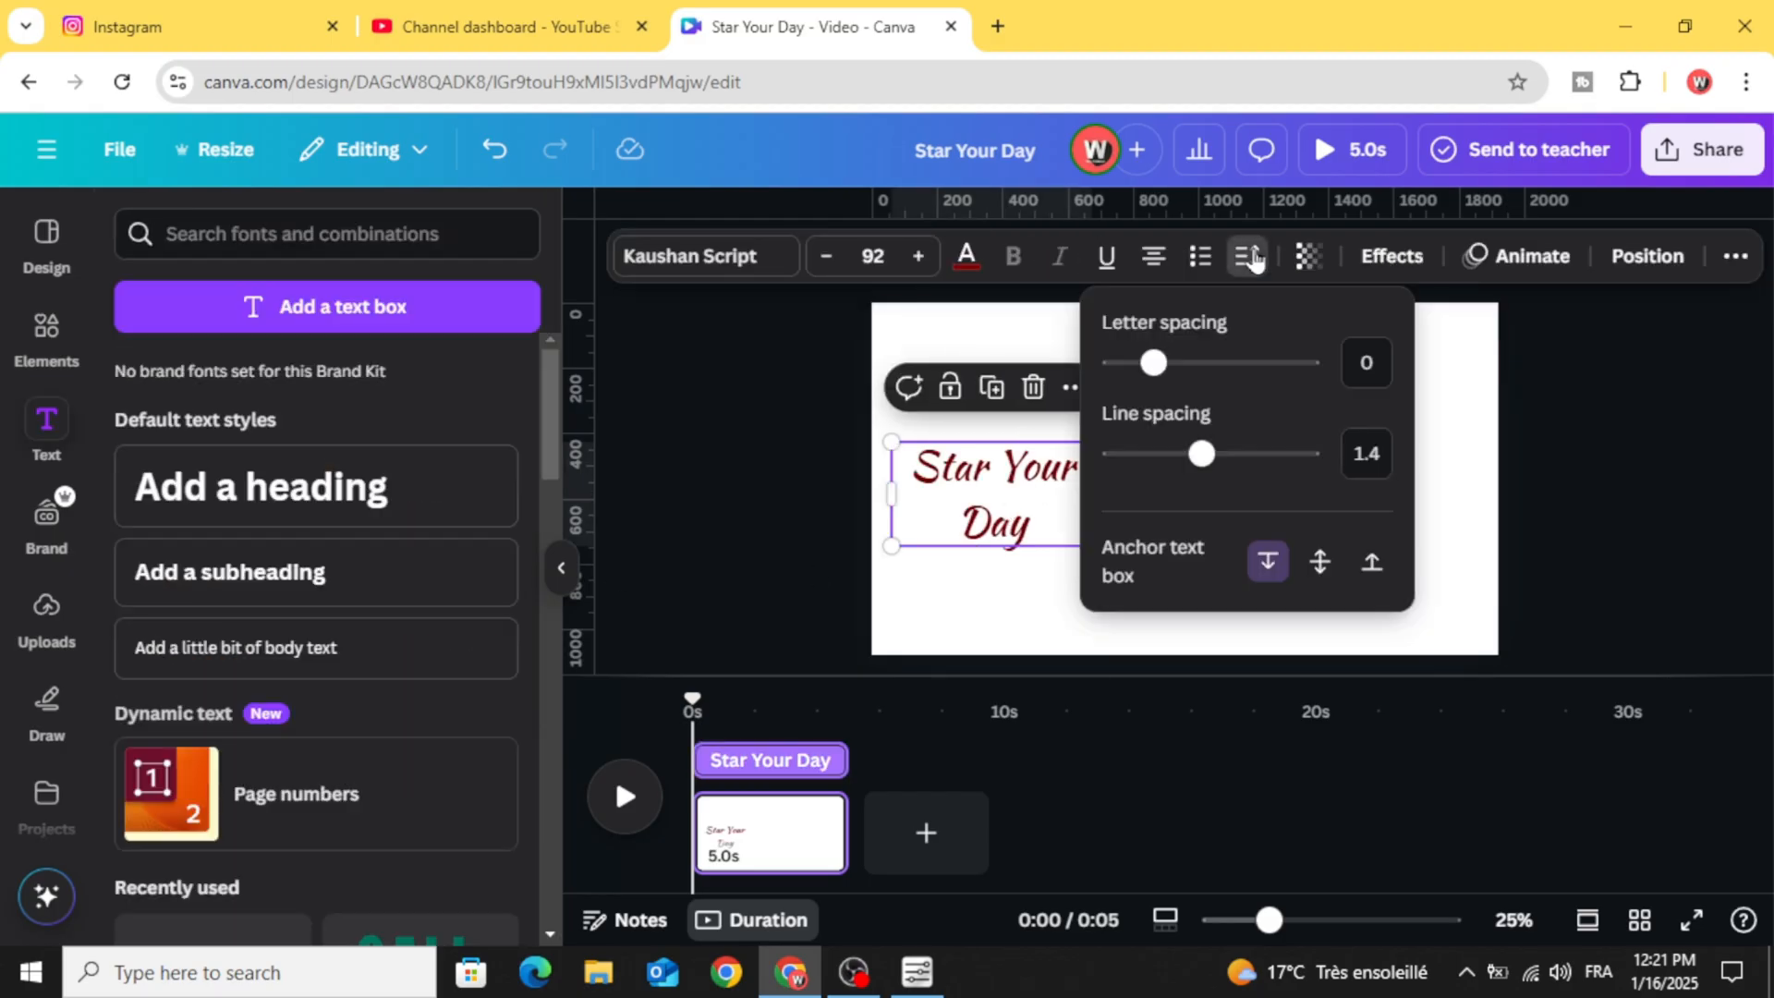
drag(1203, 454, 1188, 453)
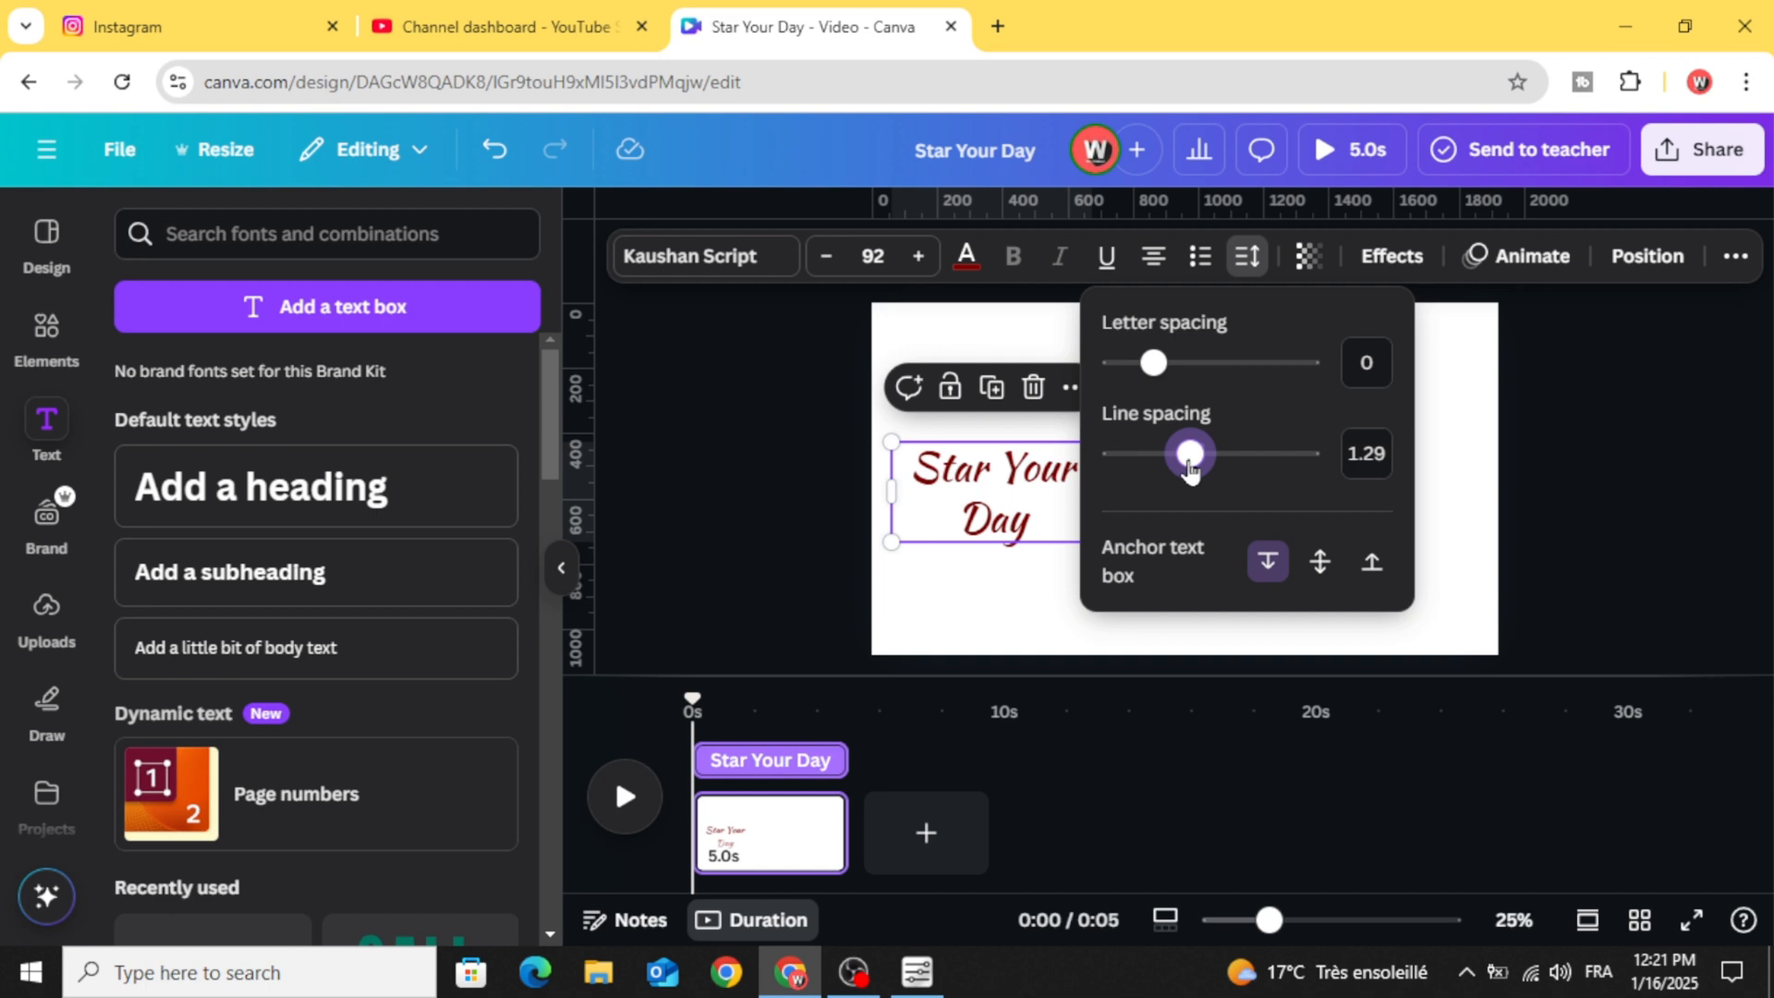
- Enlarge the heading to size 117 in a wider text box and reposition it
drag(1189, 453, 1170, 452)
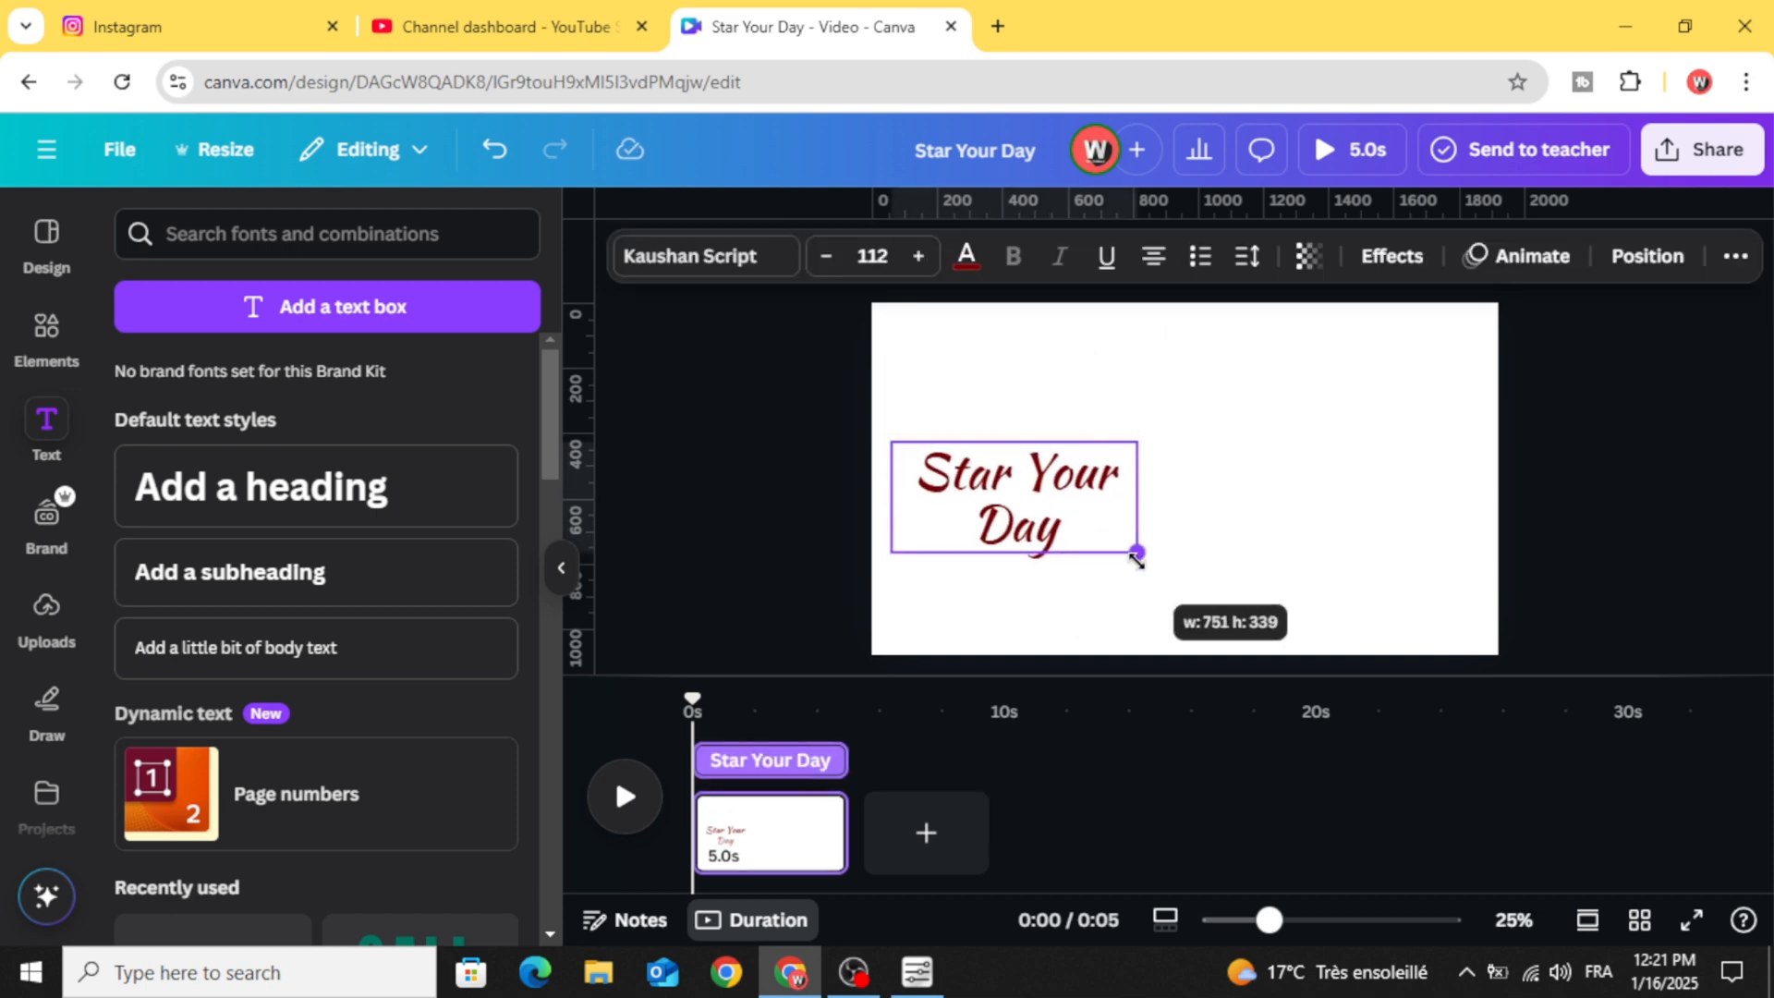
drag(1138, 552, 1149, 518)
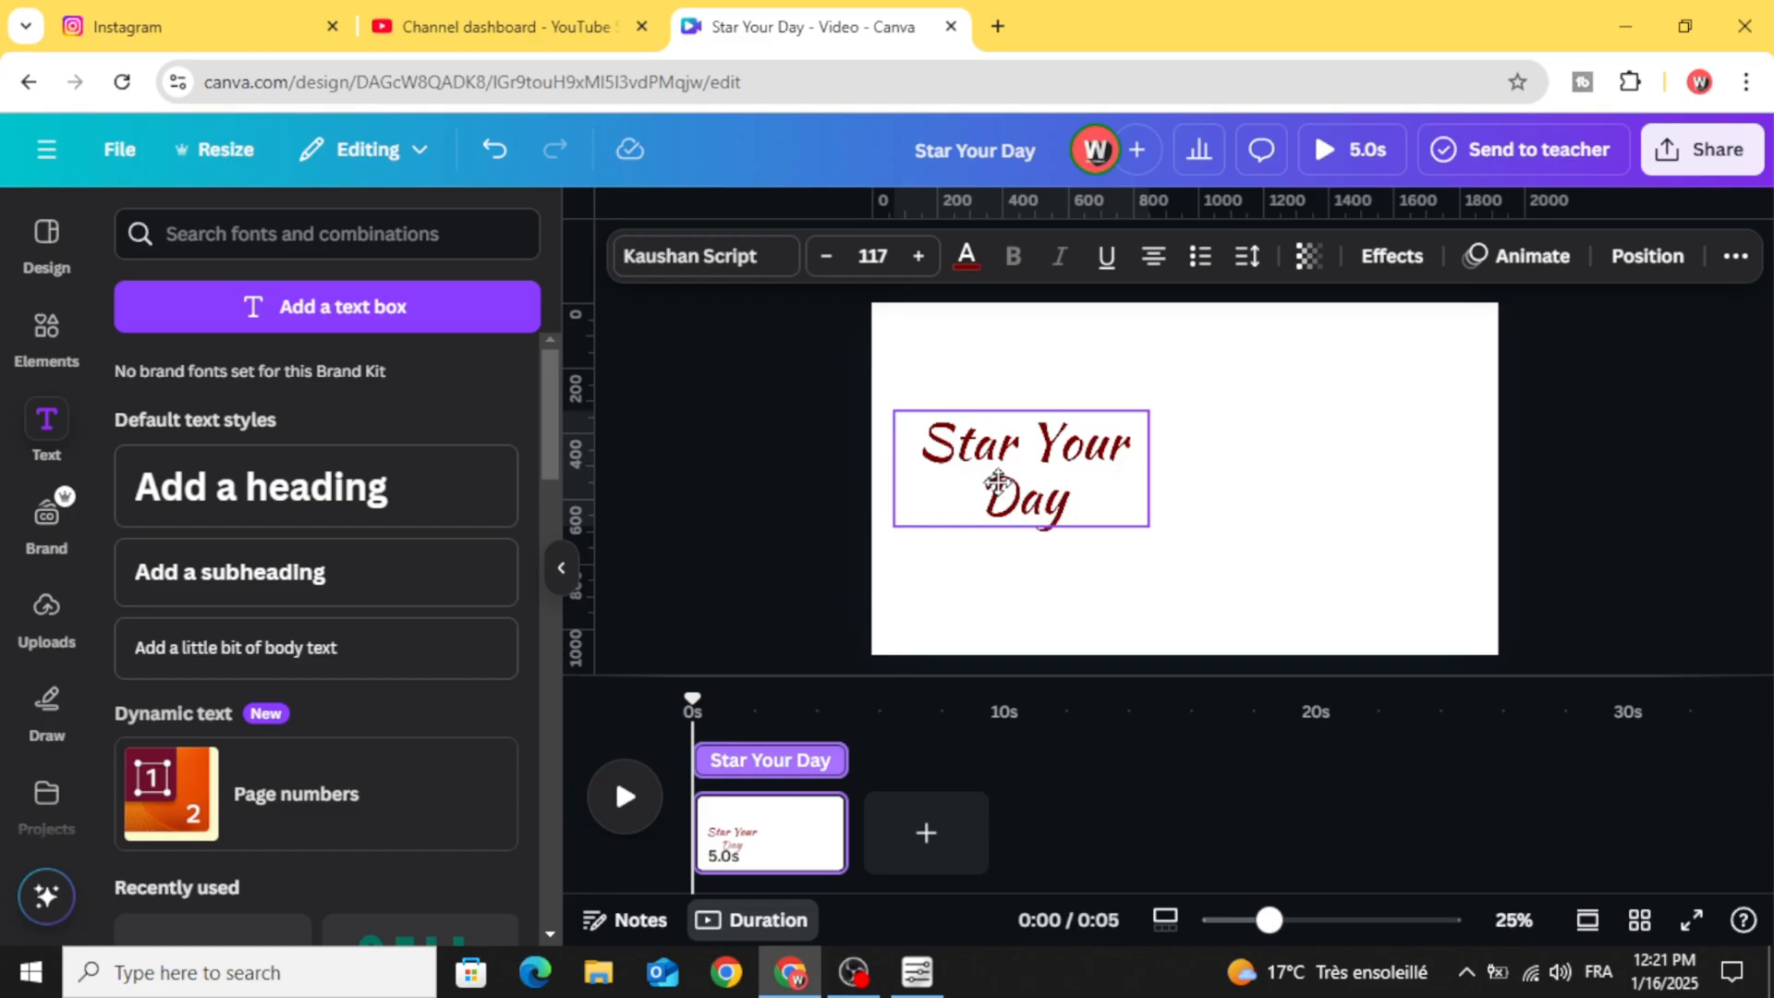
click(999, 483)
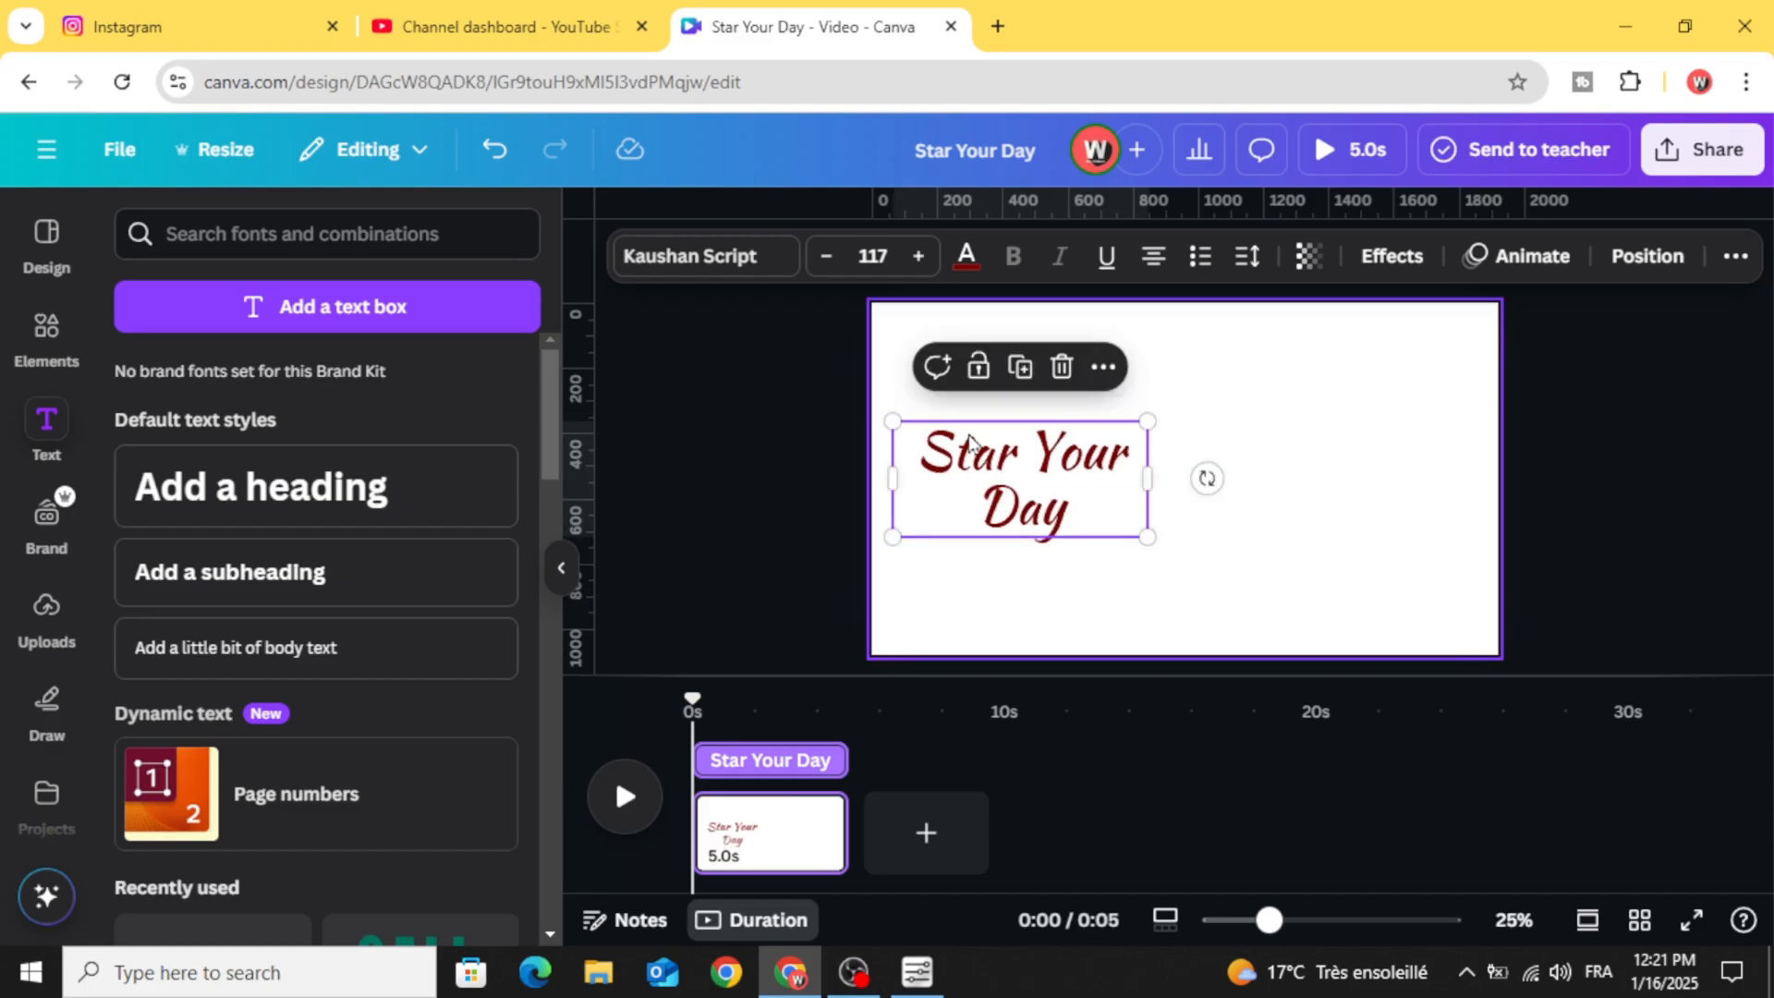
click(906, 538)
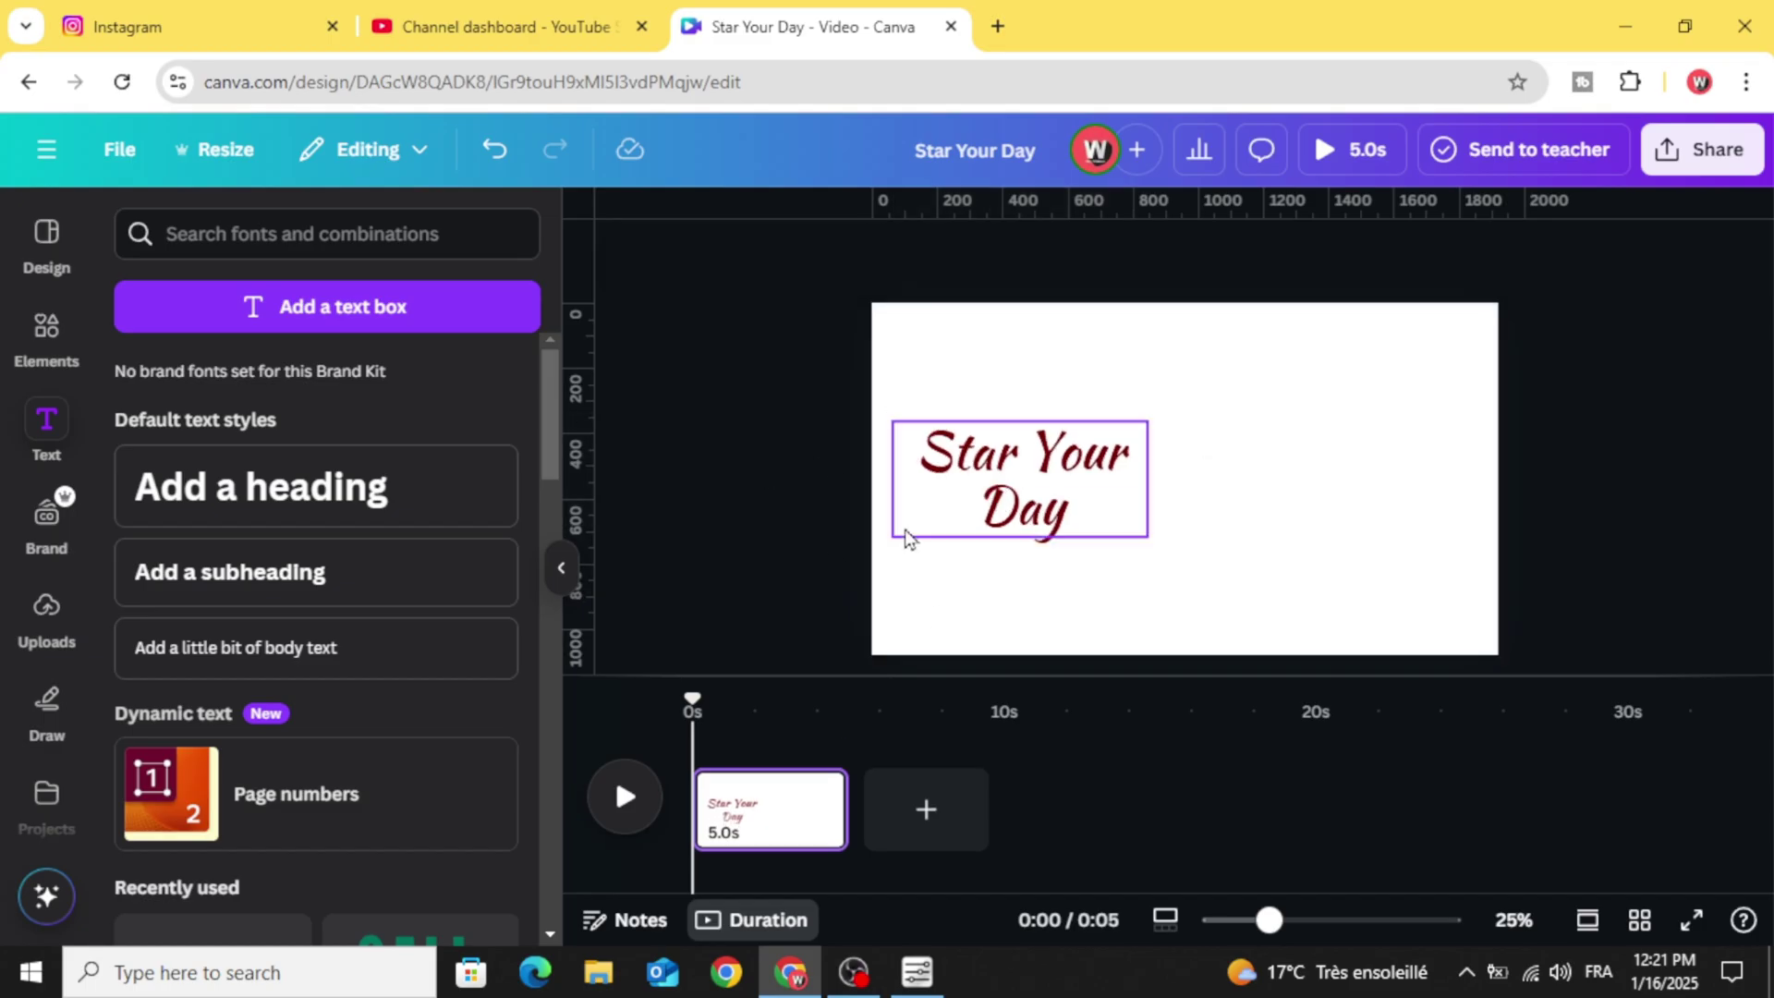
click(1021, 478)
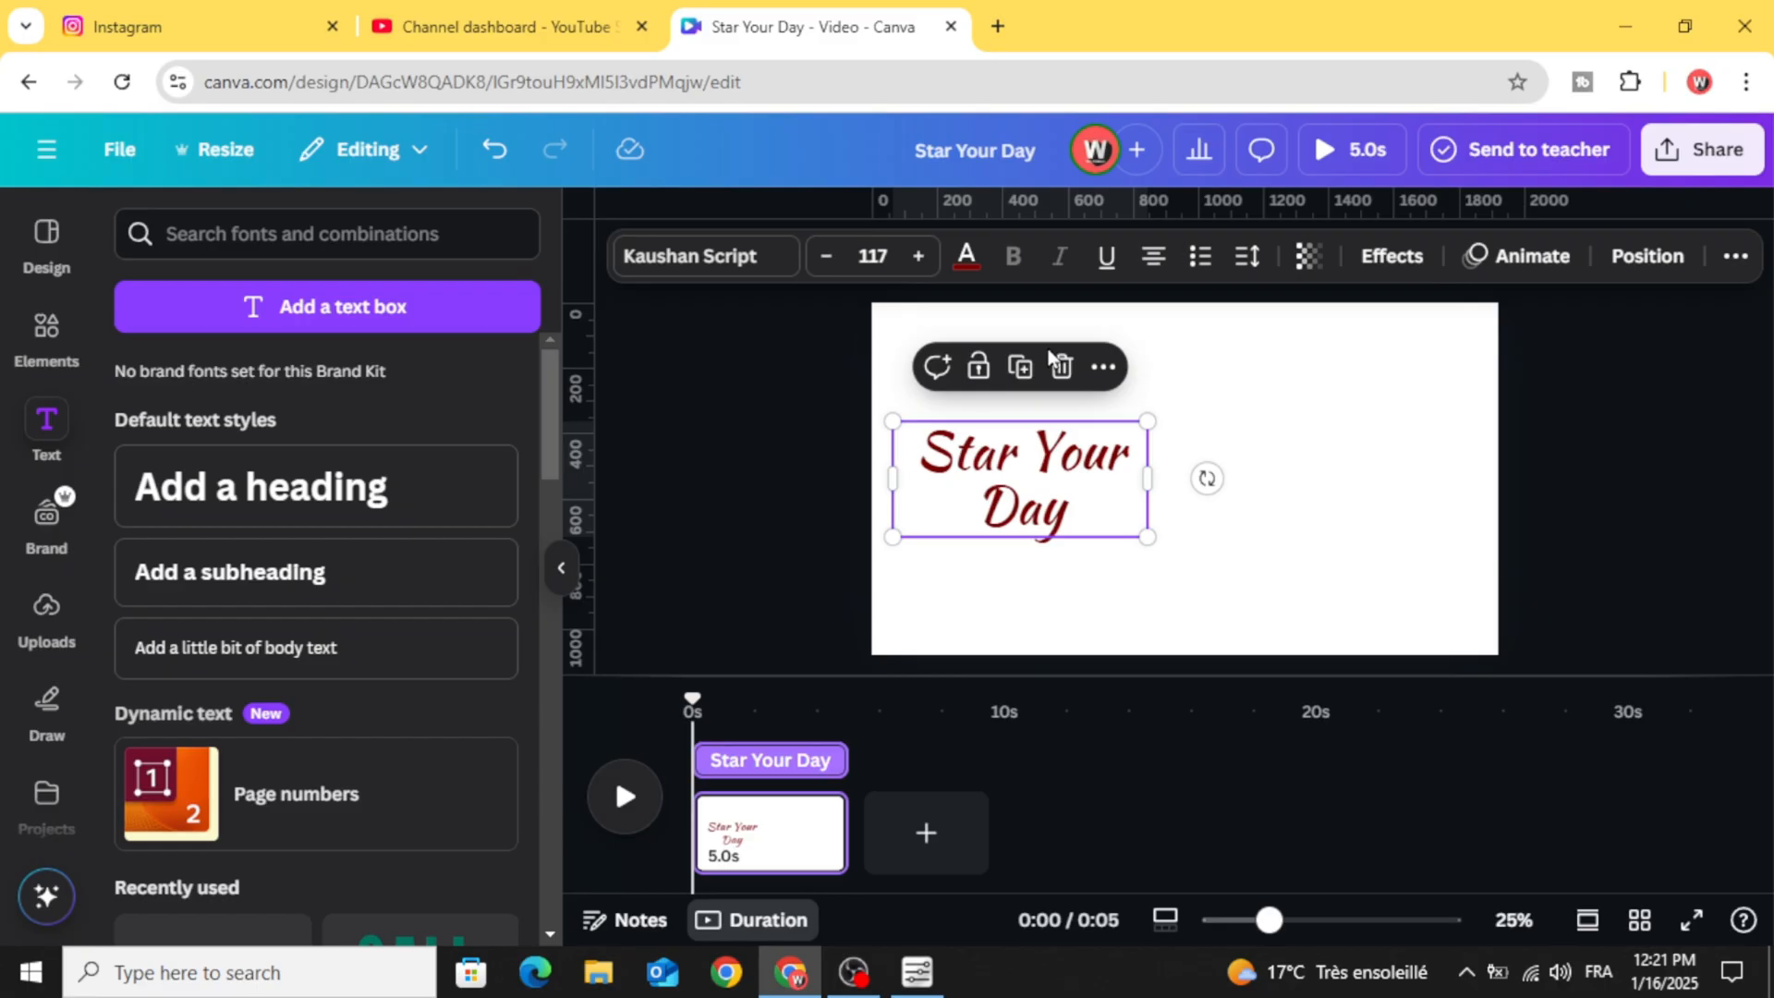
- Duplicate the heading, retype it as 'With Warm &Fresh', and move it over the original
drag(1018, 479, 1273, 478)
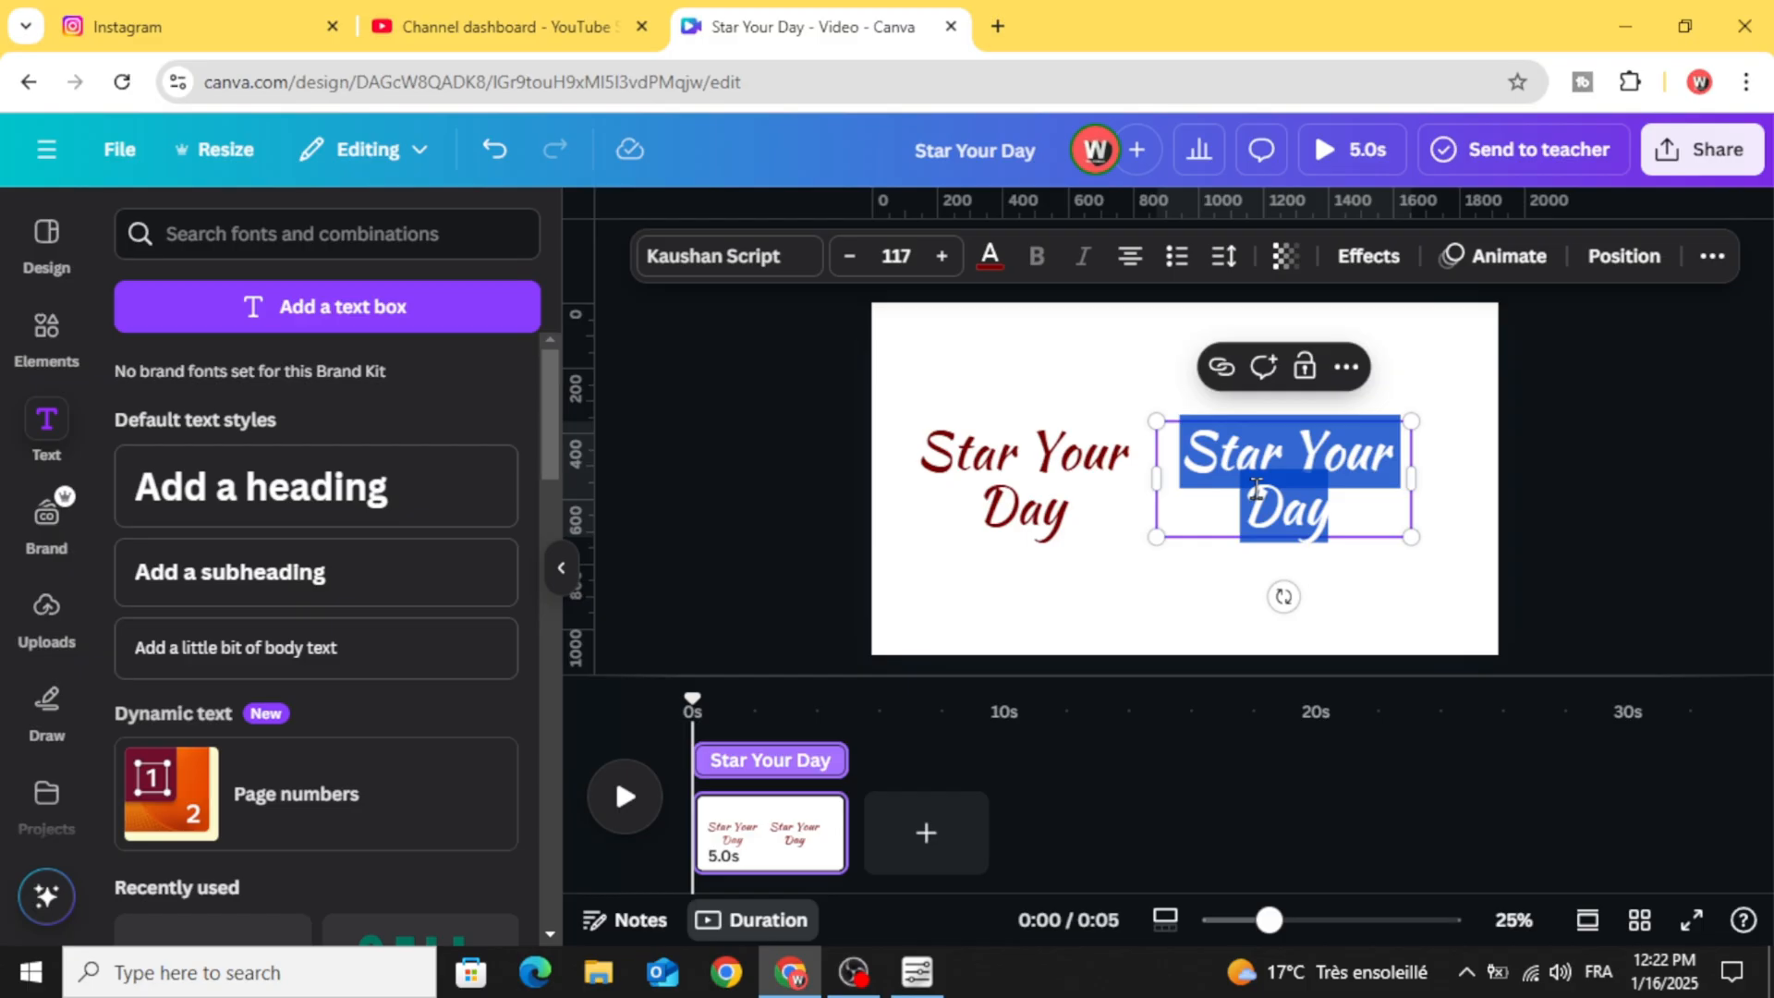
text(With W)
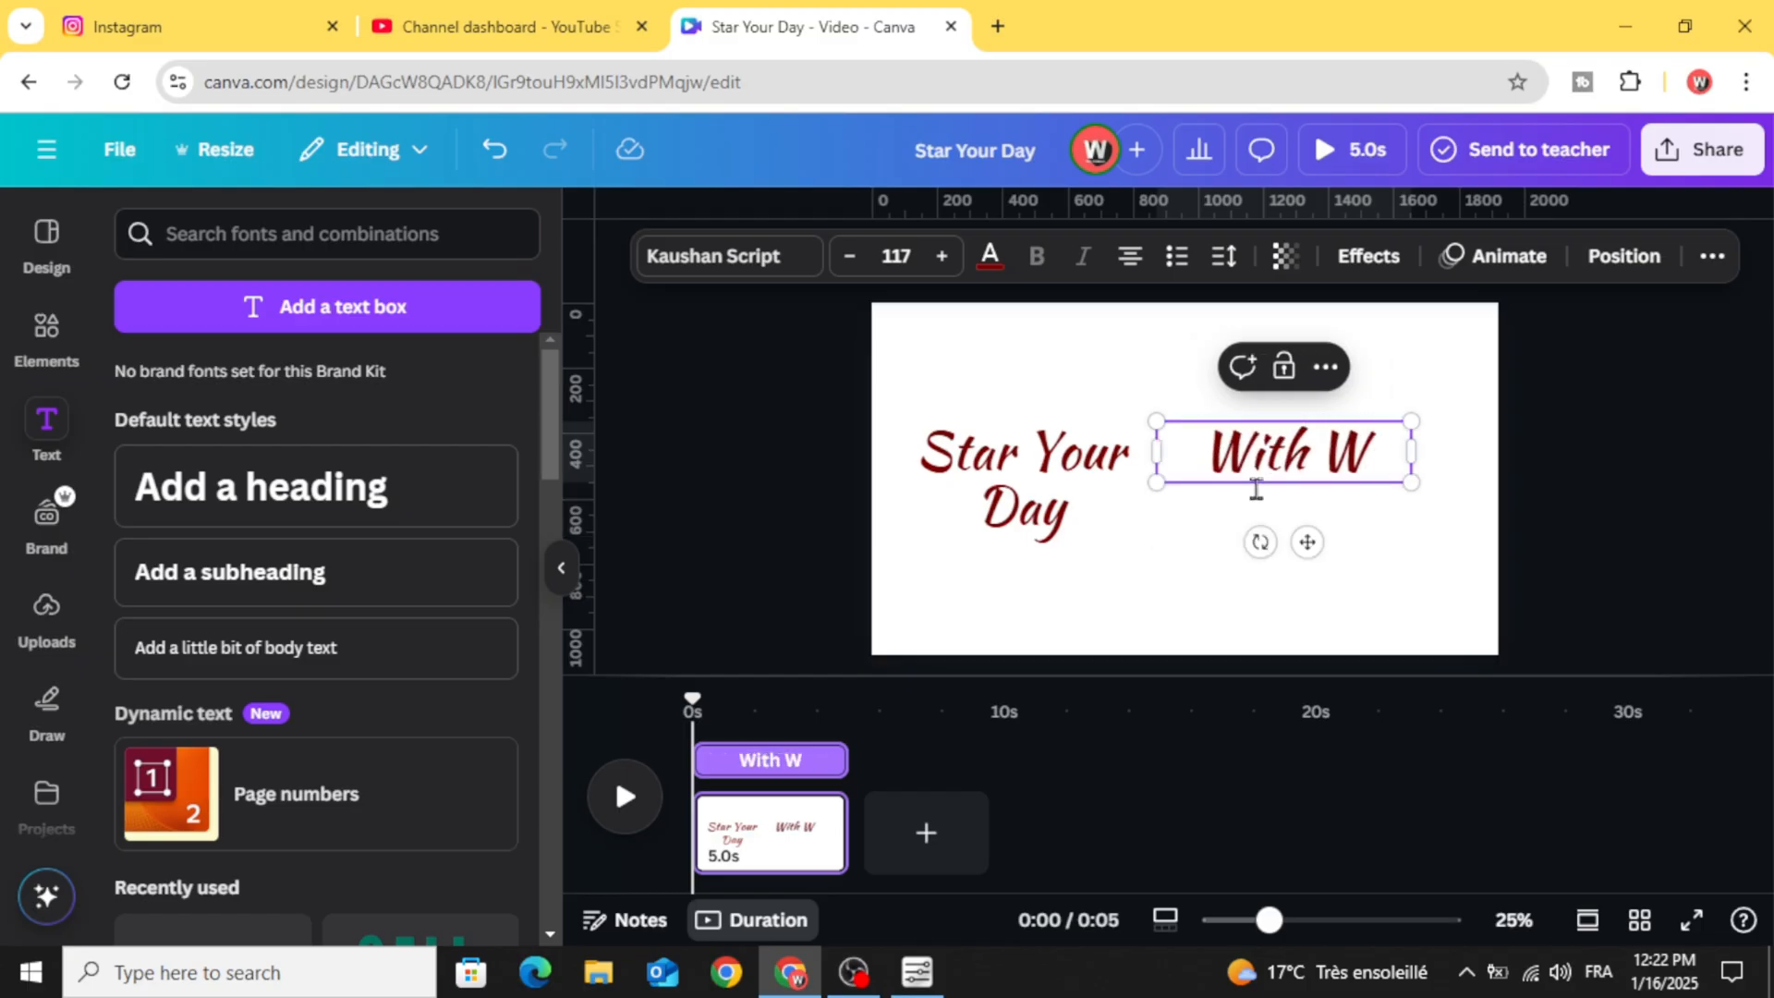
text(arm)
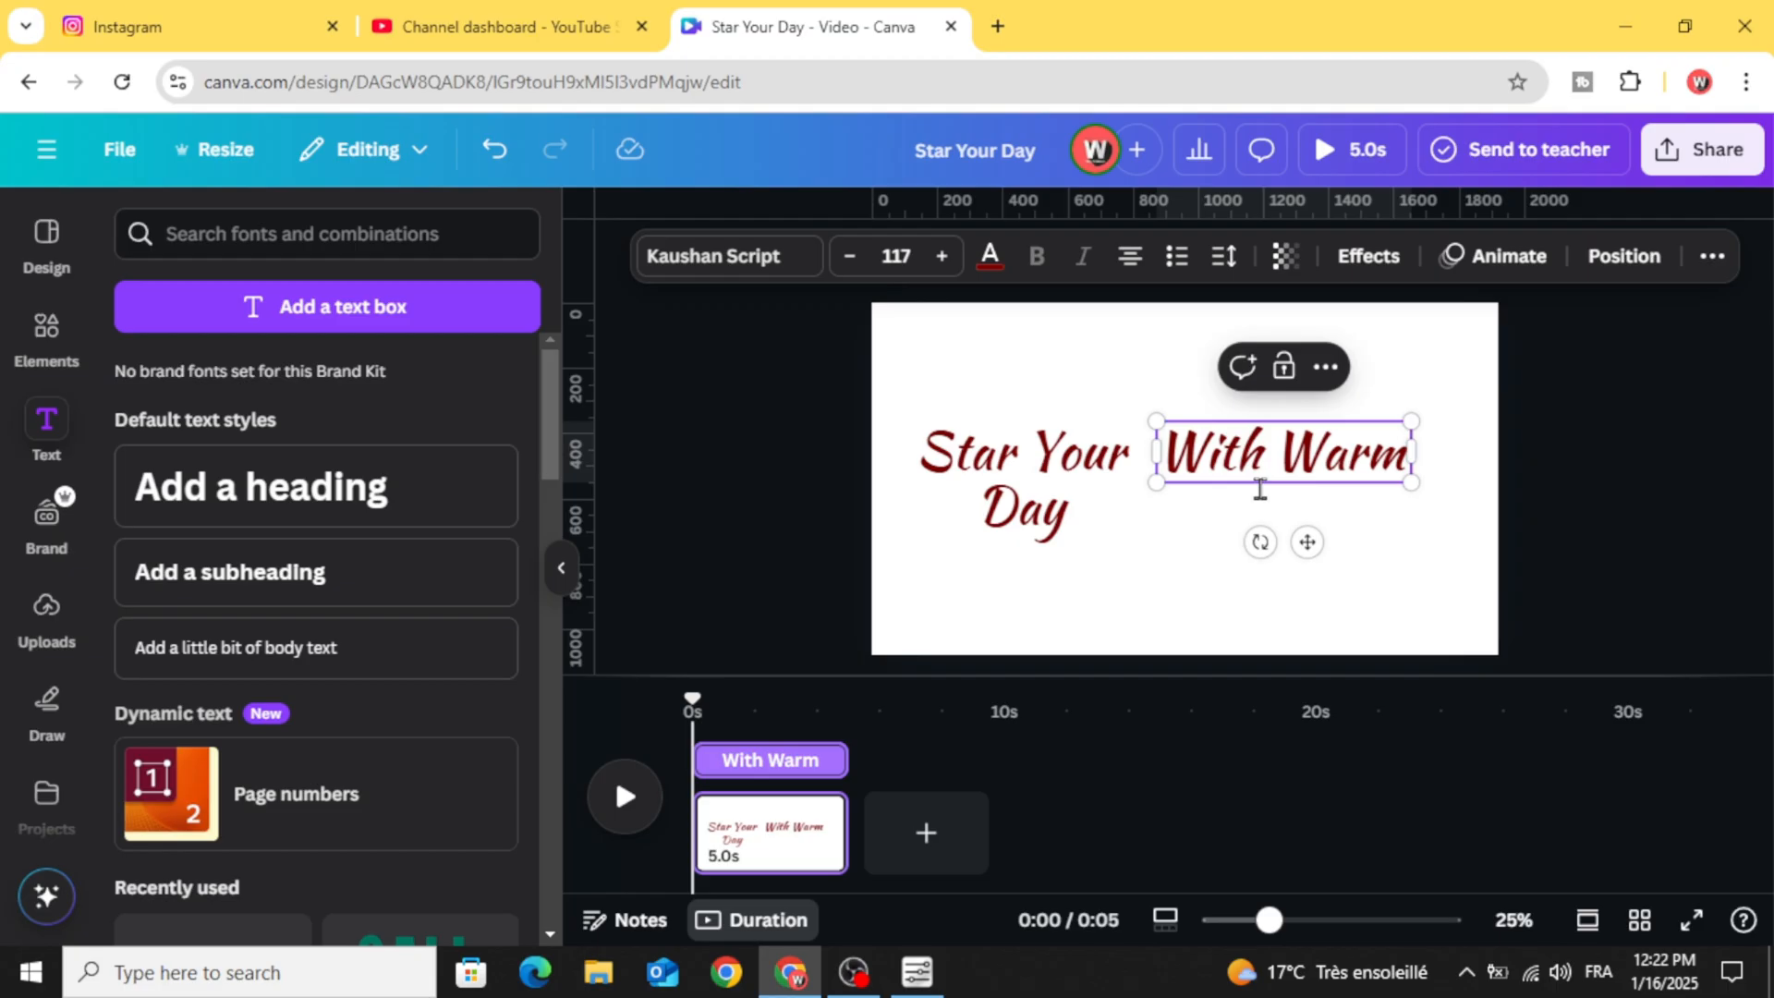
text(&F)
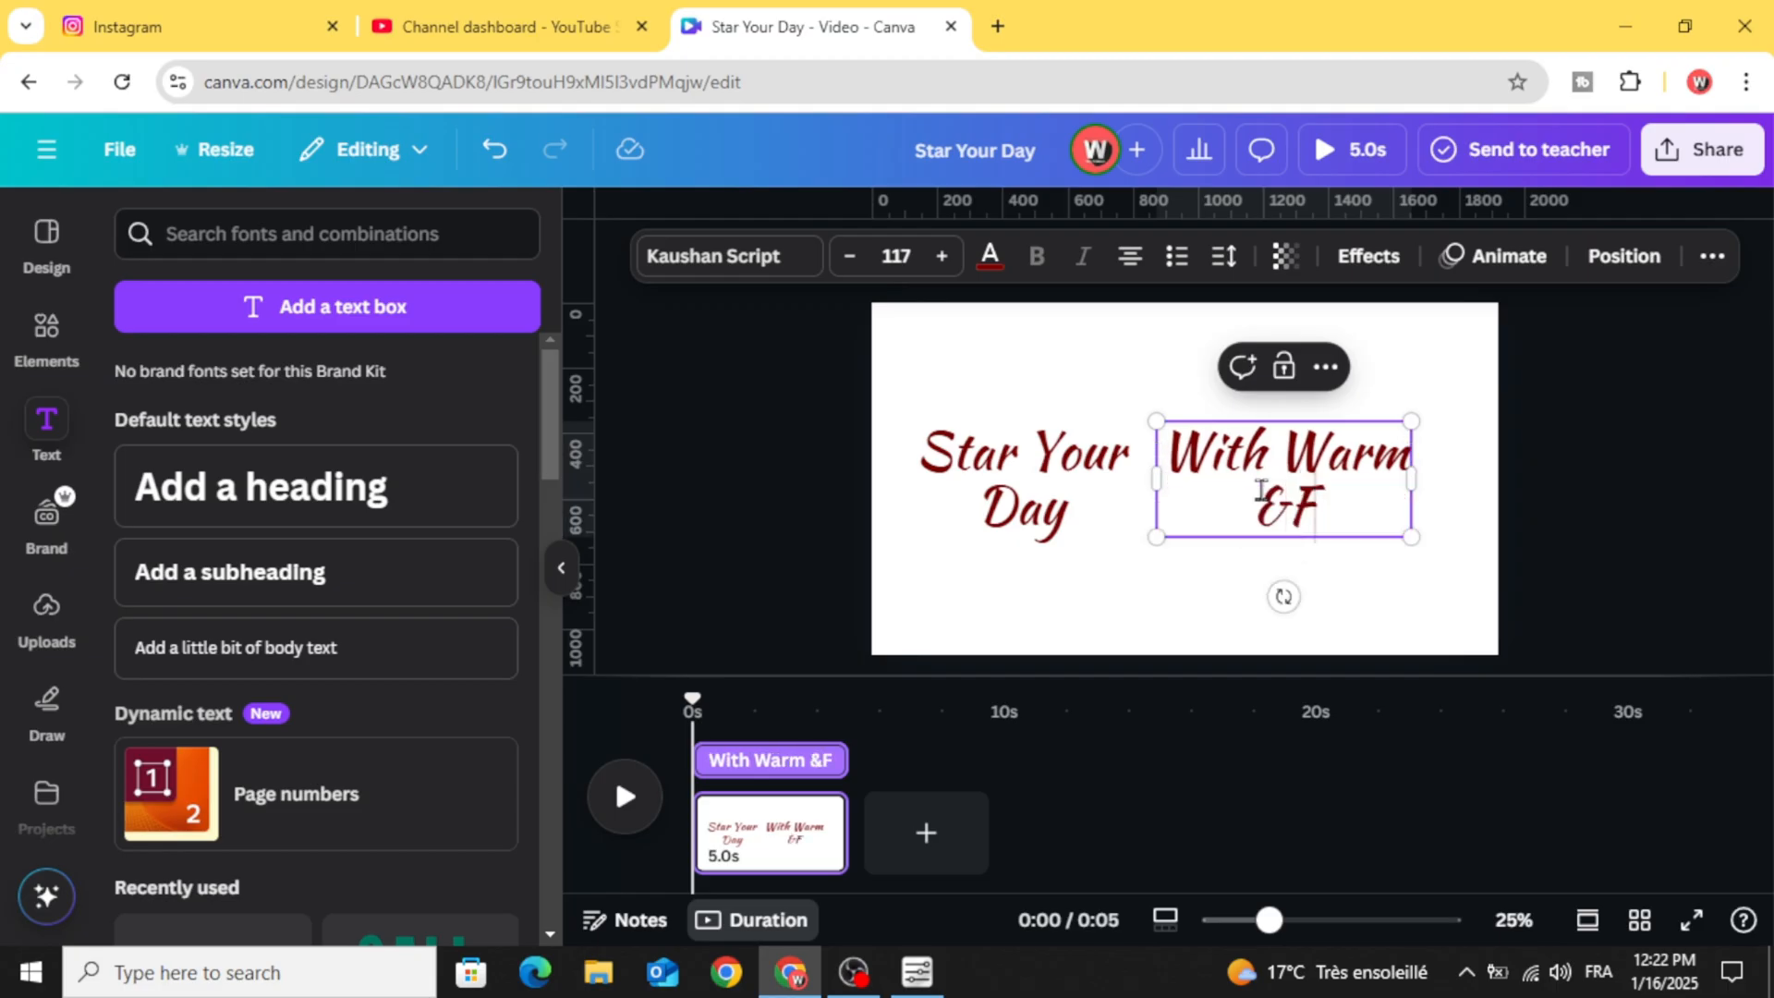
text(resh)
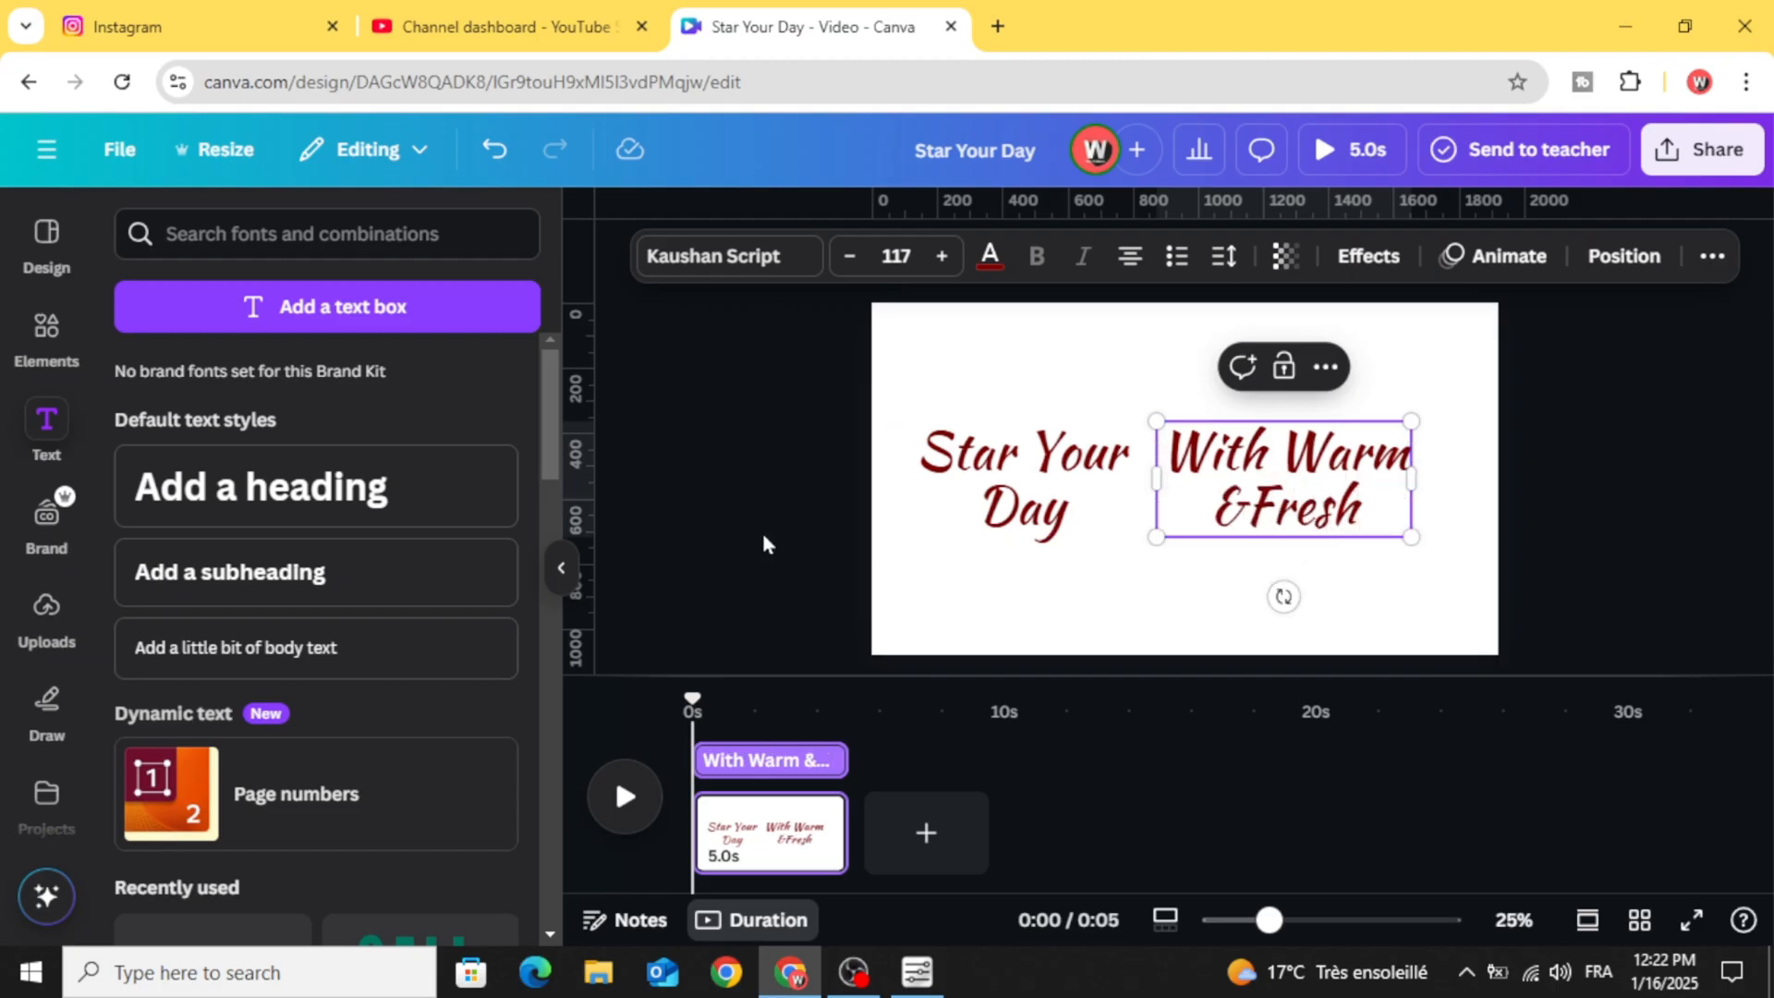
drag(1283, 475, 1047, 488)
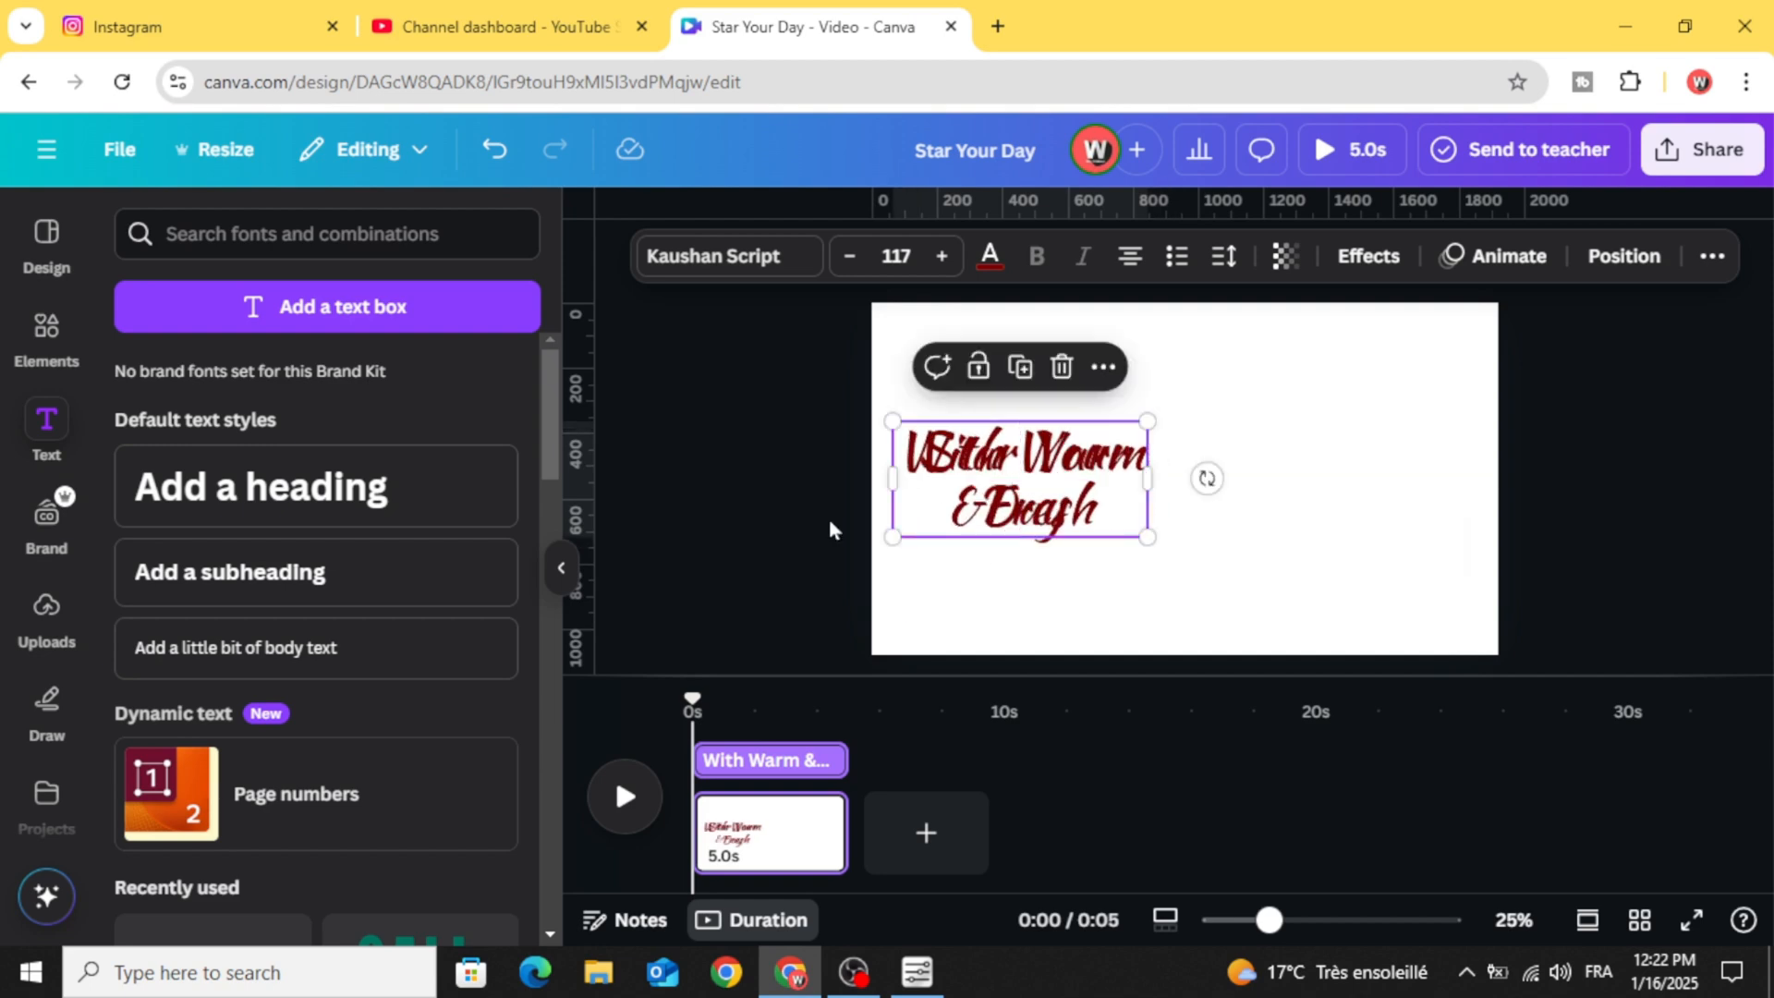
click(47, 326)
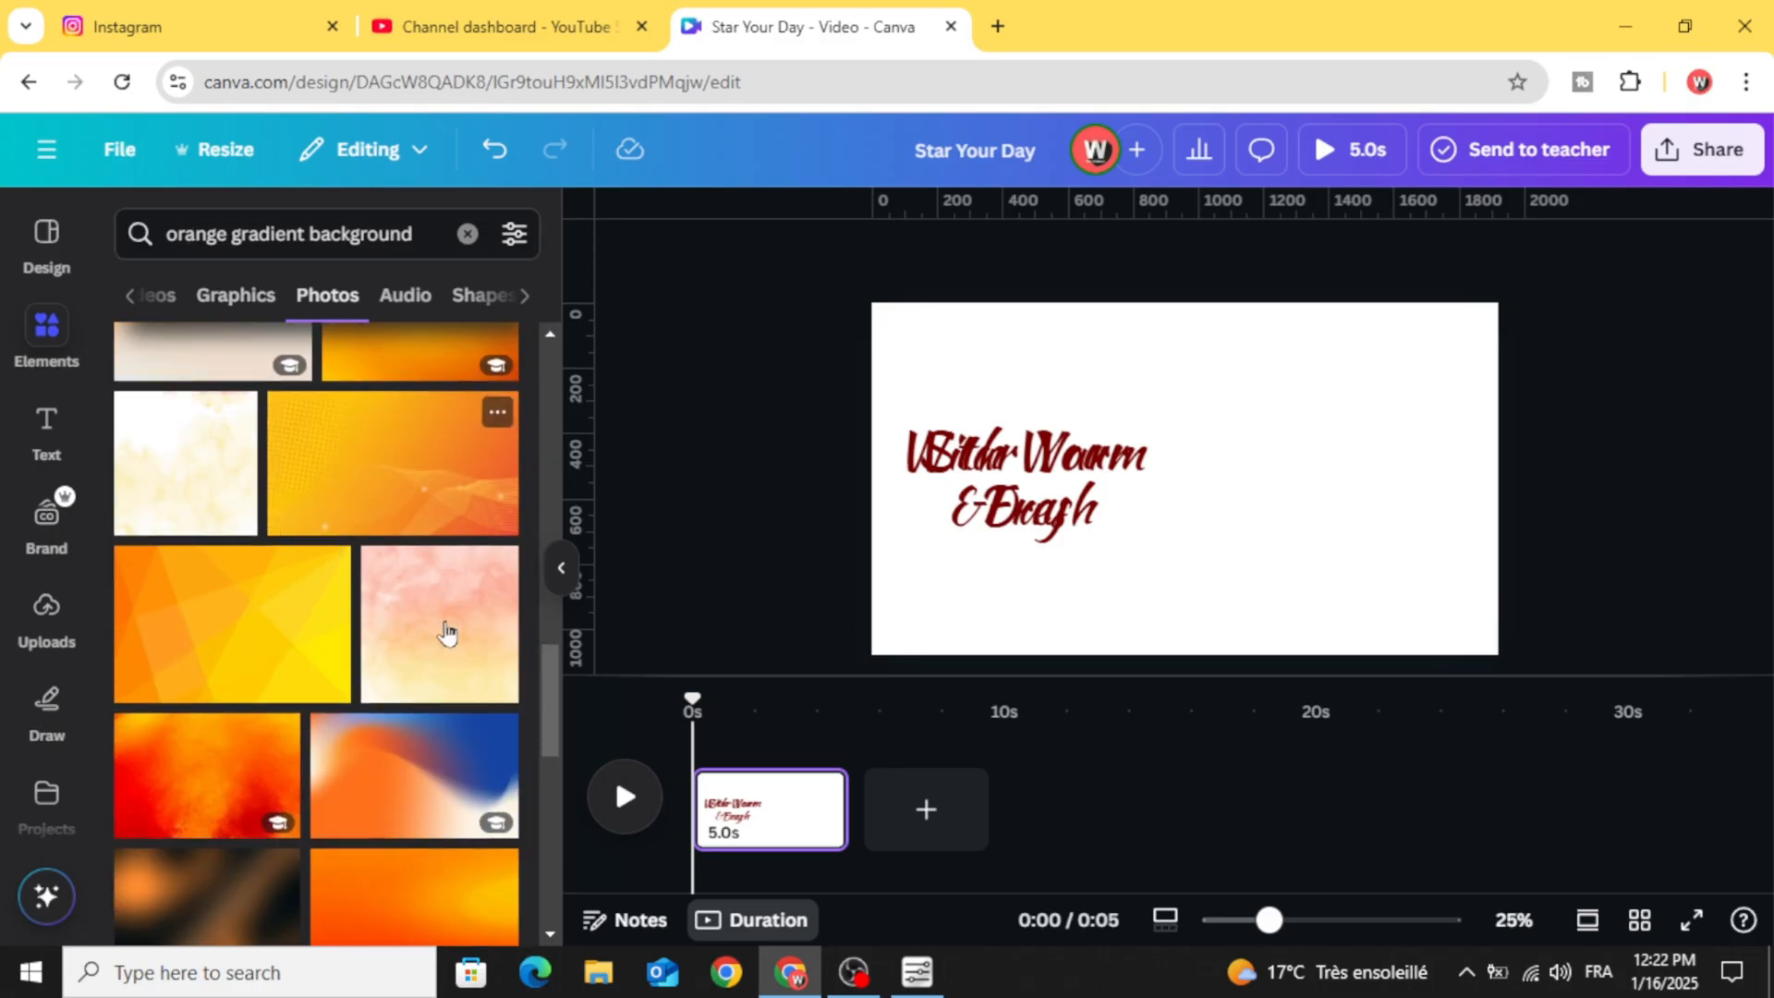
- Set the orange gradient photo as the page background and remove the script text
scroll(down, 3)
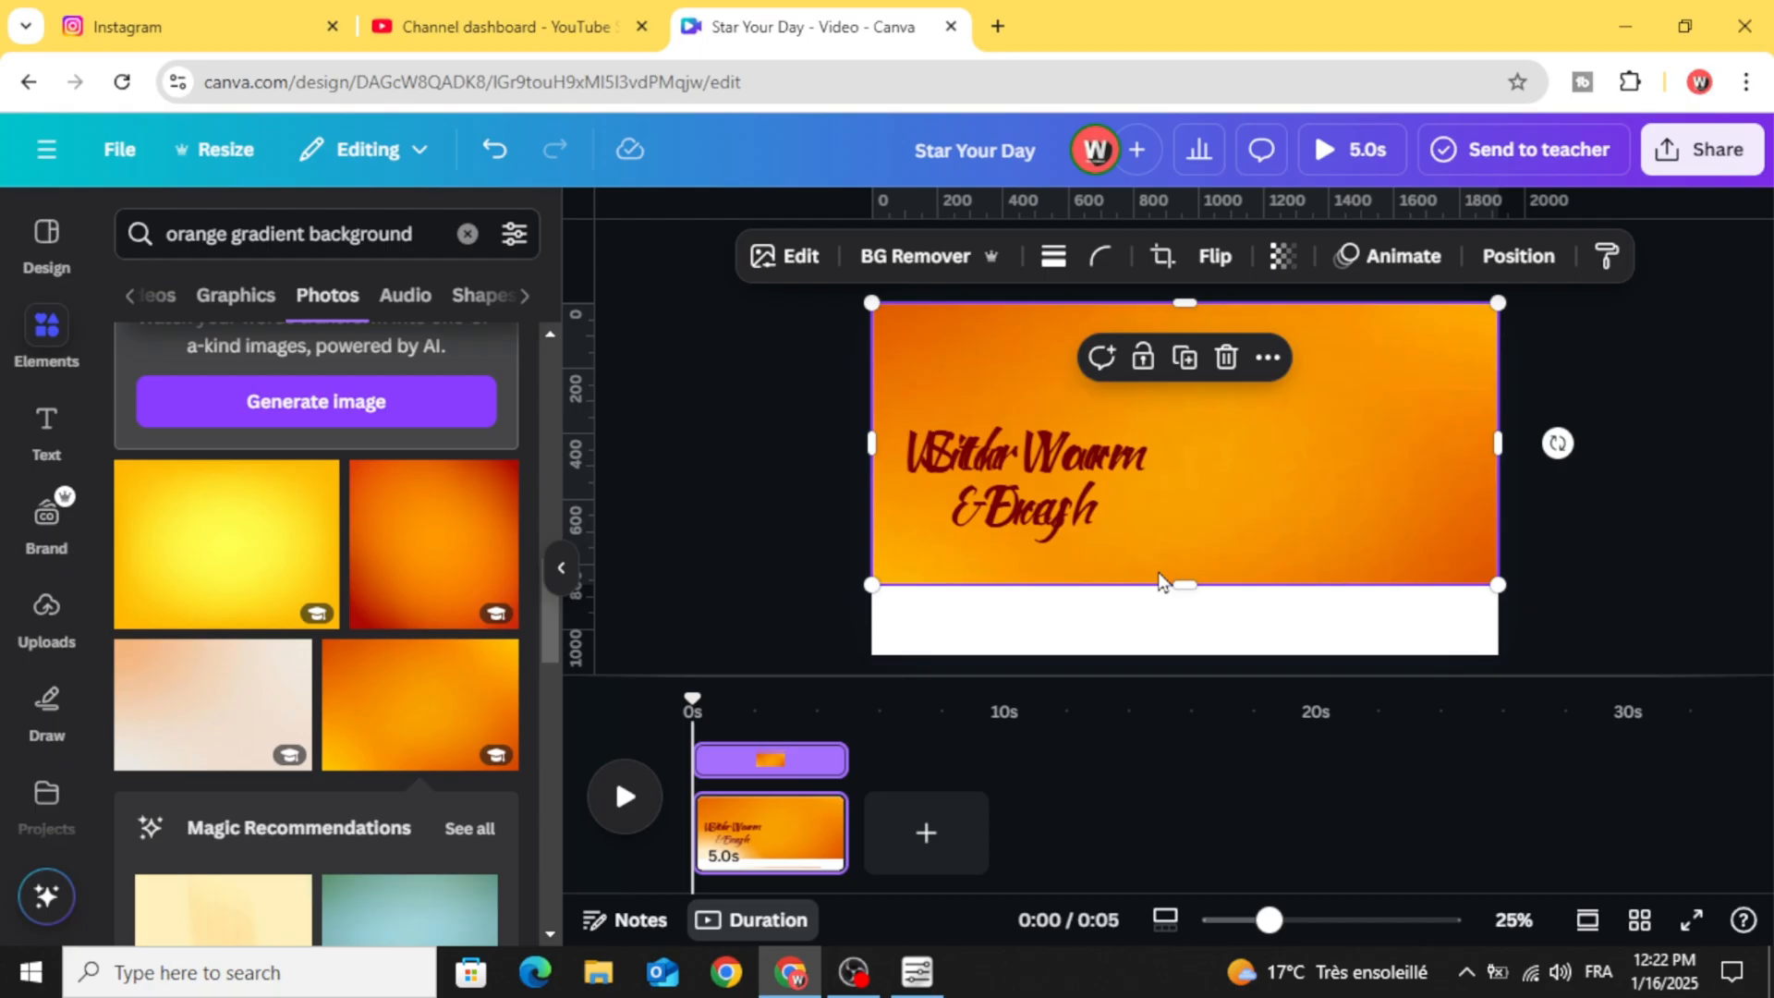
drag(1184, 583, 1183, 654)
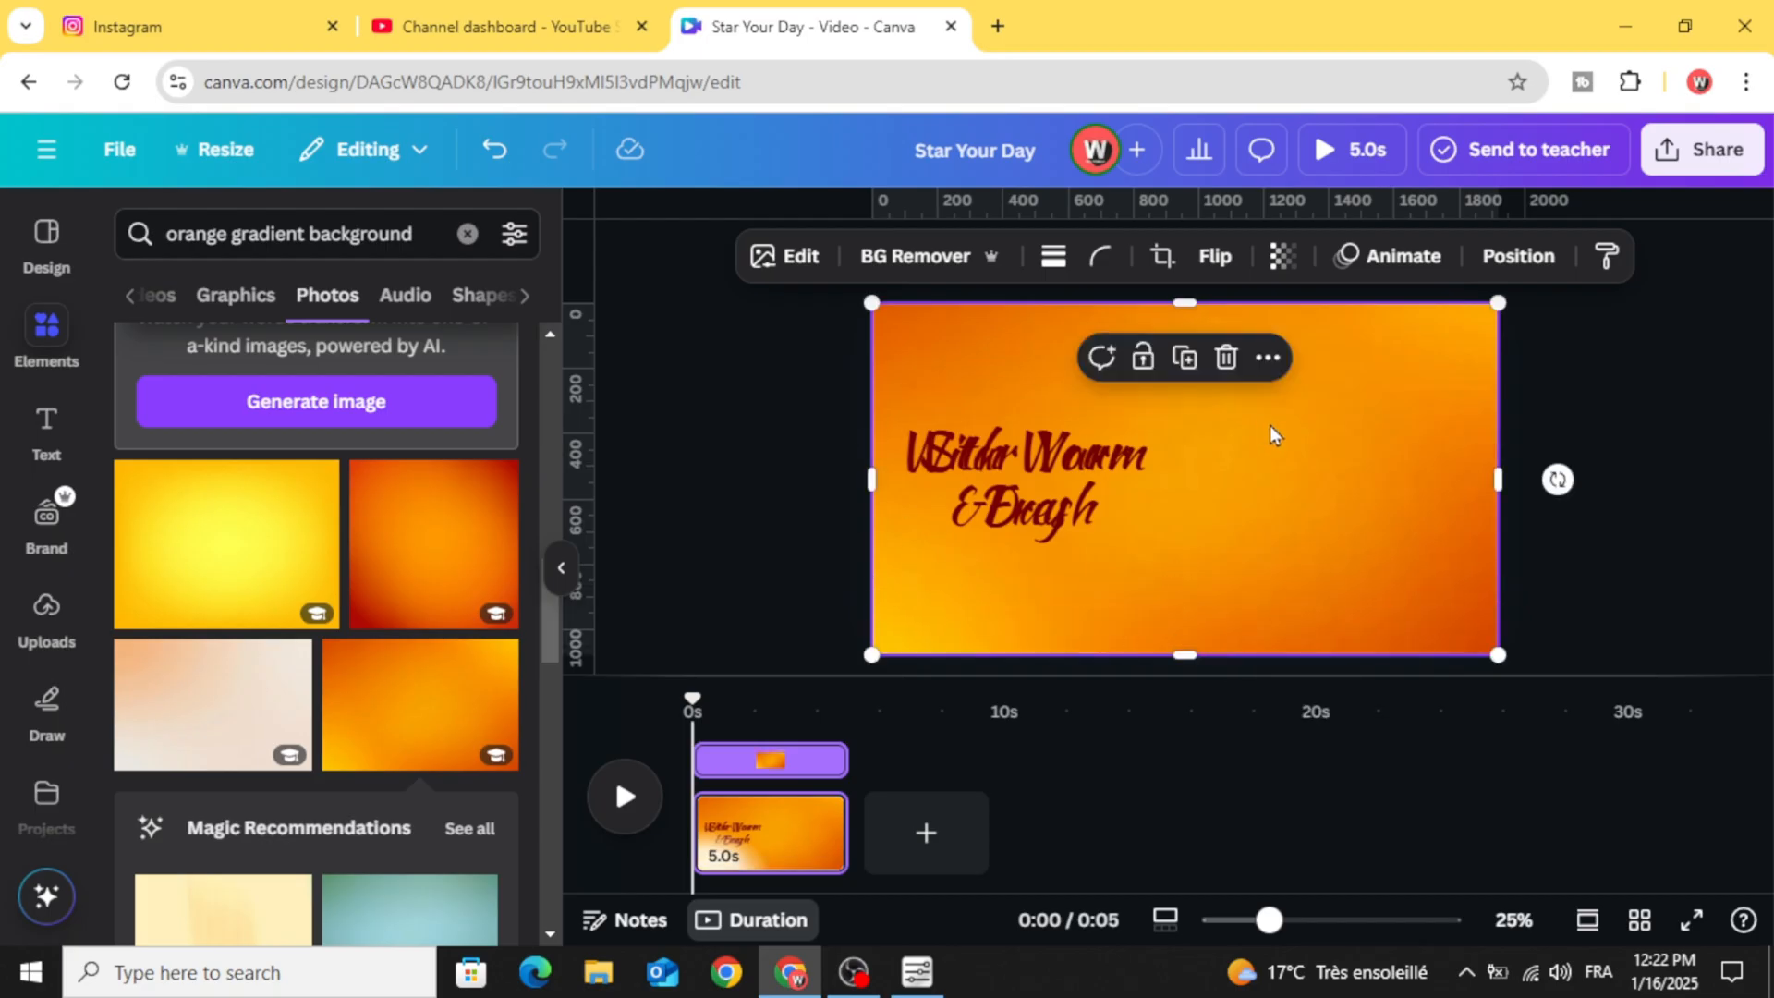
right_click(1272, 435)
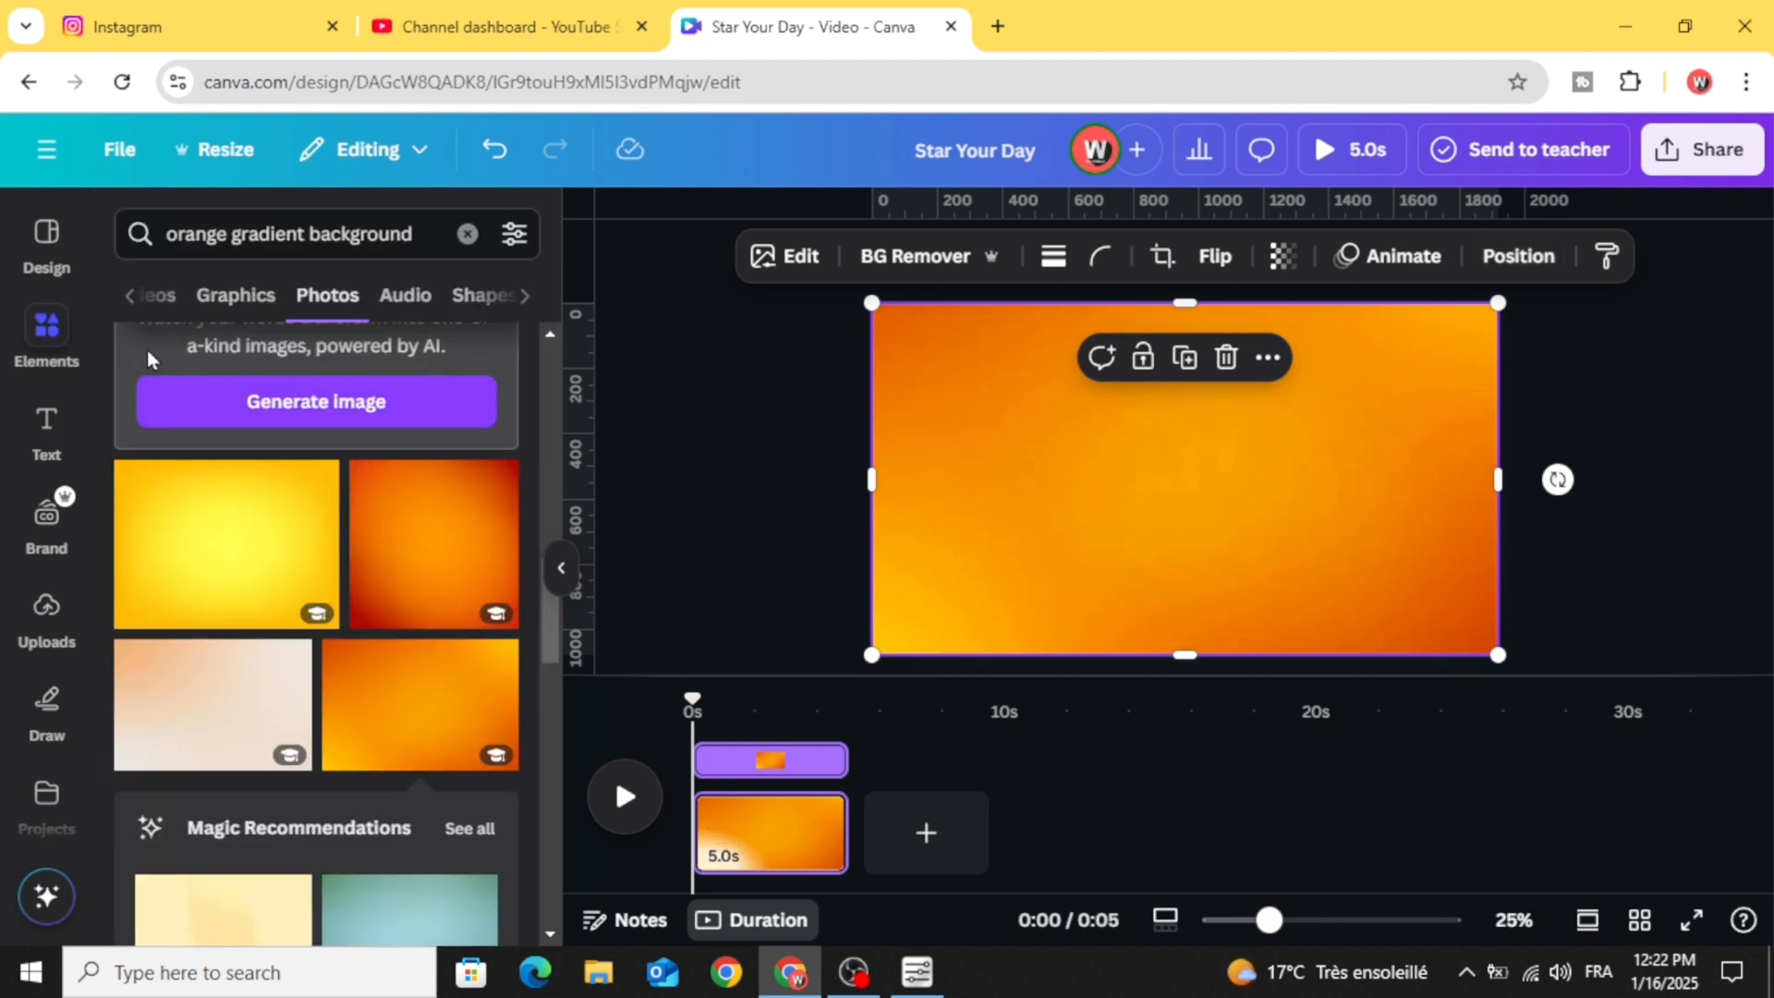
mouse_move(466, 233)
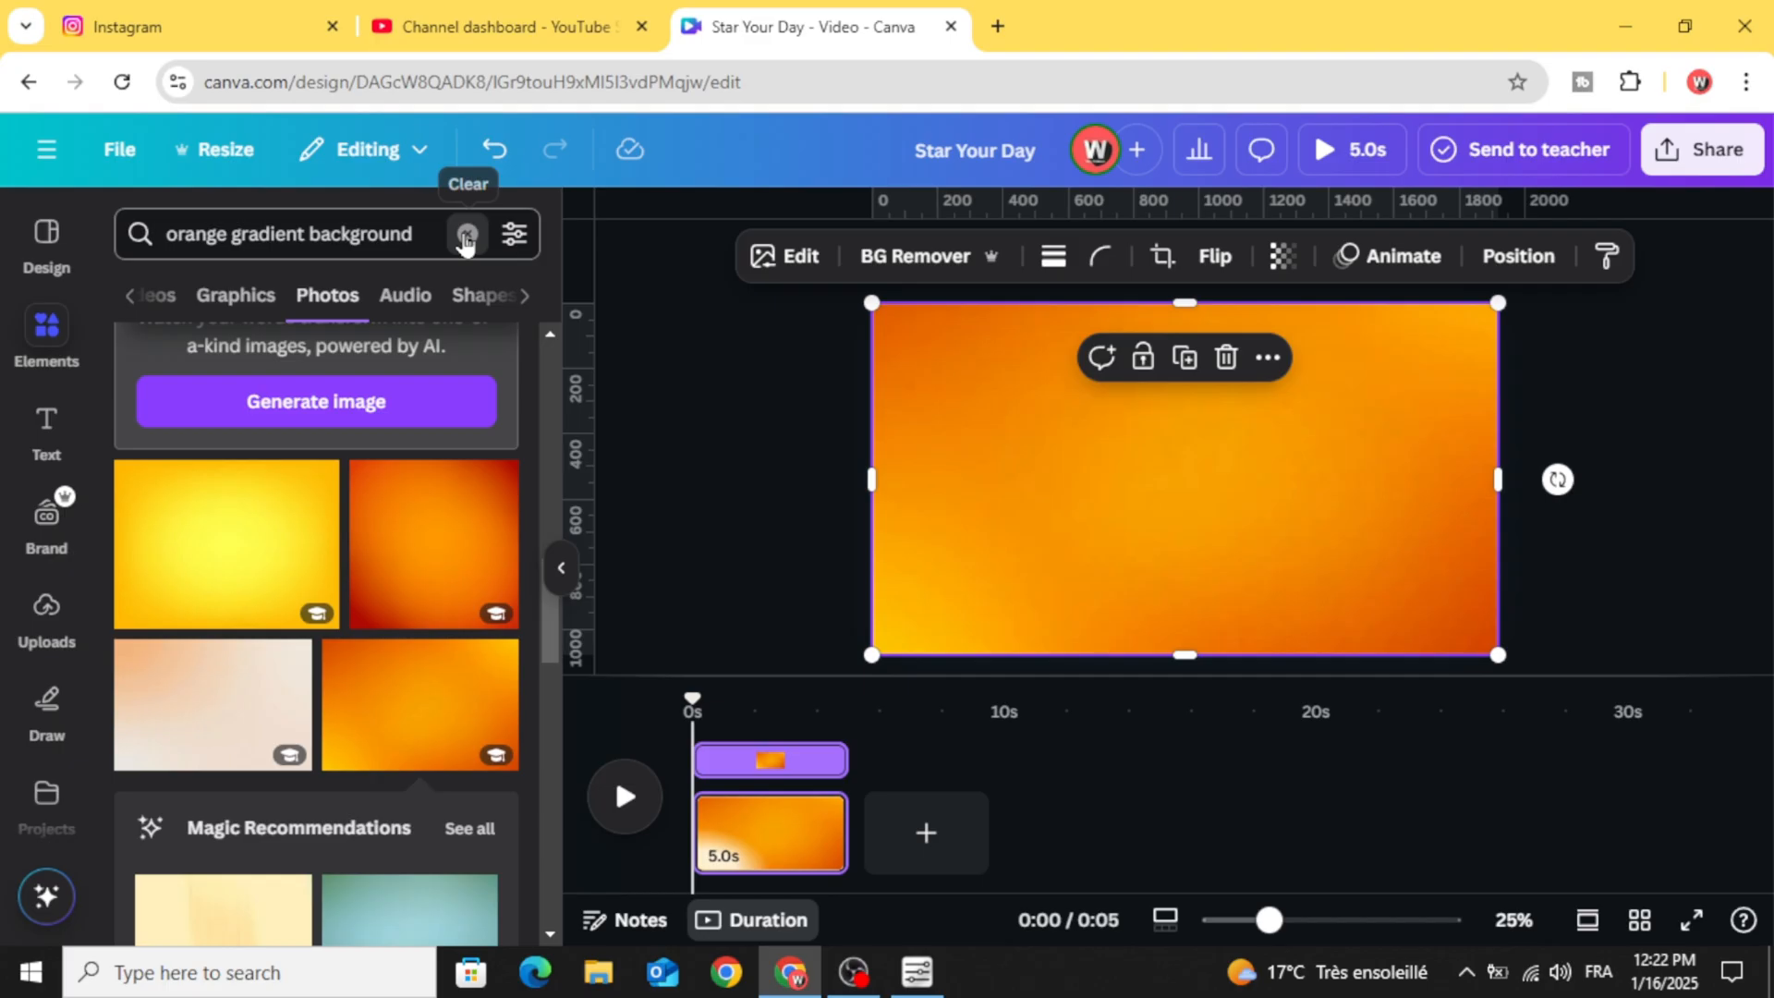
- Find coffee bean photos and place tilted beans near the page edges
click(468, 234)
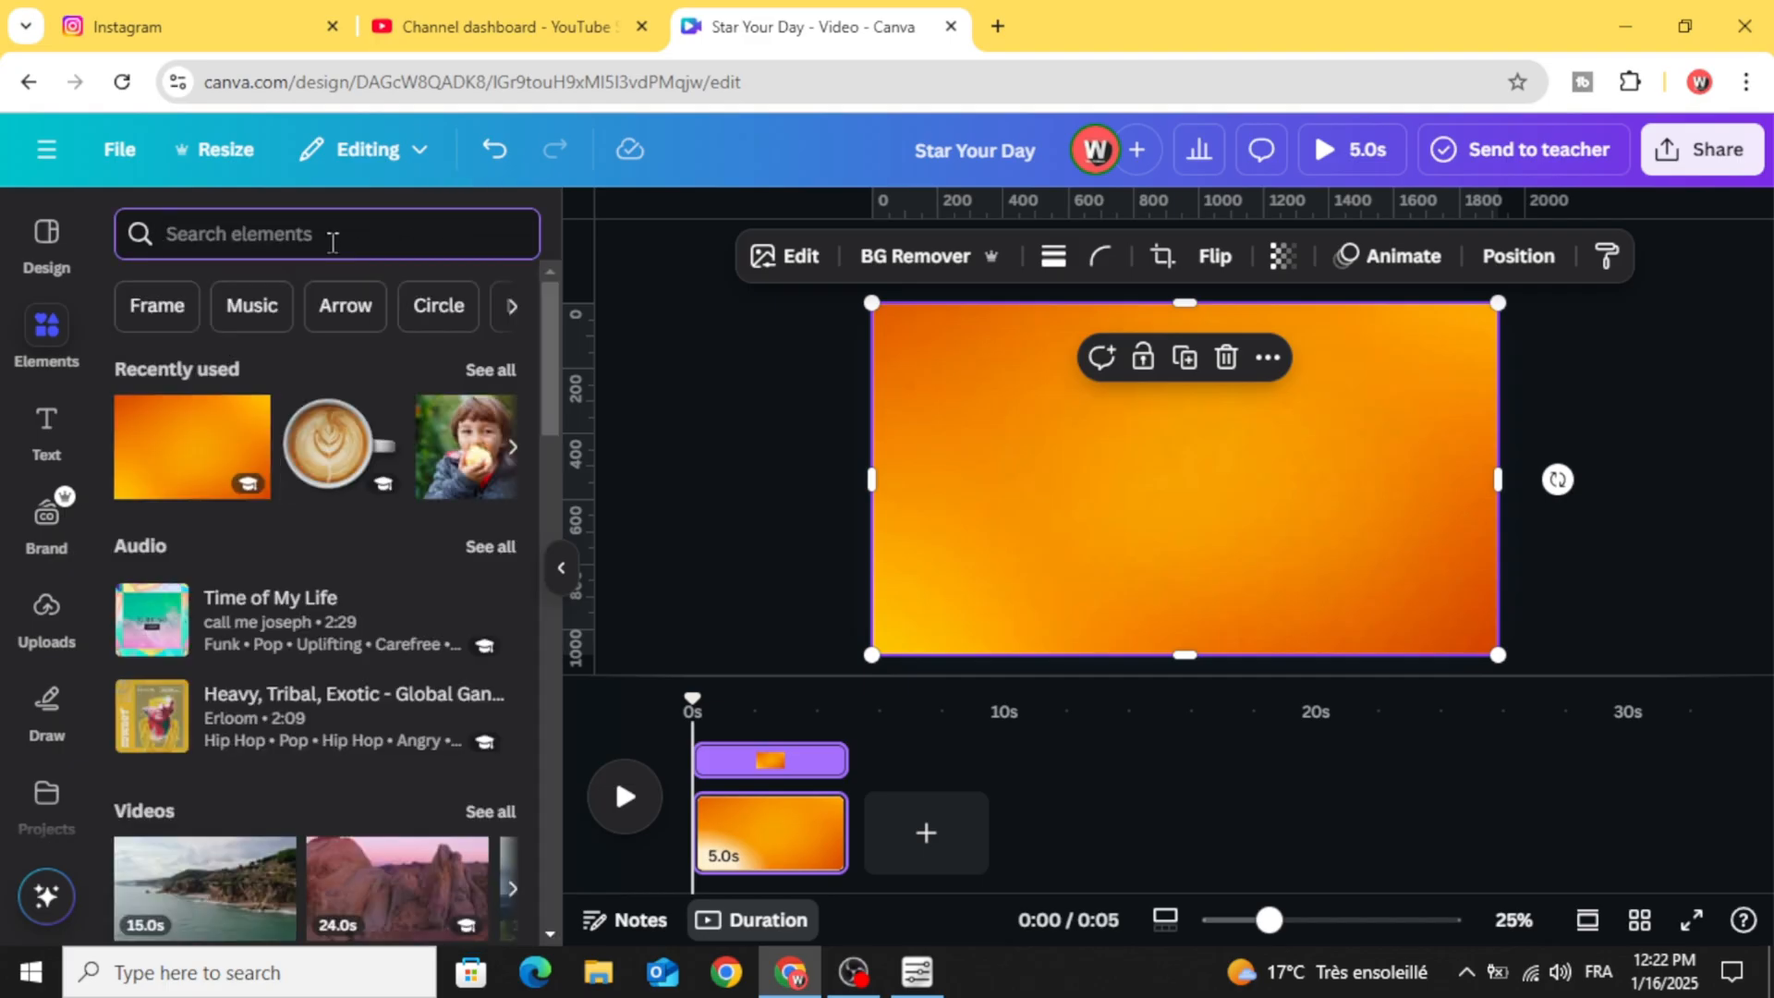
text(coffee beans)
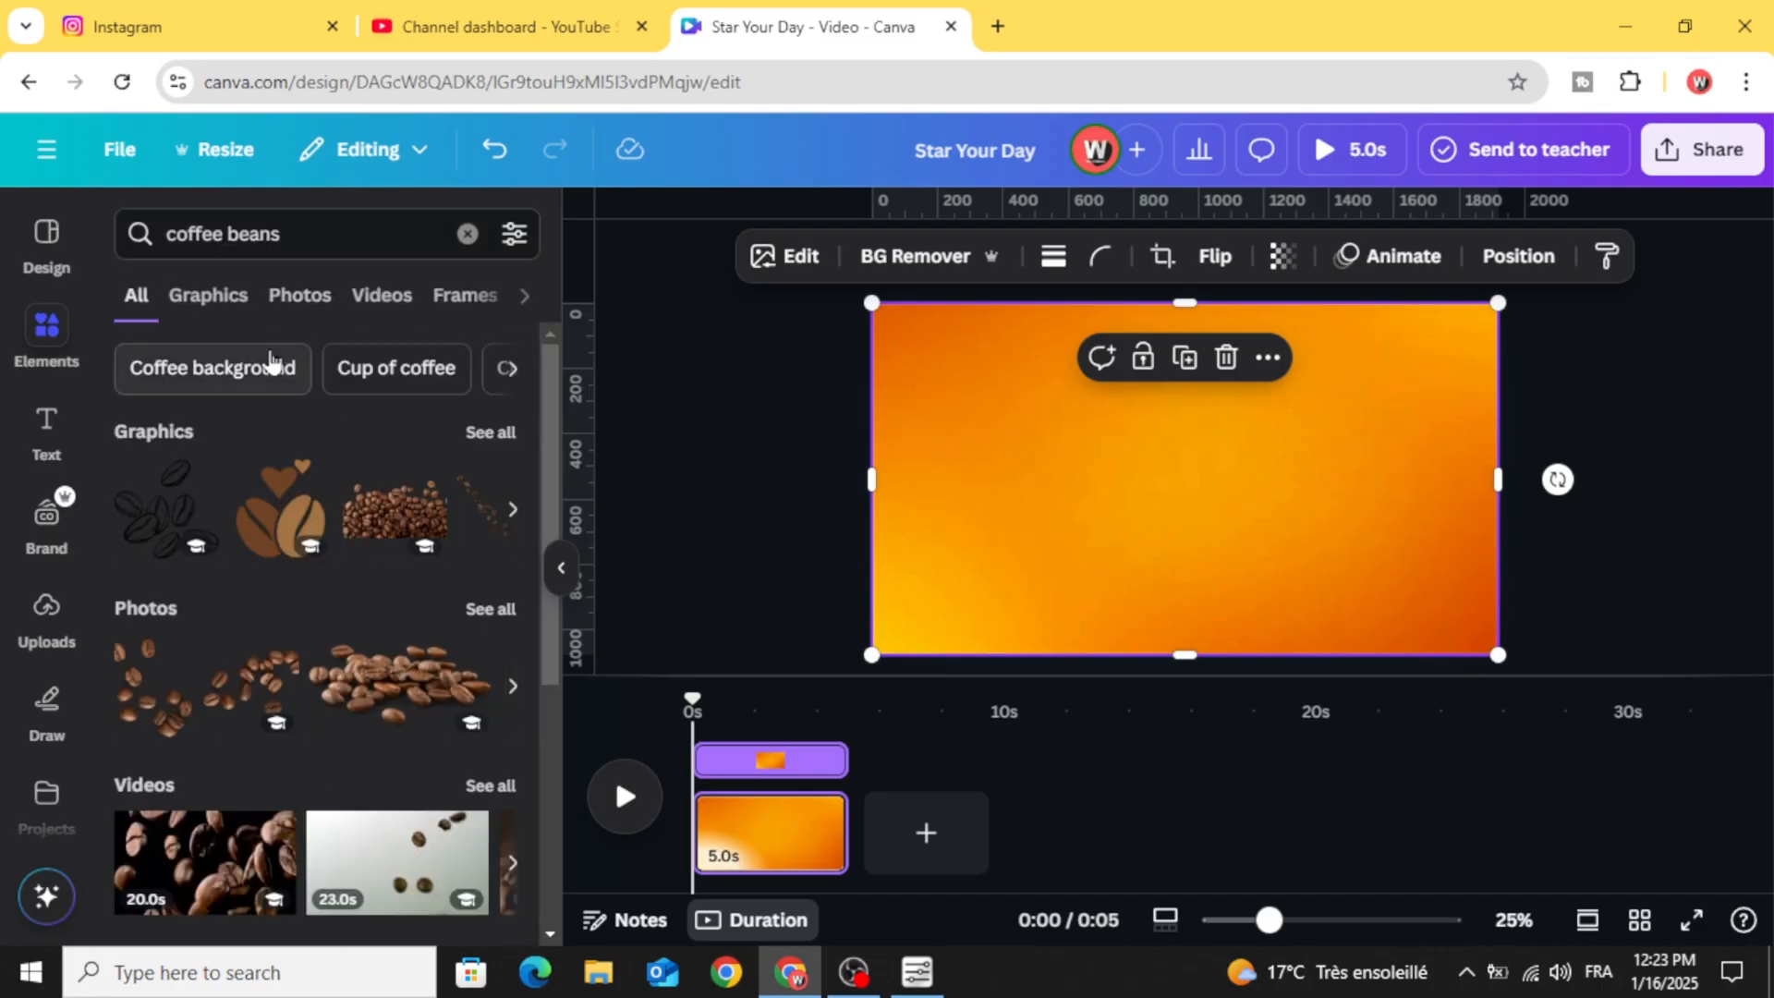
click(299, 295)
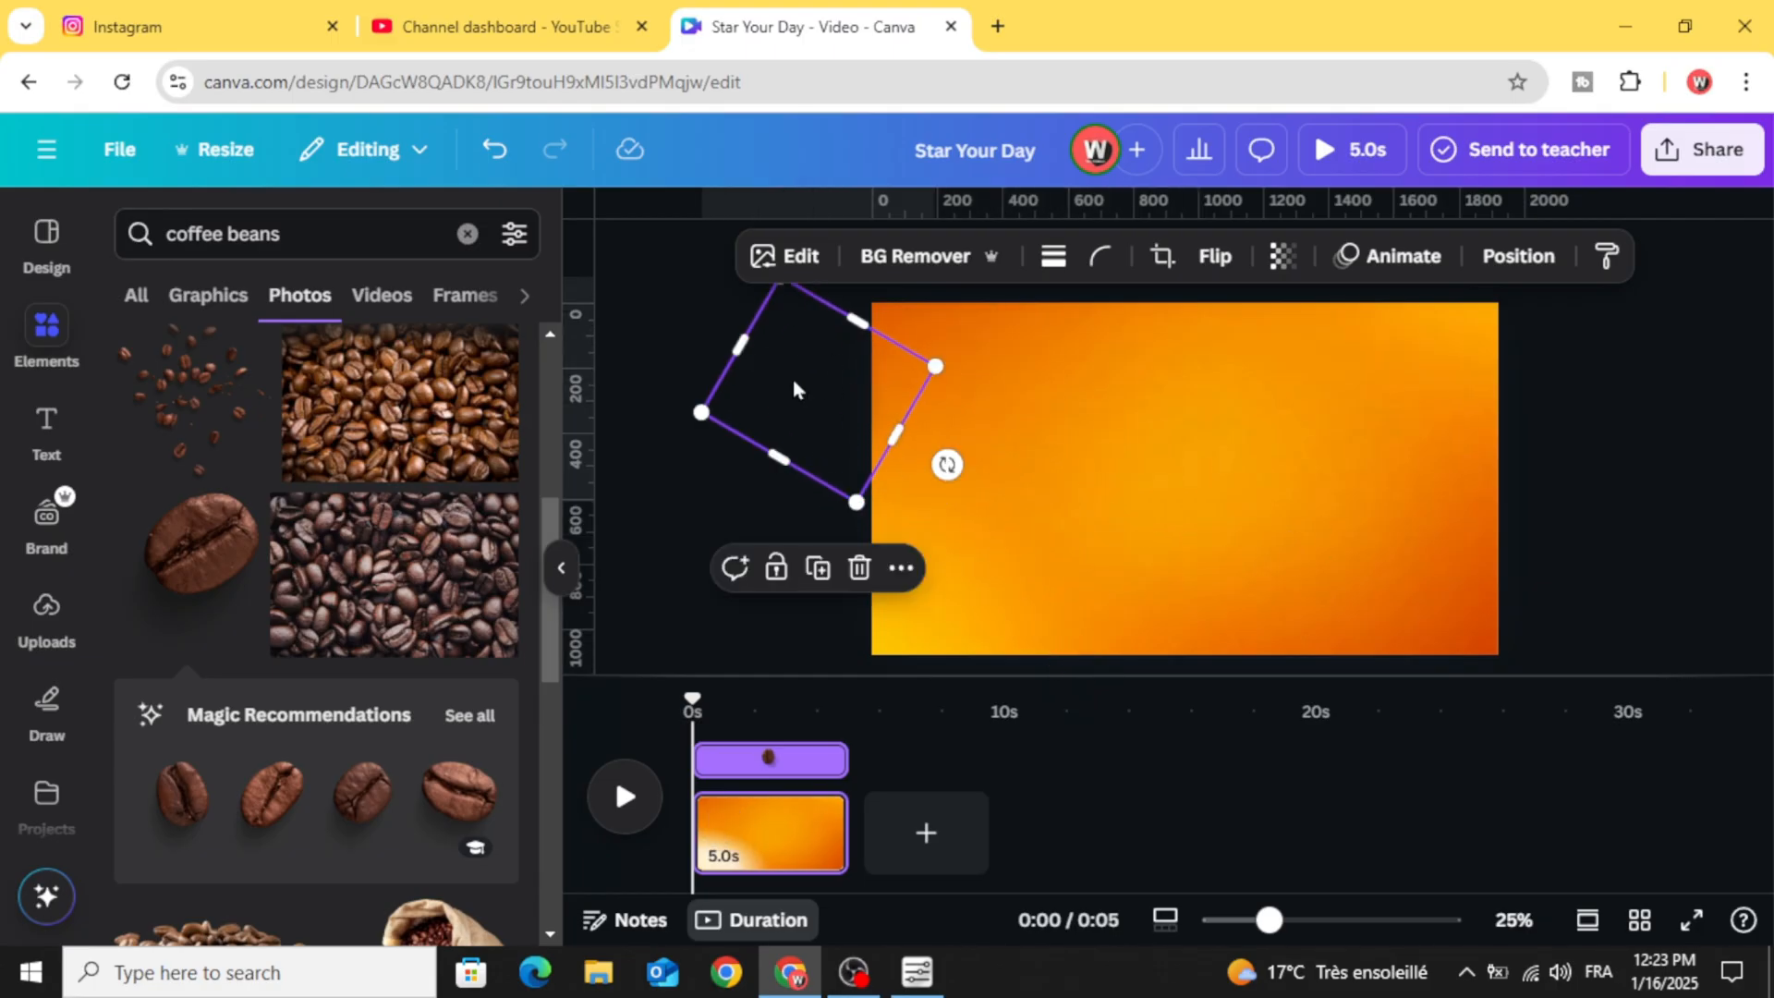
mouse_move(881, 406)
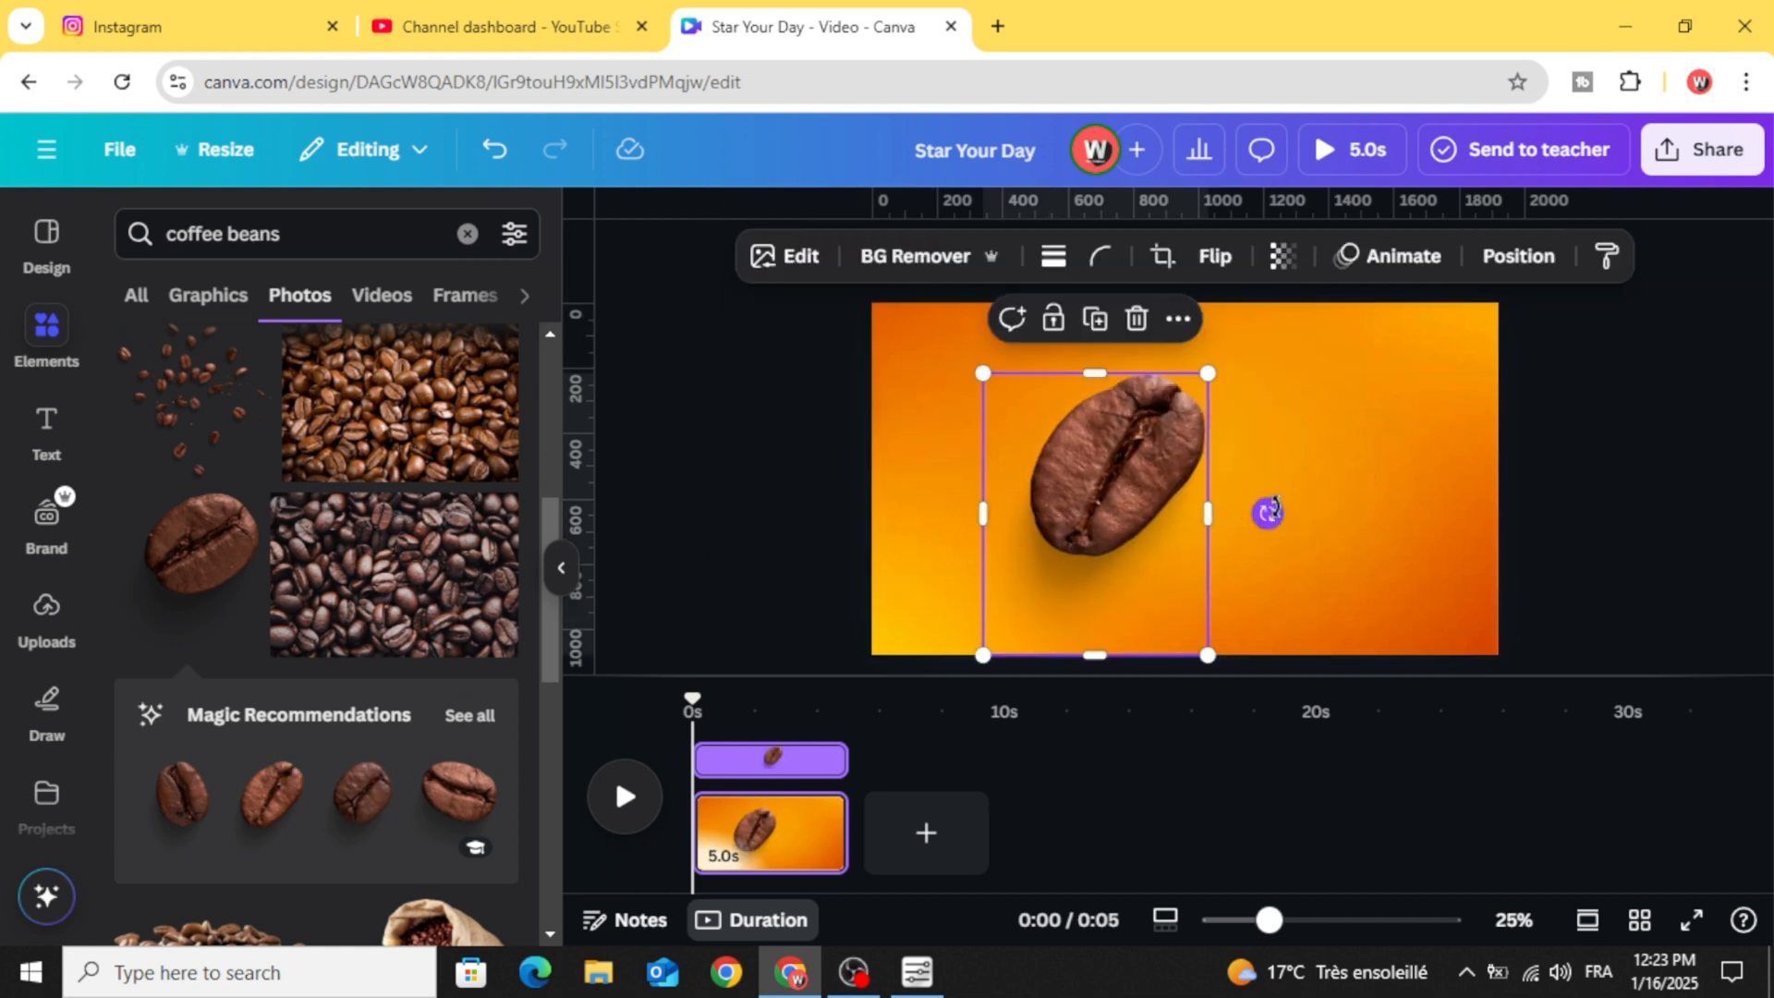
drag(1268, 513, 1147, 490)
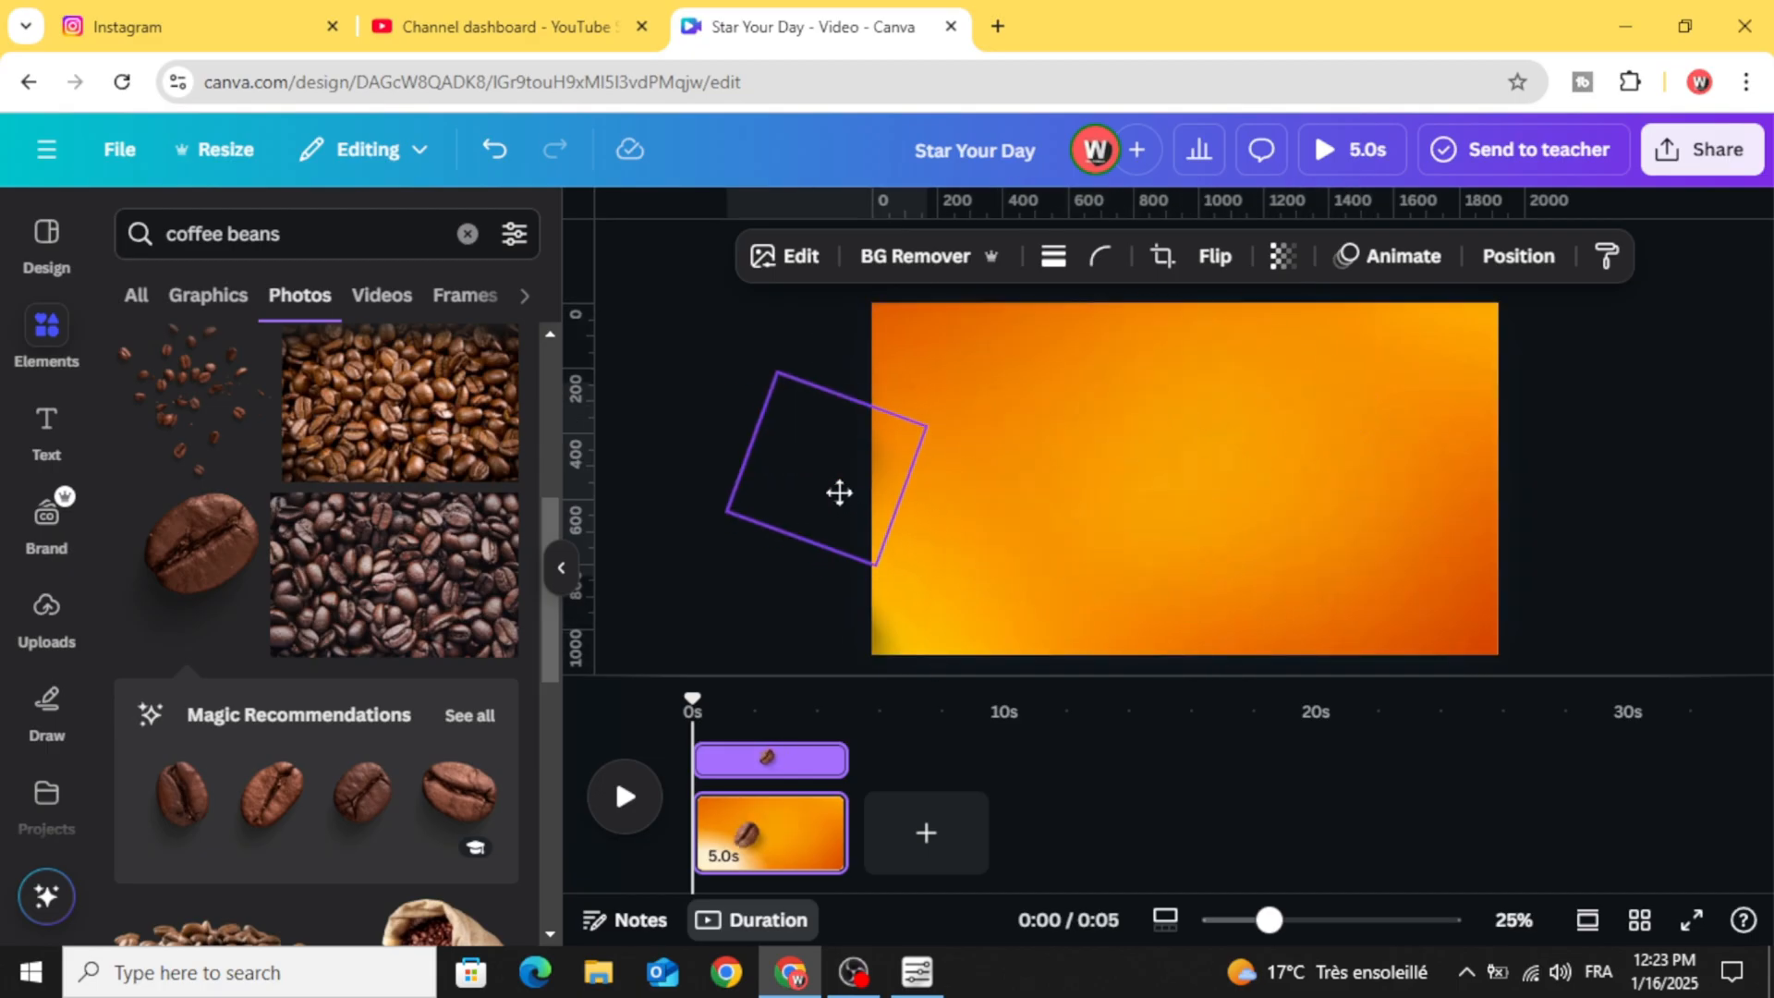
click(837, 493)
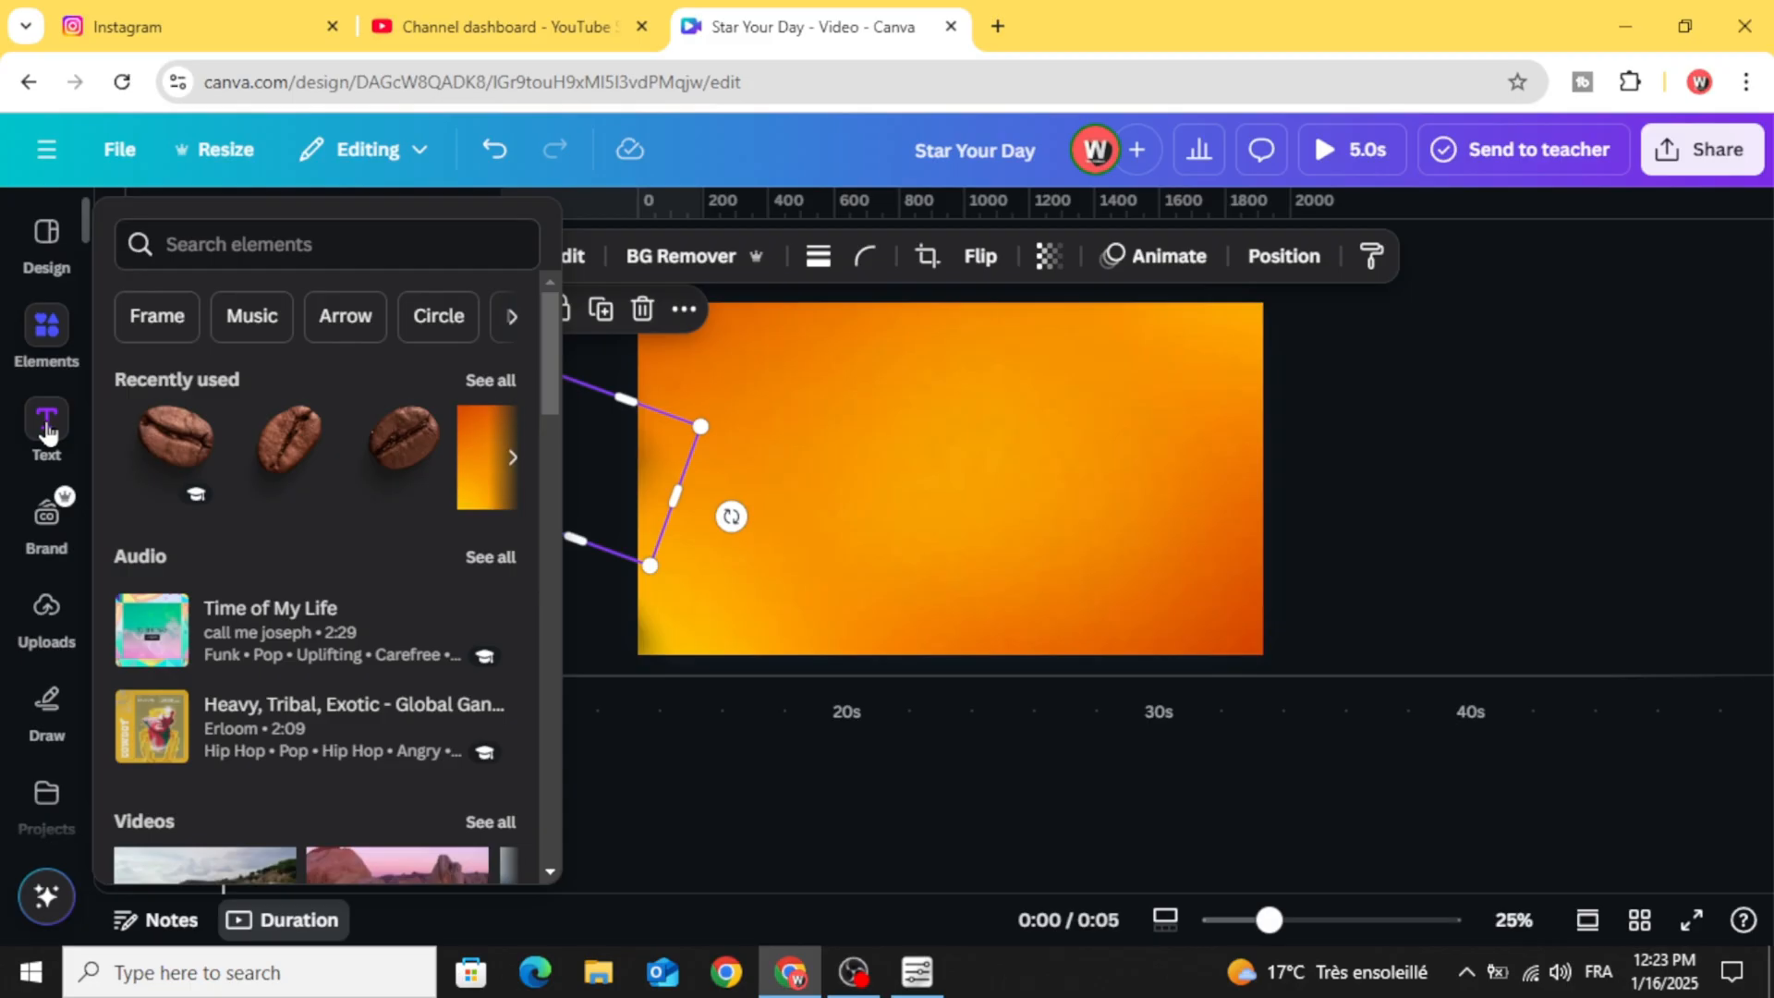
- Add a 'COFFEE' heading in the Anton font and widen its text box
click(46, 422)
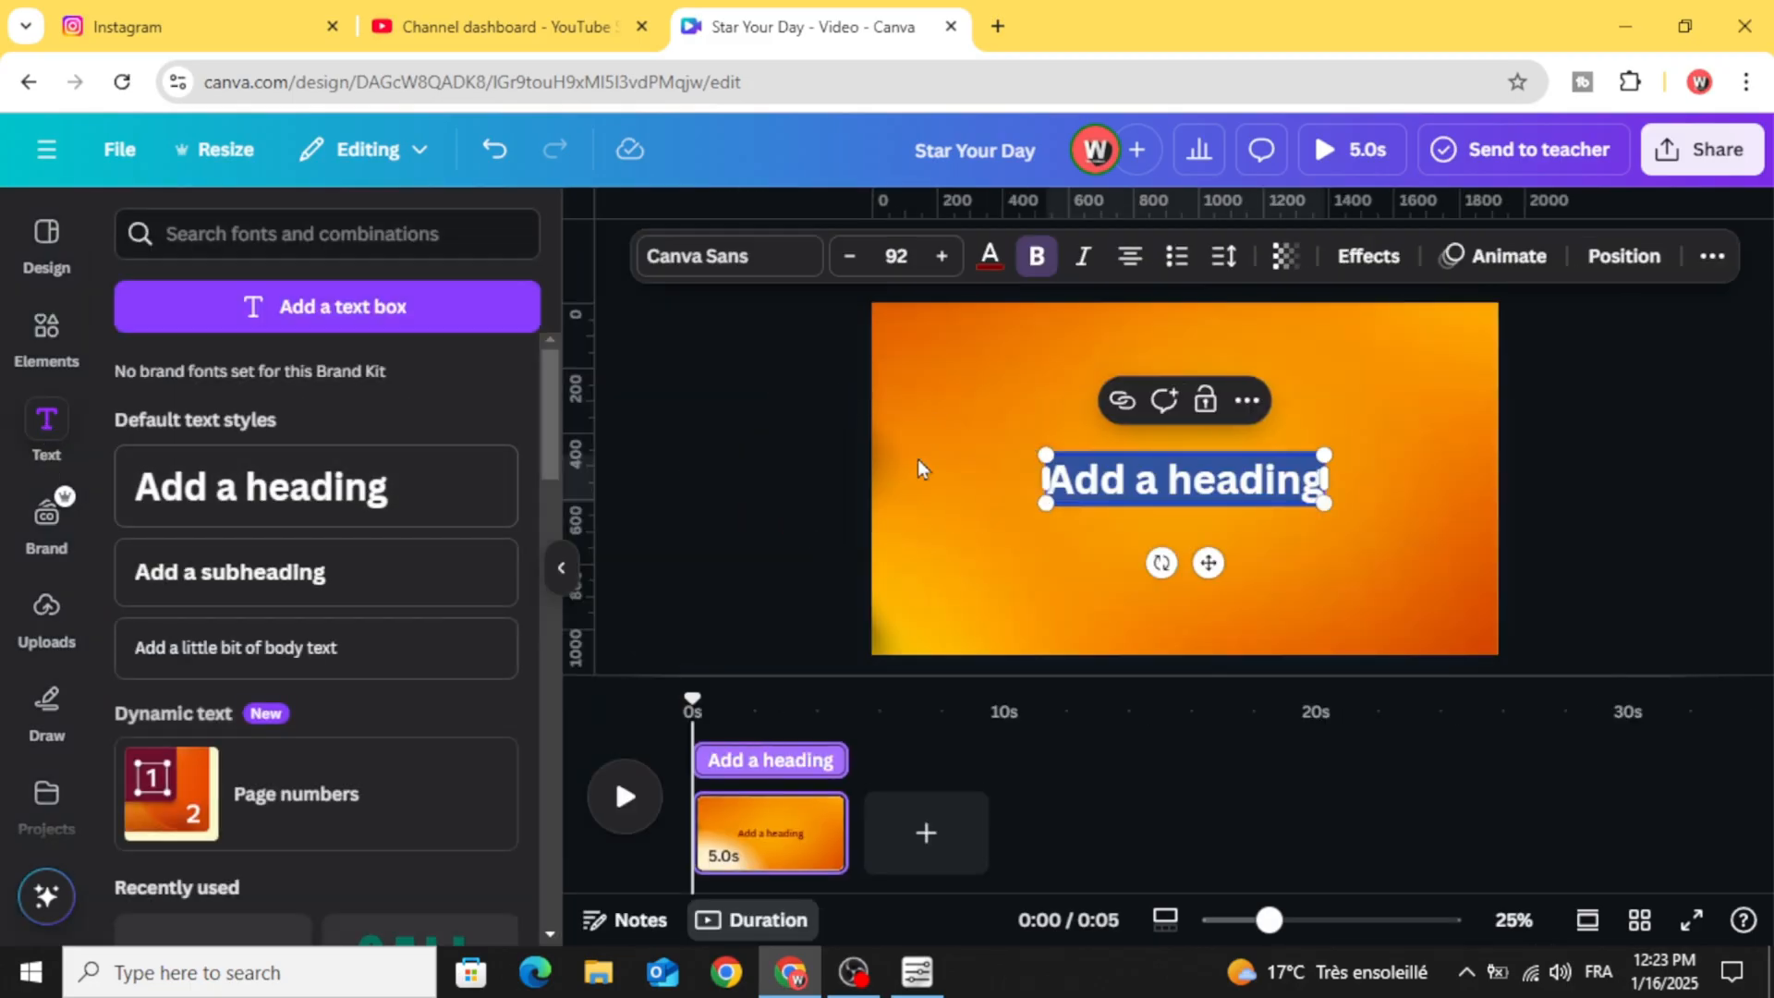
text(C)
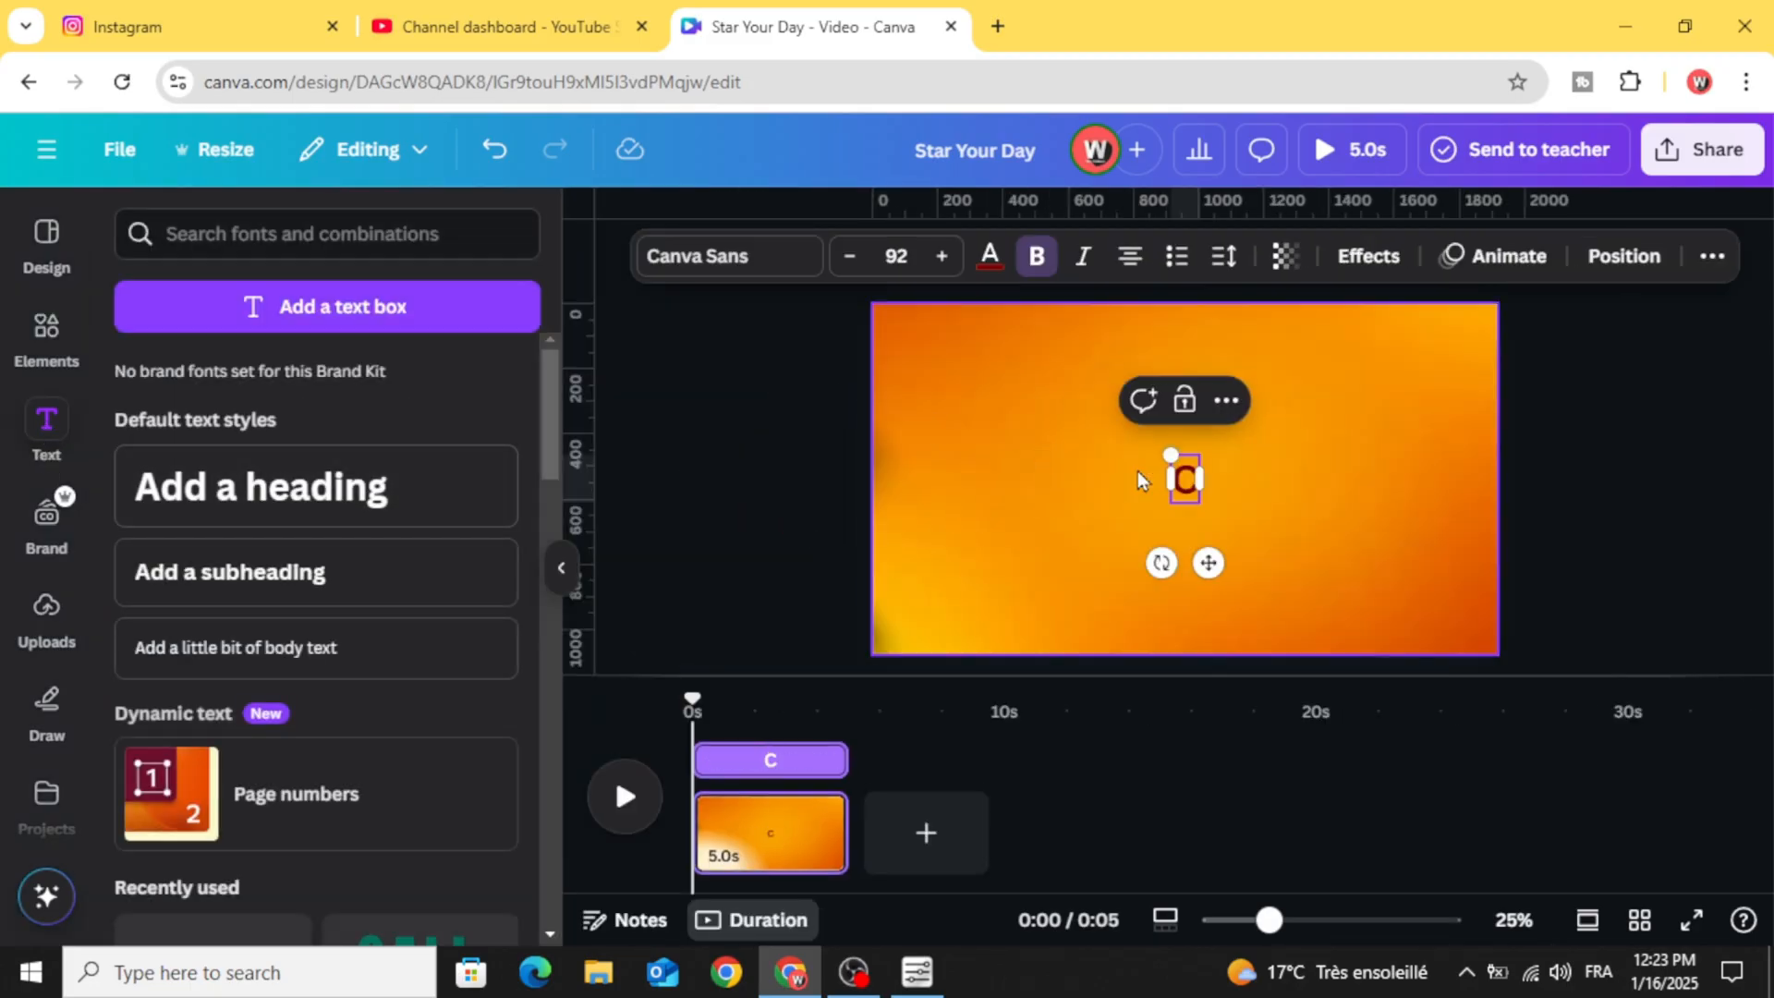
text(OFFEE)
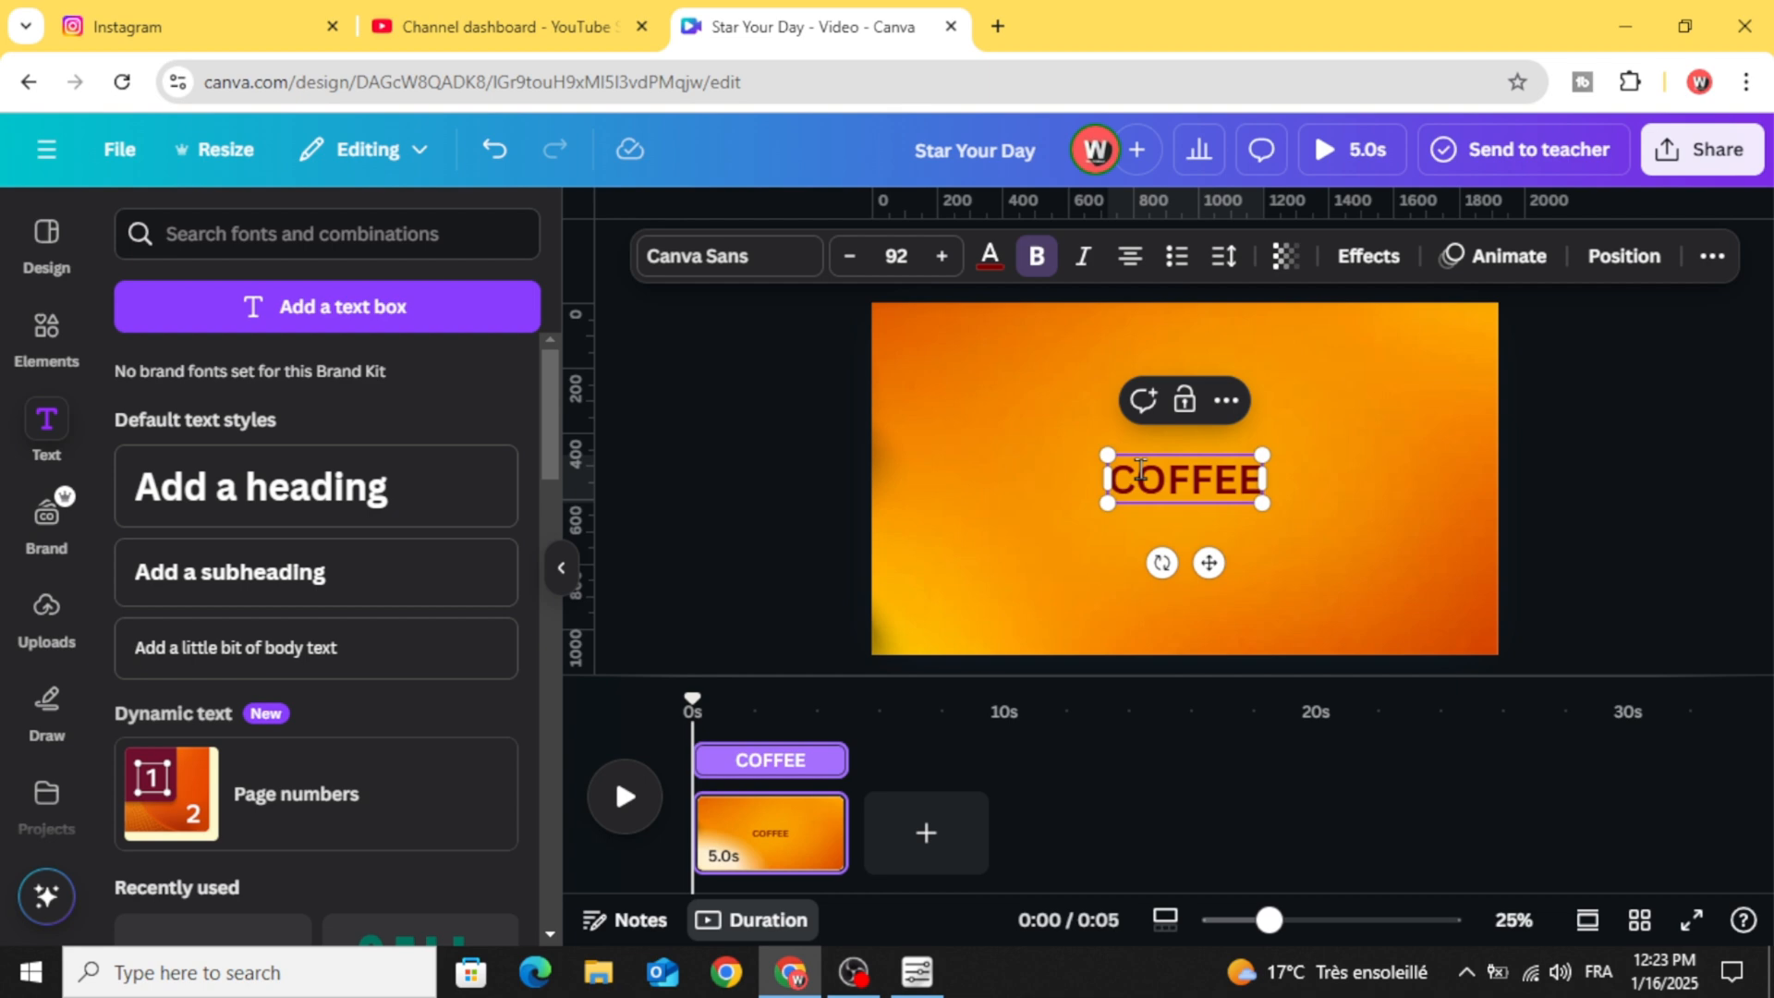
text(kau)
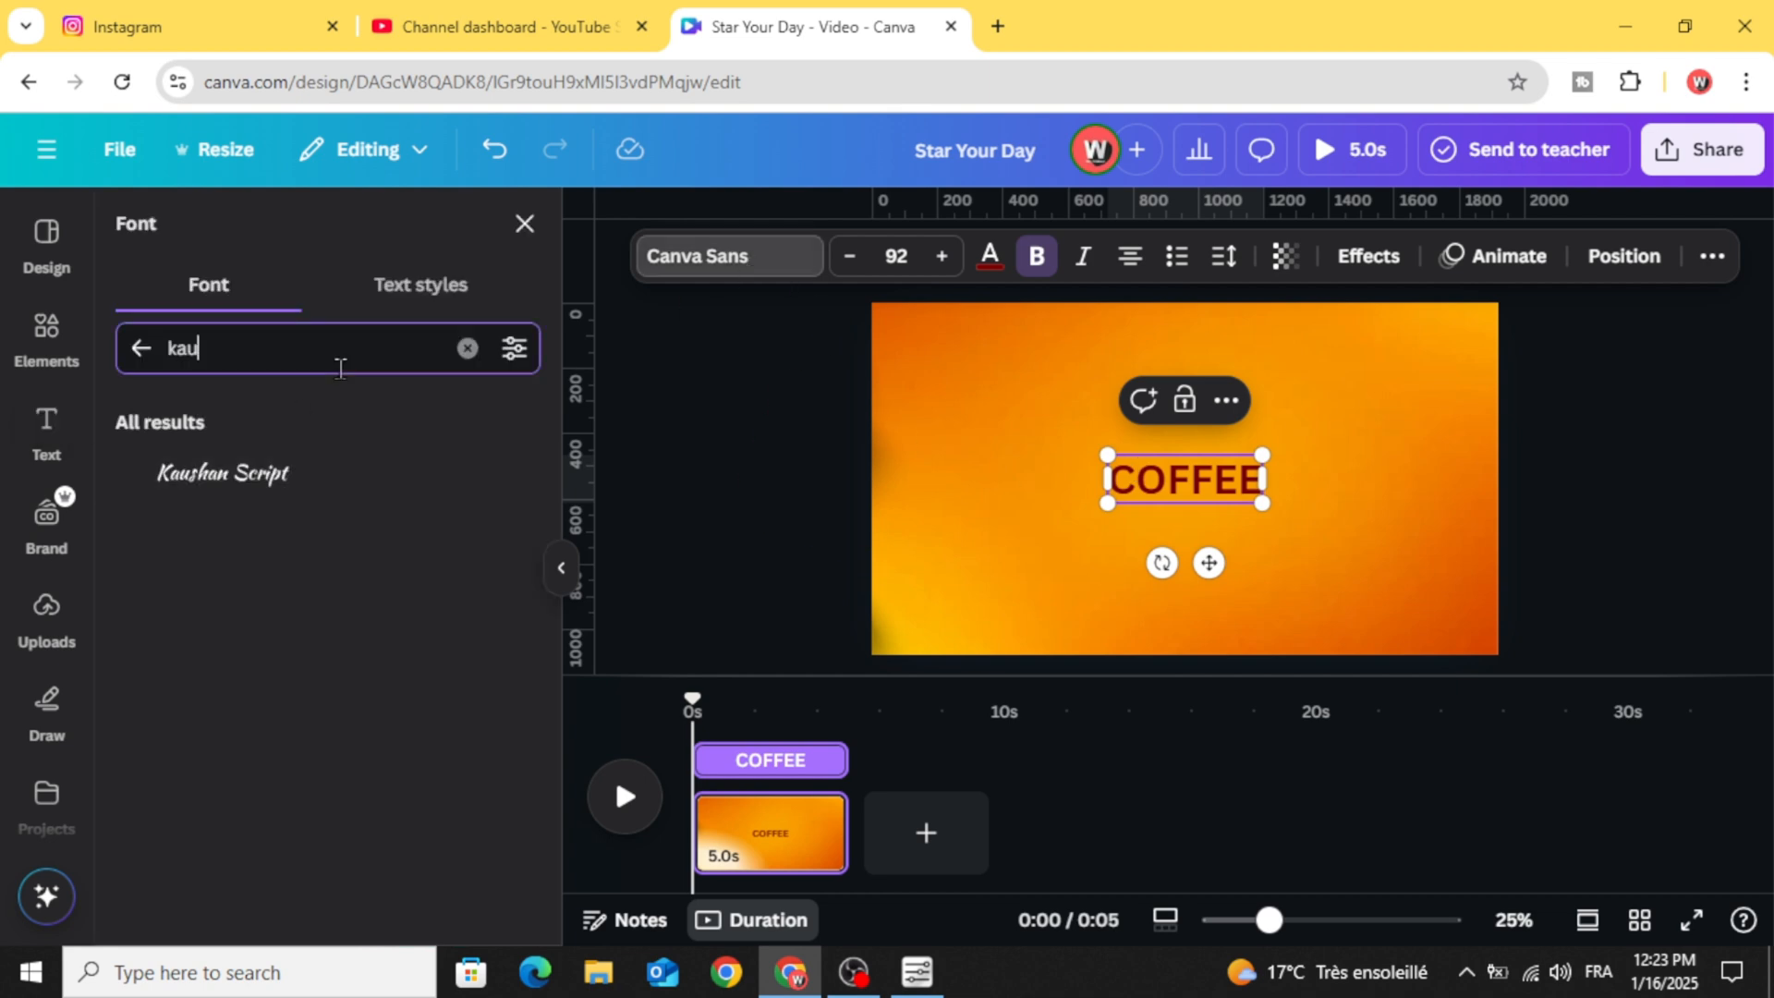
text(ANT)
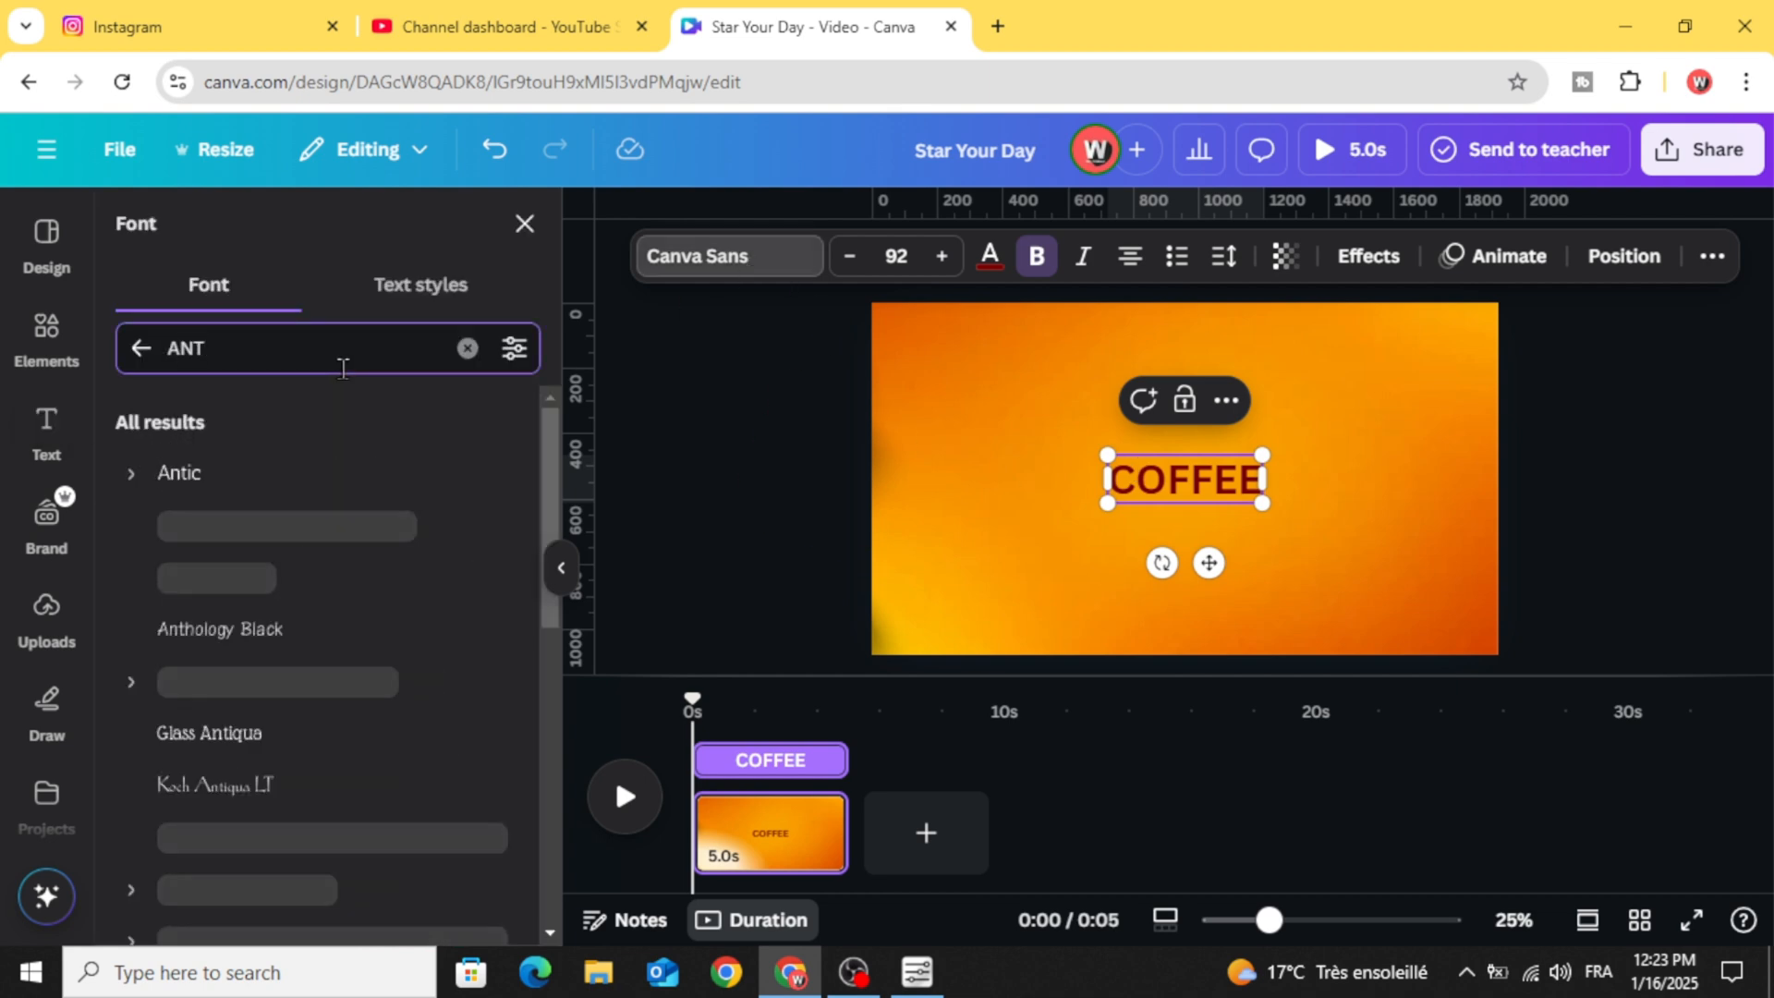
click(180, 575)
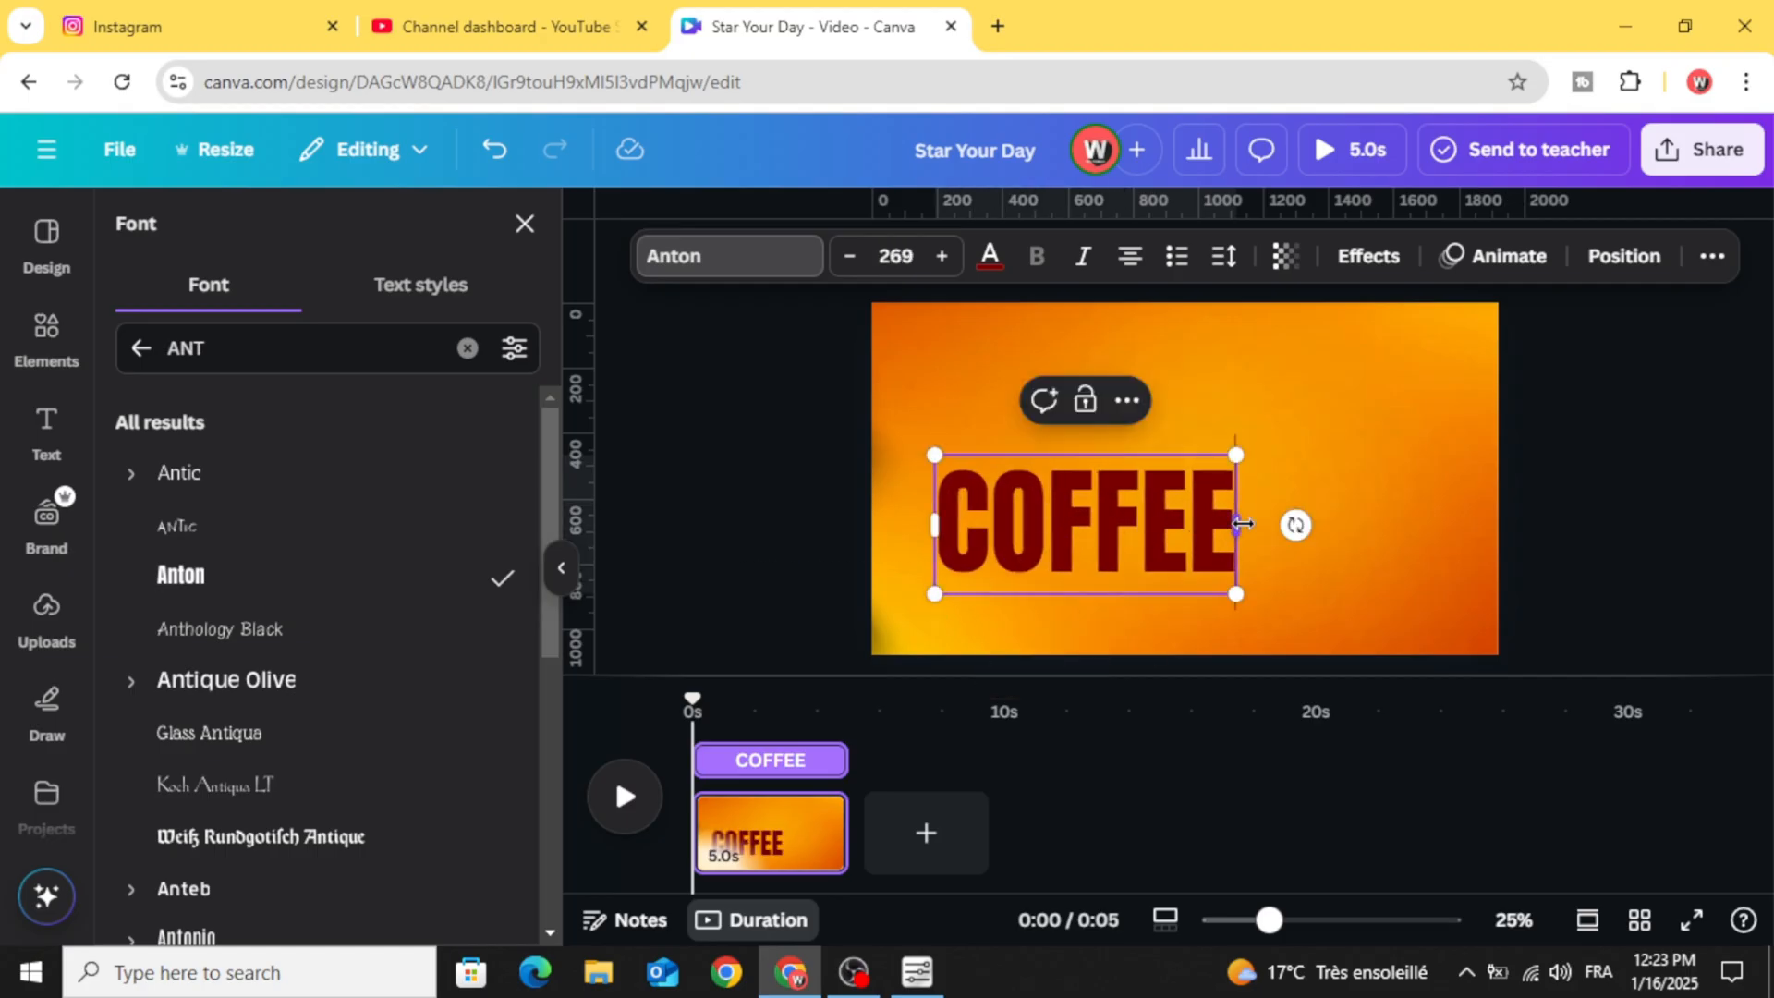
drag(1236, 523, 1338, 523)
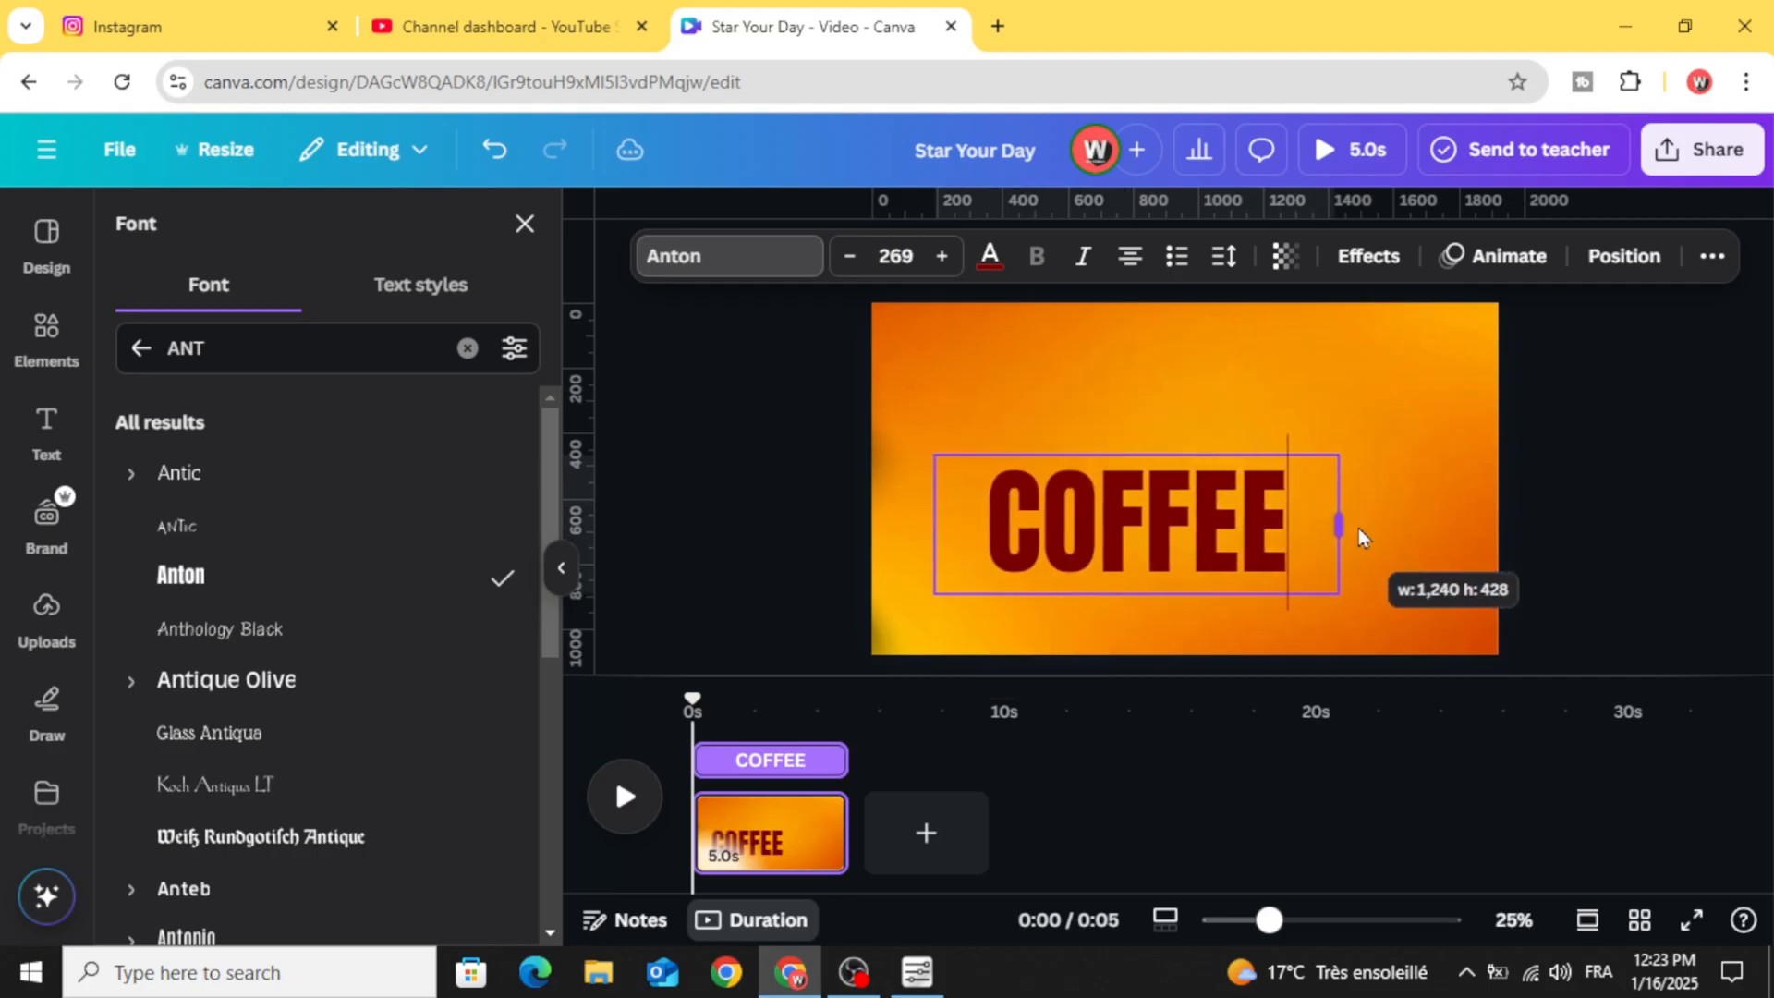
click(989, 257)
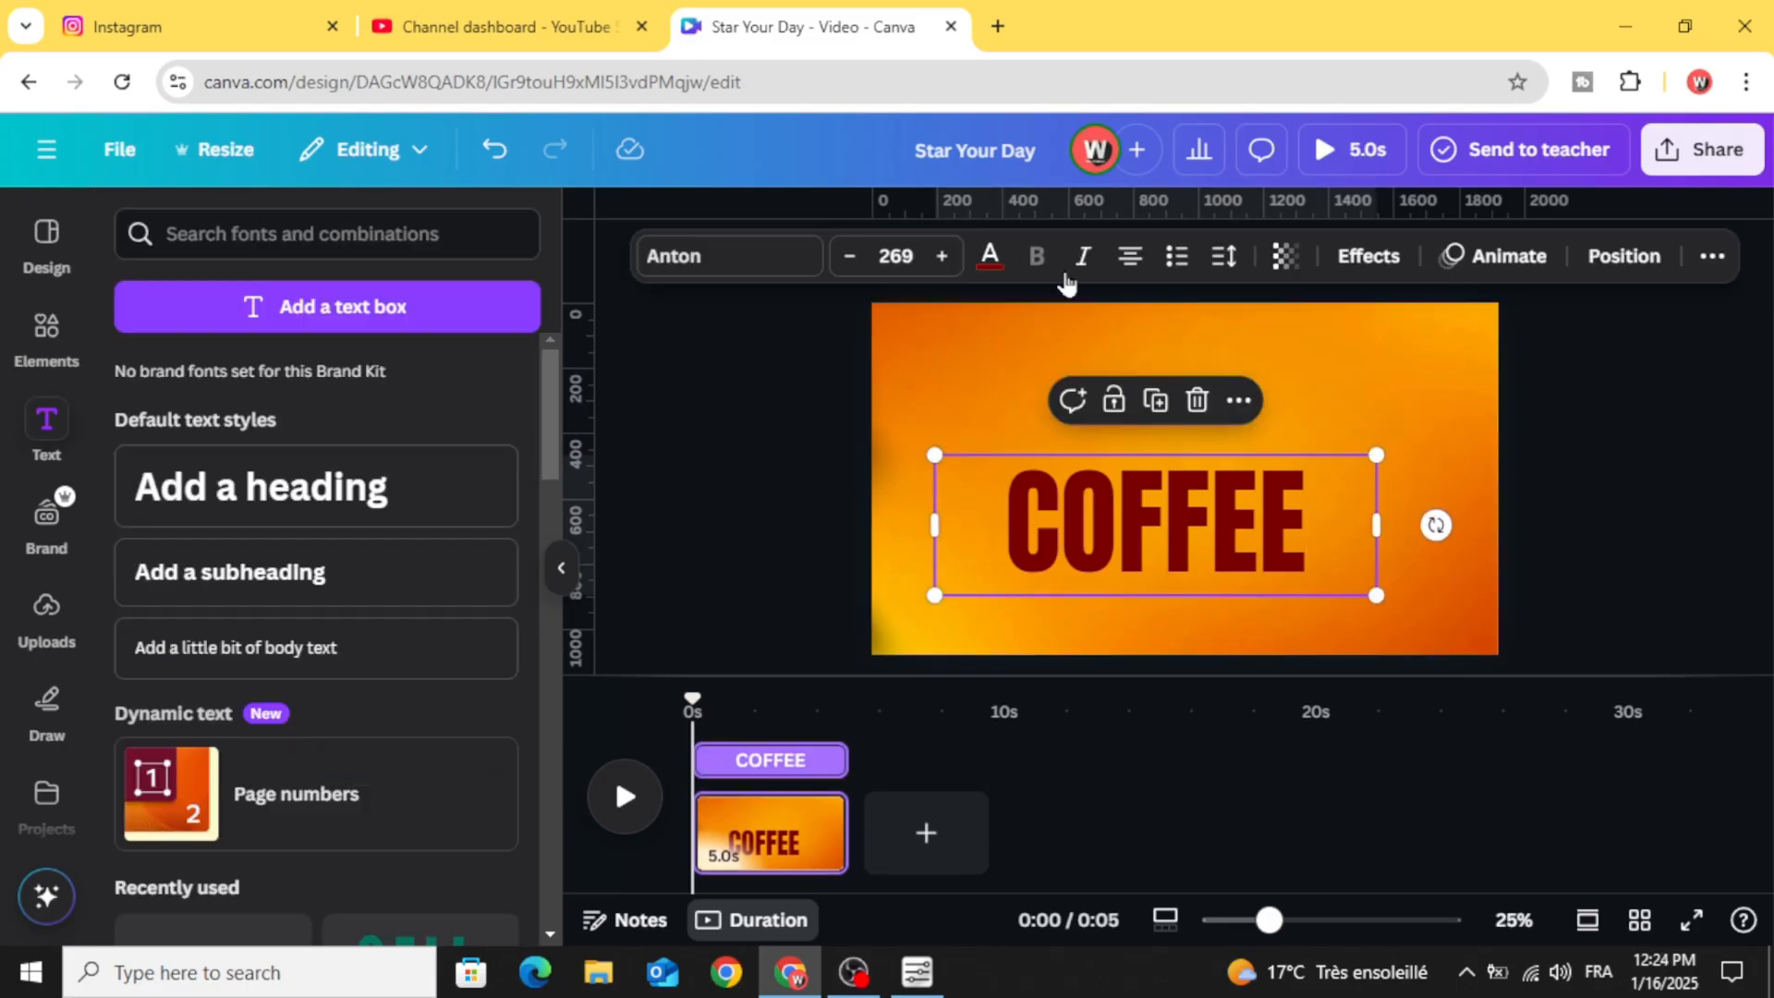
- Make the COFFEE title white, enlarge it to size 335, and centre it
click(989, 256)
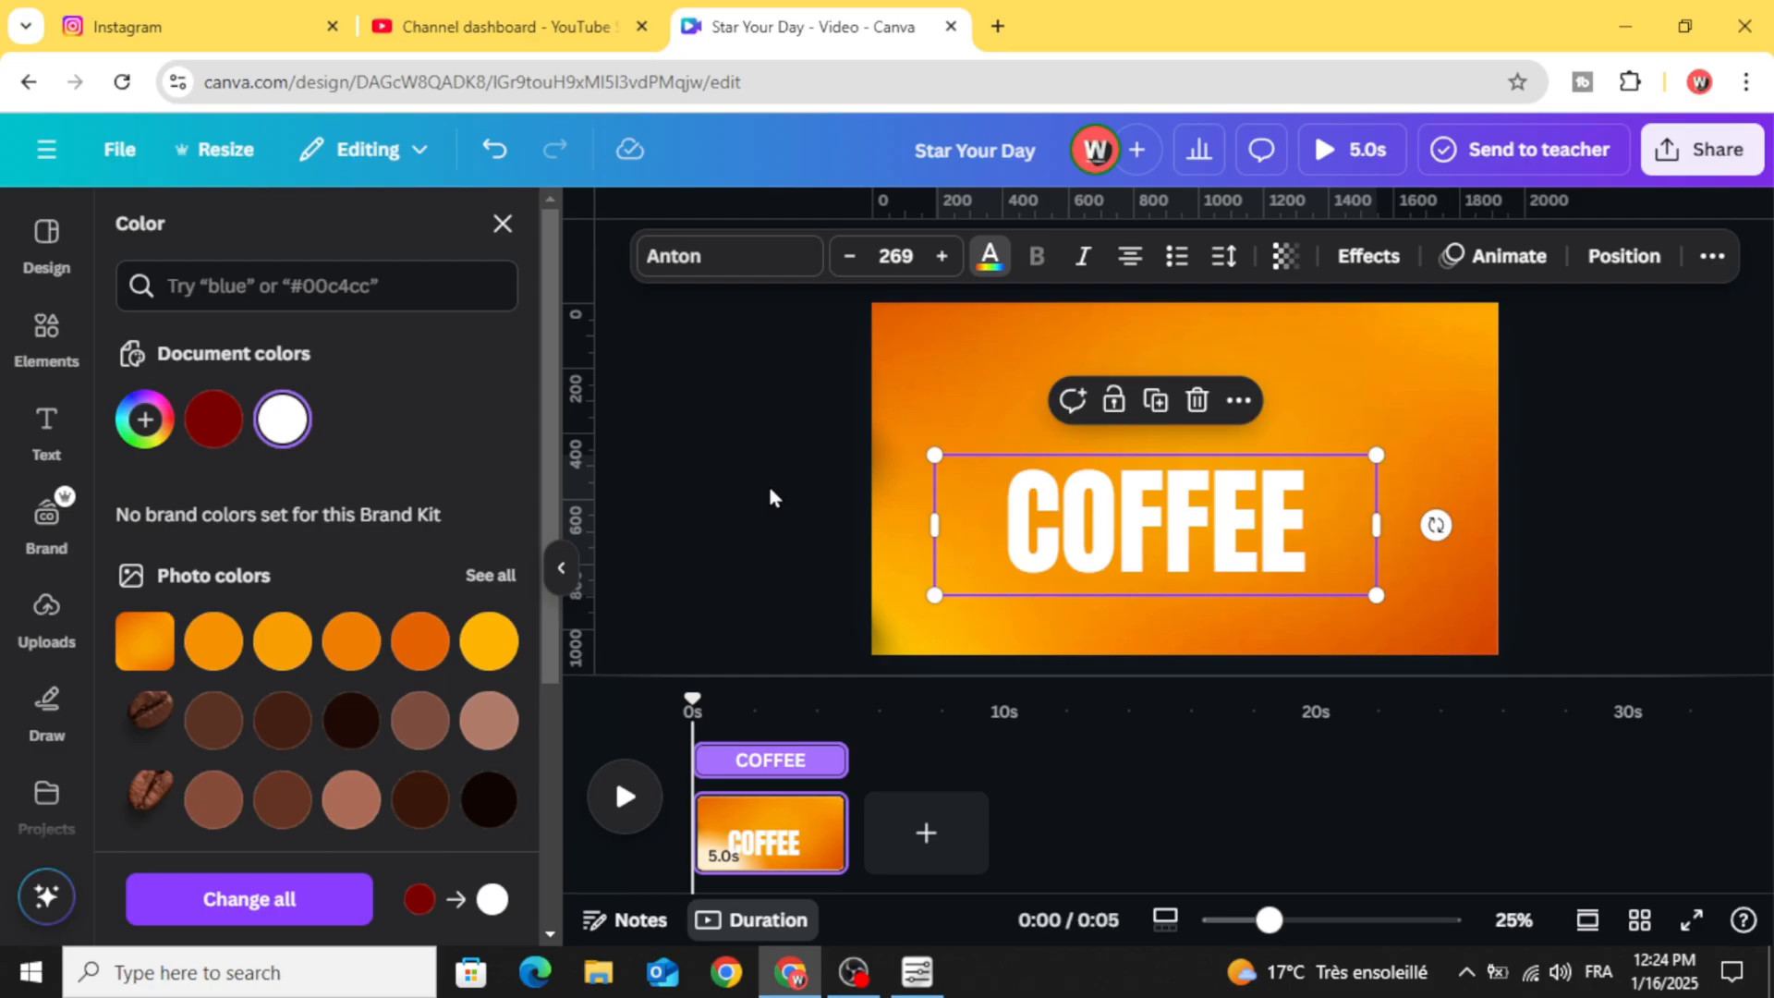
drag(1375, 594, 1405, 530)
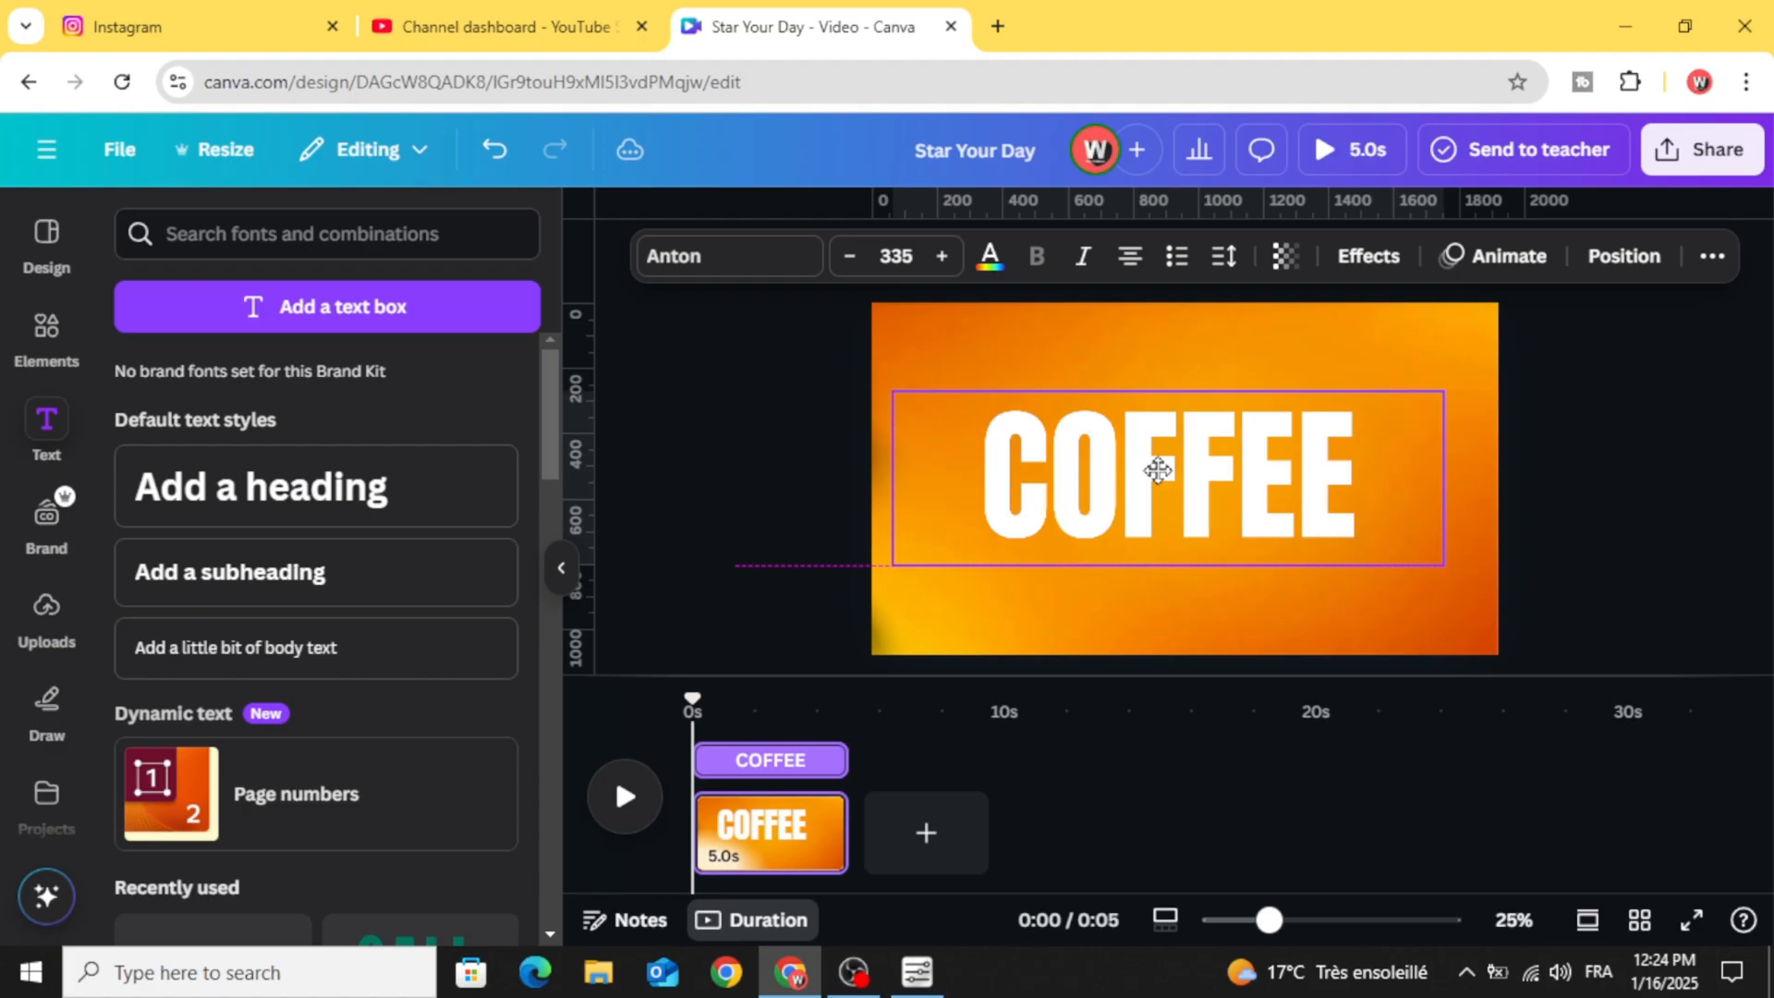
click(1154, 470)
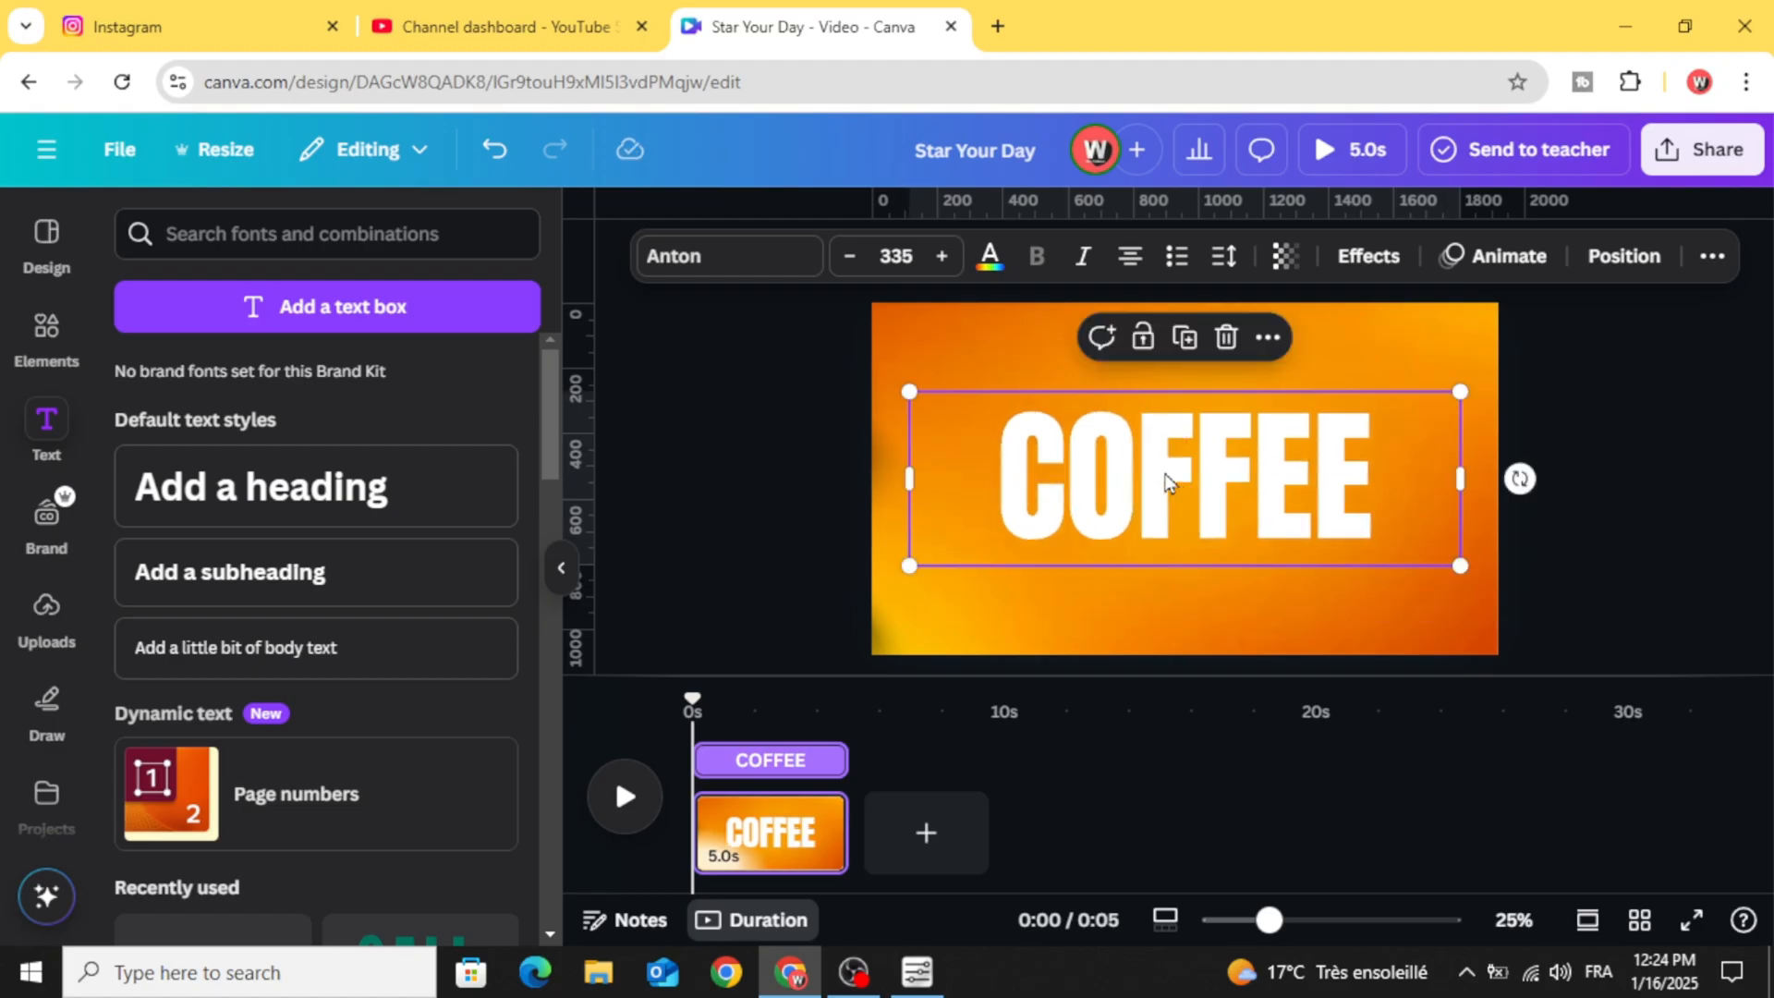
drag(1170, 478, 1208, 469)
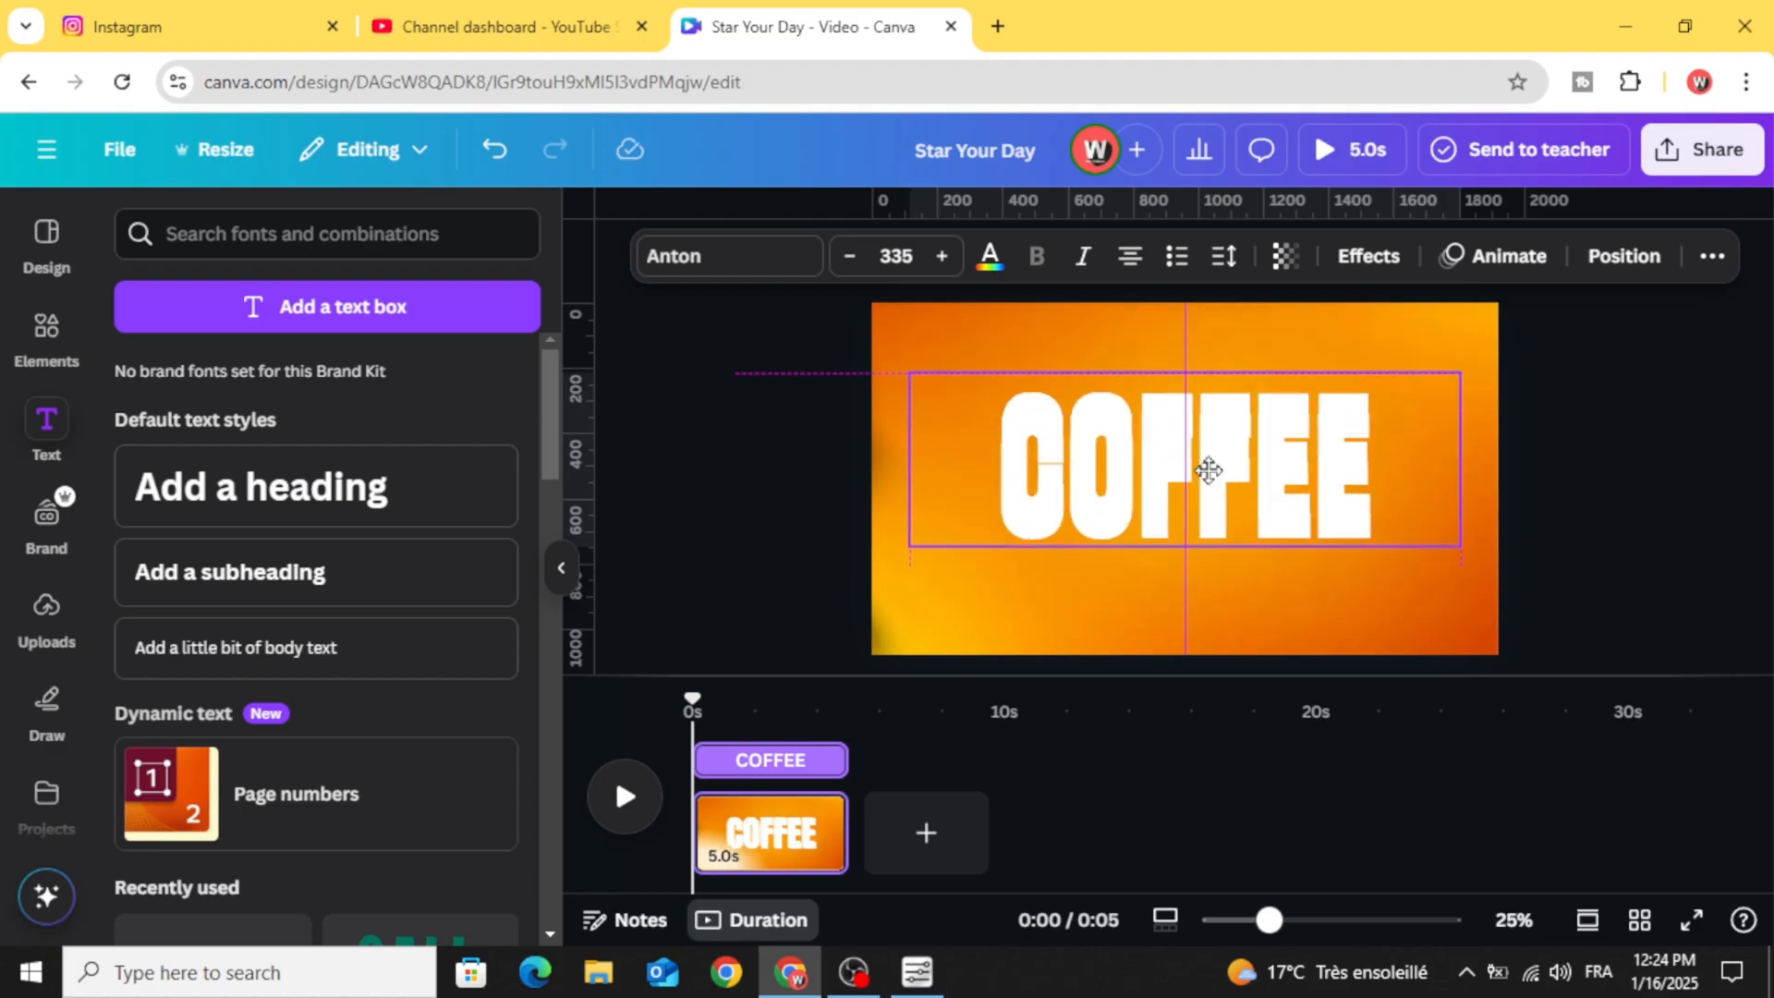
- Try the Hollow text effect on COFFEE and thin its outline thickness
click(1368, 256)
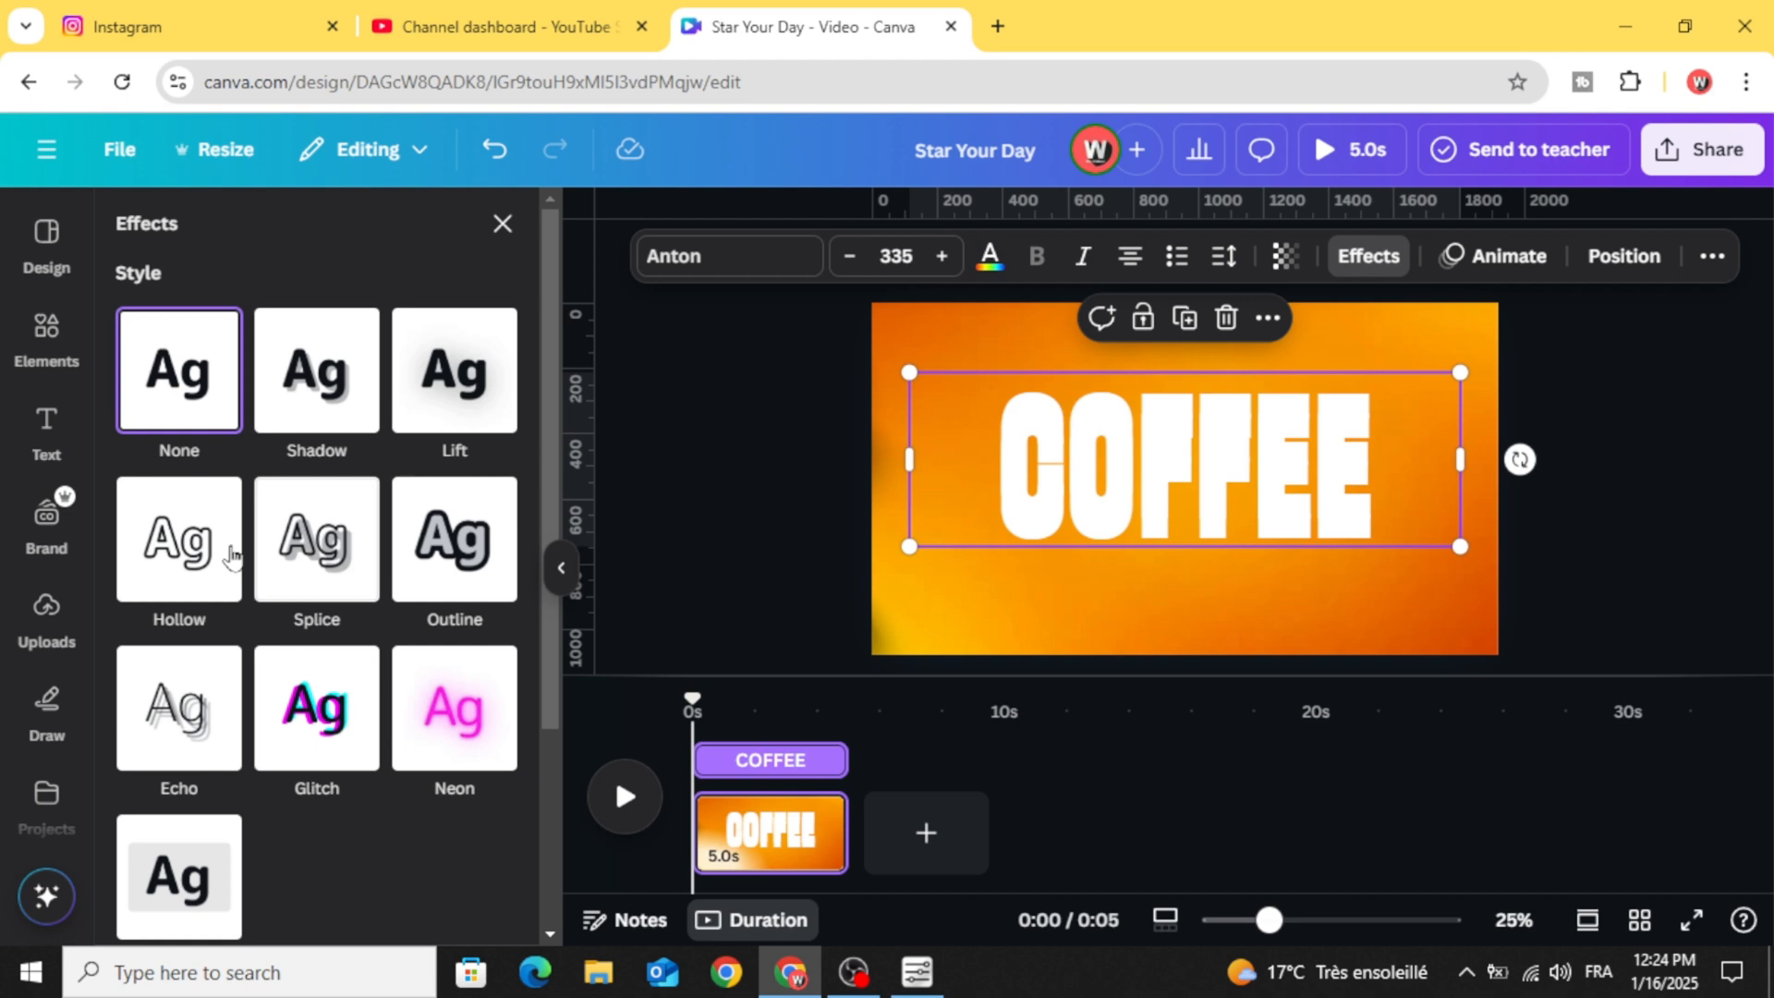
click(178, 538)
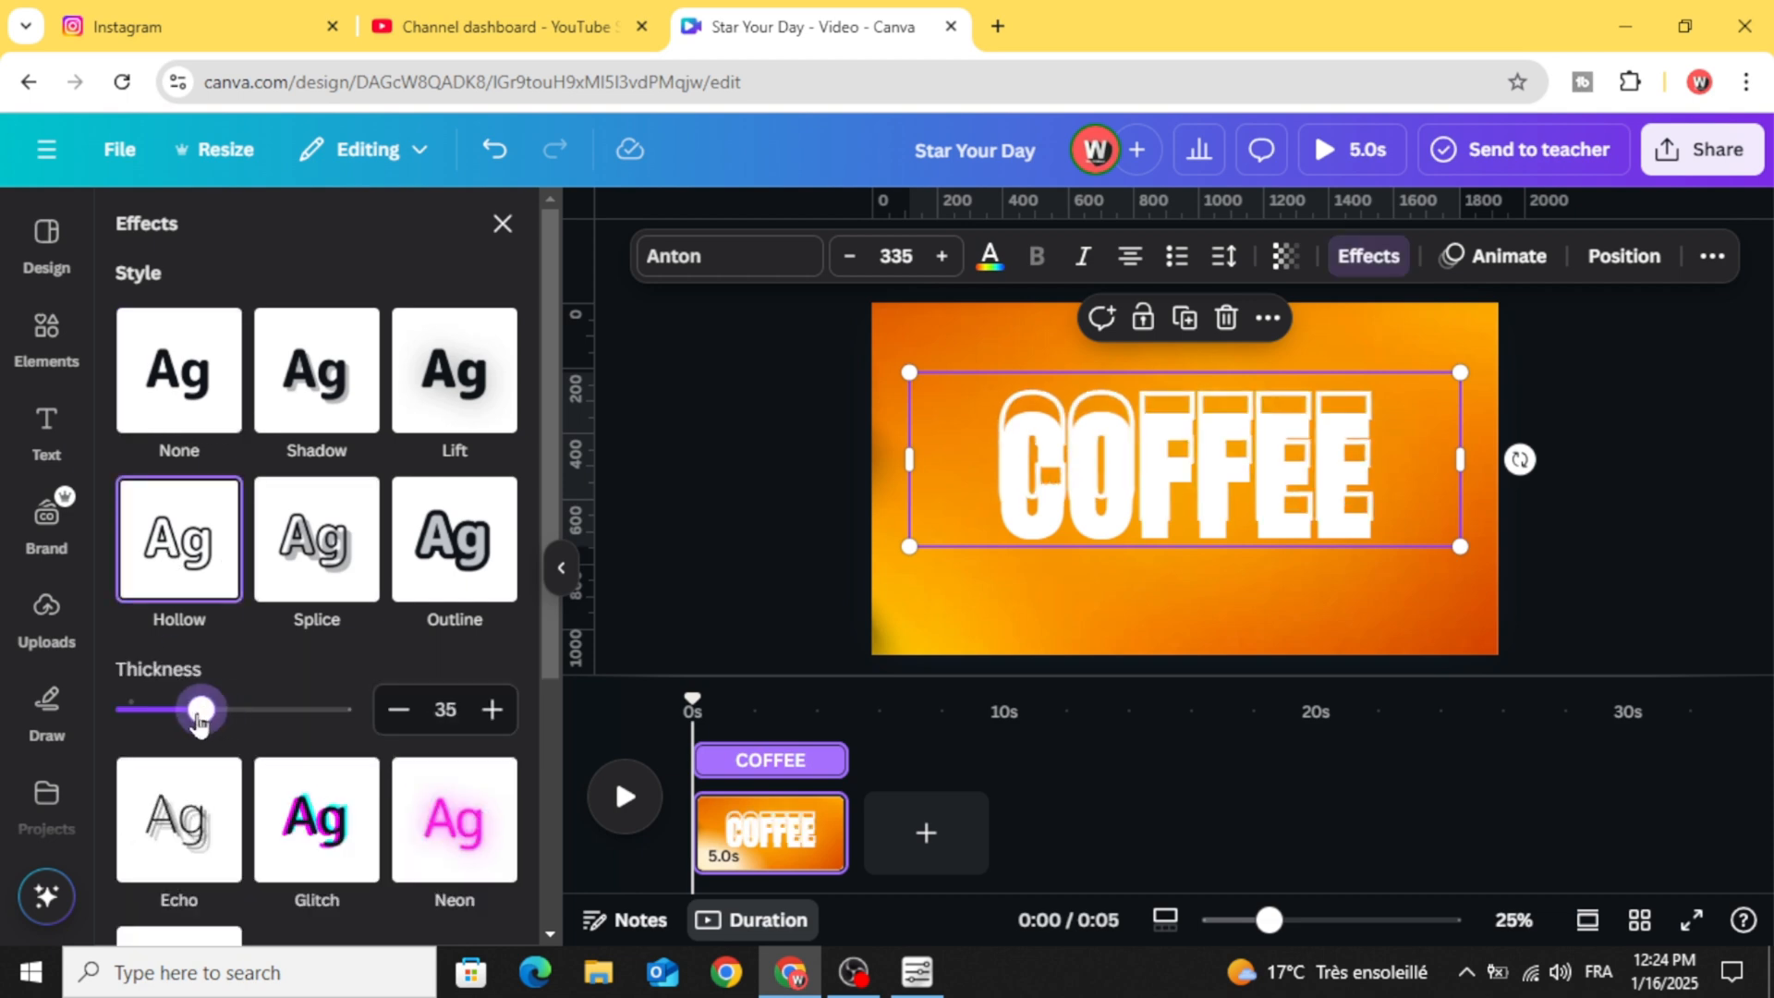
drag(201, 710, 173, 710)
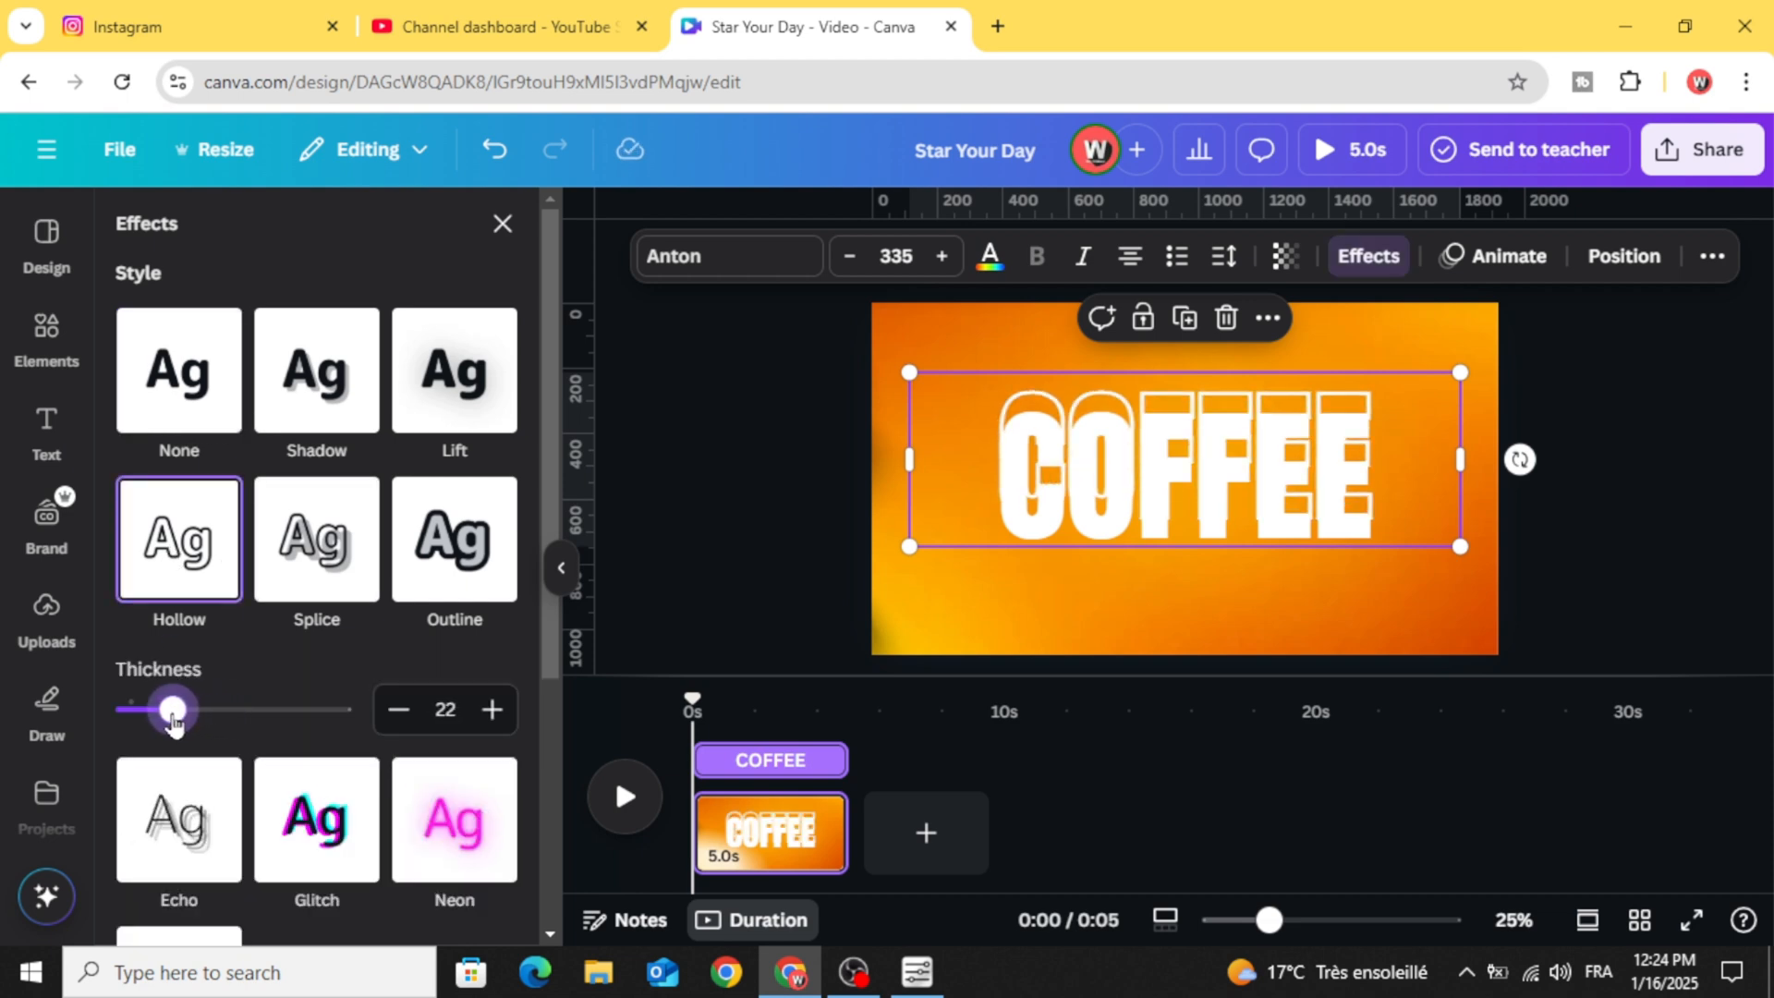
drag(172, 710, 167, 709)
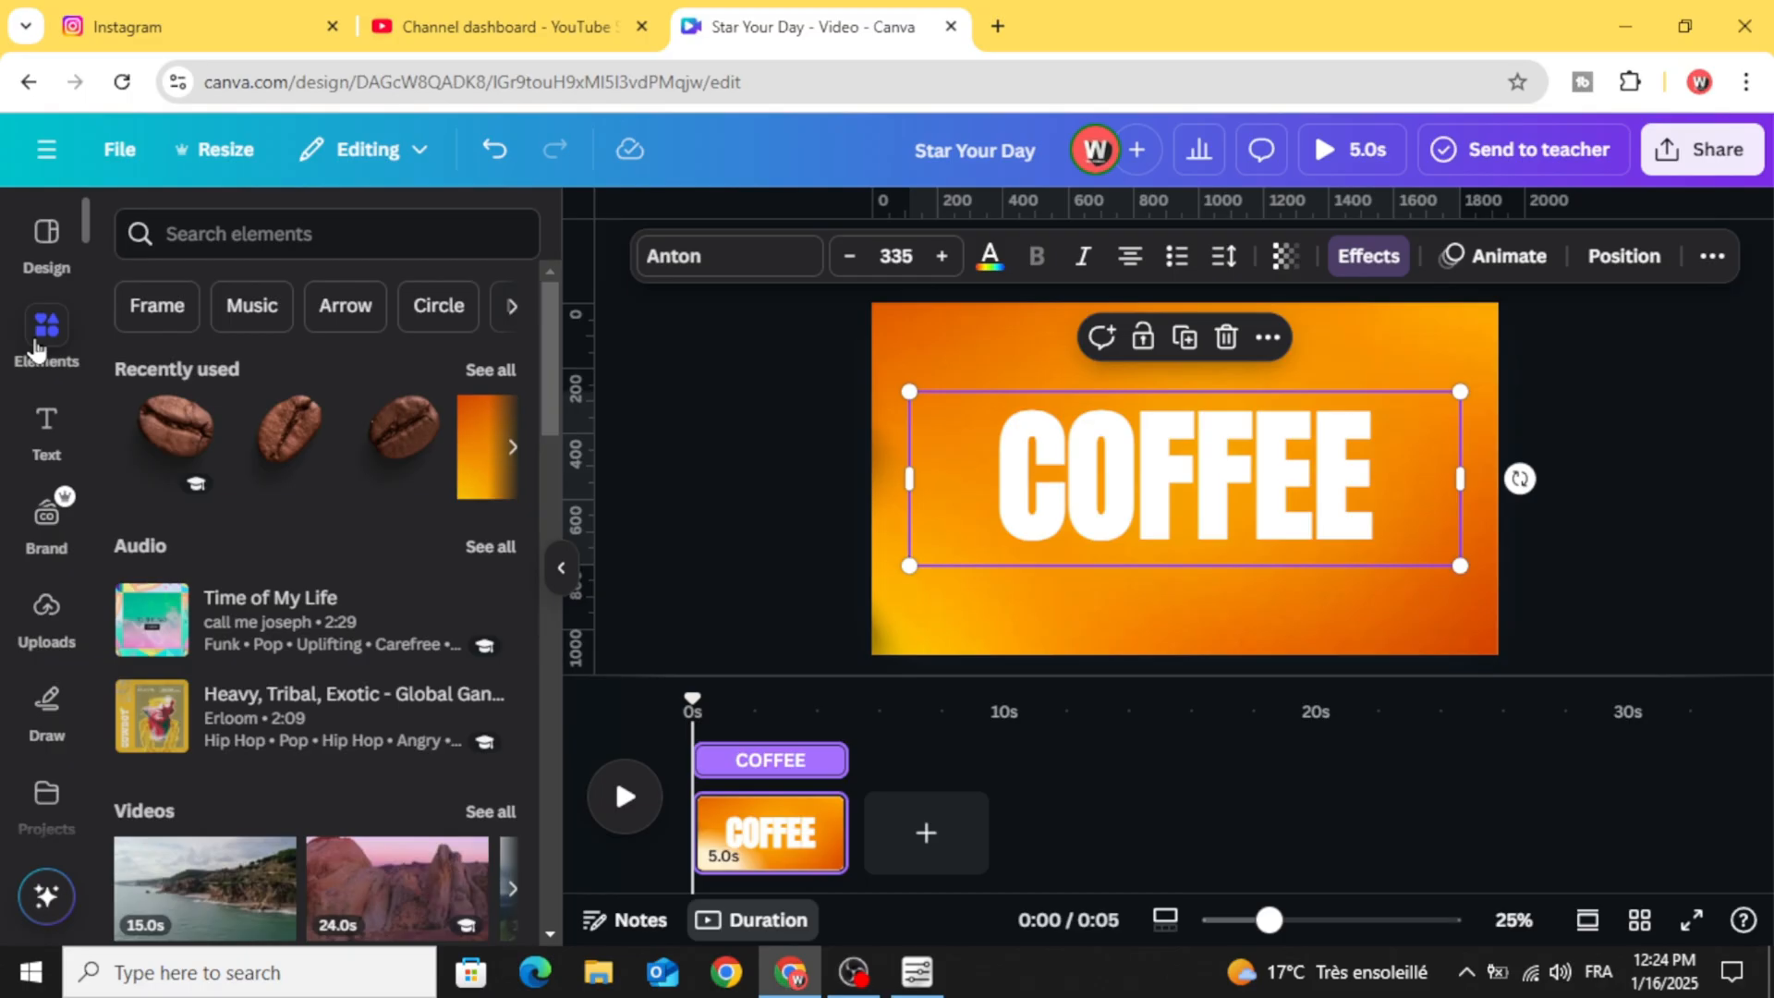
- Place a latte art cup photo from 'COFFEE' results centred, layered between the titles
scroll(down, 3)
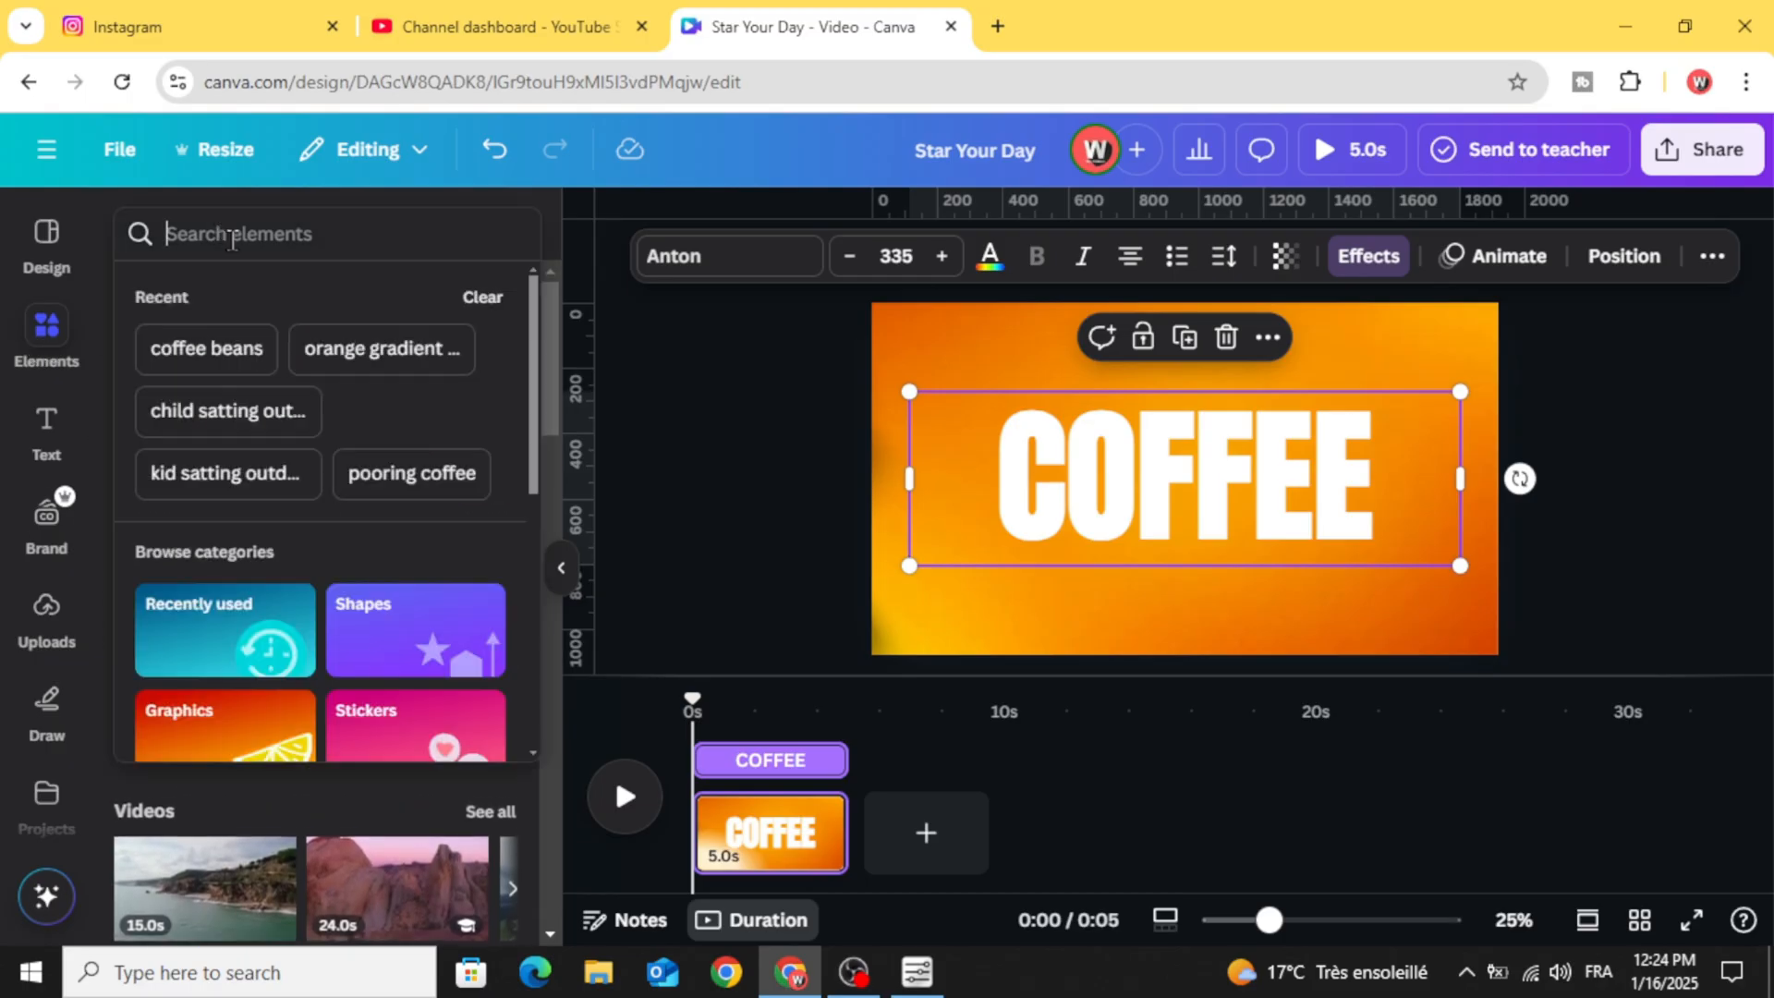
text(COFFEE)
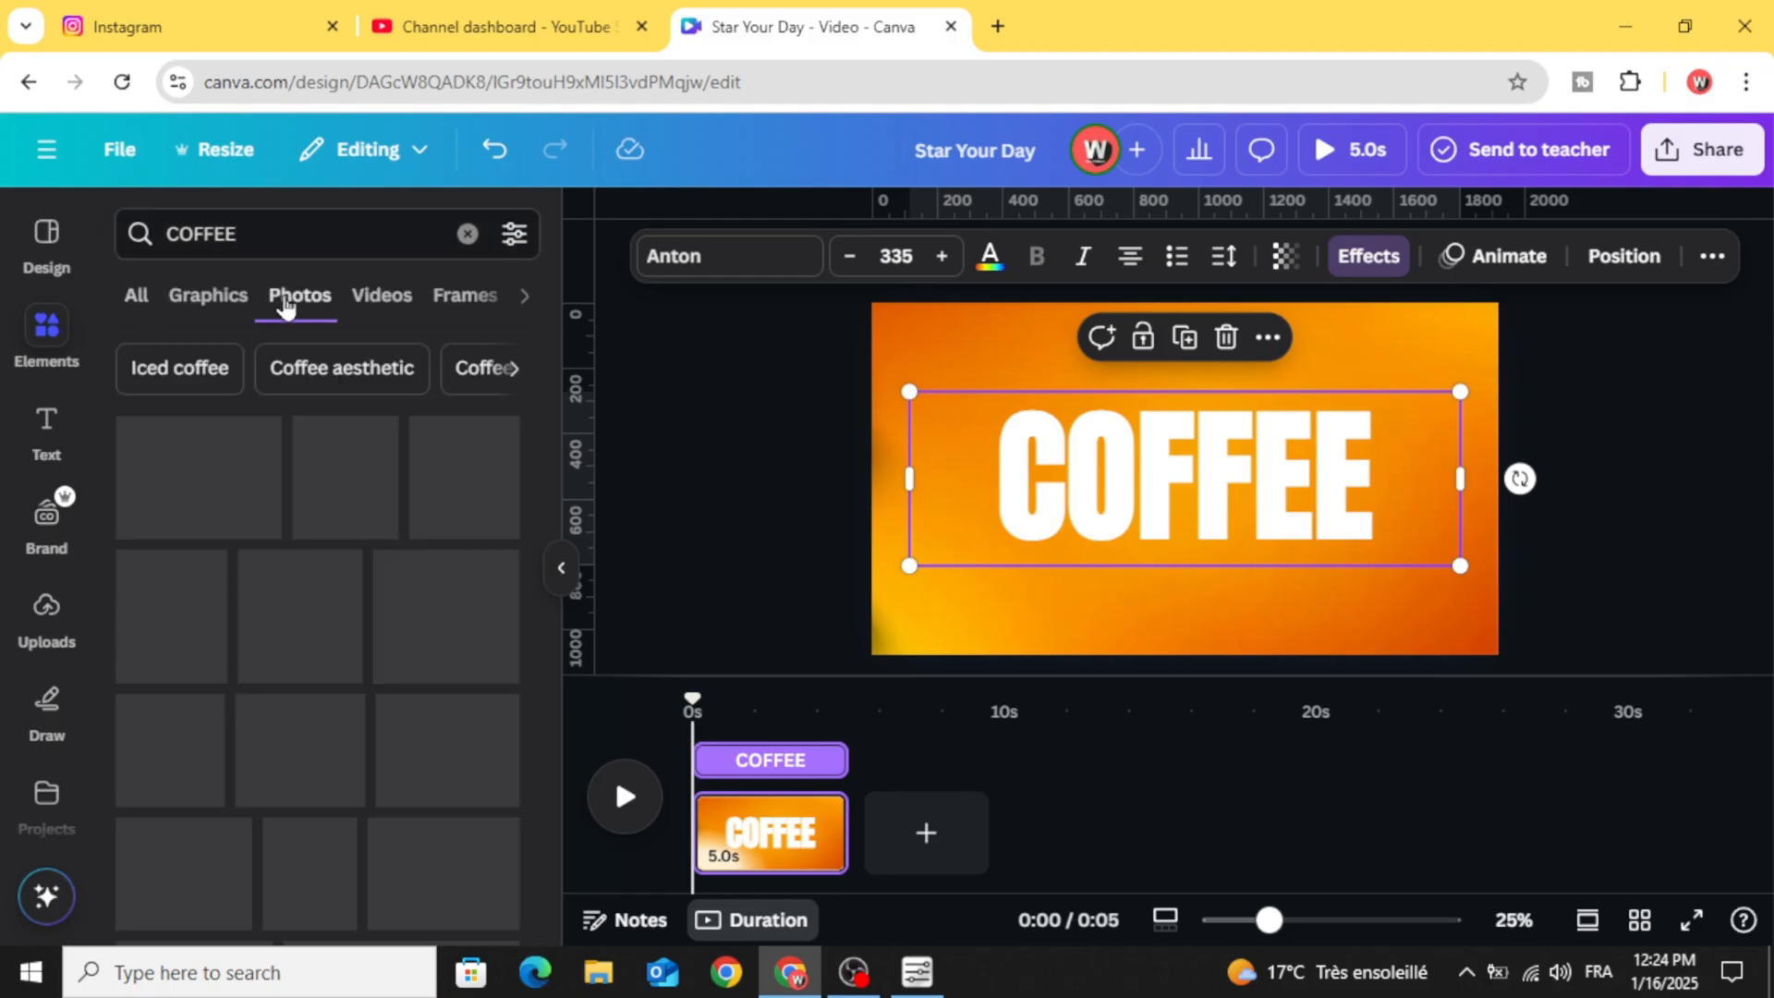
click(300, 296)
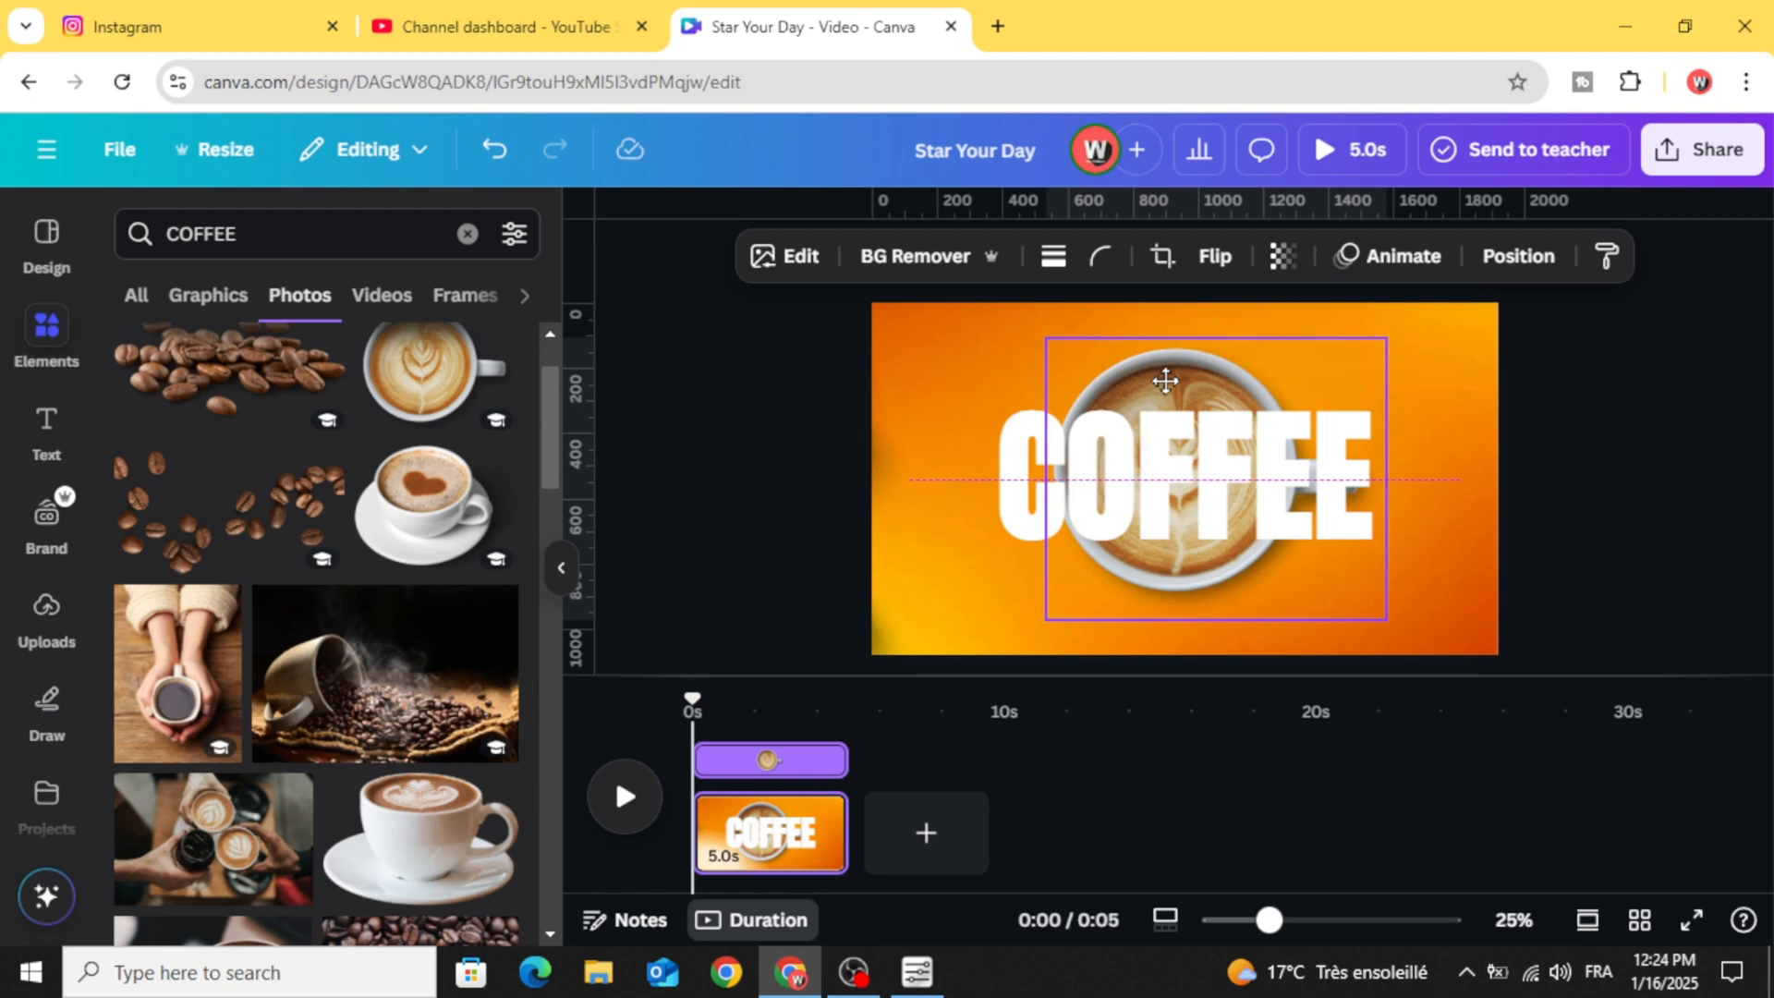
right_click(1165, 381)
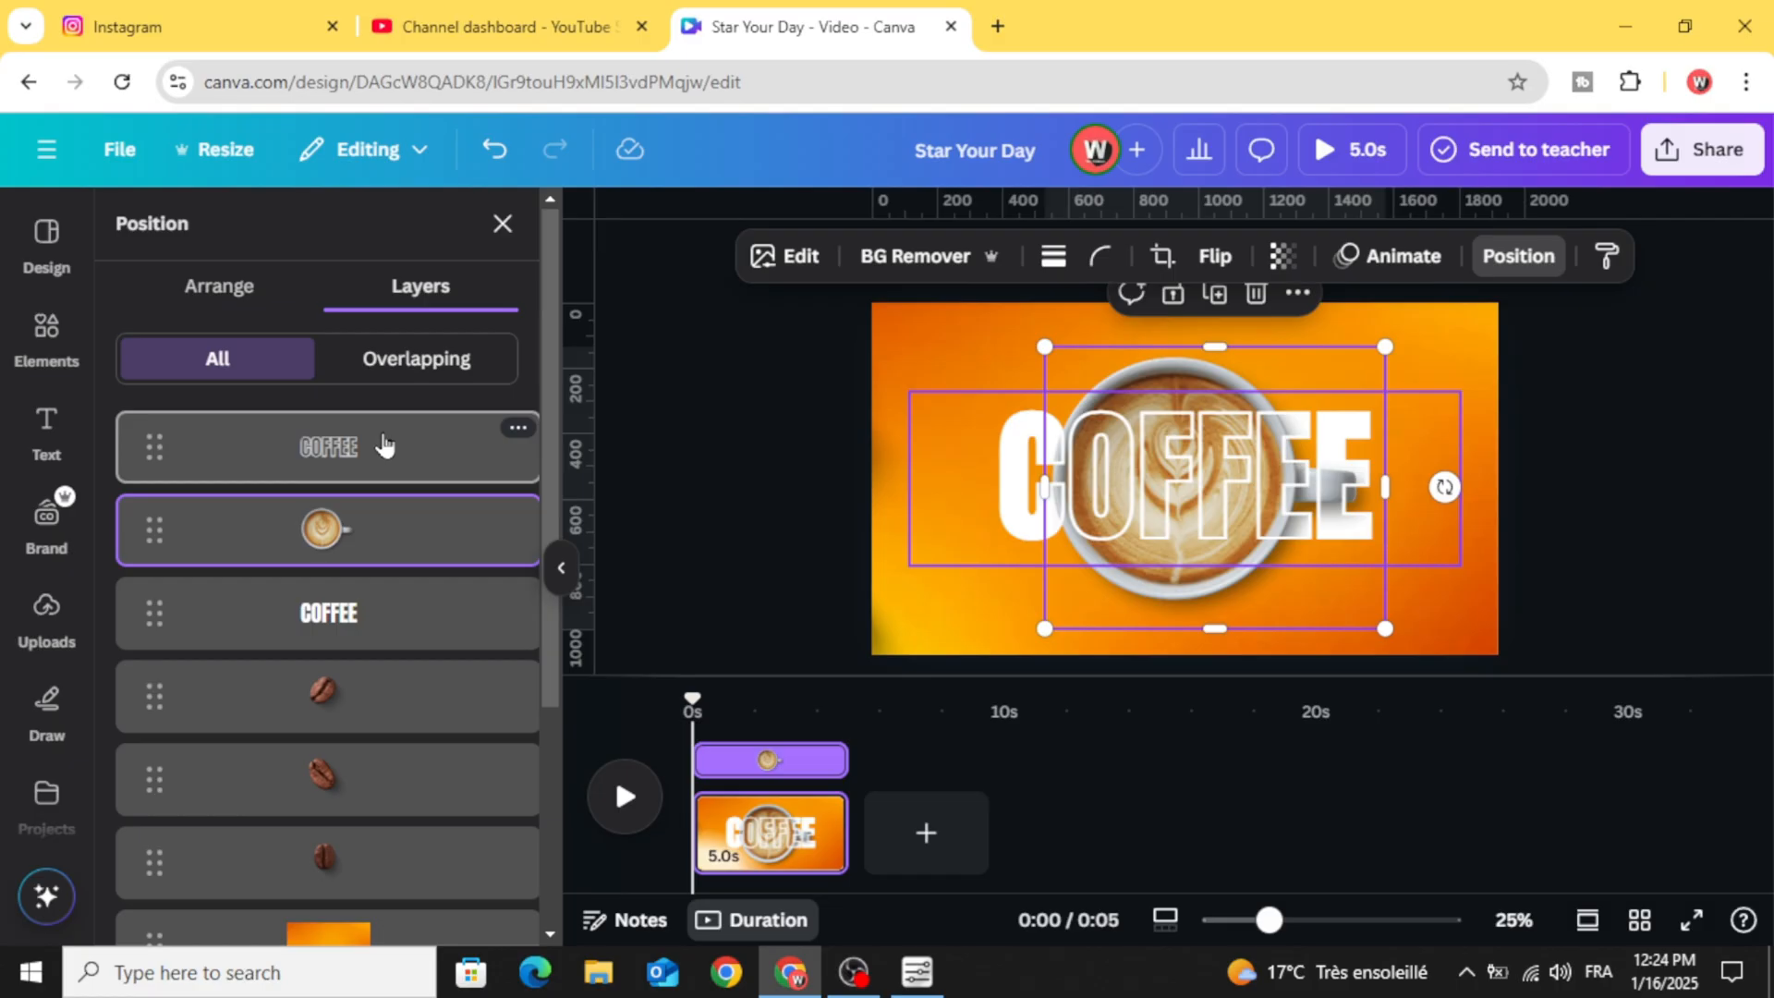
- Select the hollow and solid COFFEE titles and the cup in Layers, moving them off-page
click(282, 539)
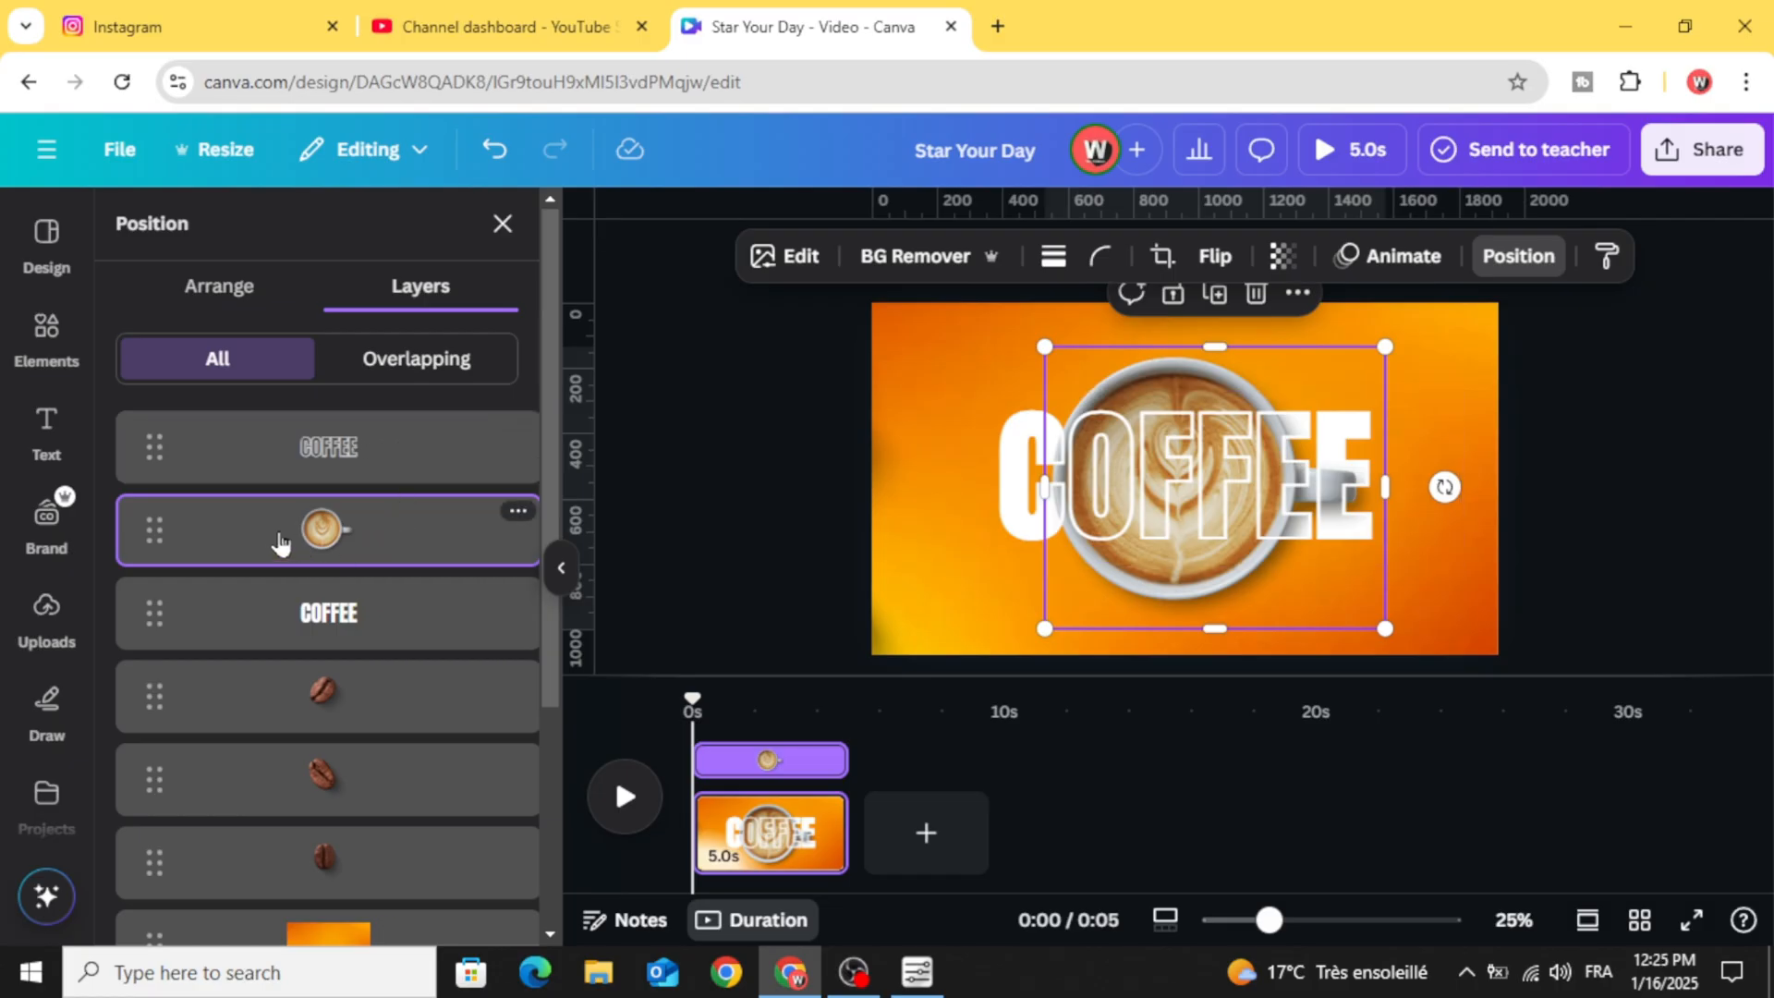
mouse_move(424, 540)
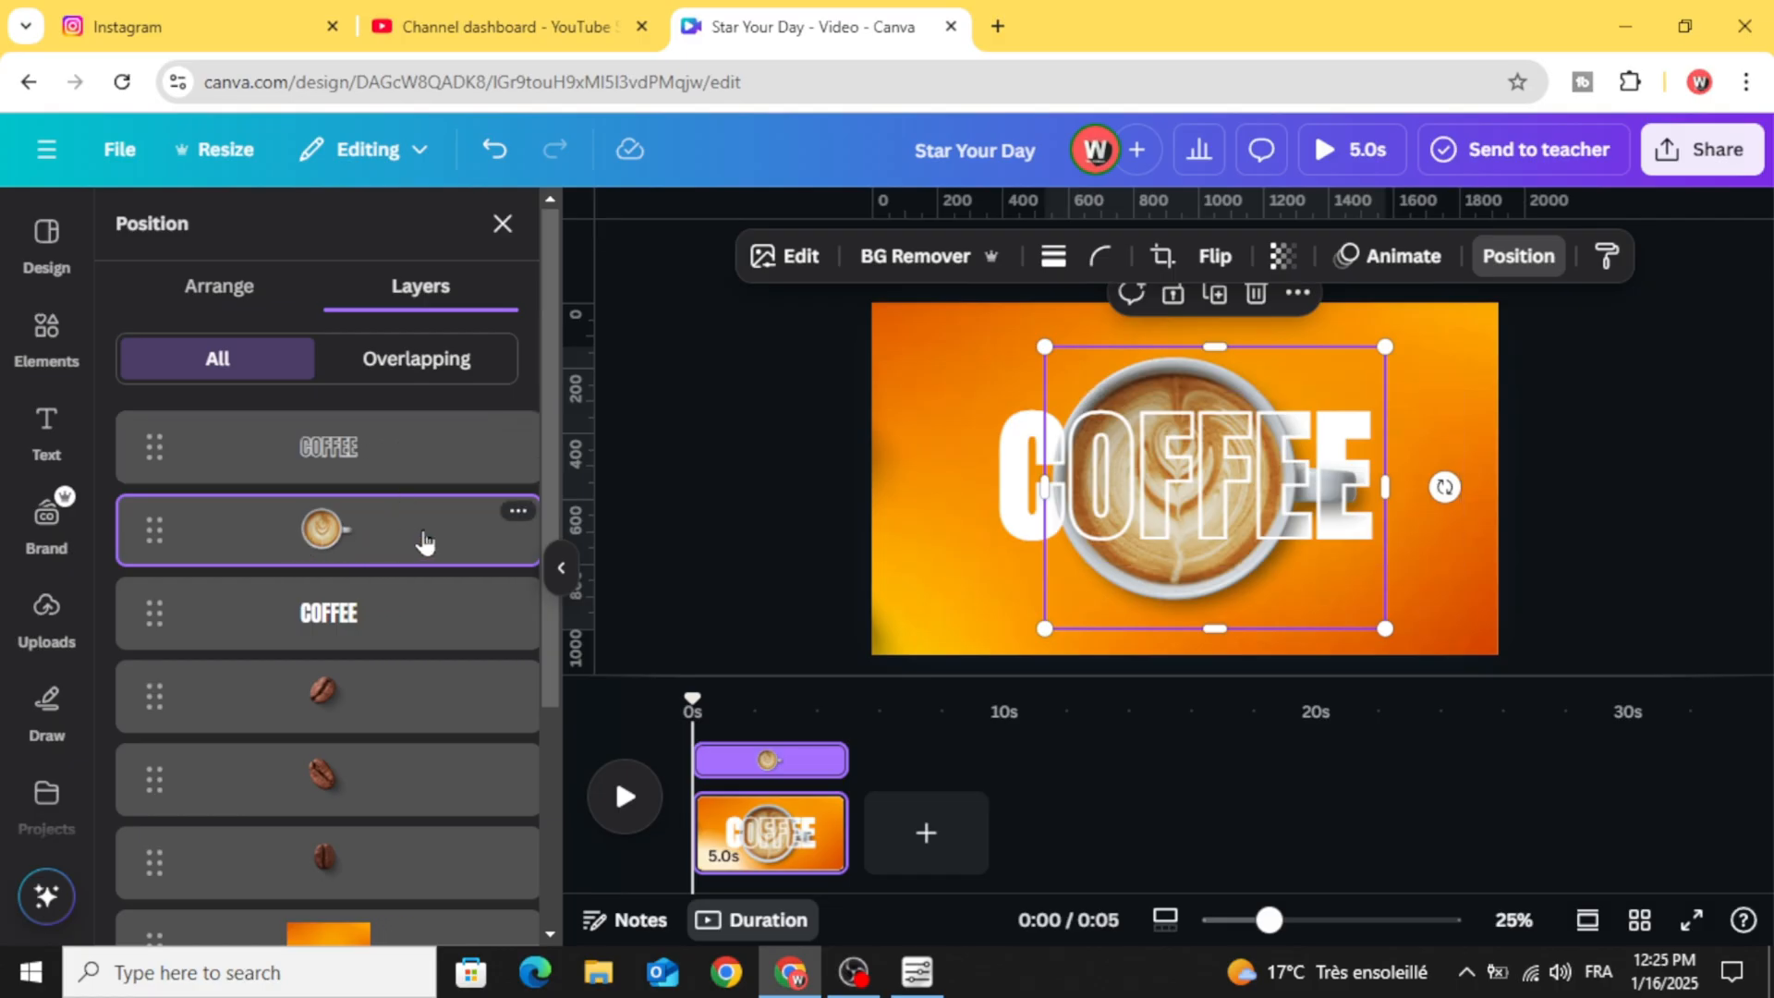
scroll(down, 3)
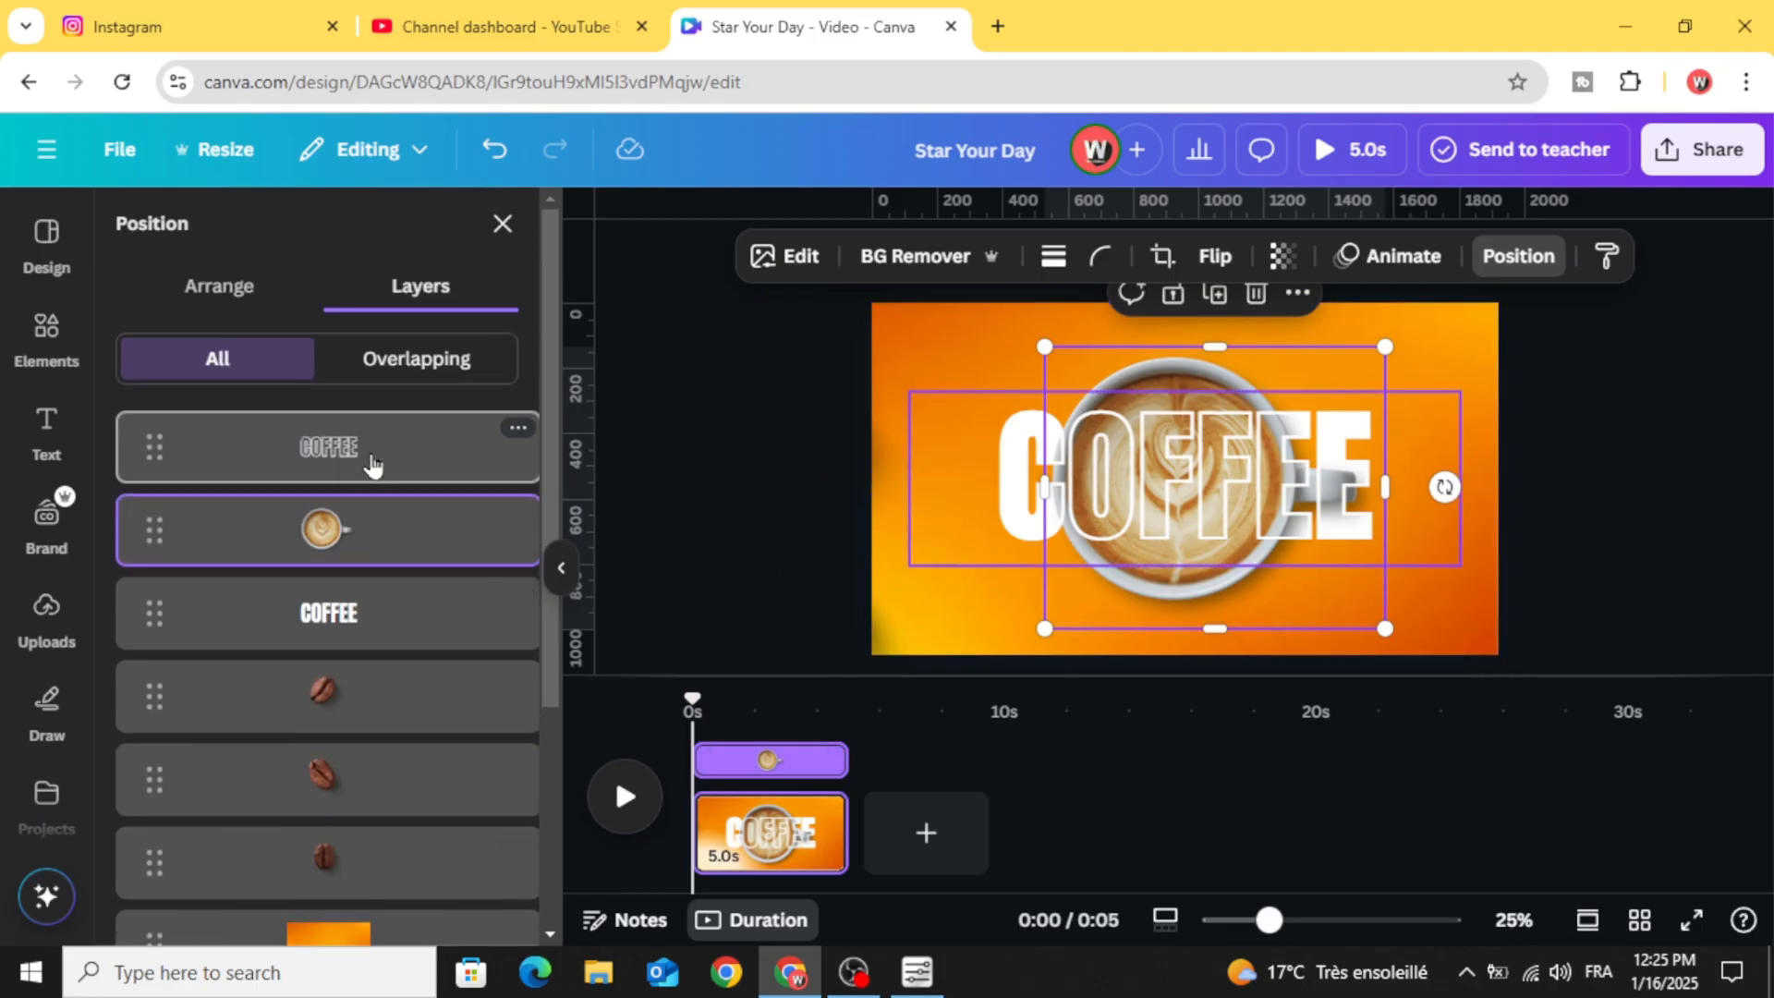
click(328, 446)
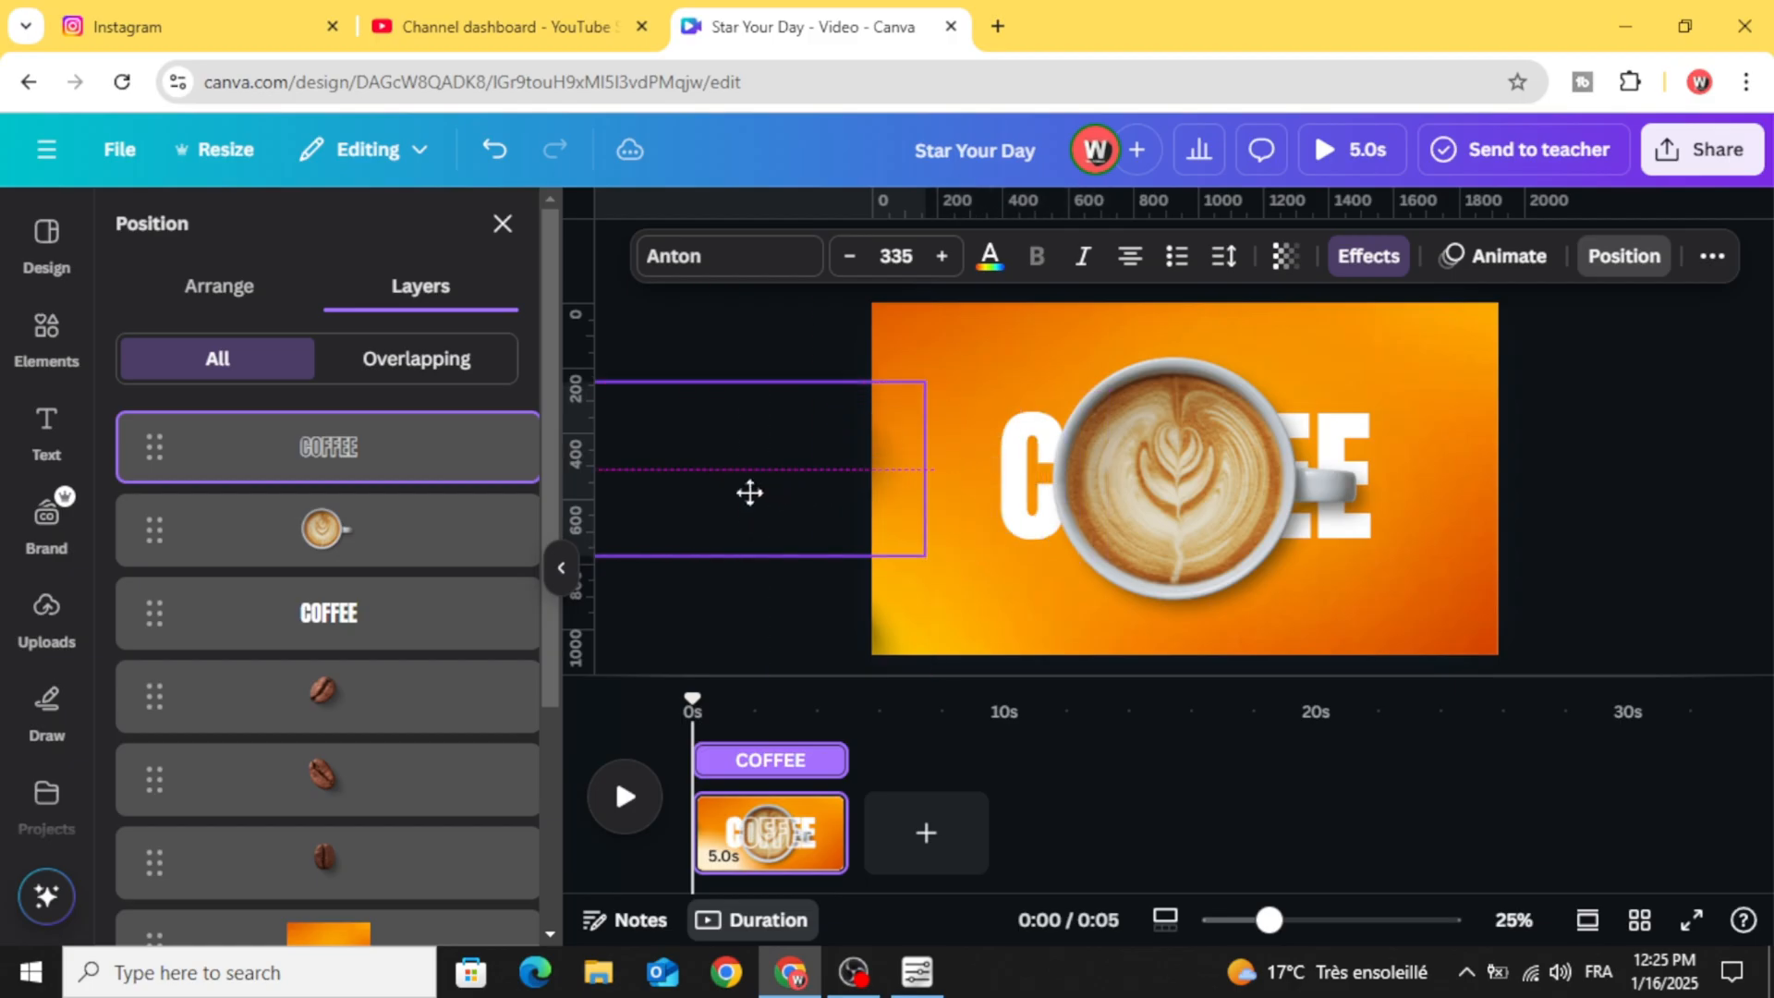
click(327, 612)
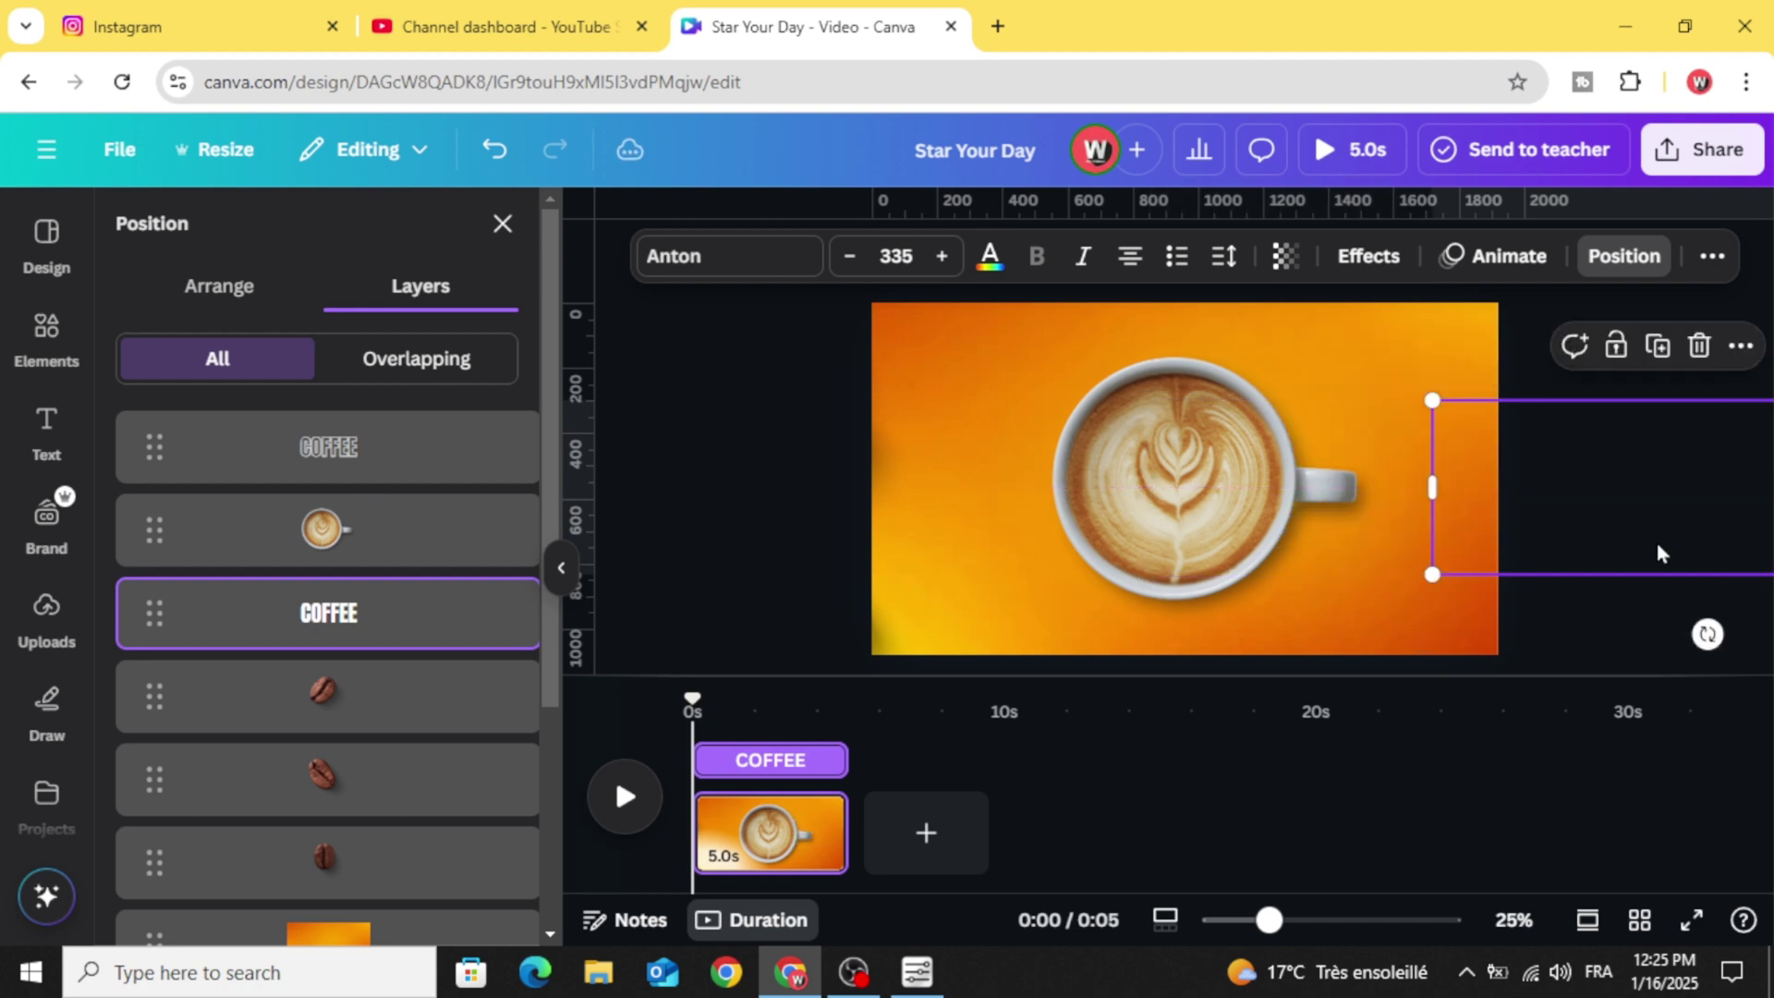
click(326, 529)
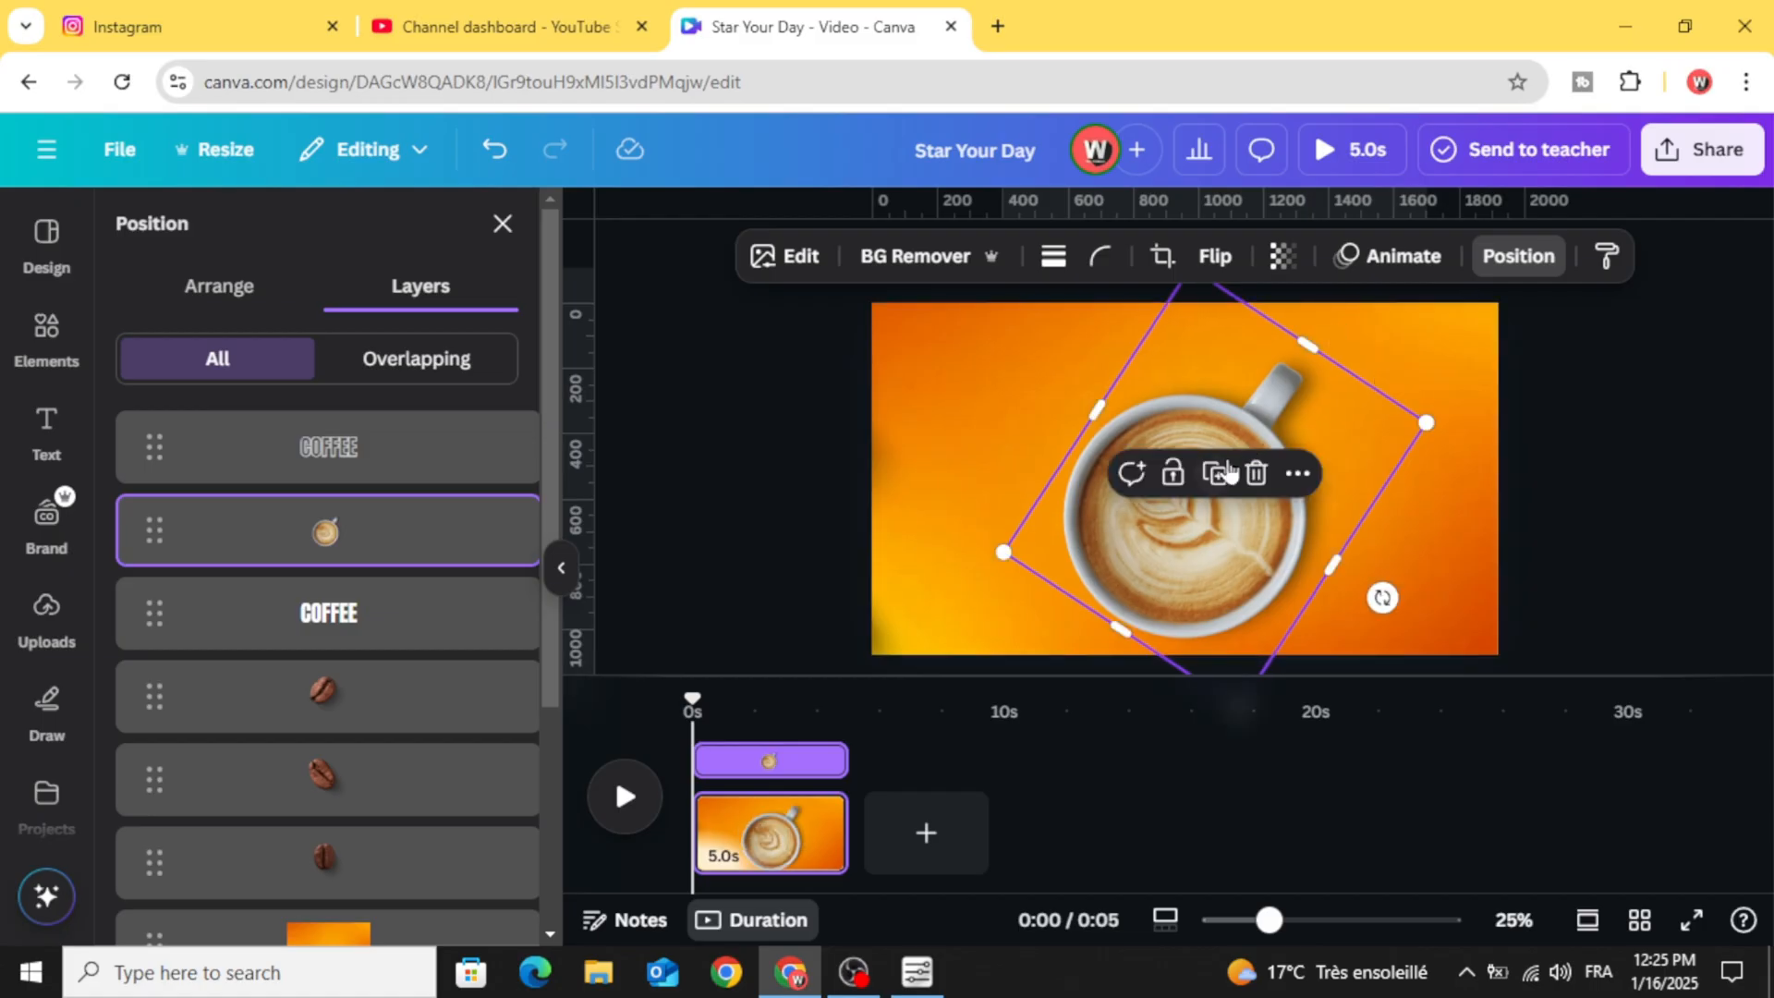
drag(1182, 474, 1182, 639)
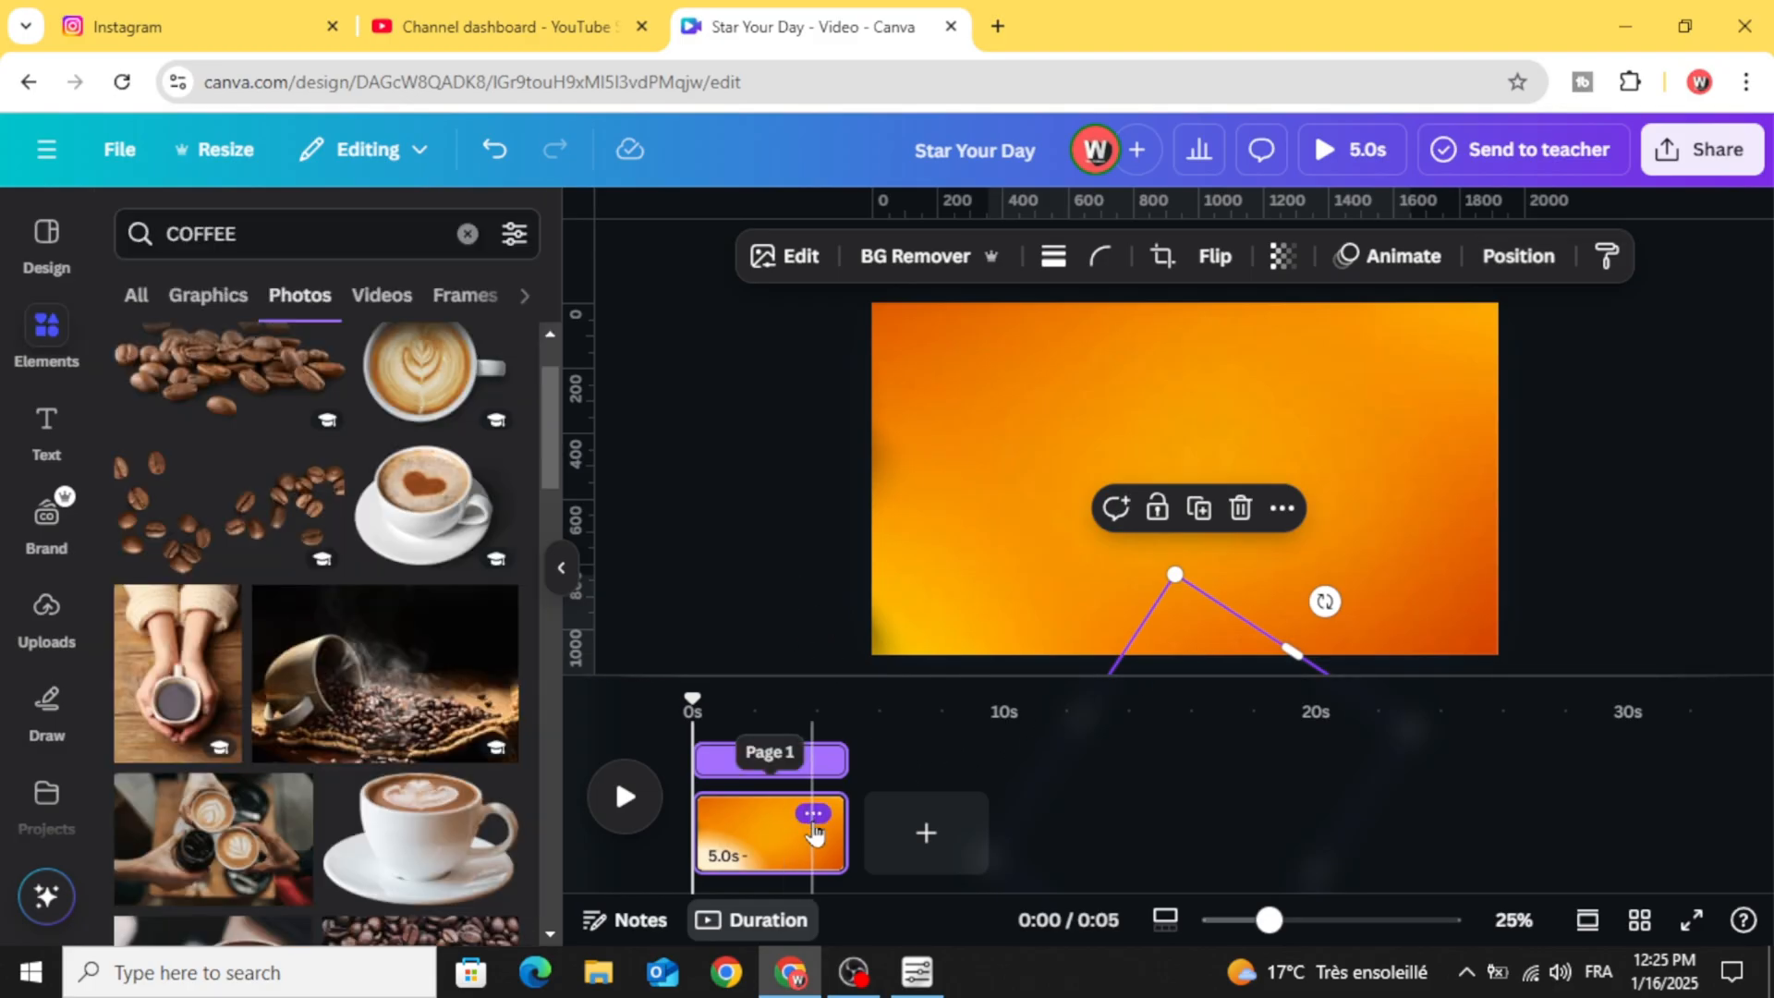
- Duplicate page 1 and slide the orange background to the left
click(809, 812)
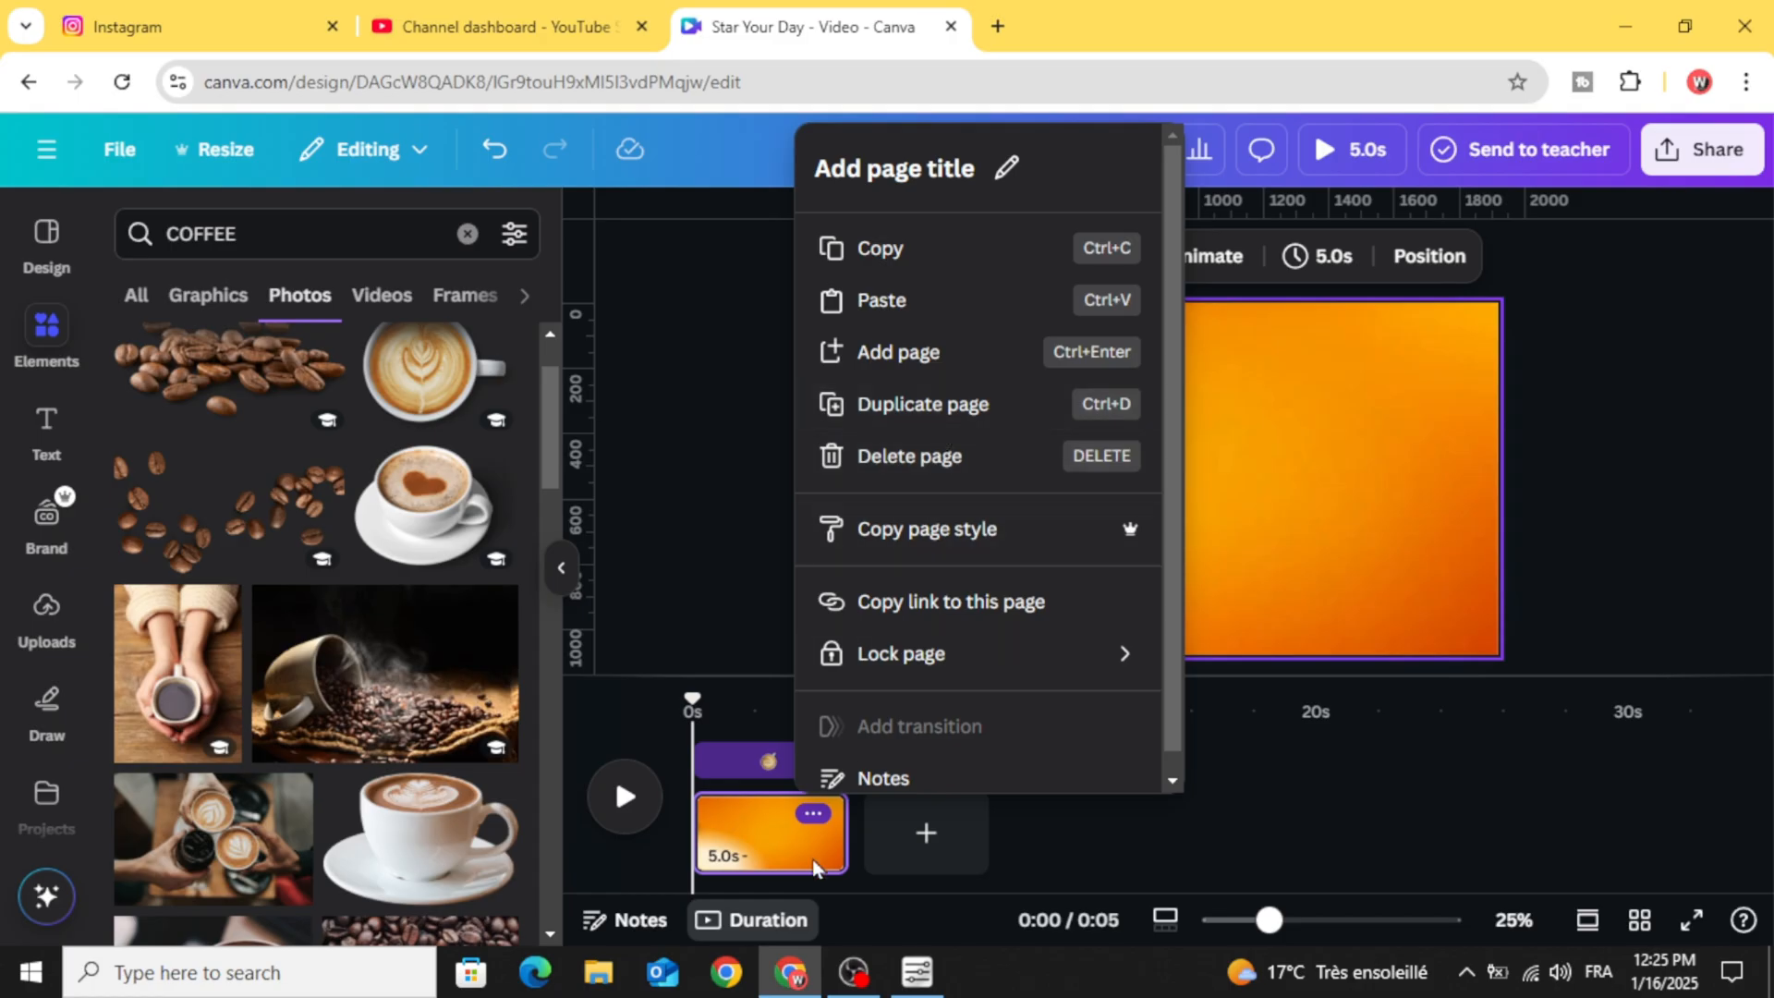
click(921, 404)
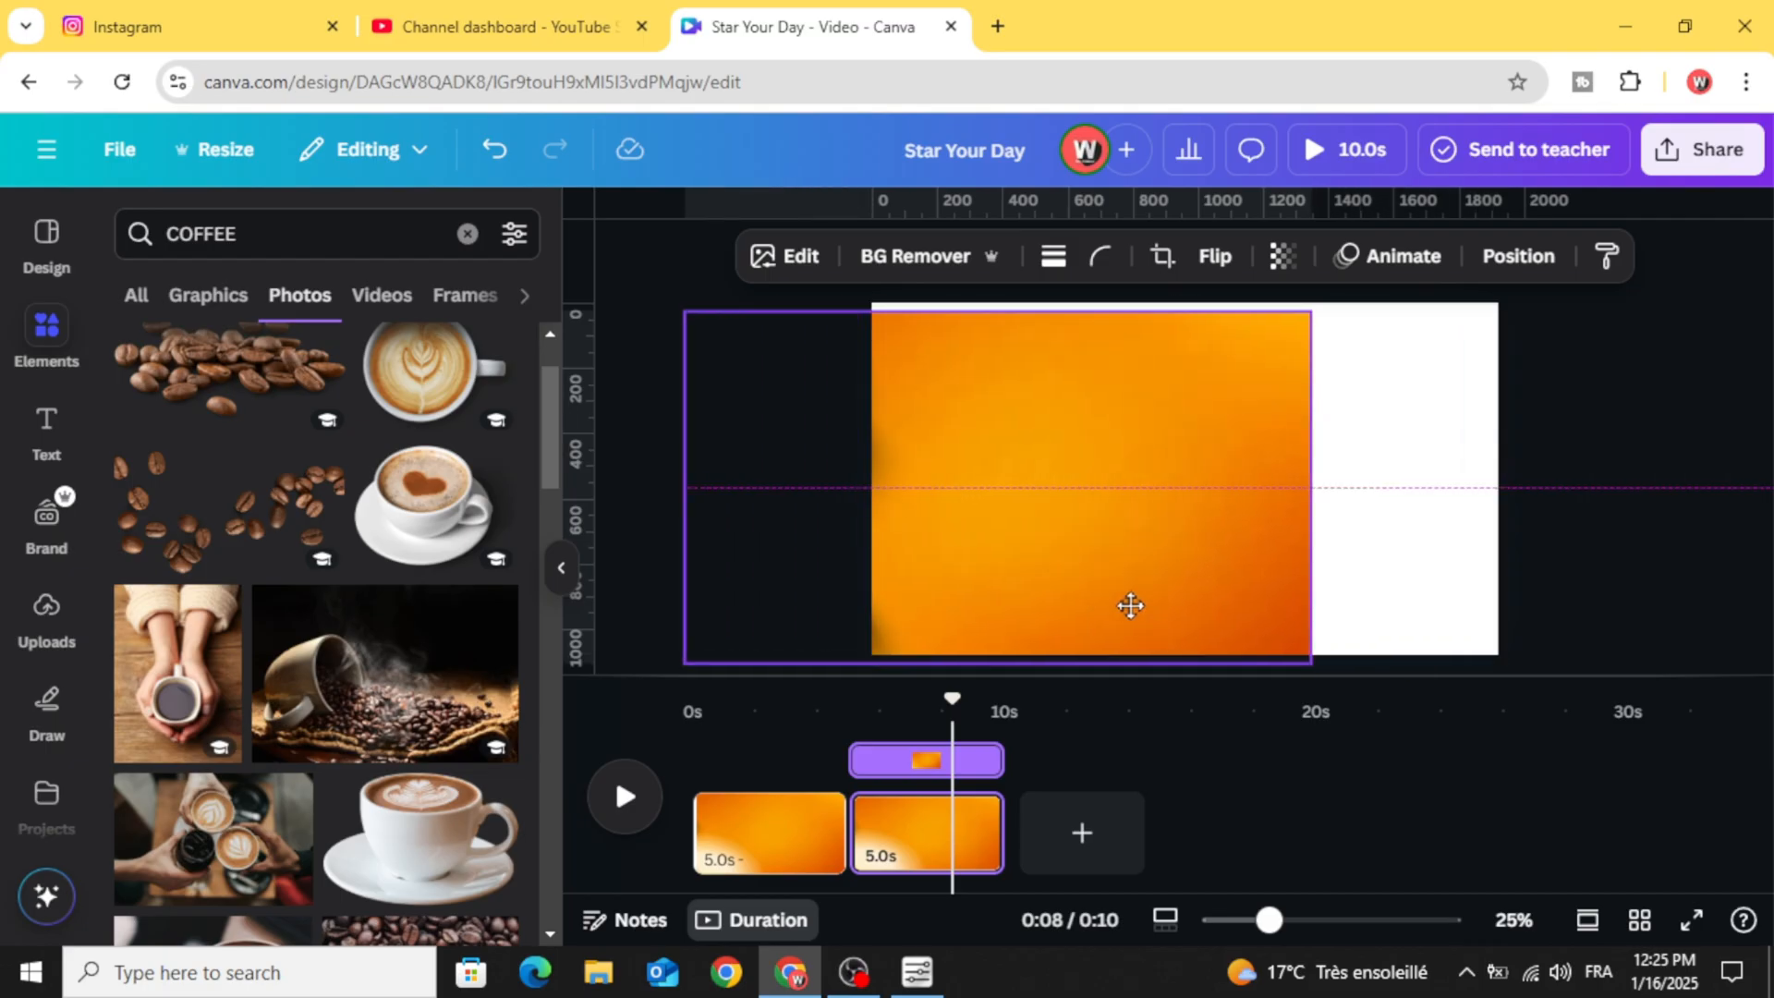
drag(1129, 605, 1018, 596)
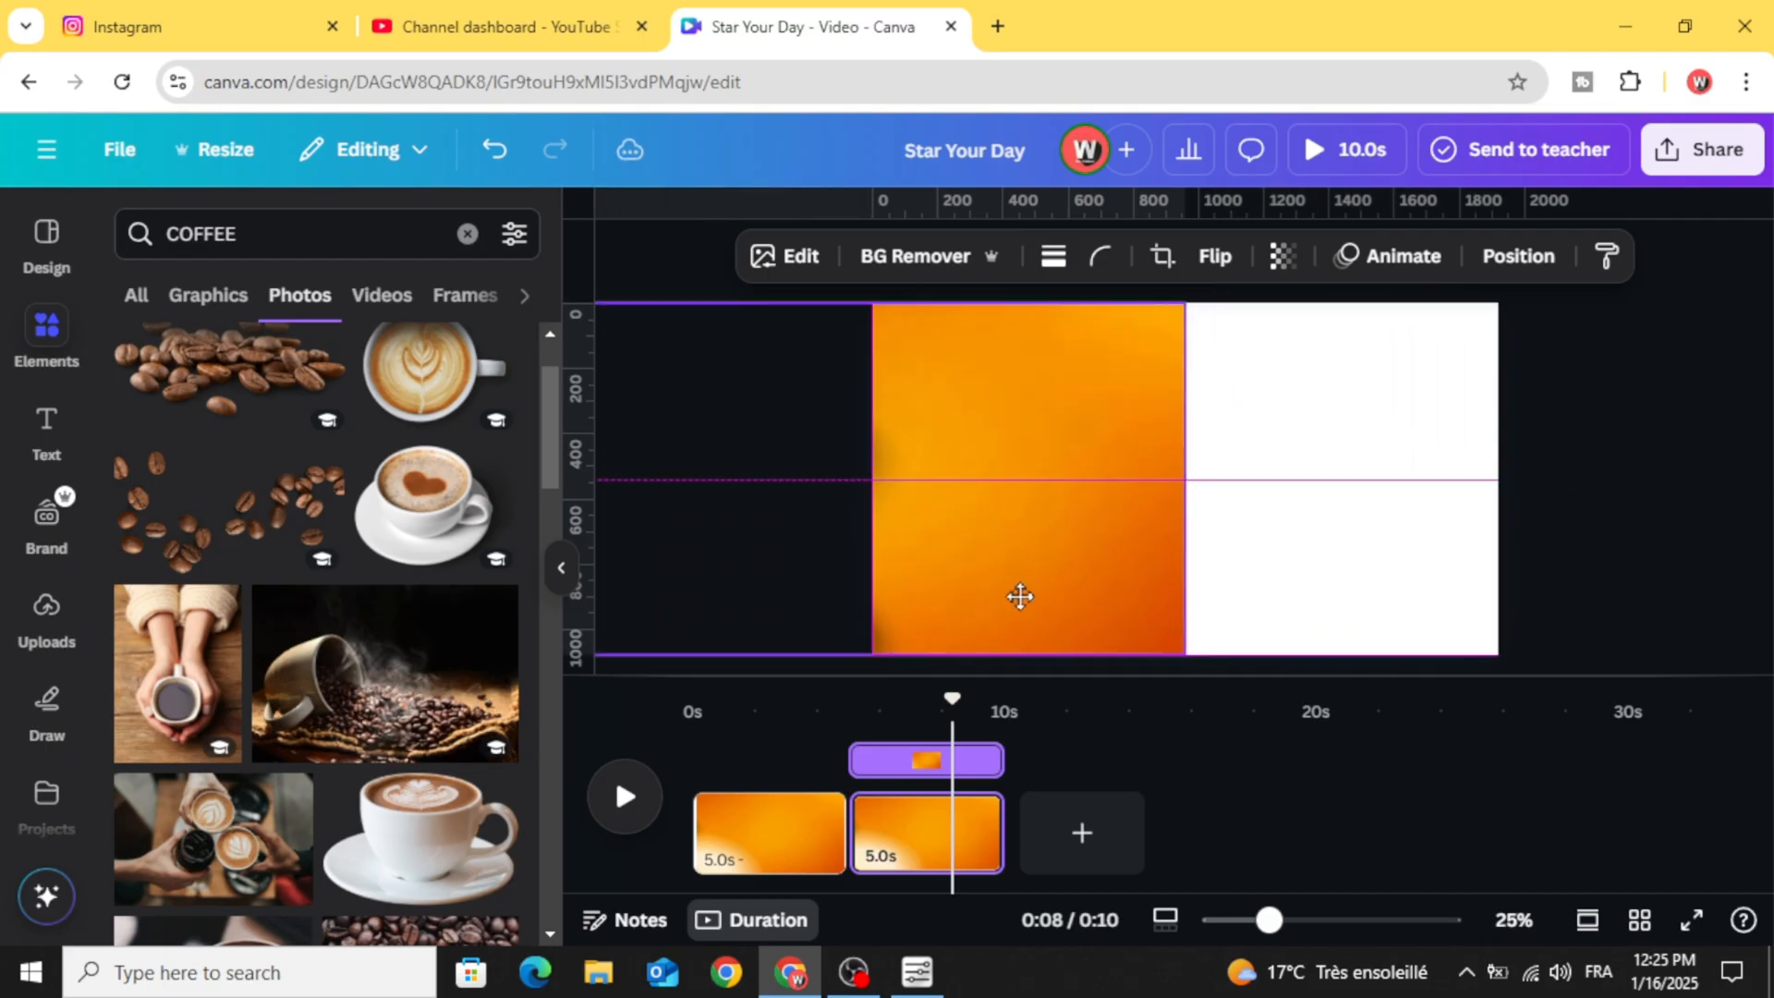
click(1019, 597)
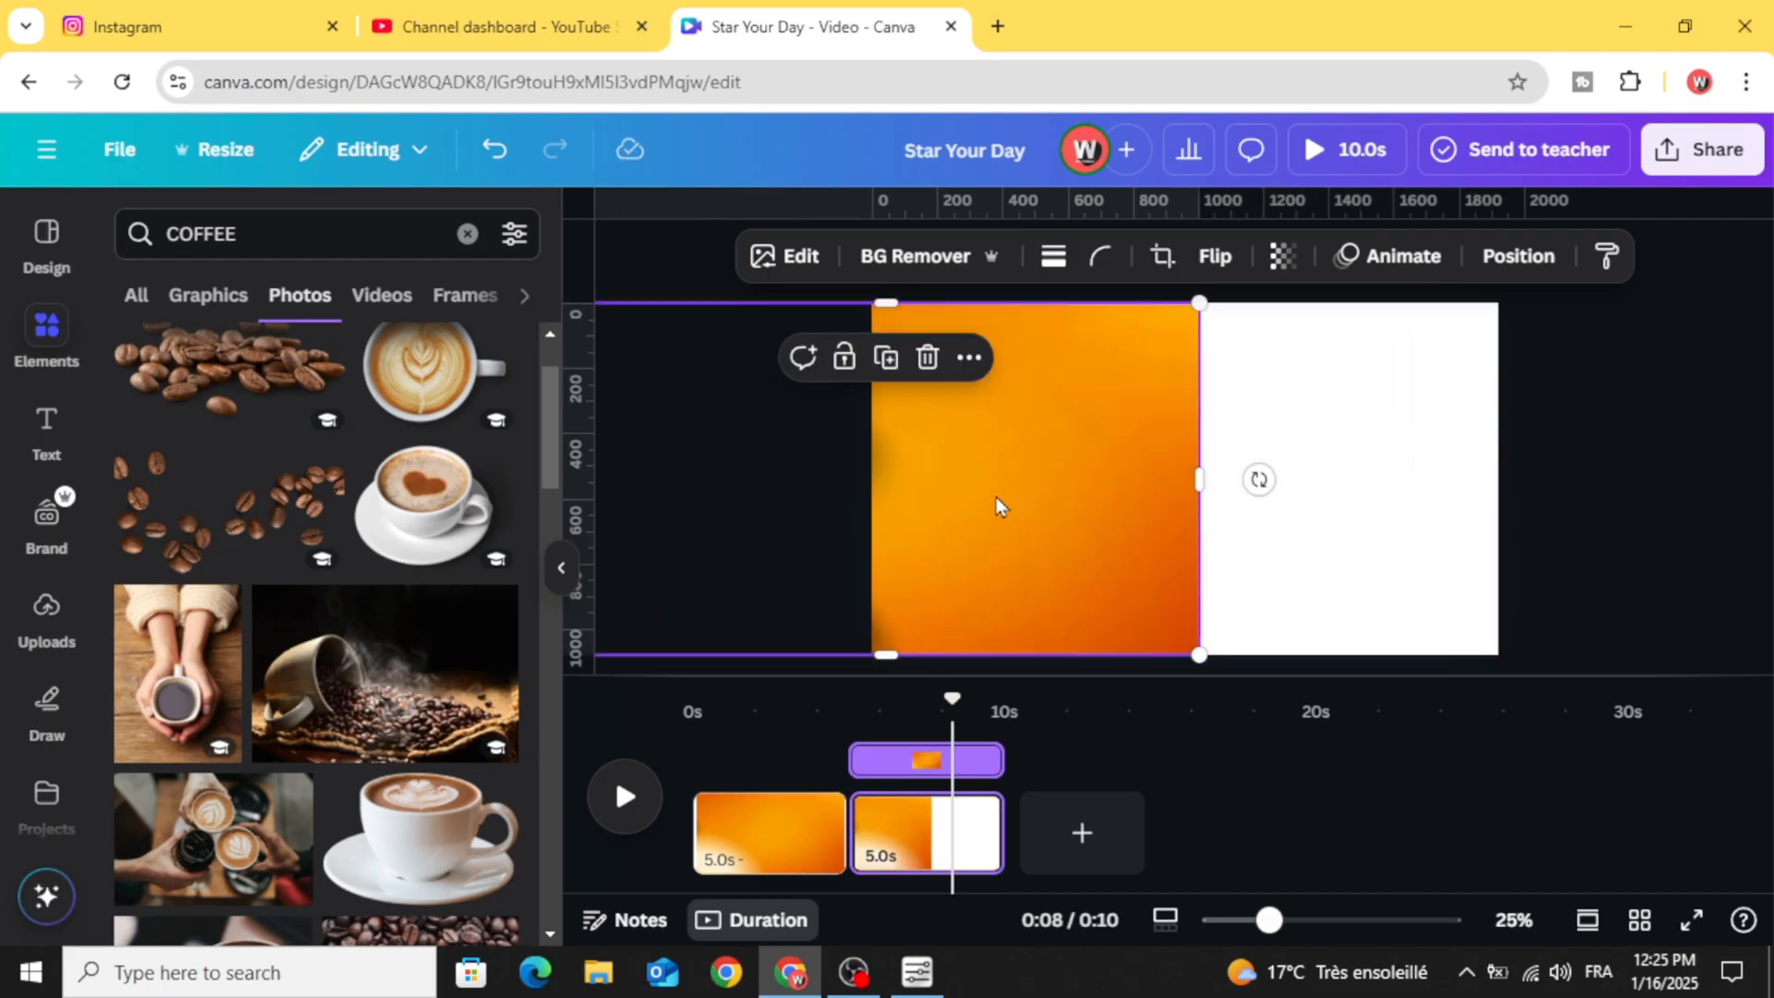
right_click(998, 506)
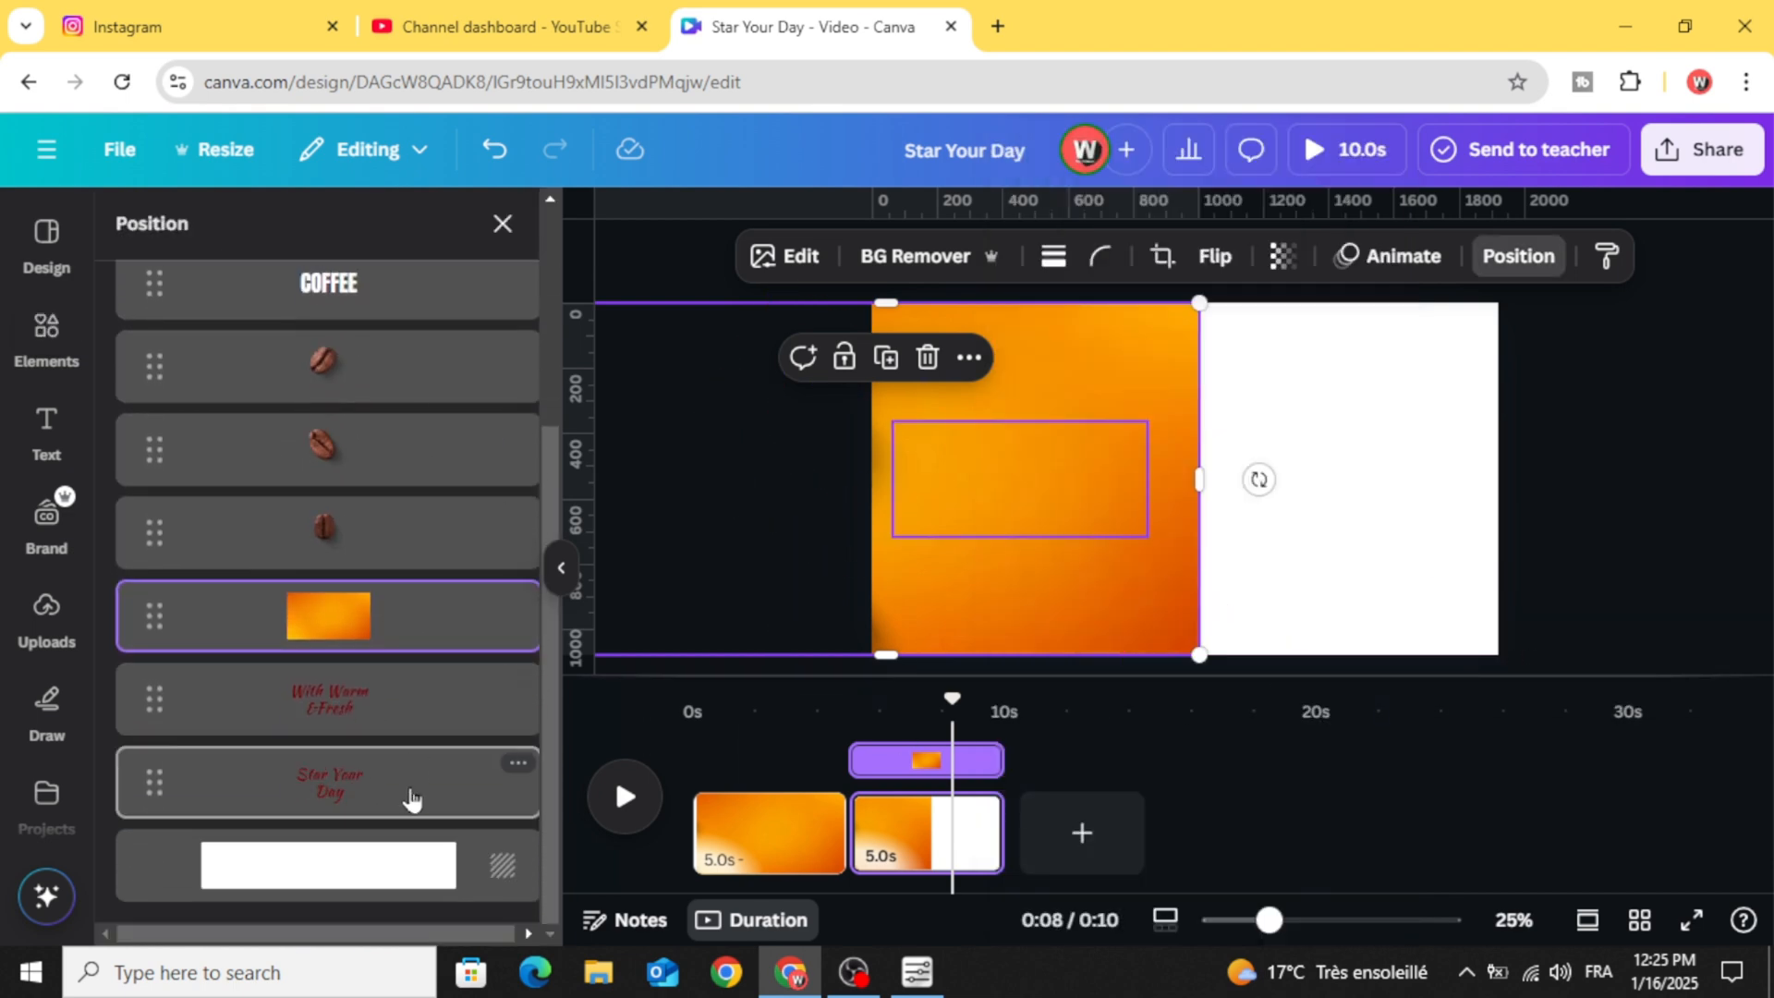
- Bring the Star Your Day text and a coffee bean into view on page 2
click(330, 781)
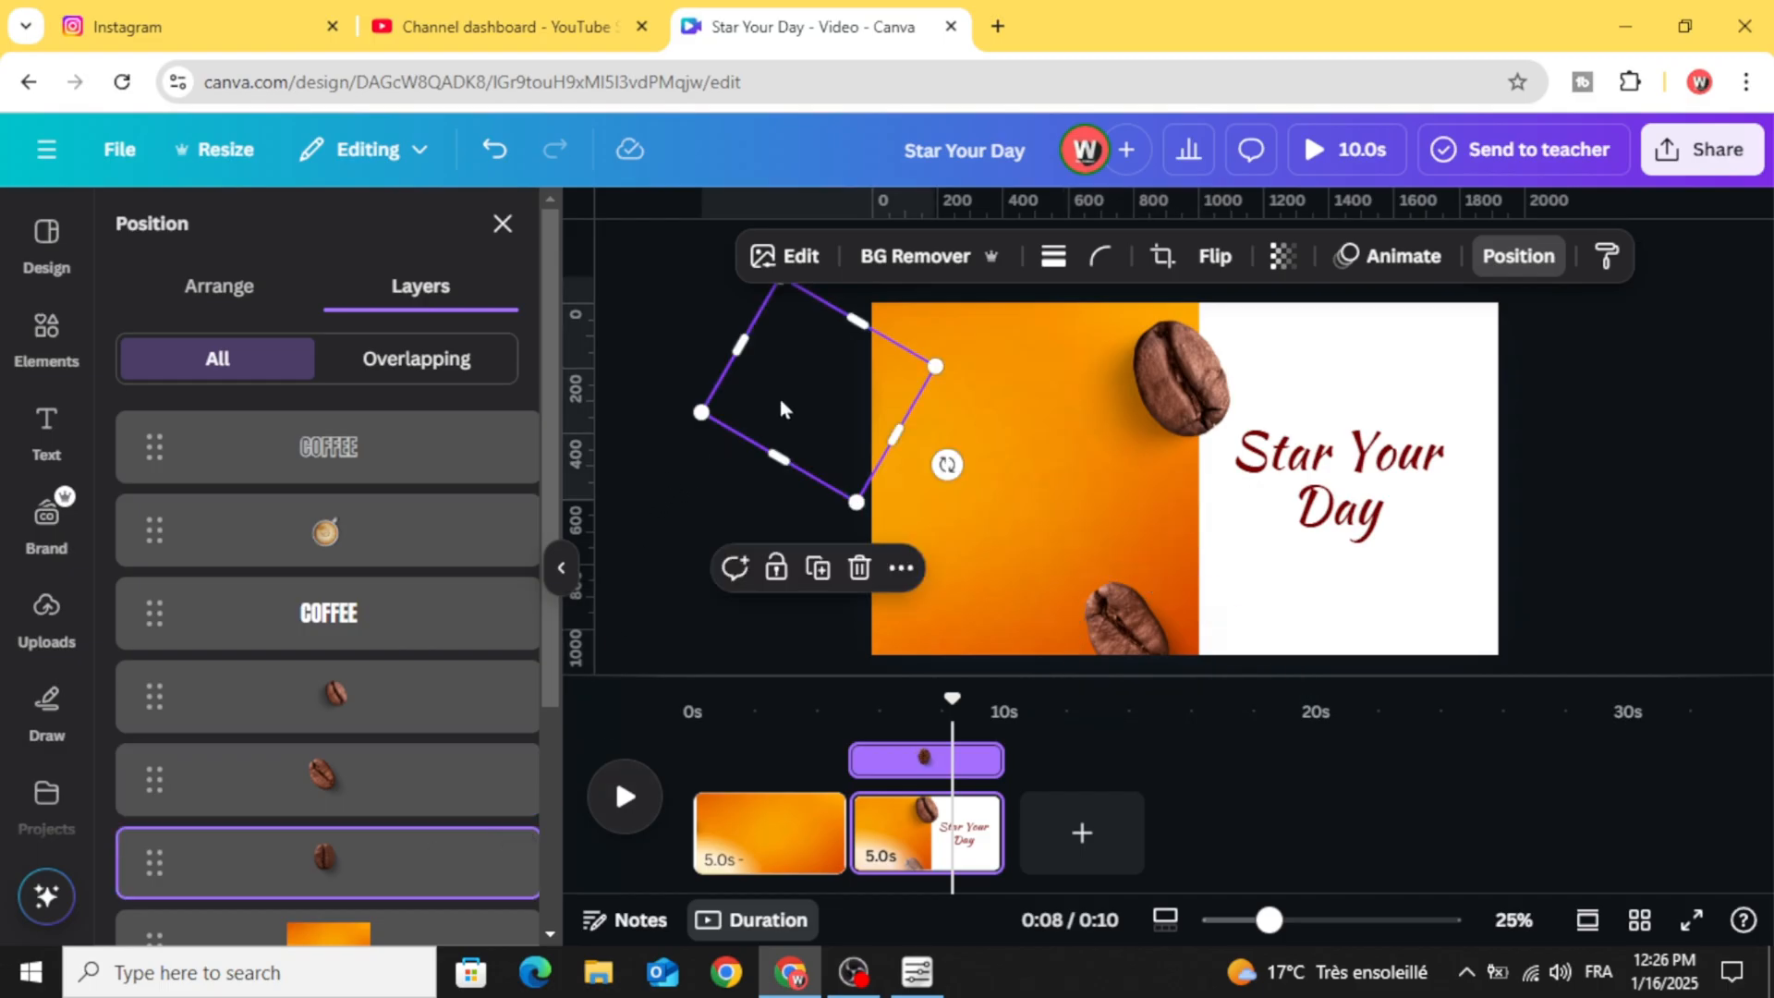
drag(776, 409, 967, 520)
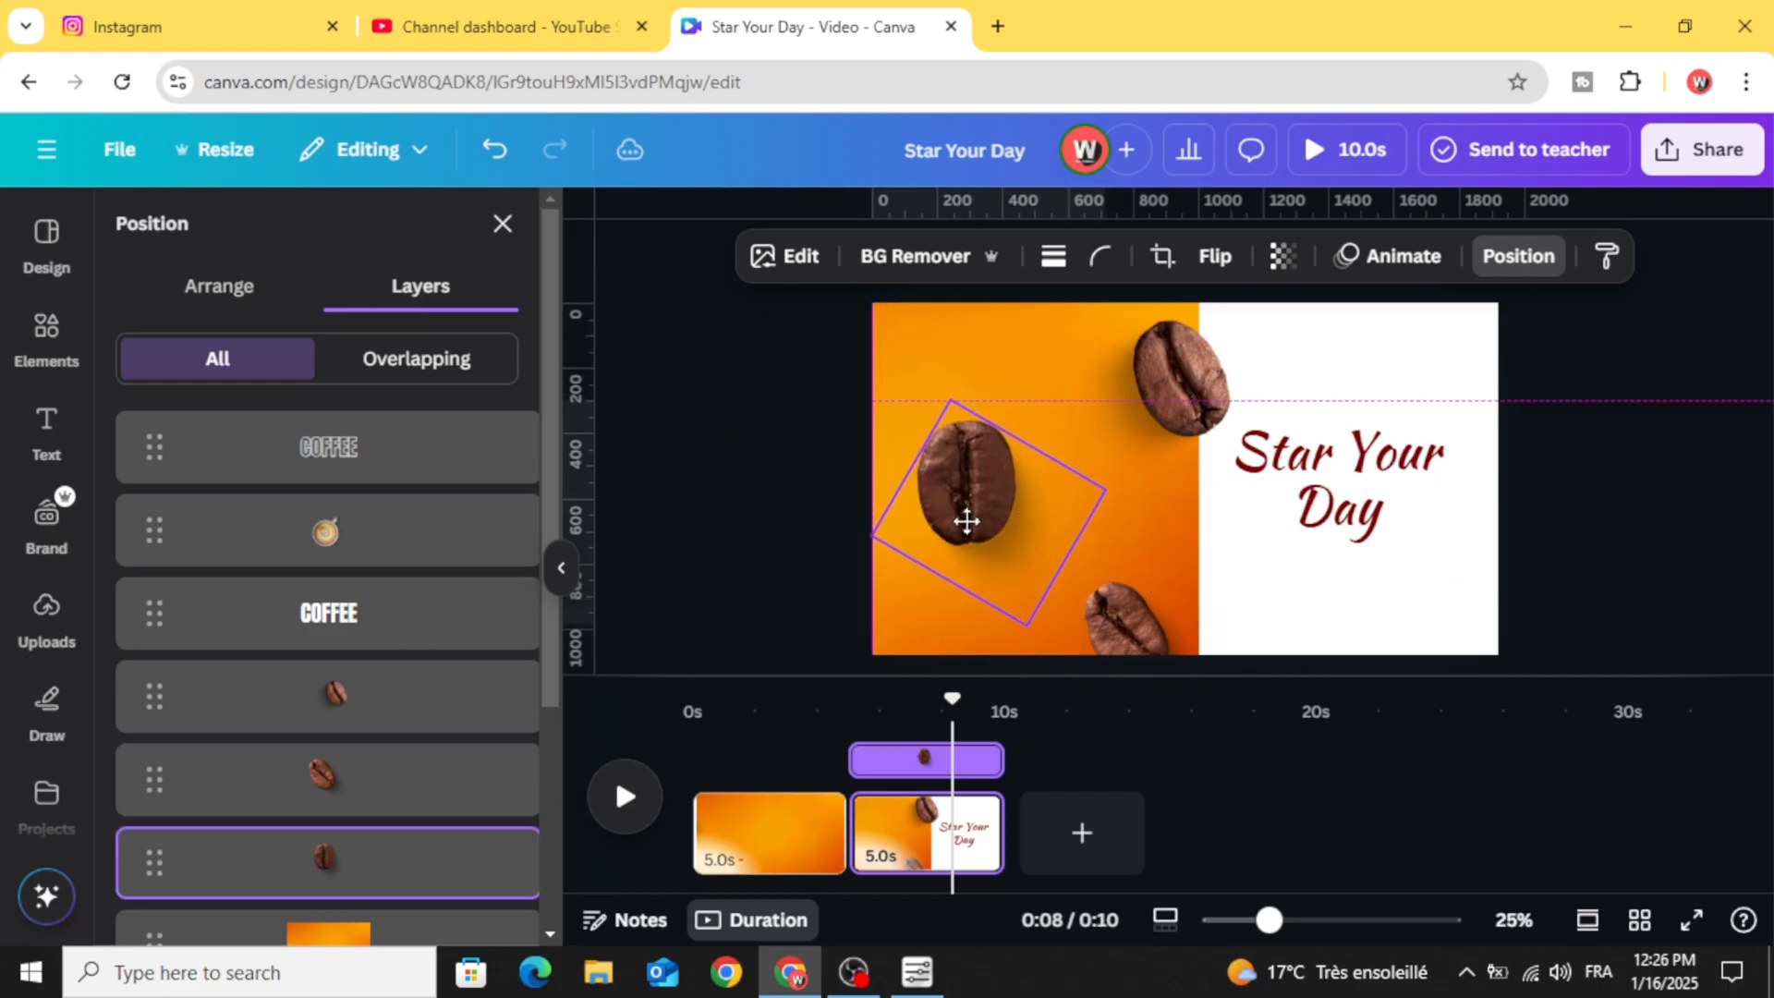
click(967, 521)
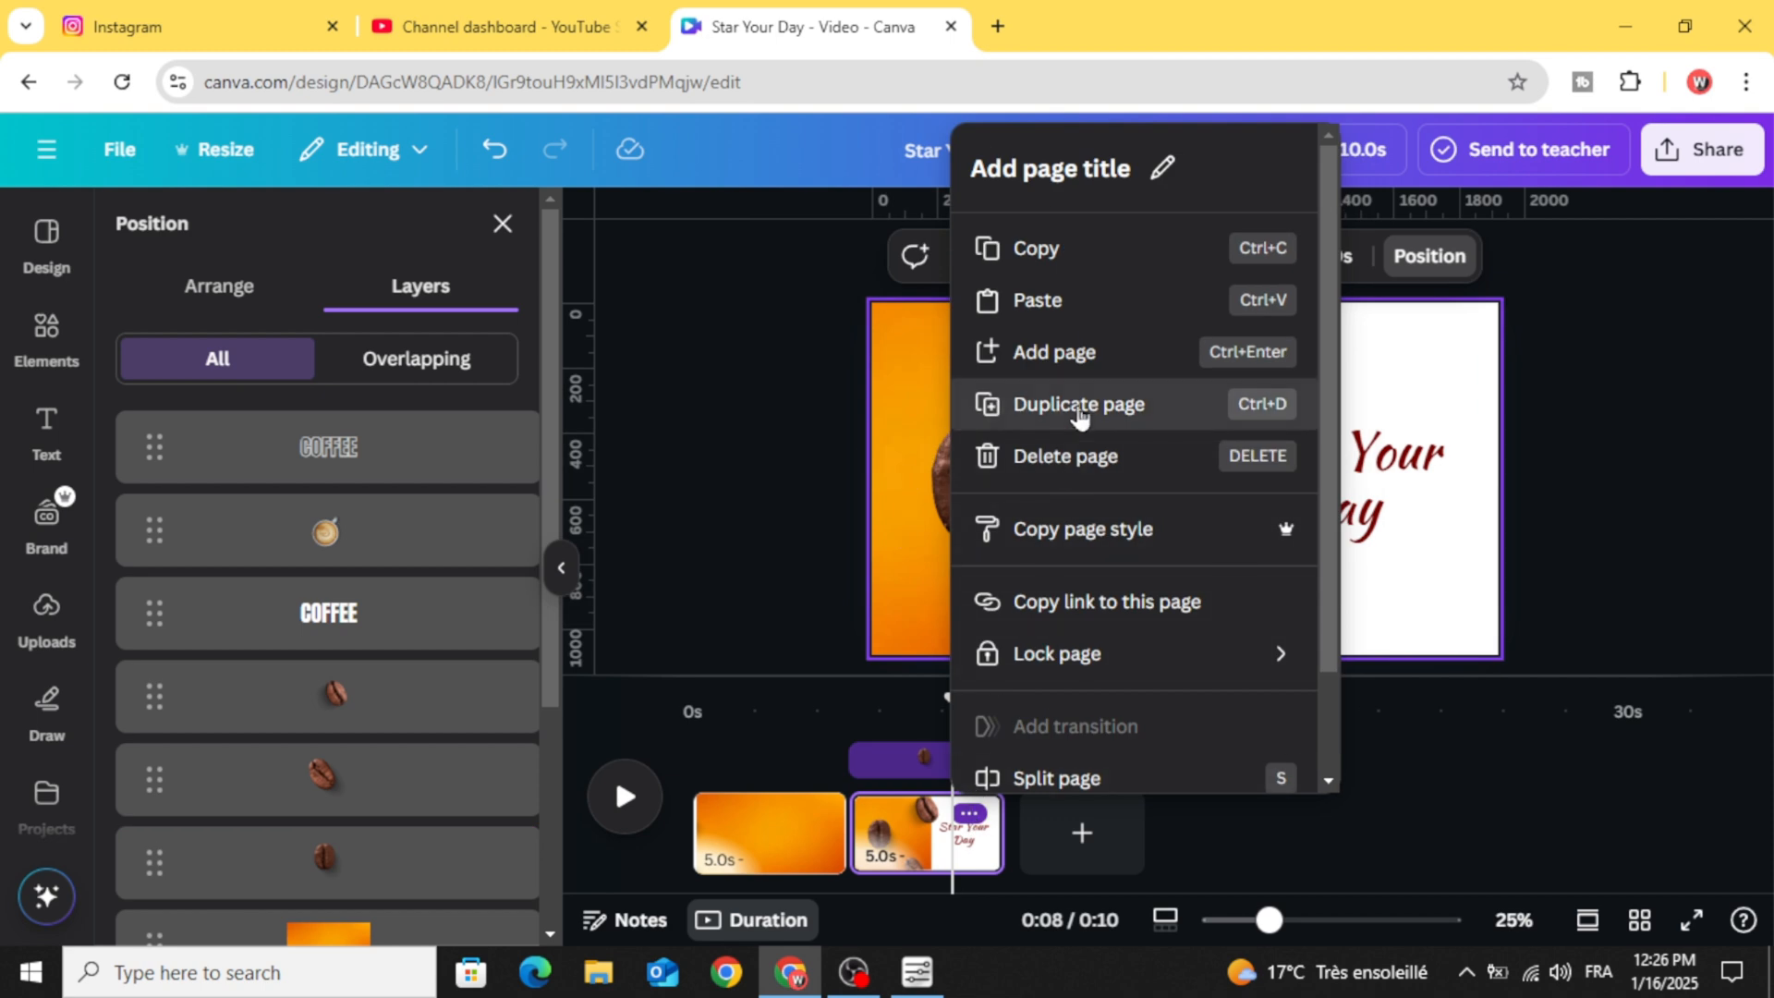
- Duplicate the second page and select its orange background layer on the new page
click(1078, 404)
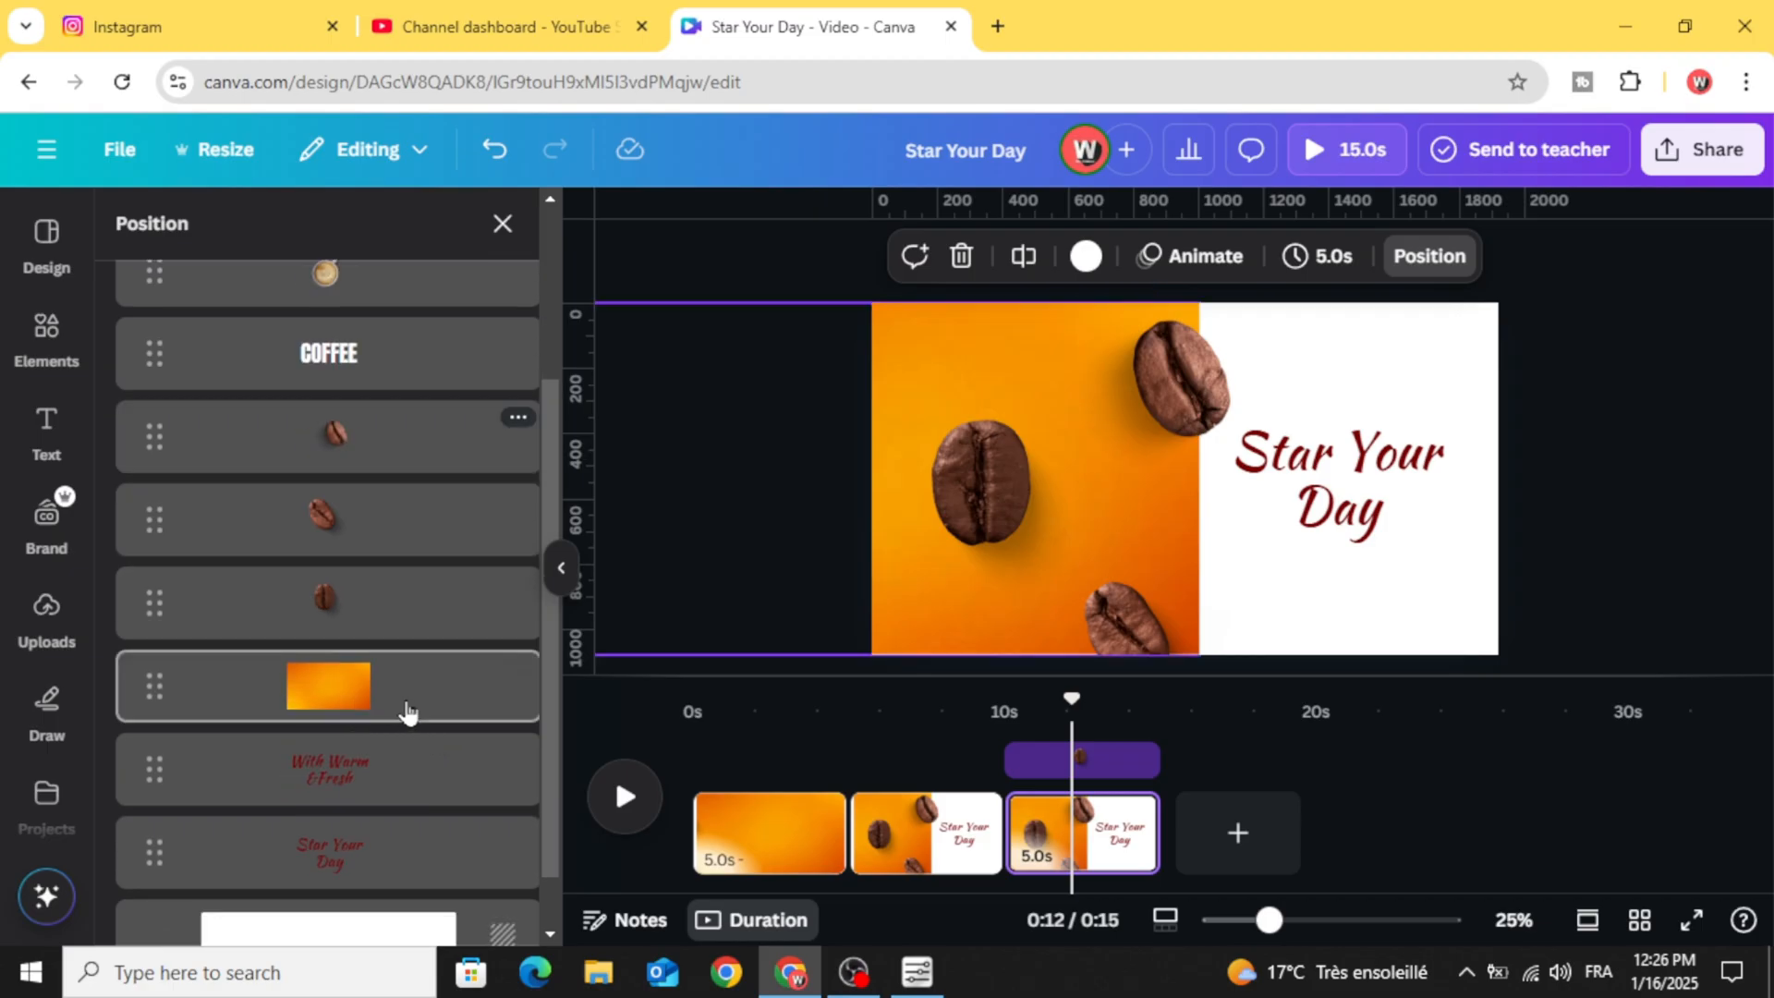
click(328, 686)
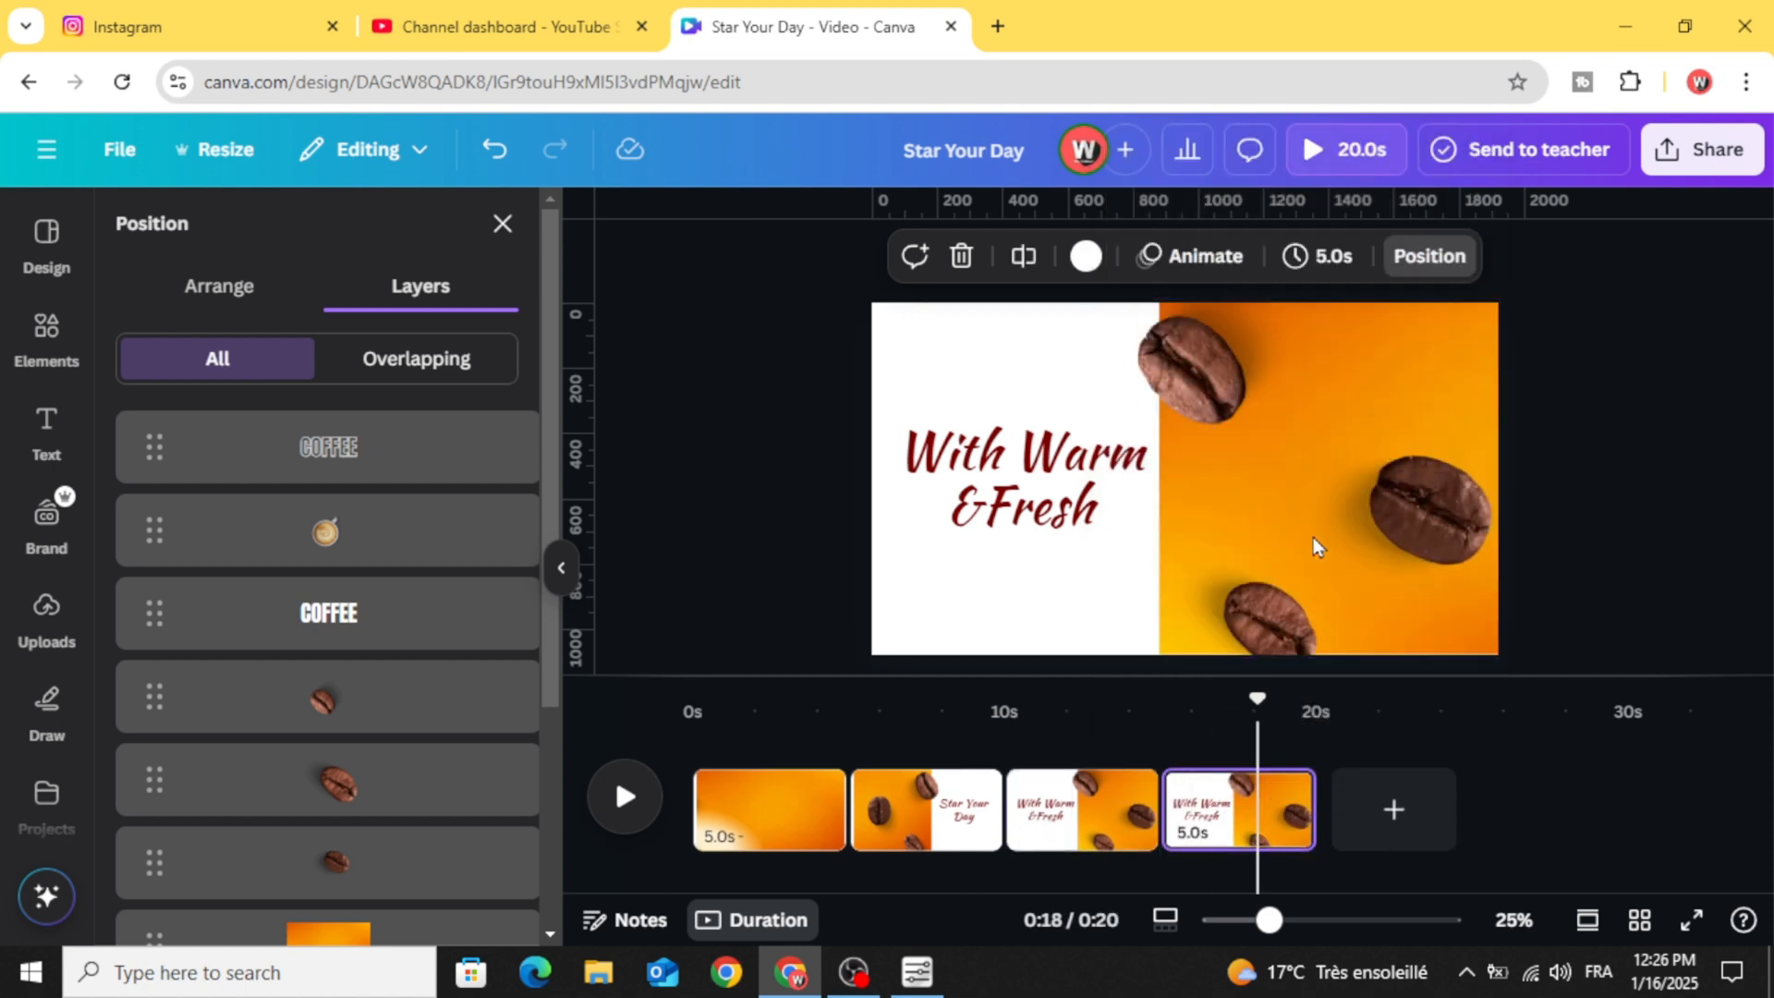
- Drag the orange background over the fourth page and move a coffee bean toward the top-right
click(328, 685)
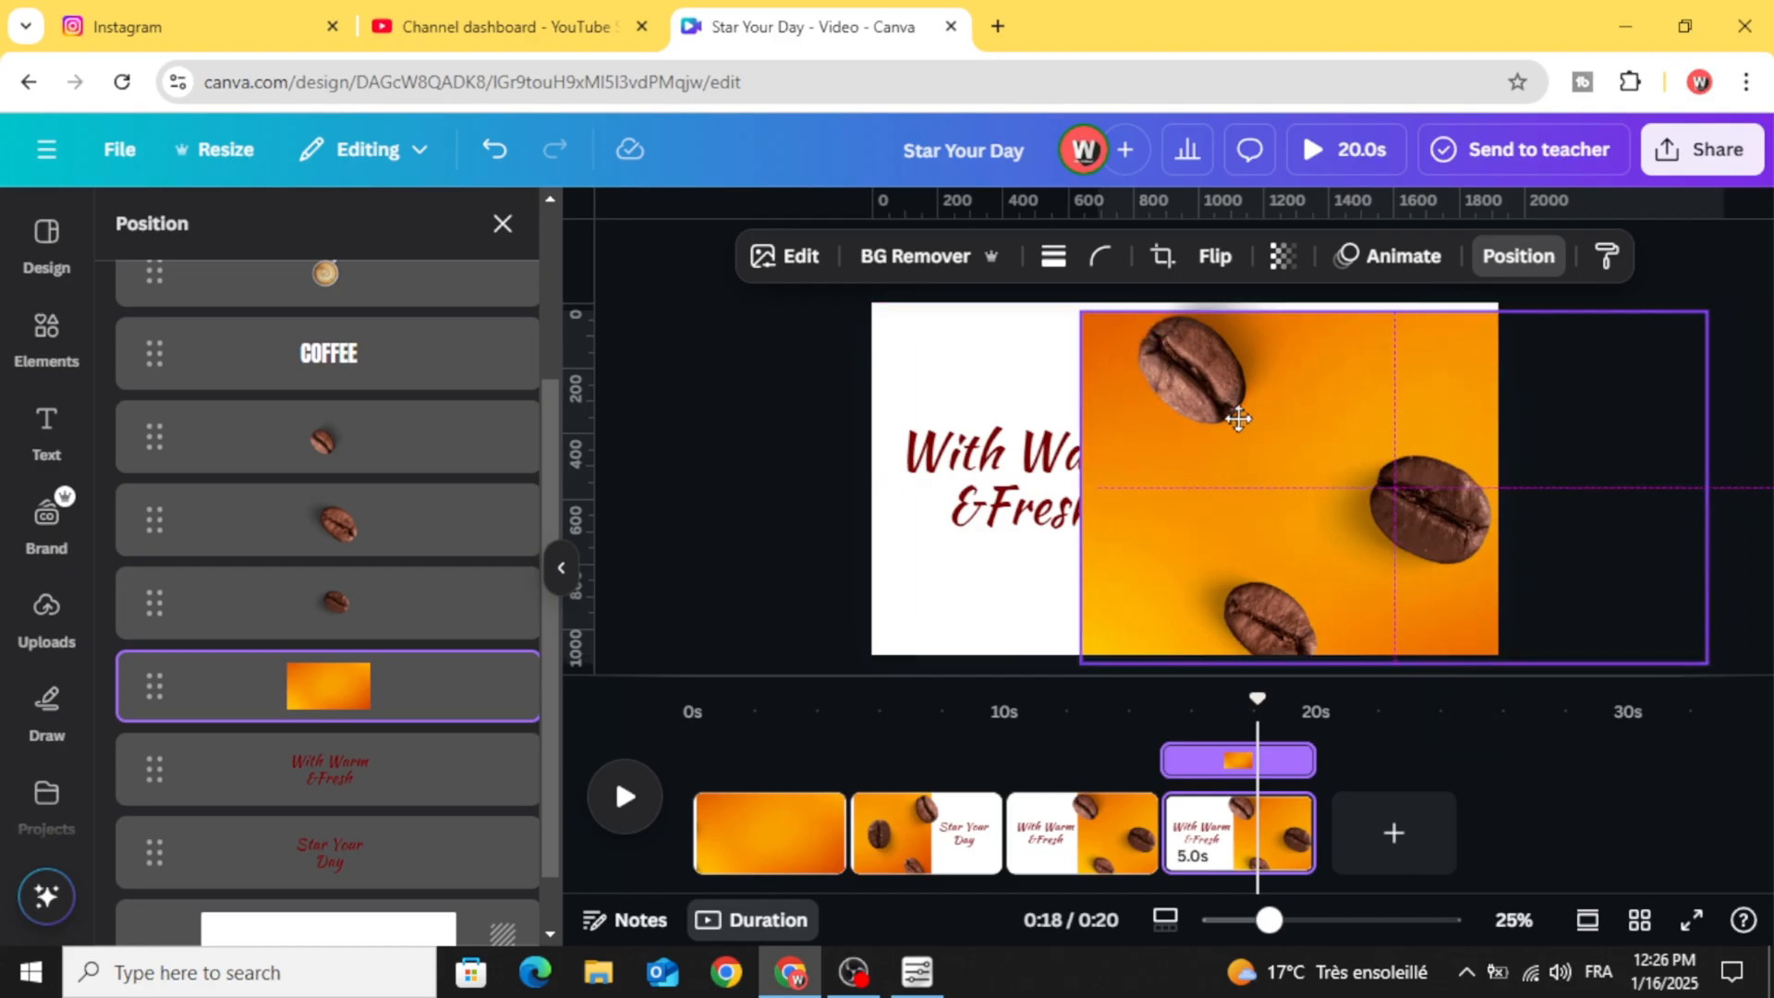
drag(1238, 419, 1058, 413)
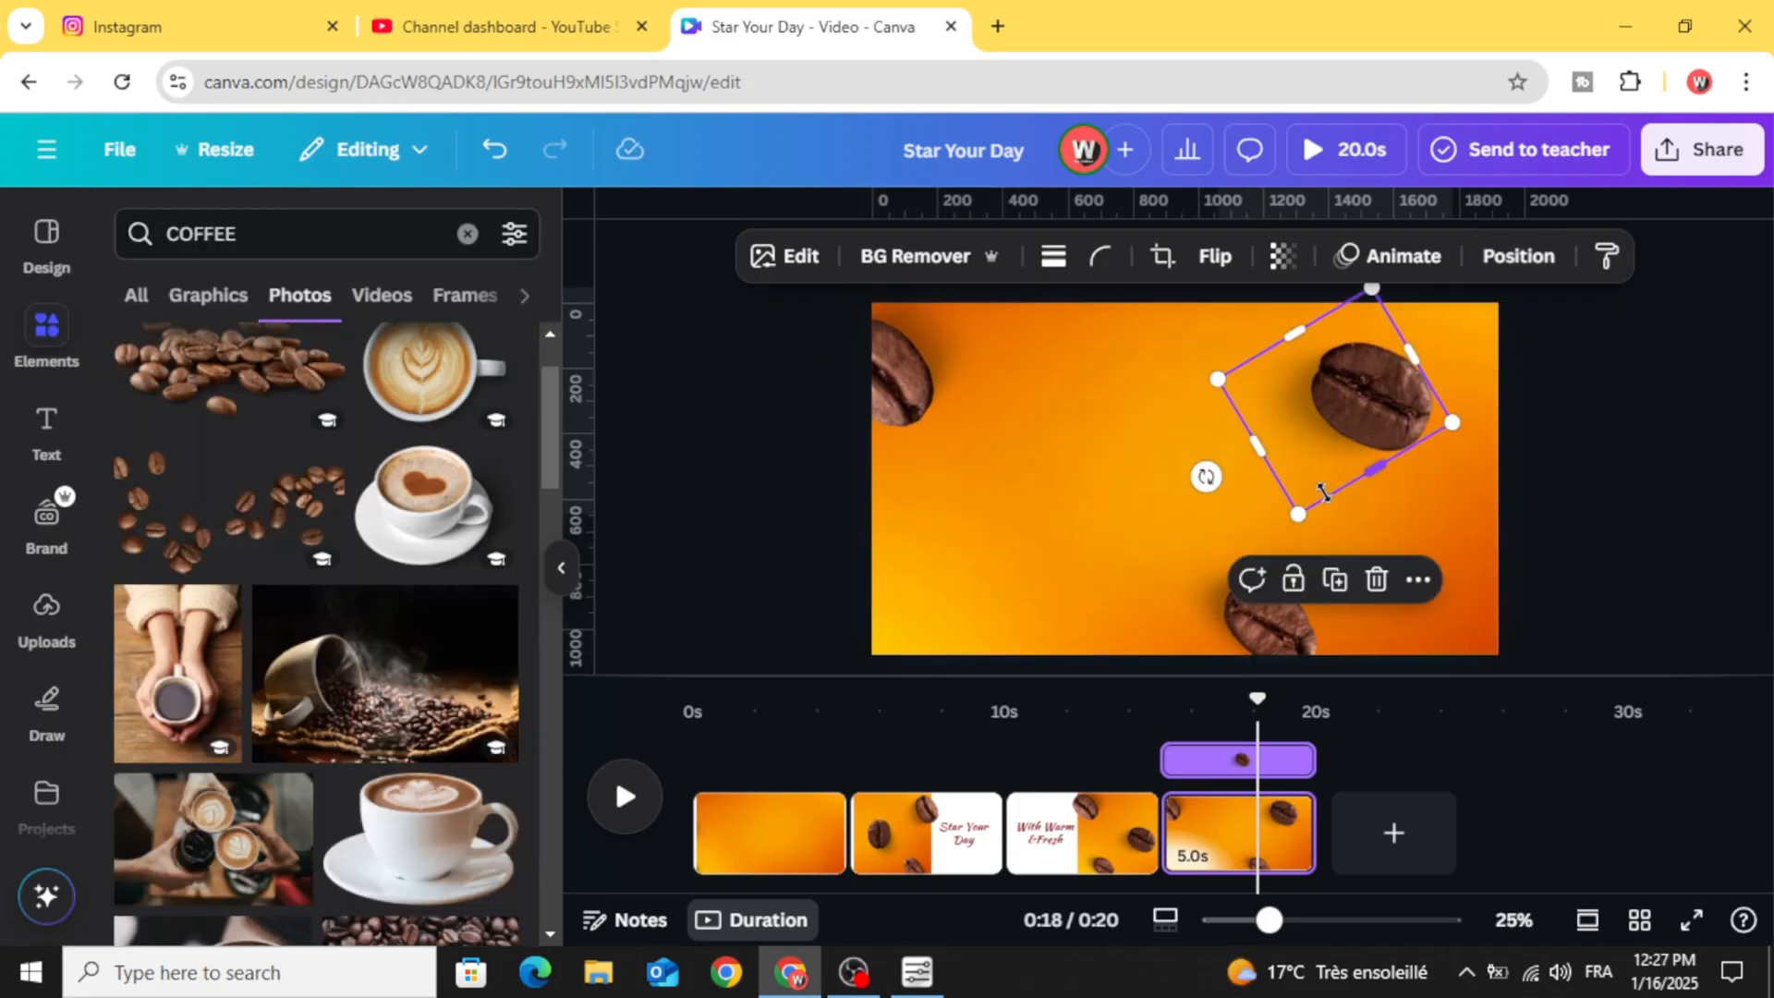
drag(1211, 379, 1120, 363)
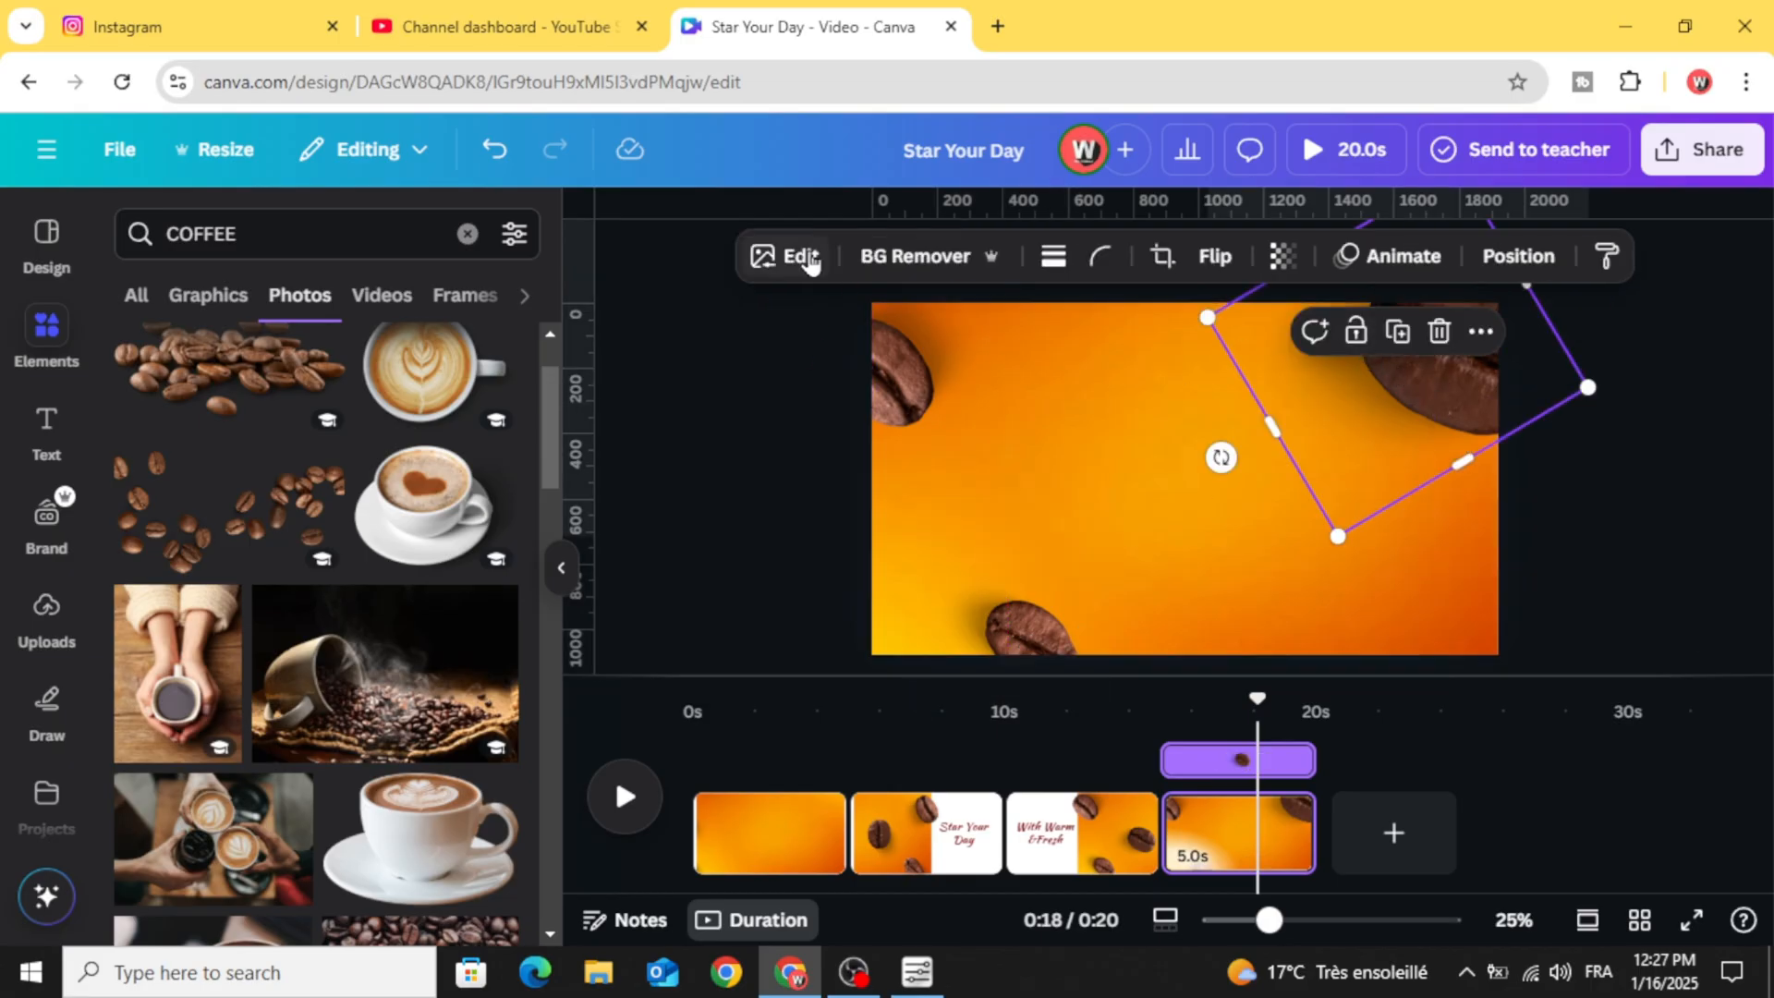
- Apply a whole-image Blur effect to the bean and set its intensity
click(787, 256)
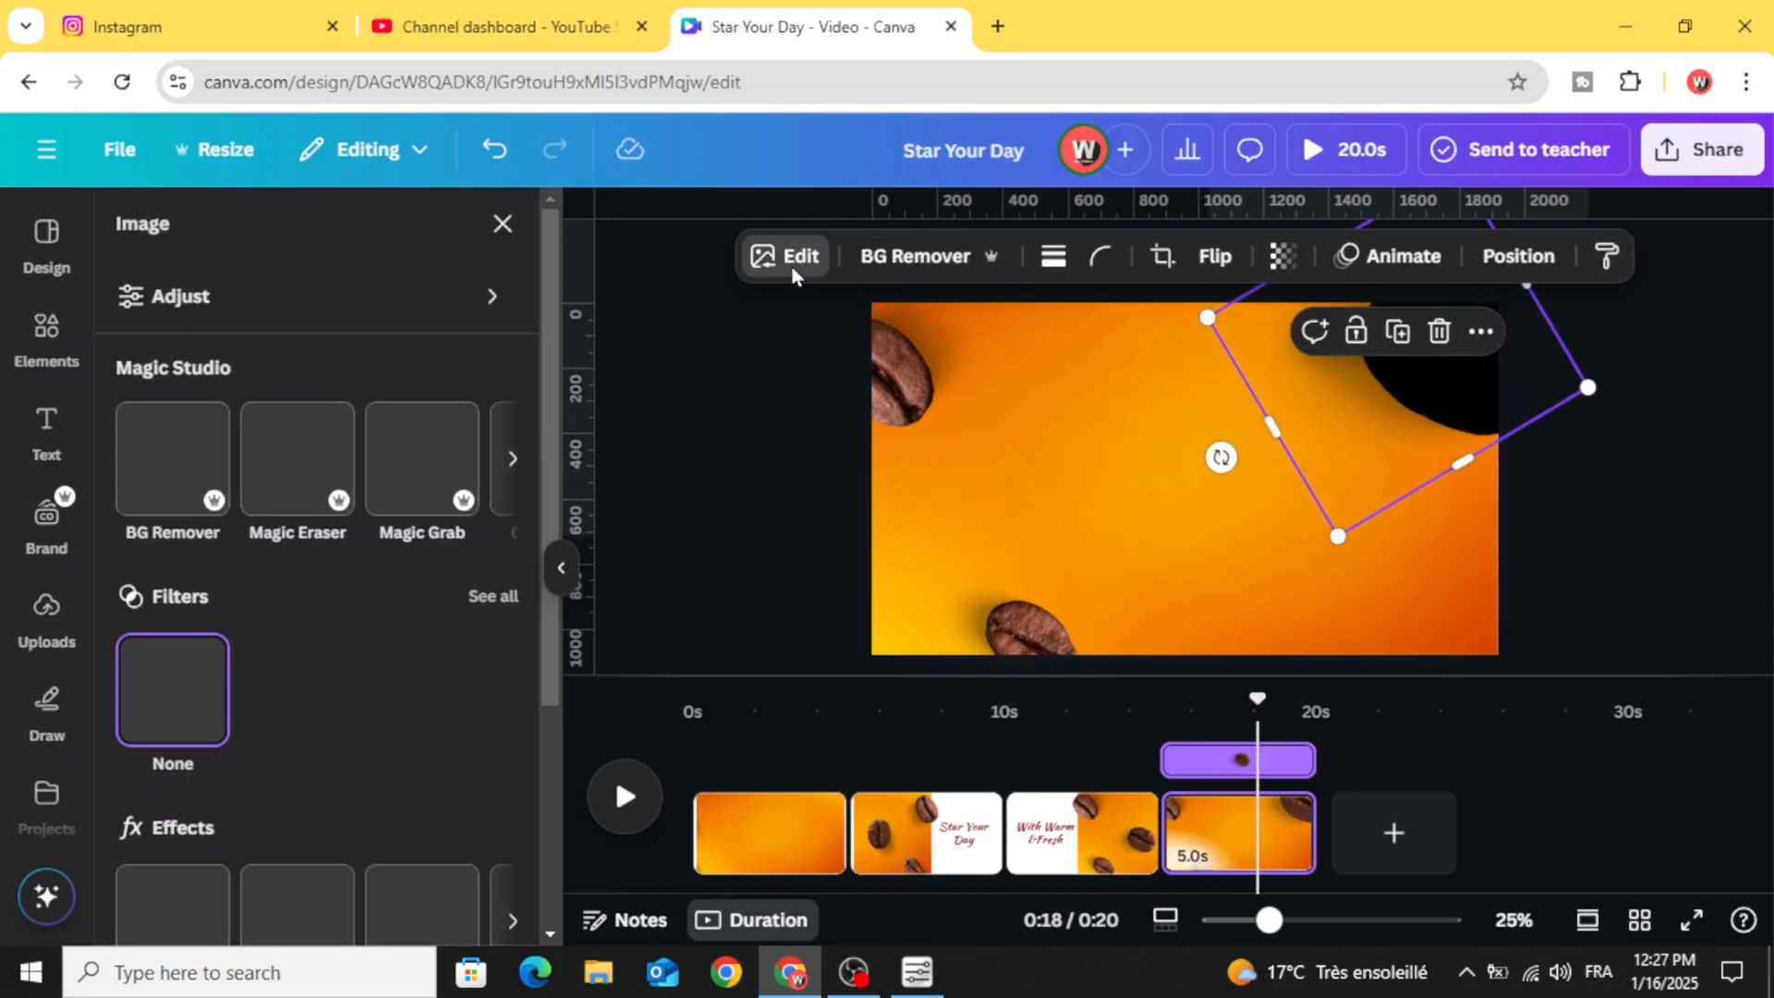
scroll(down, 3)
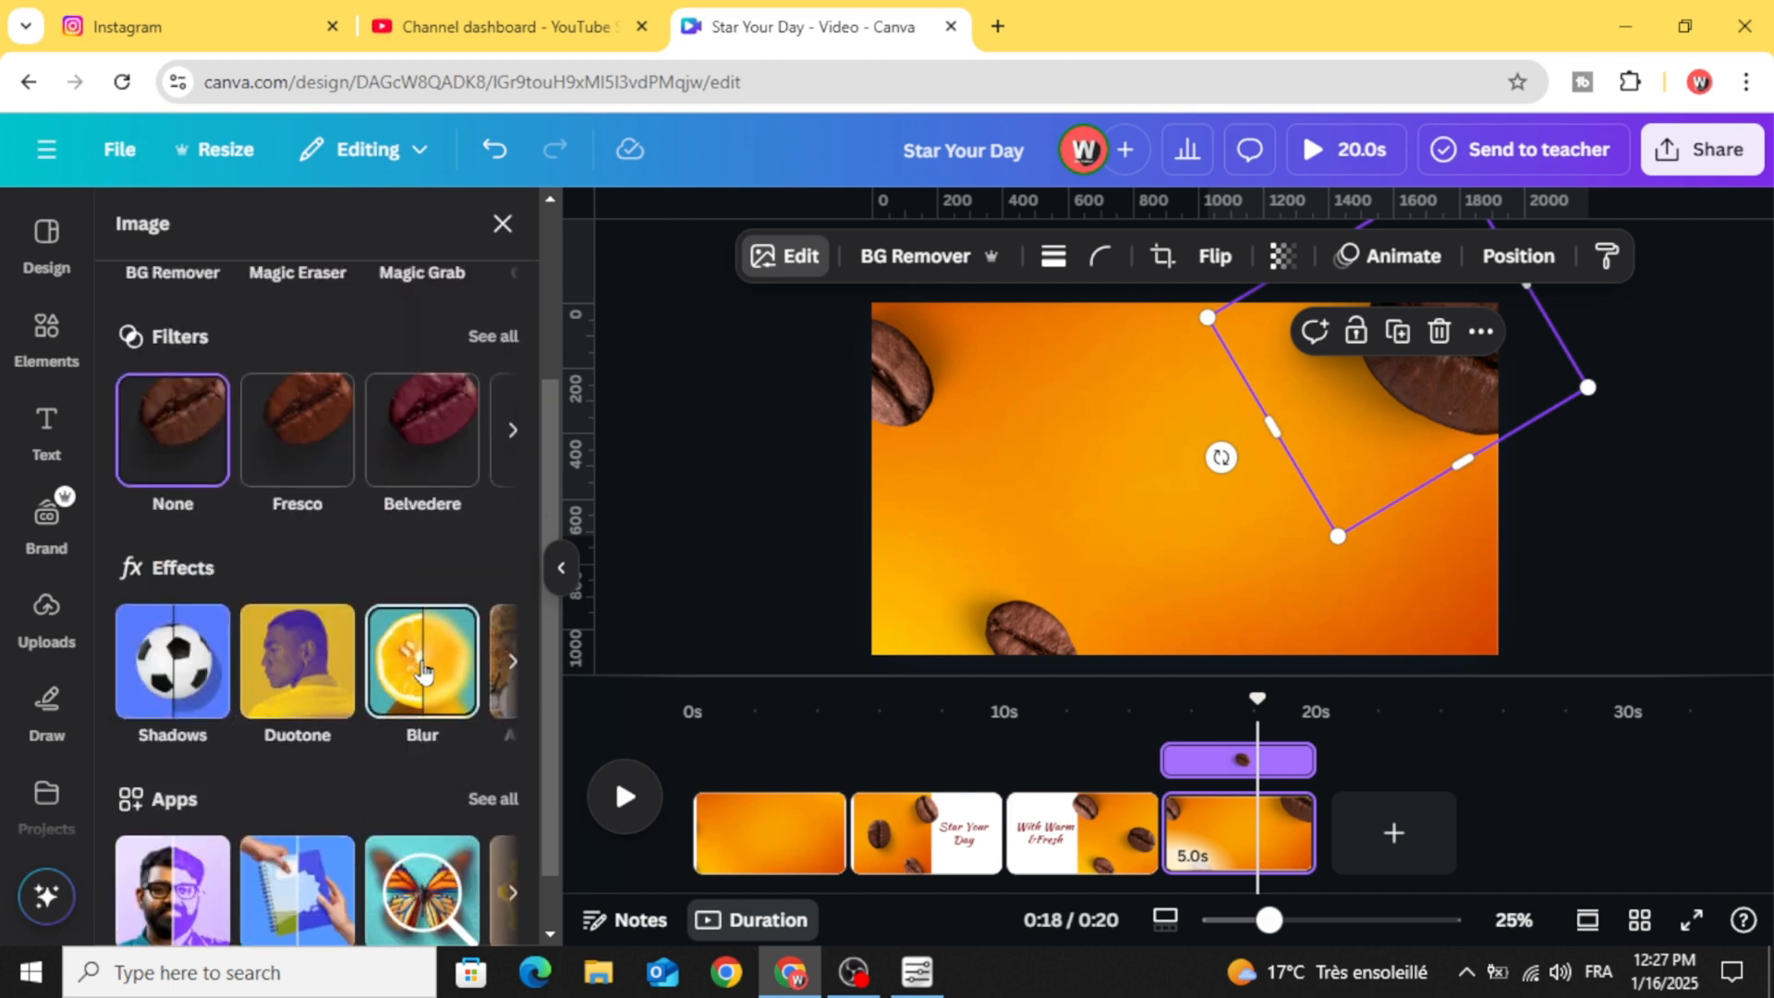
click(422, 661)
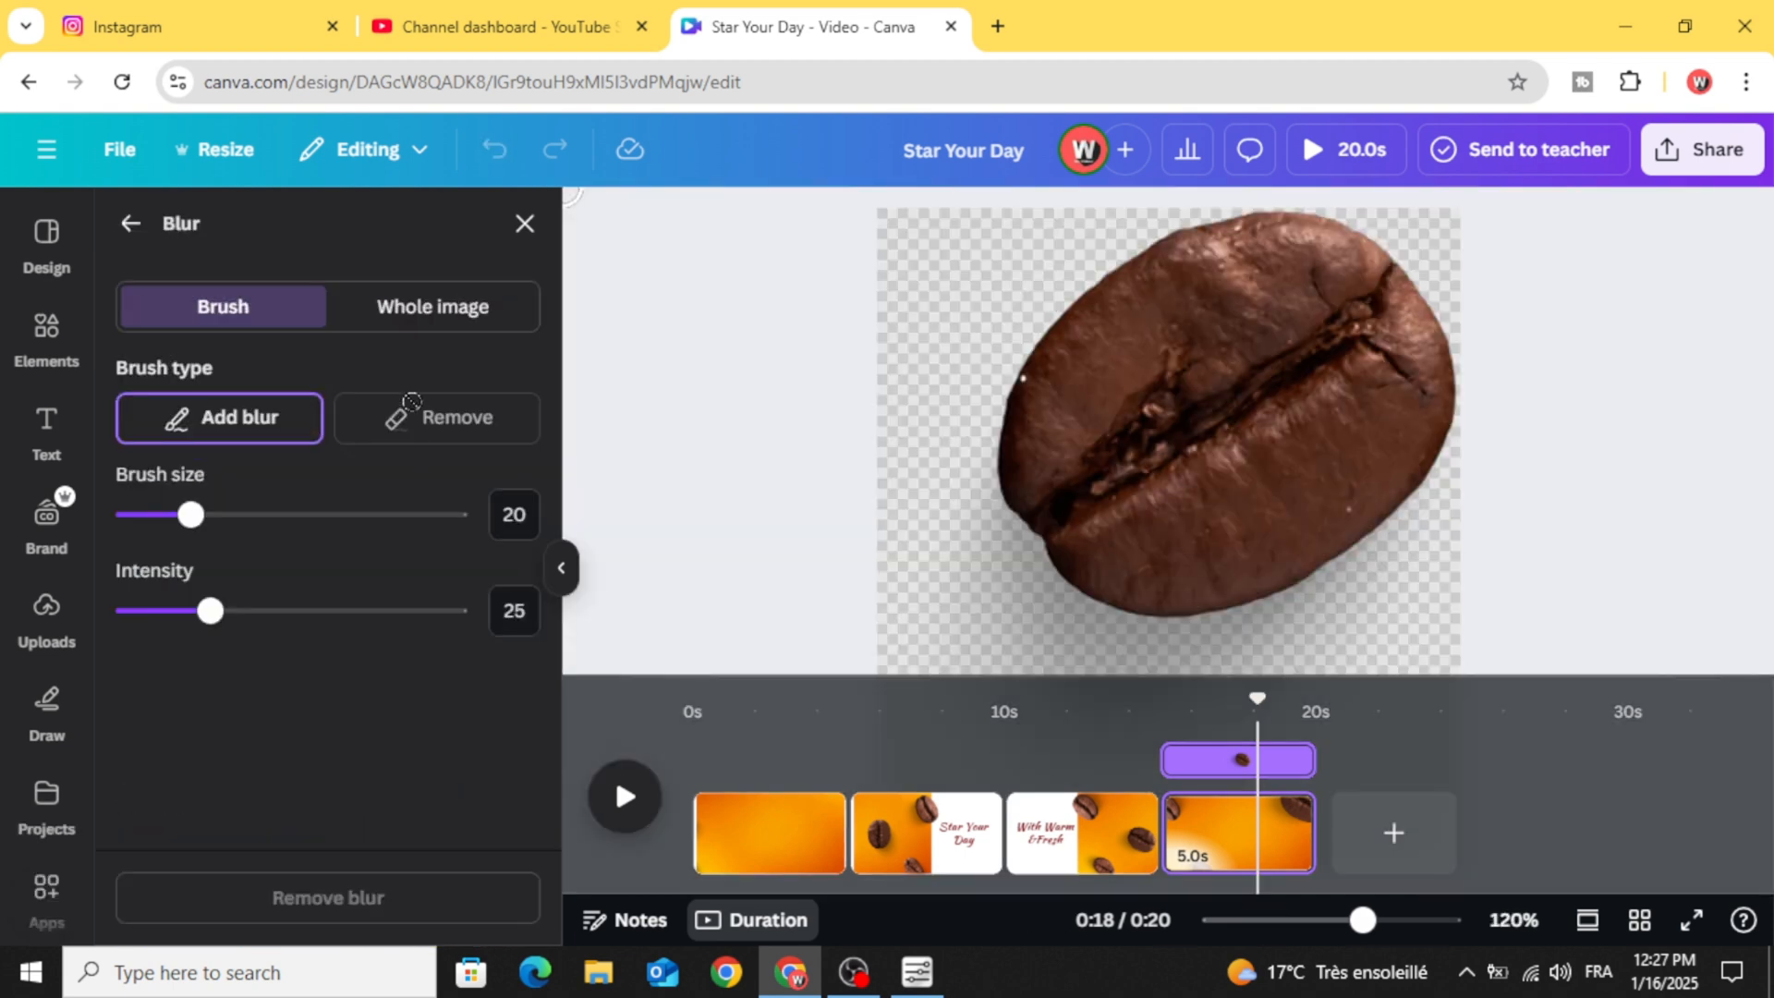
click(433, 306)
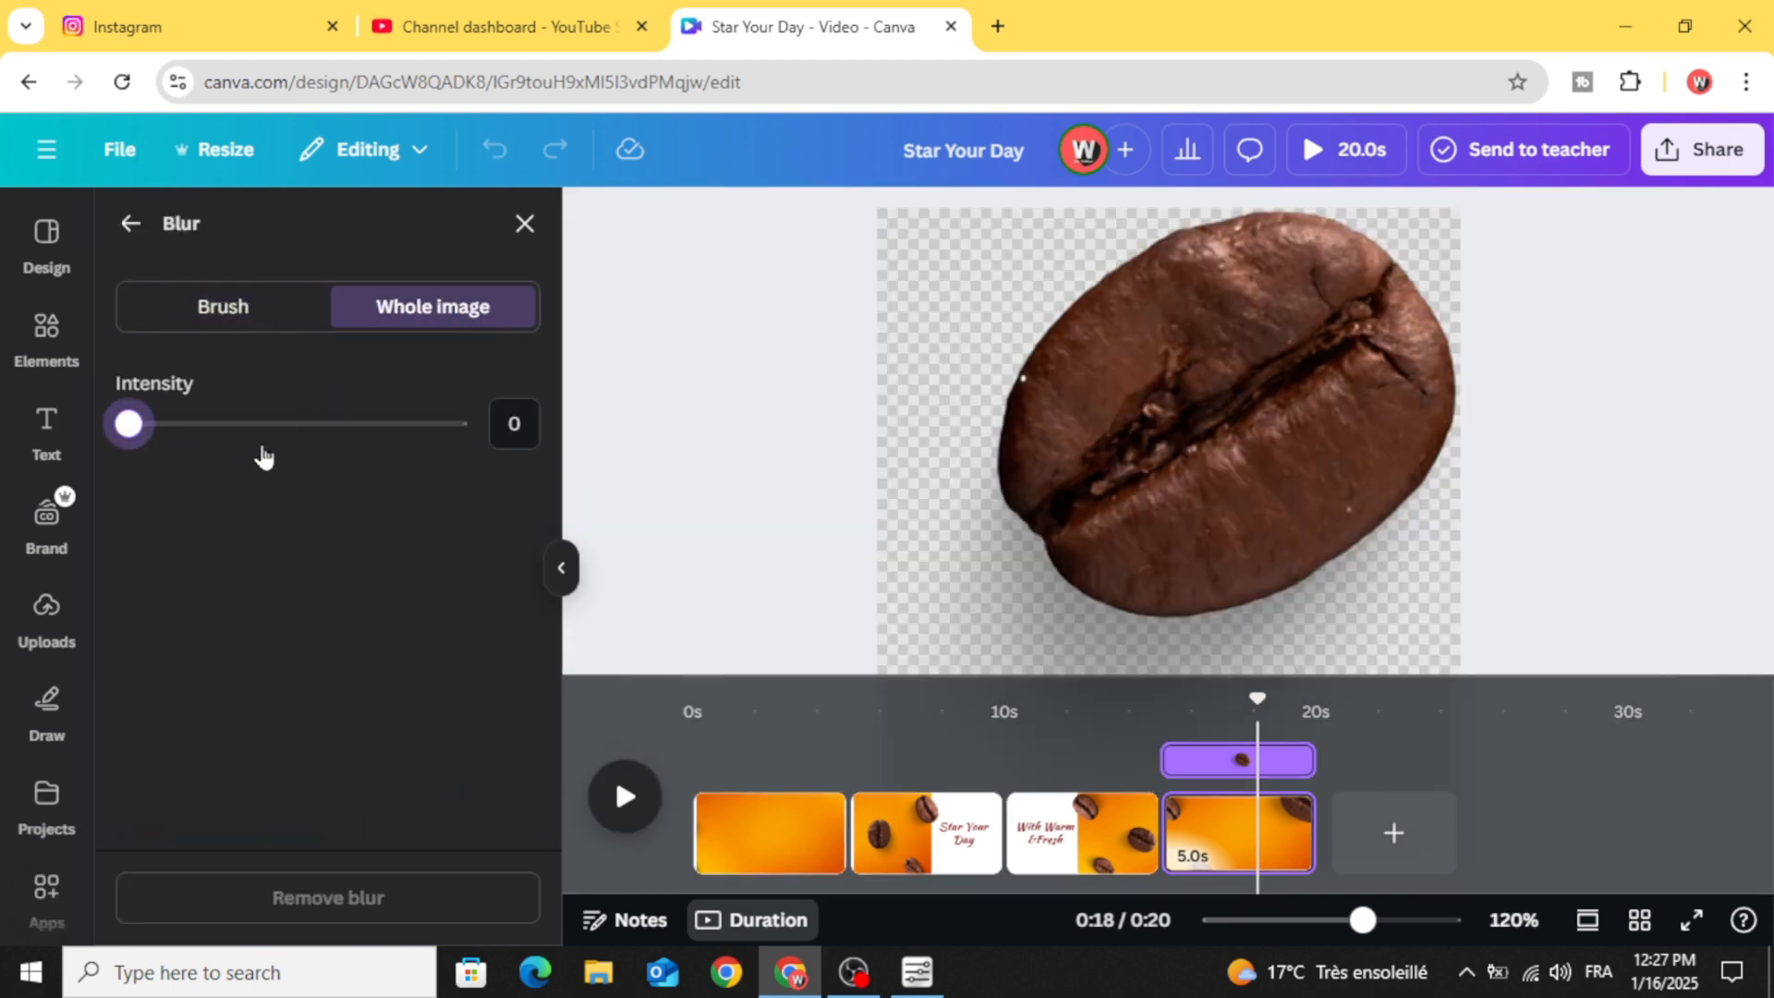
drag(127, 423, 294, 423)
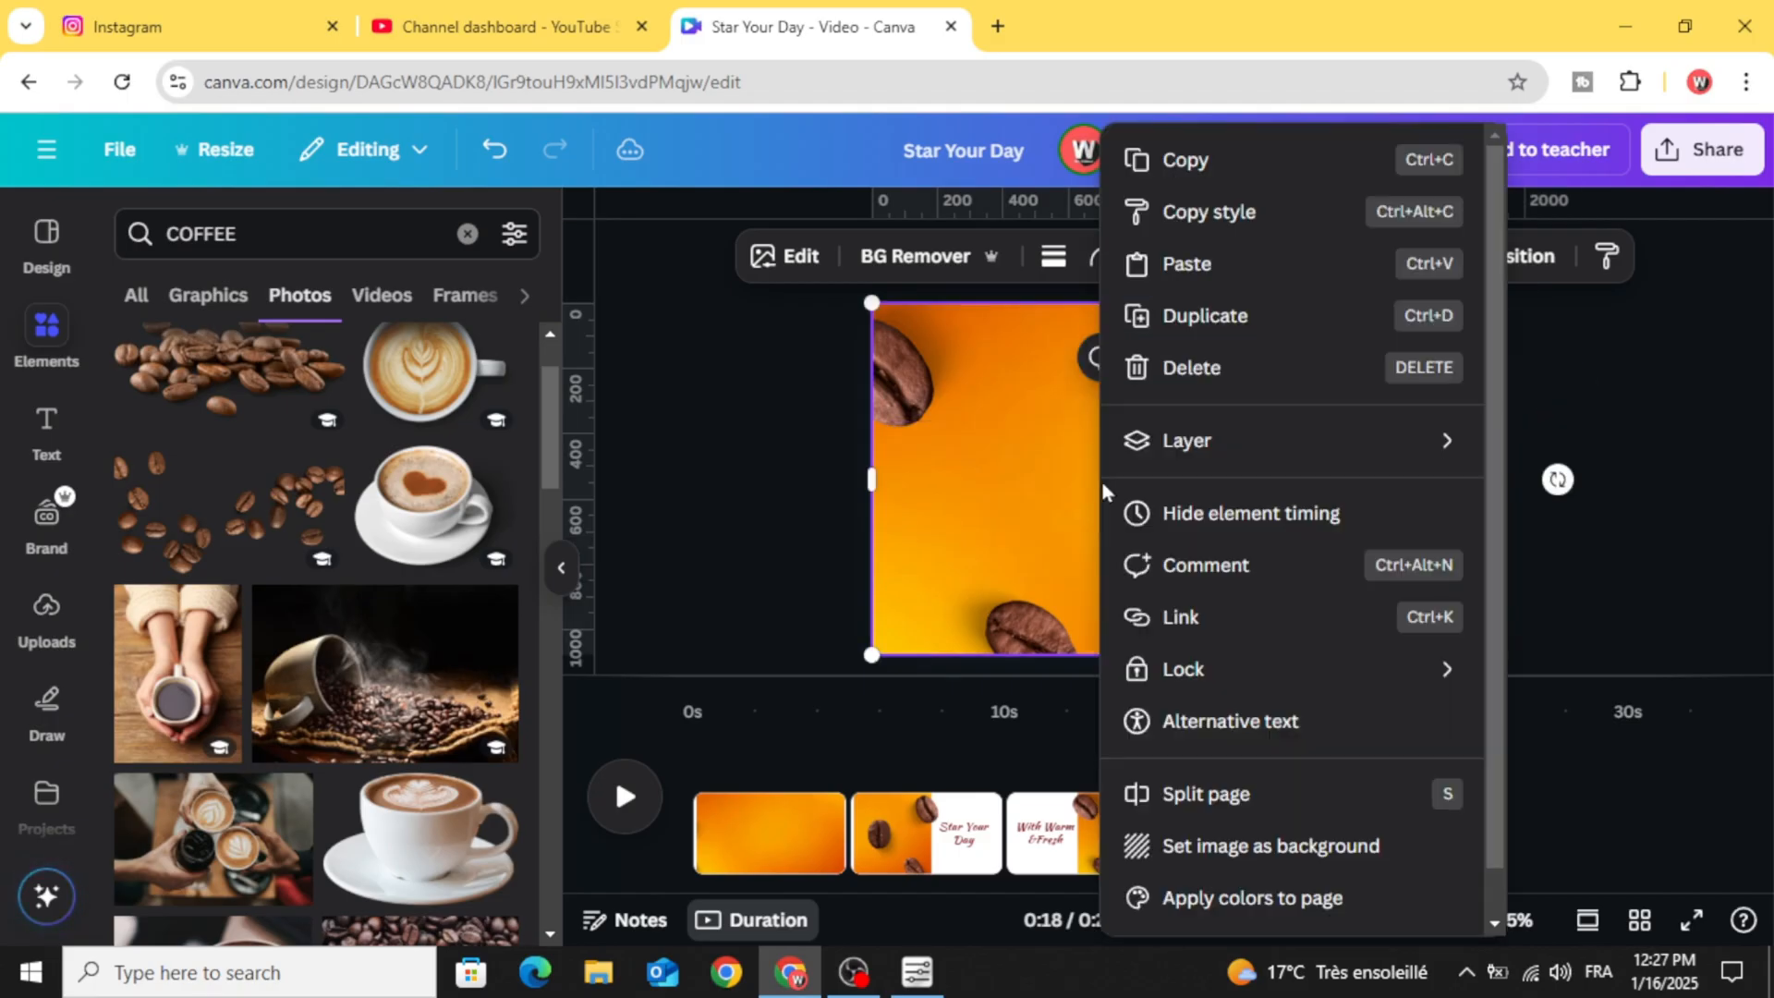
- Show all layers, rotate the coffee cup to about -130 degrees, and select the solid COFFEE title
click(1186, 441)
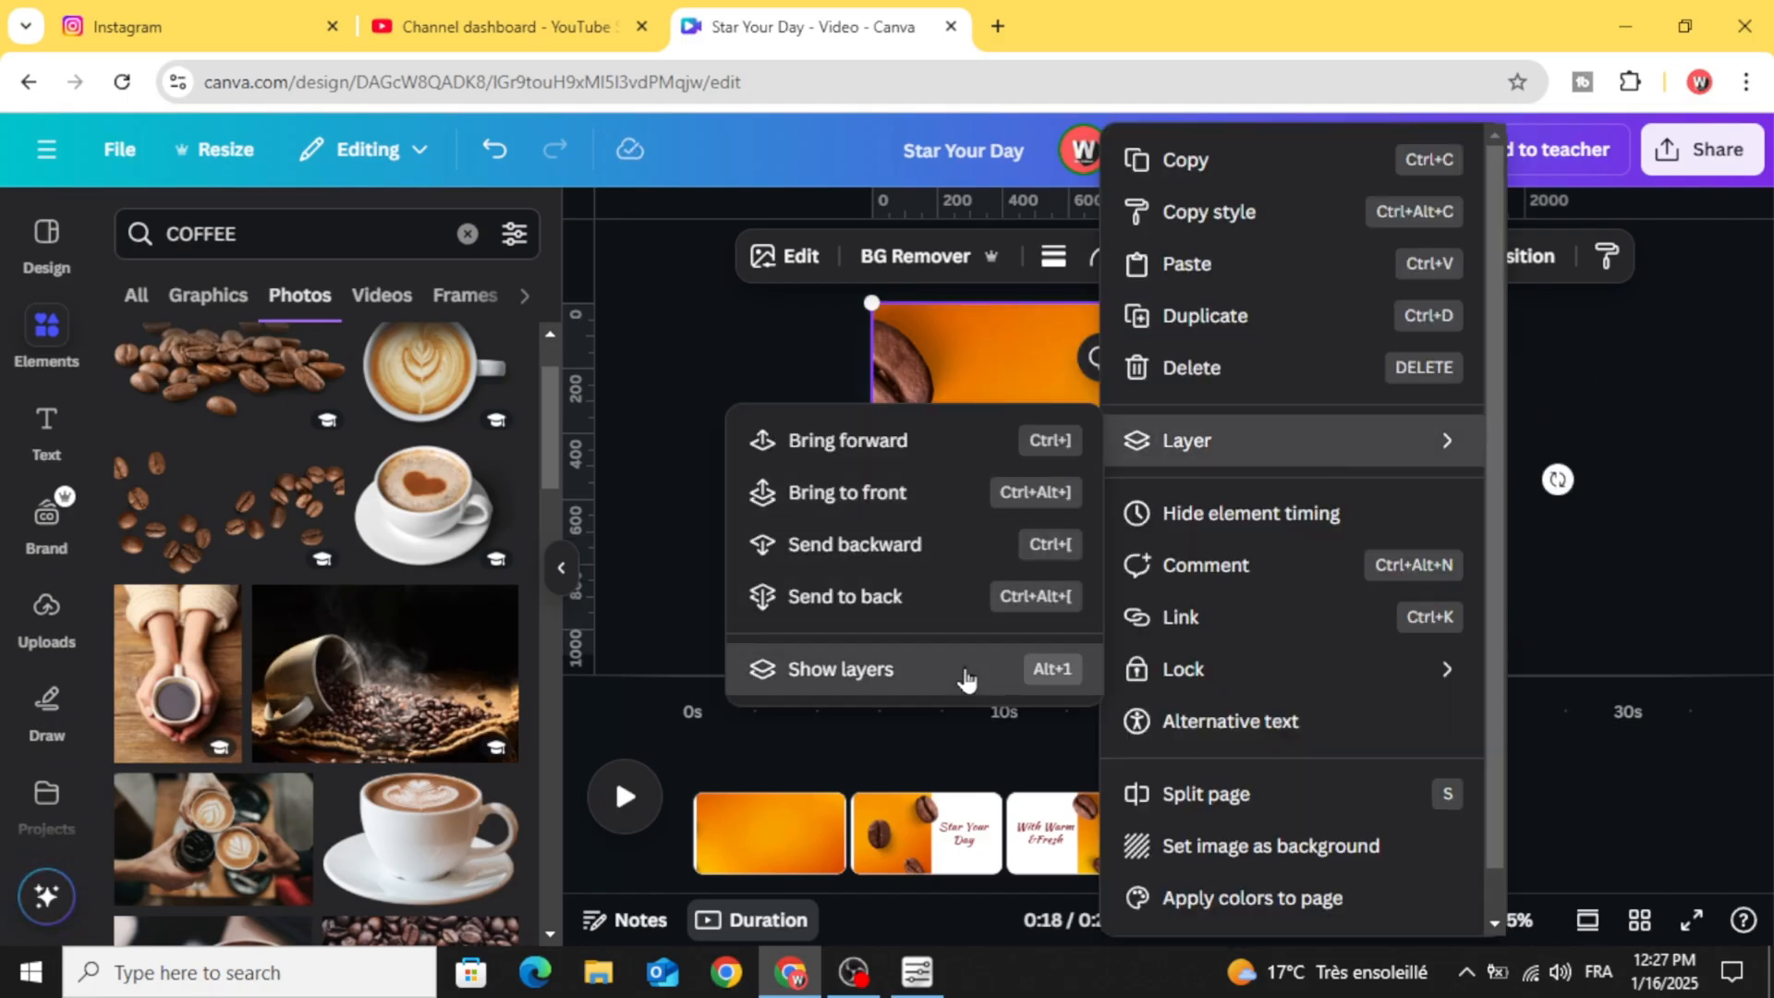
click(840, 668)
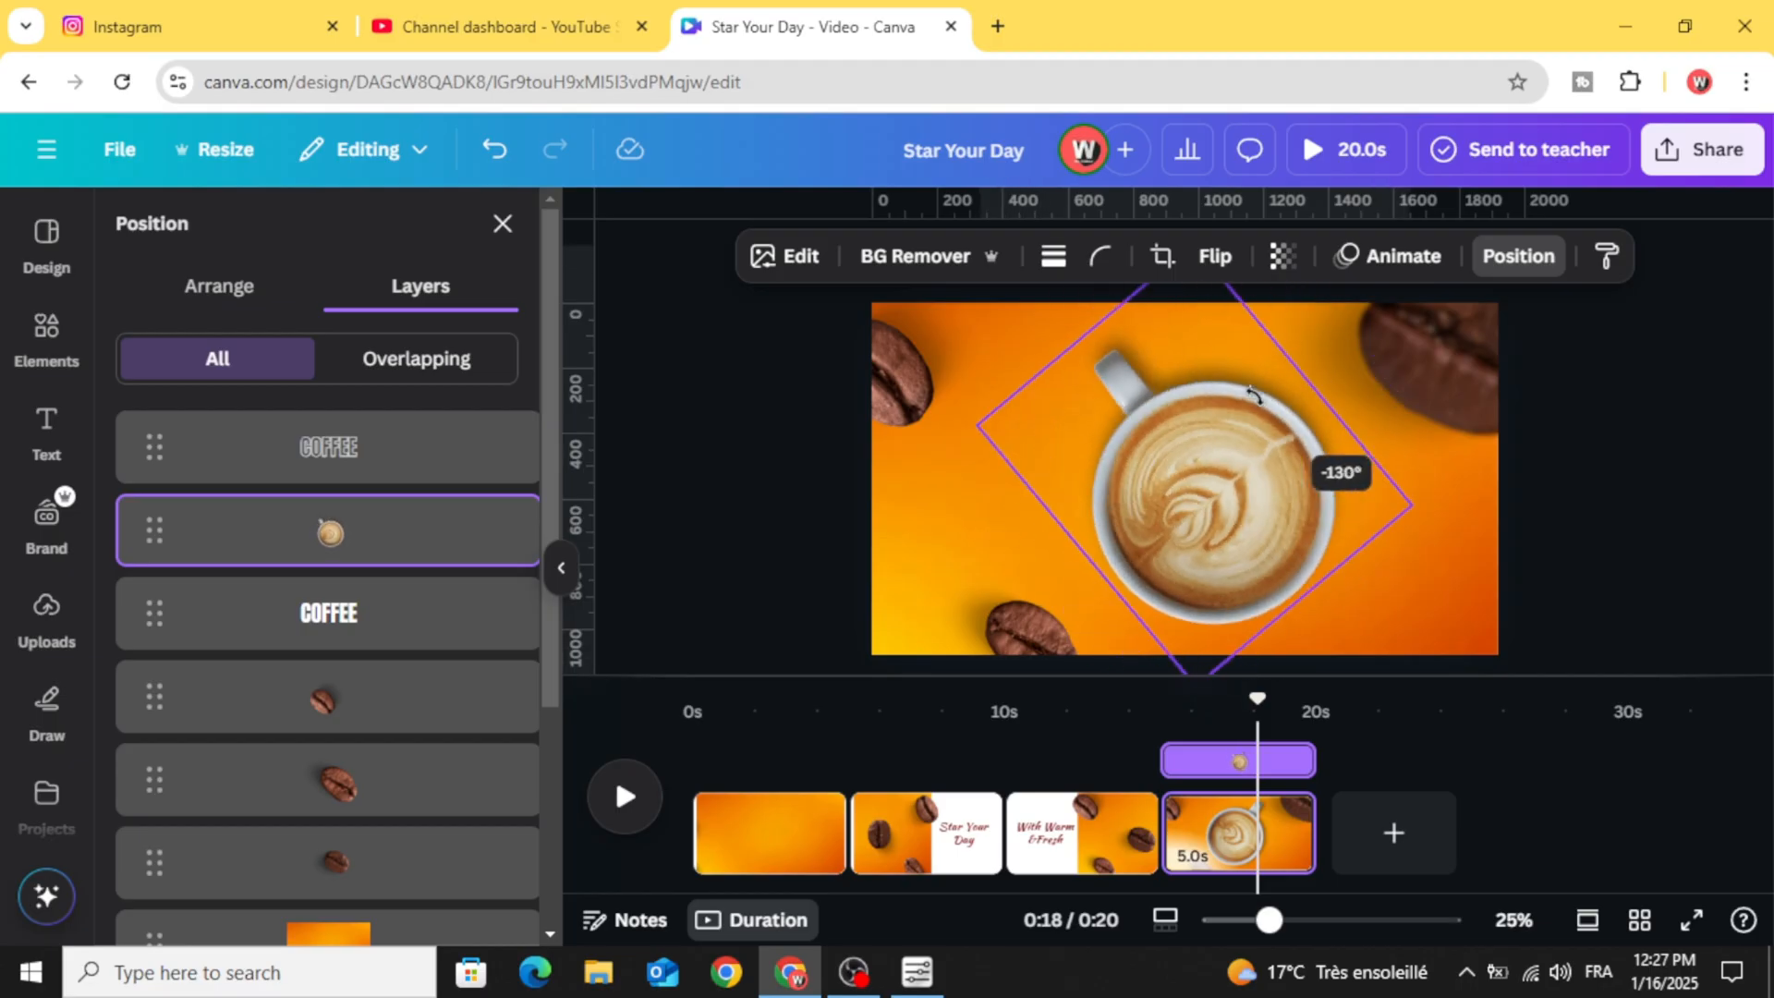
drag(1250, 394, 1215, 549)
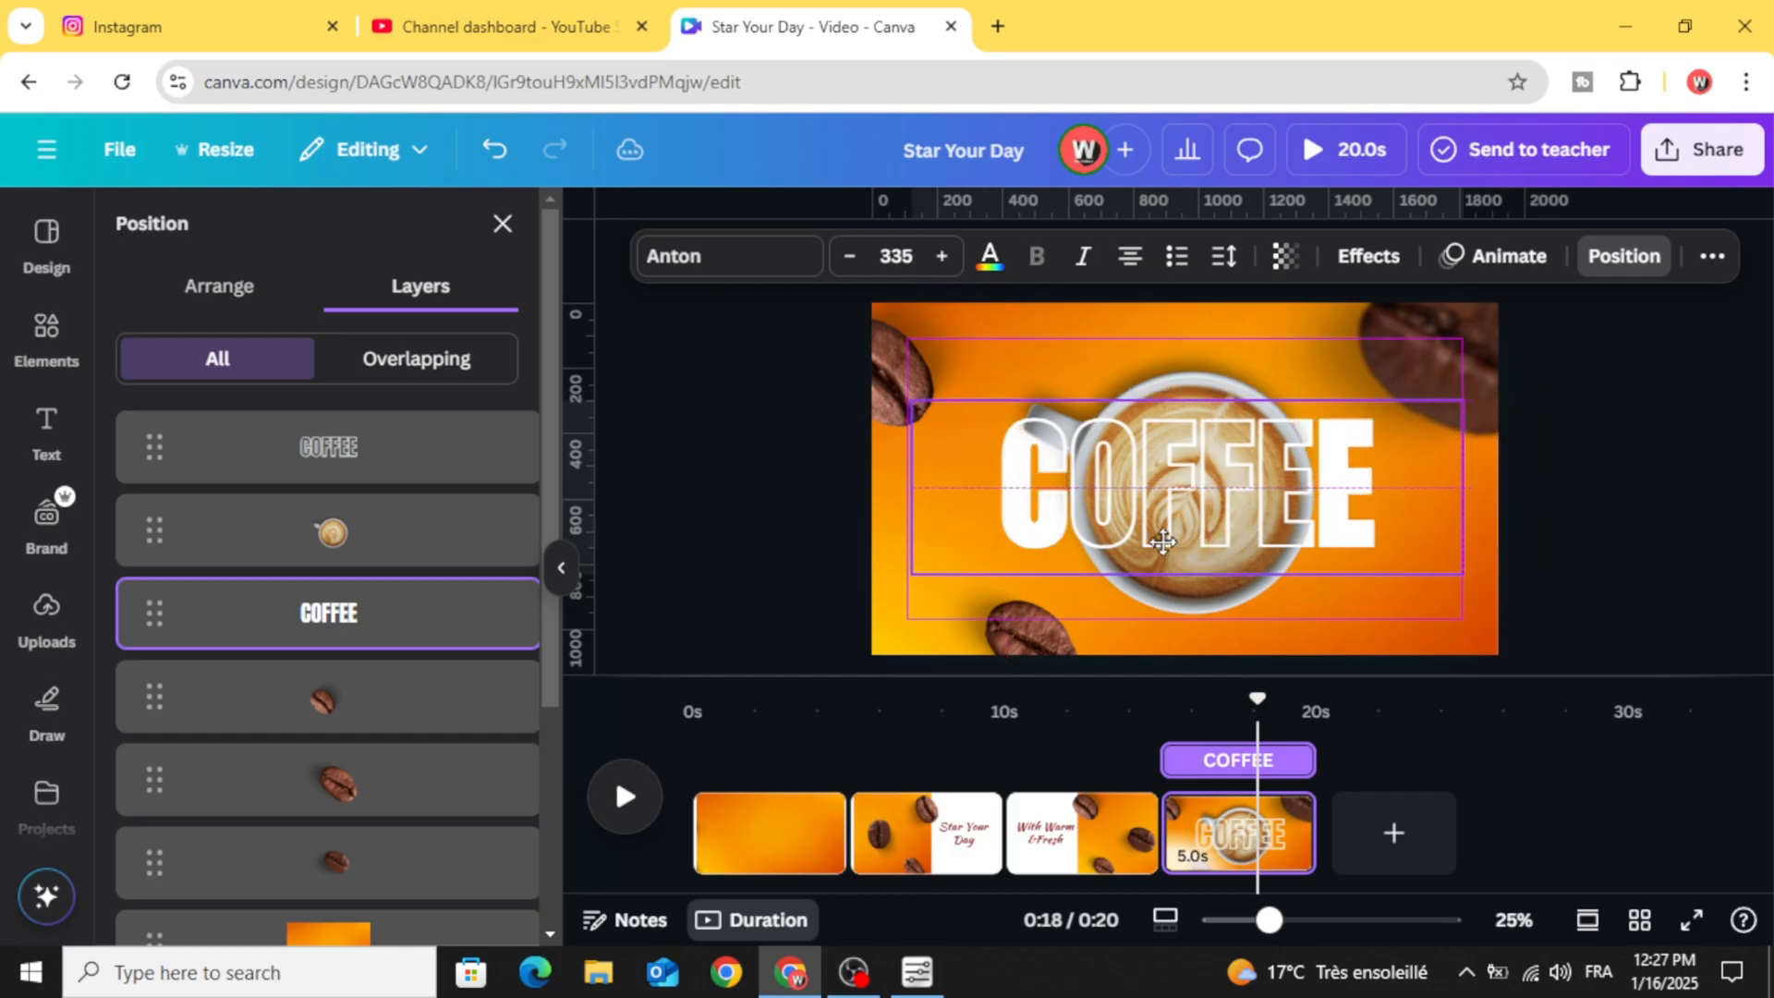
click(1163, 537)
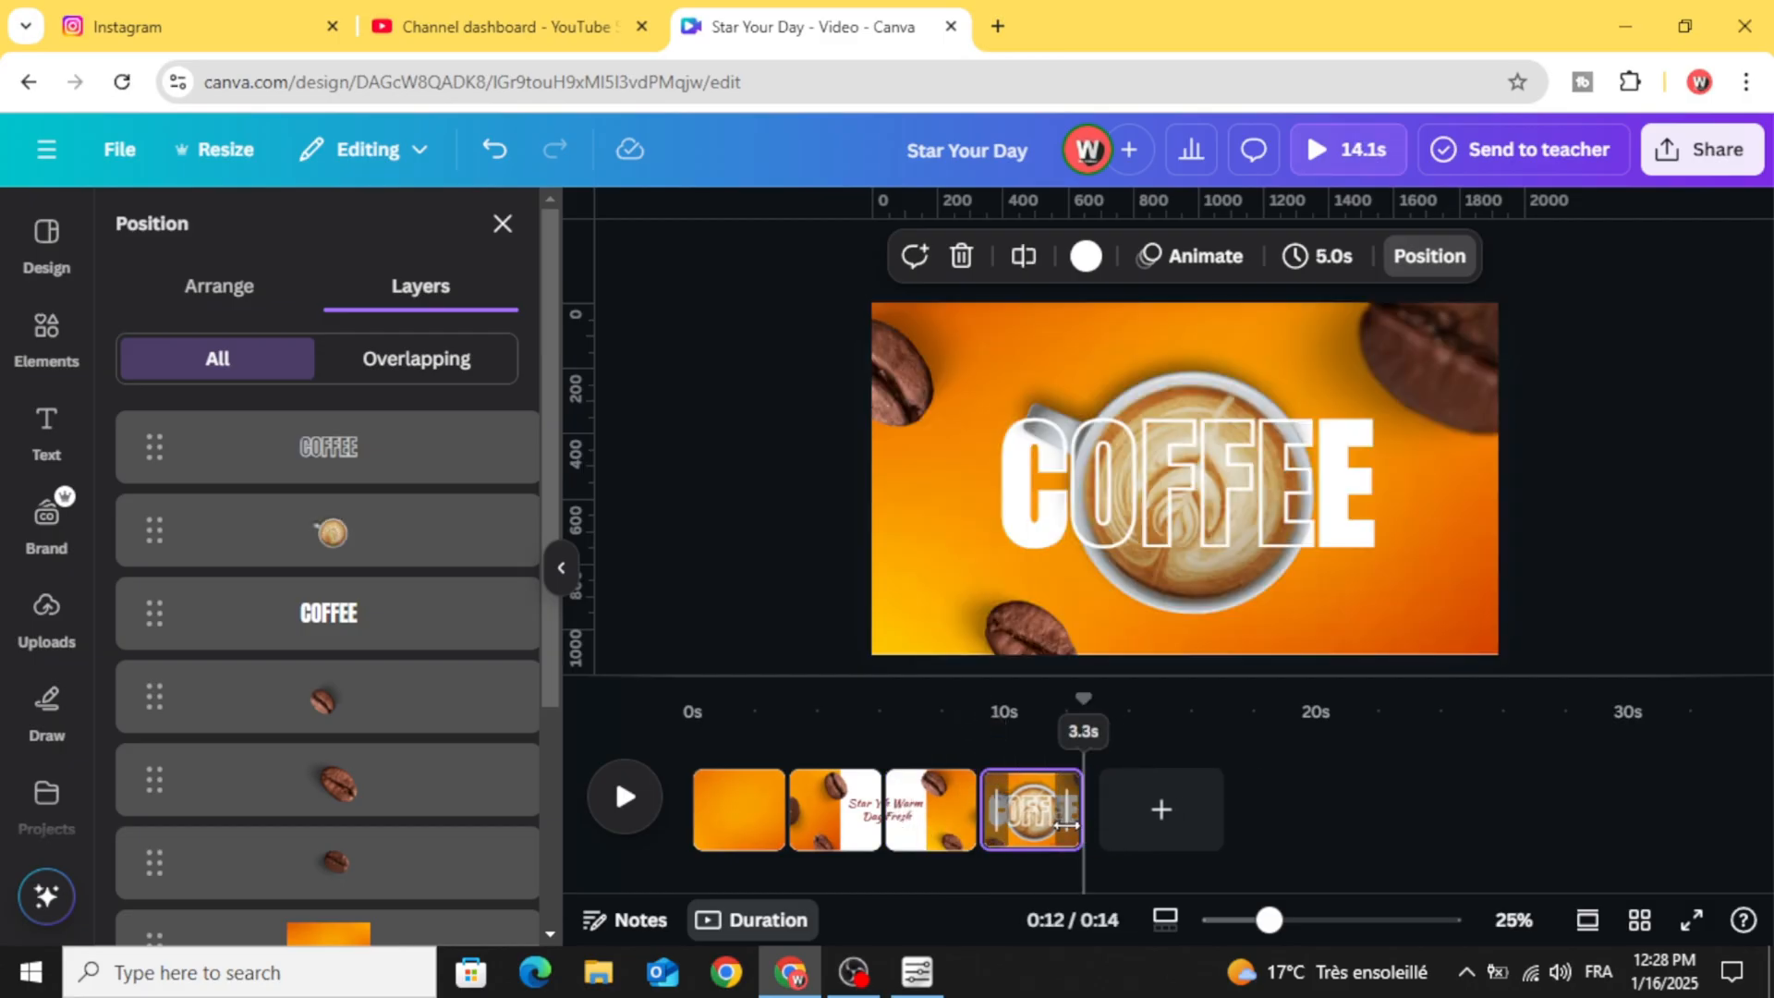
- Trim the fourth page, apply Match & Move between all pages, and play the preview
drag(1077, 823, 1072, 817)
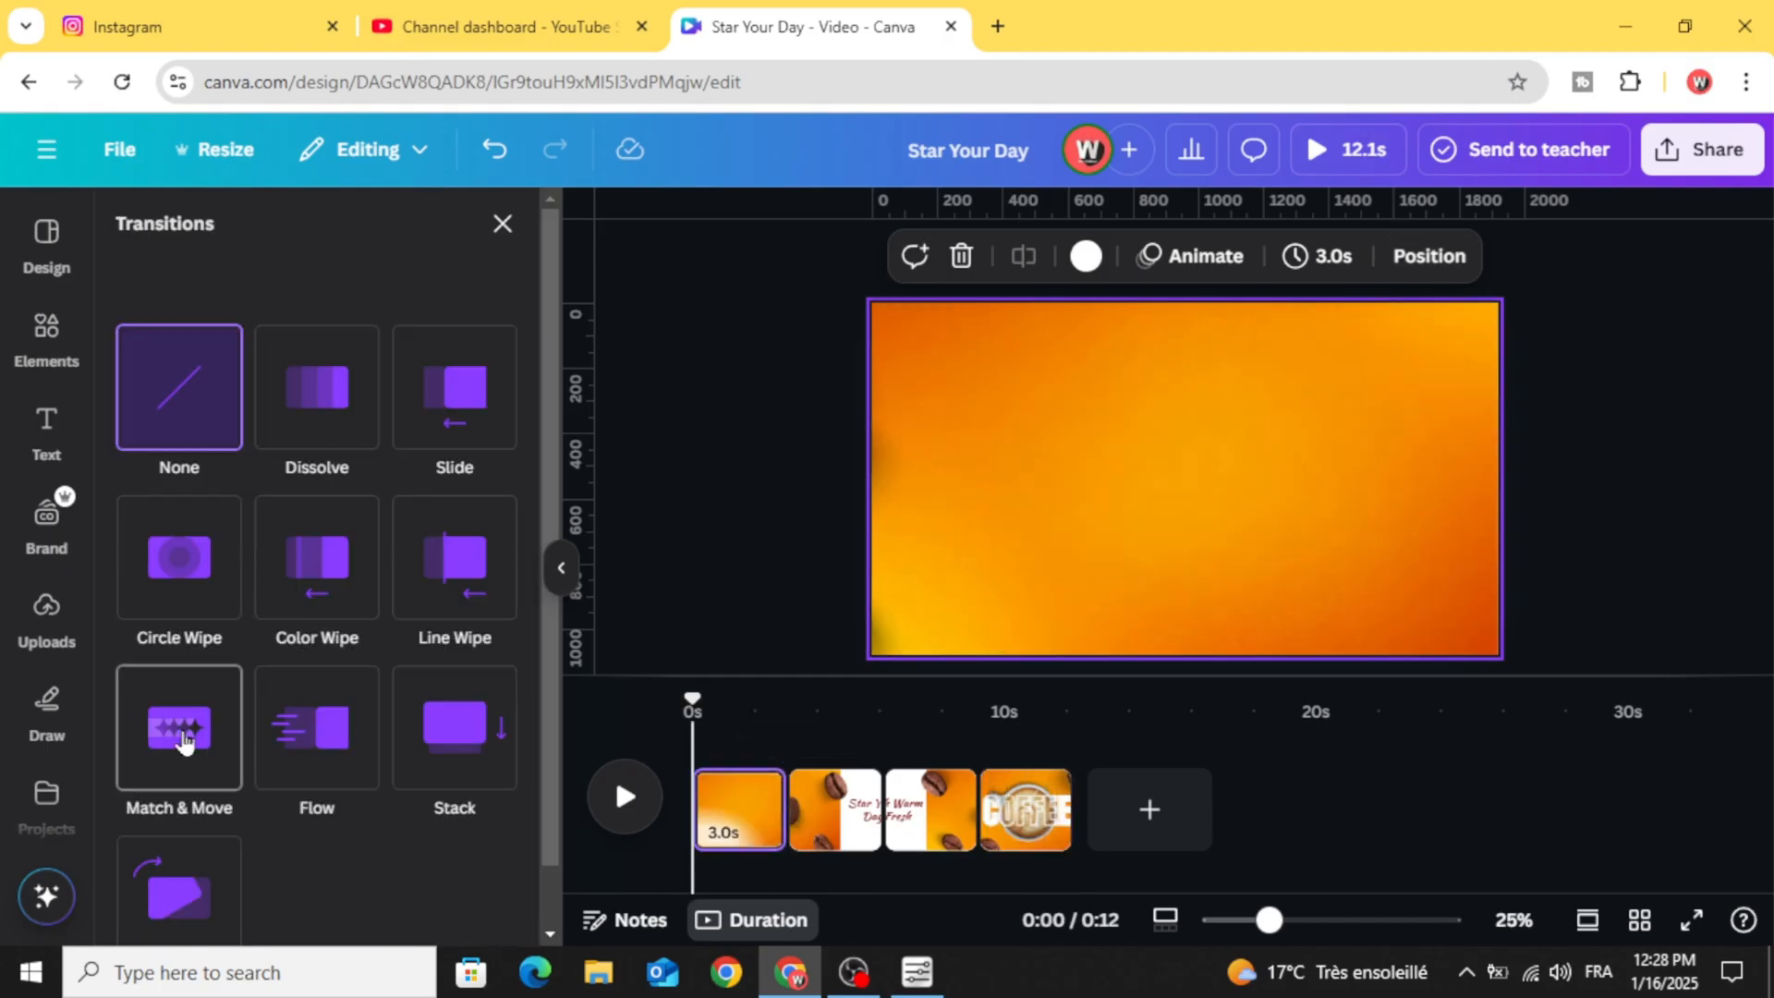
click(179, 727)
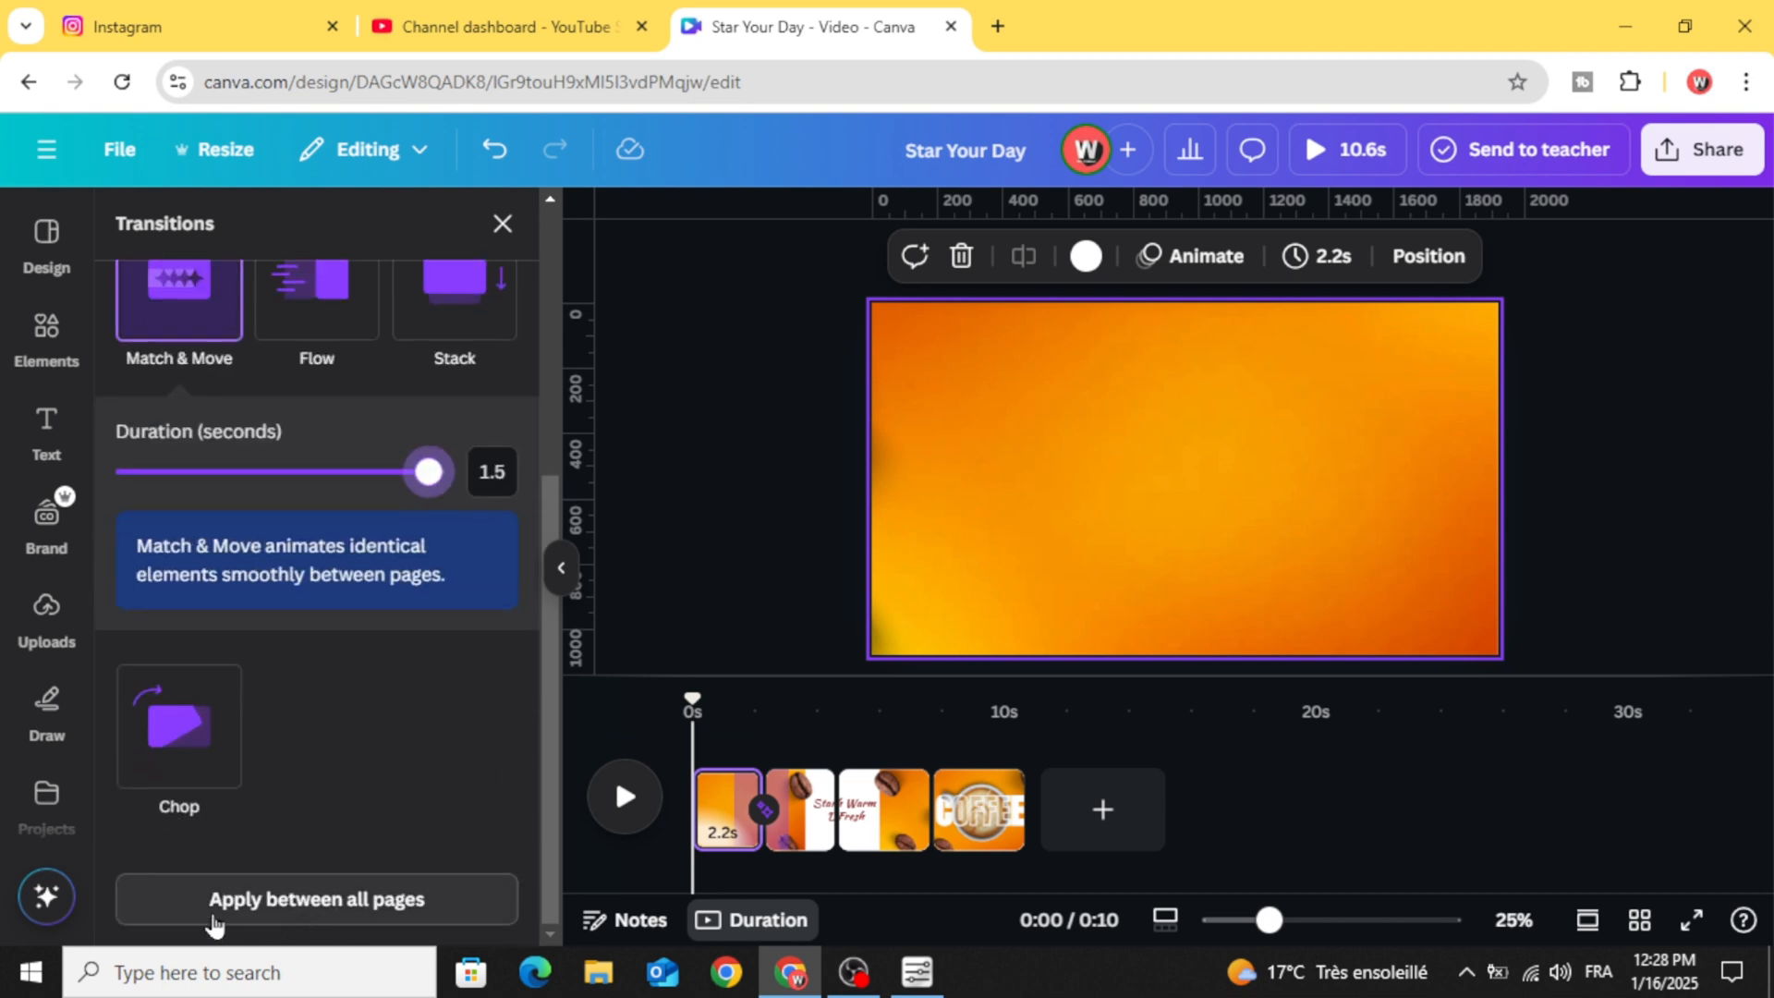
click(317, 898)
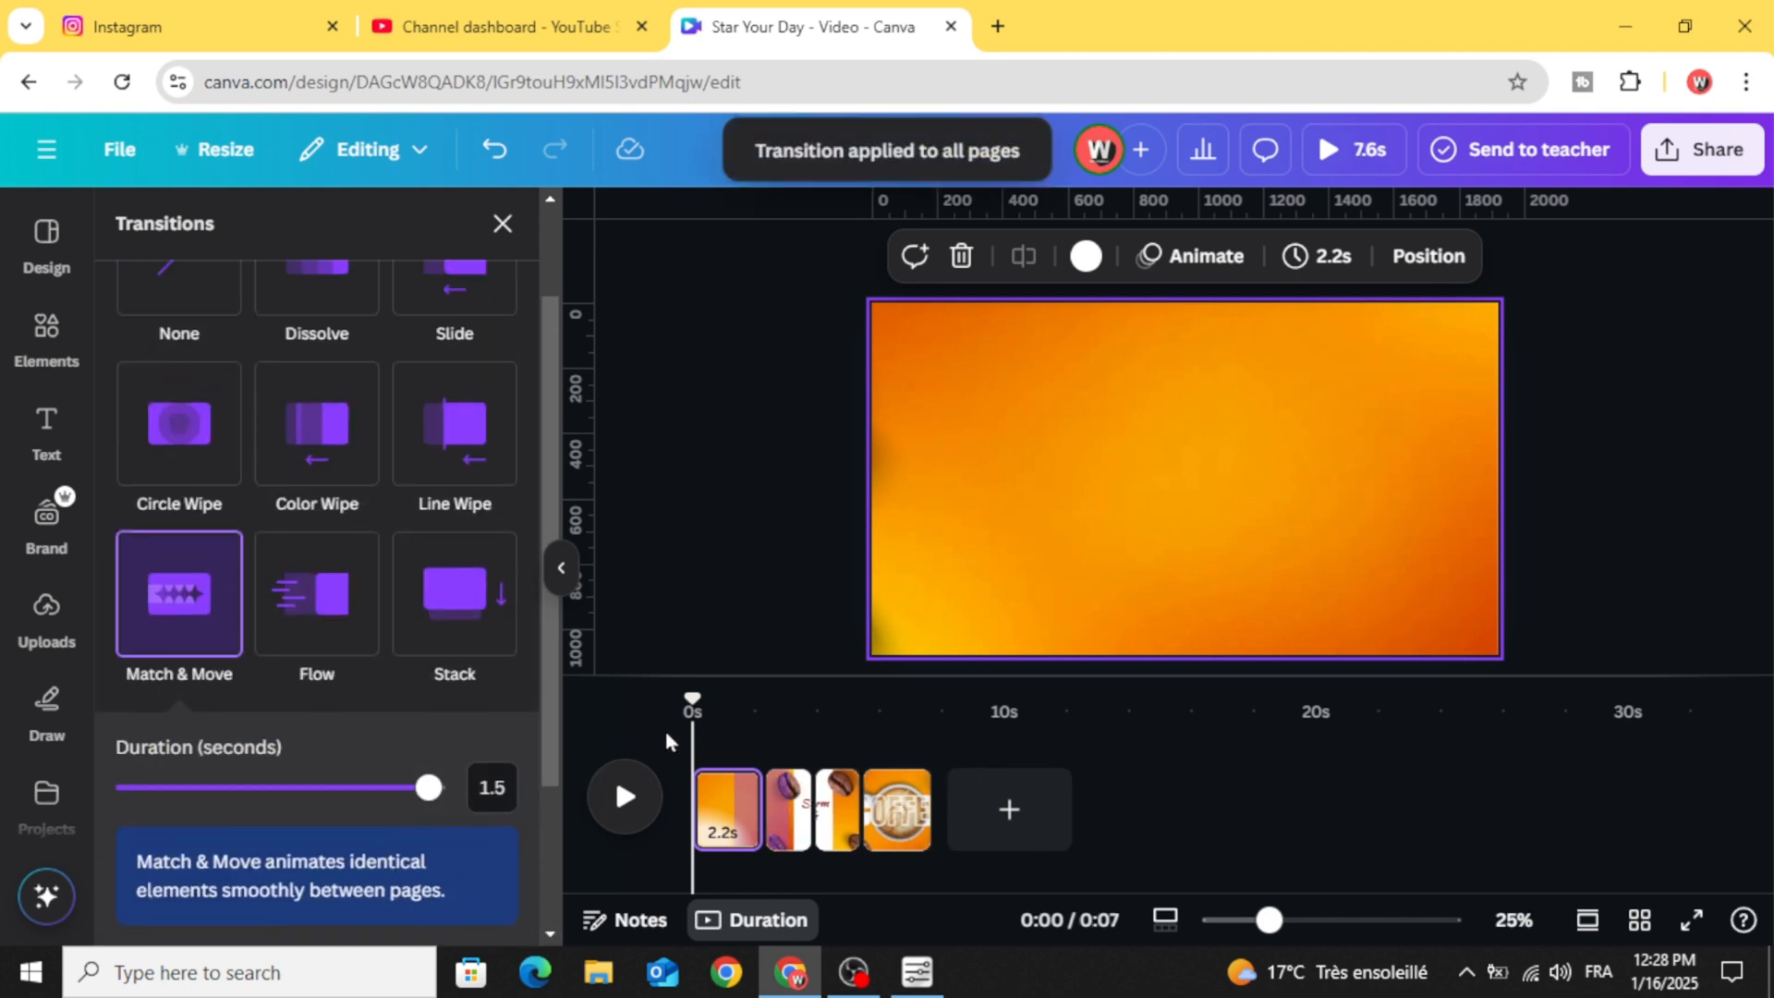
click(624, 797)
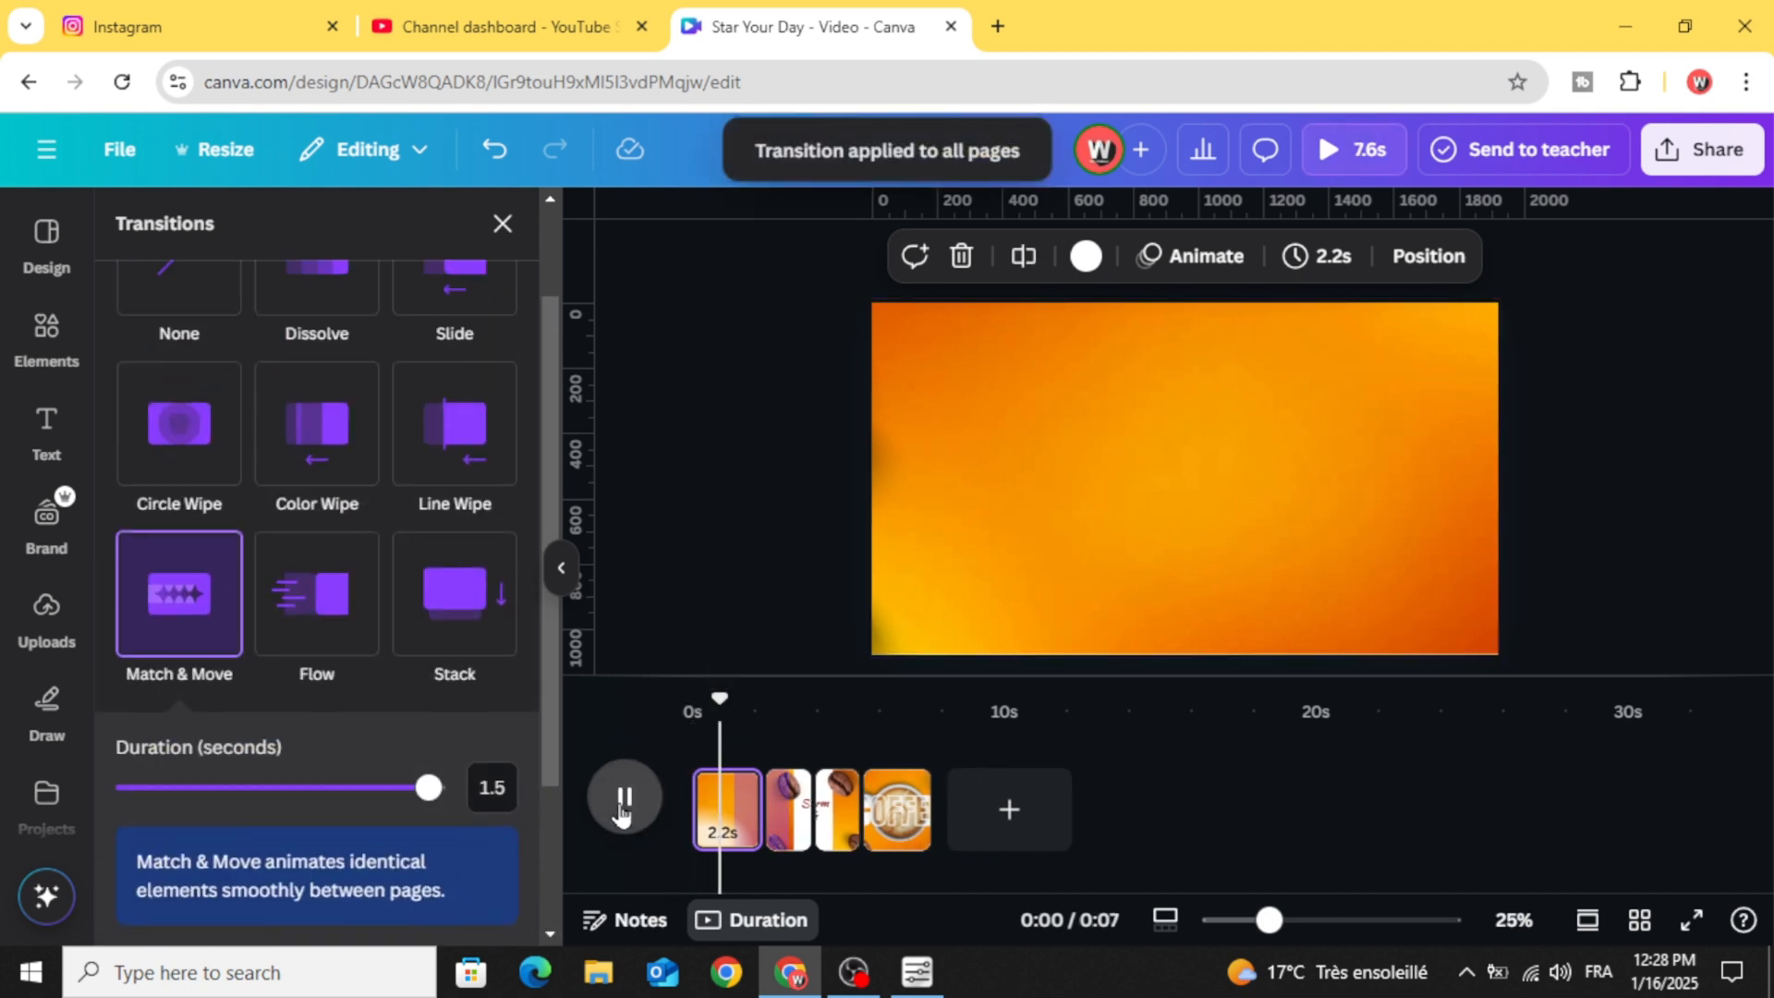